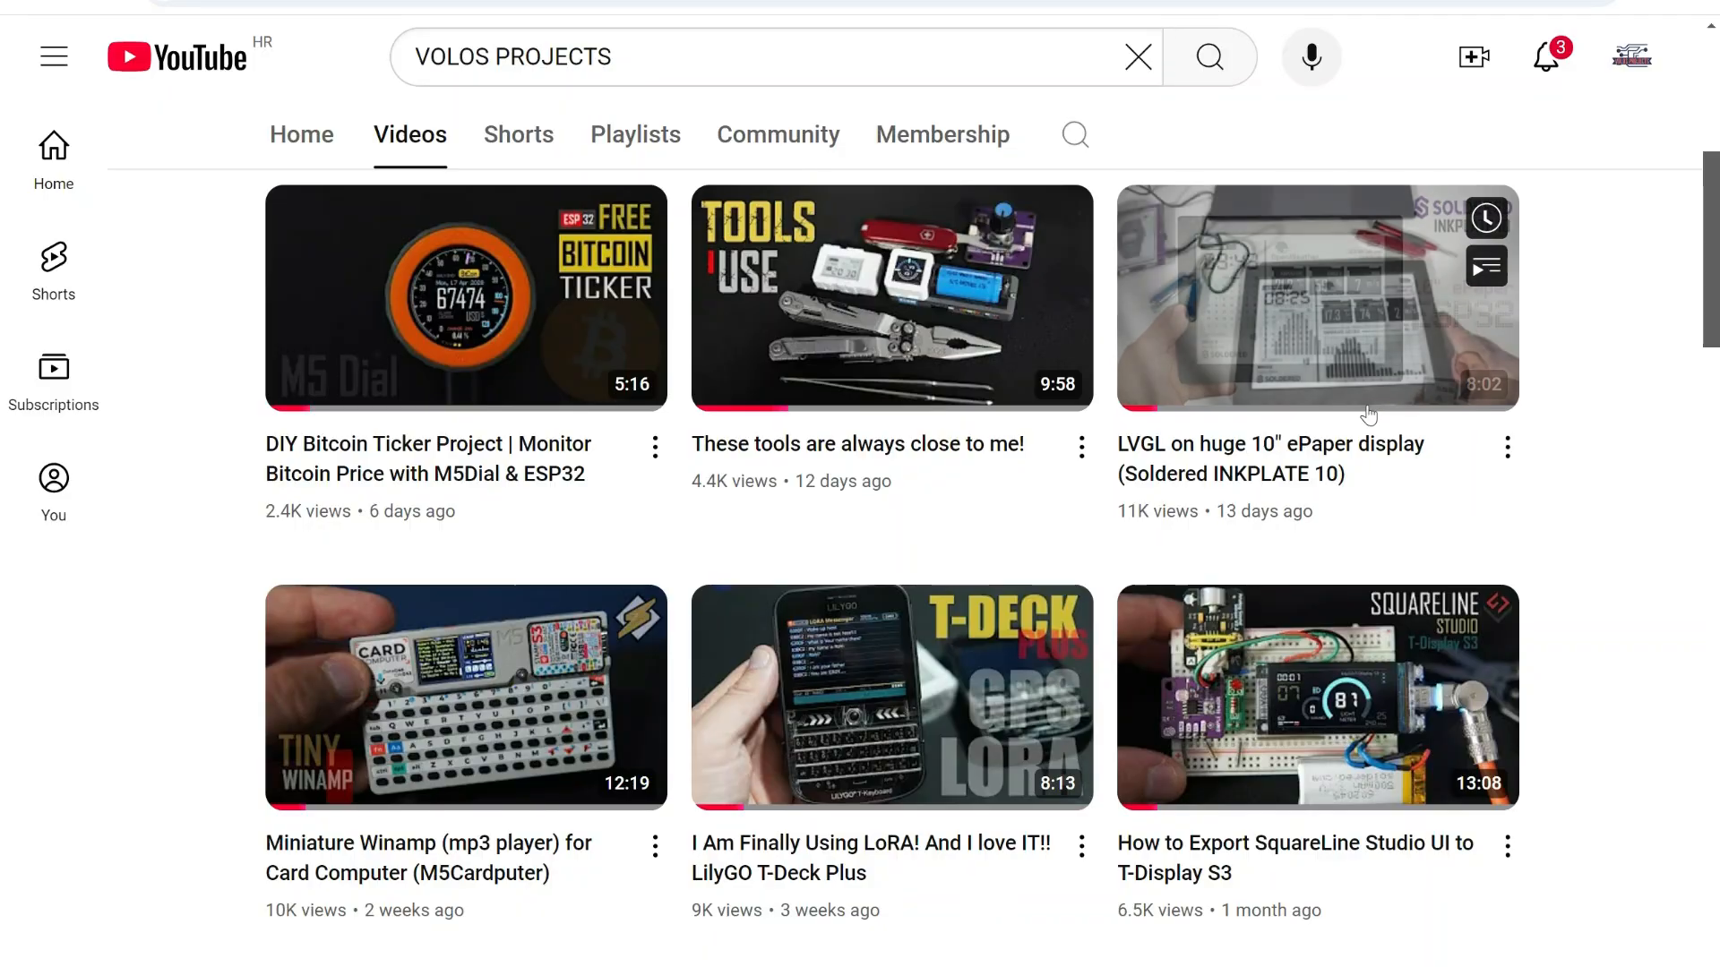
- Reach Sample Code For Reference on the product page and open the T-Display-S3 Long repository link
scroll(down, 3)
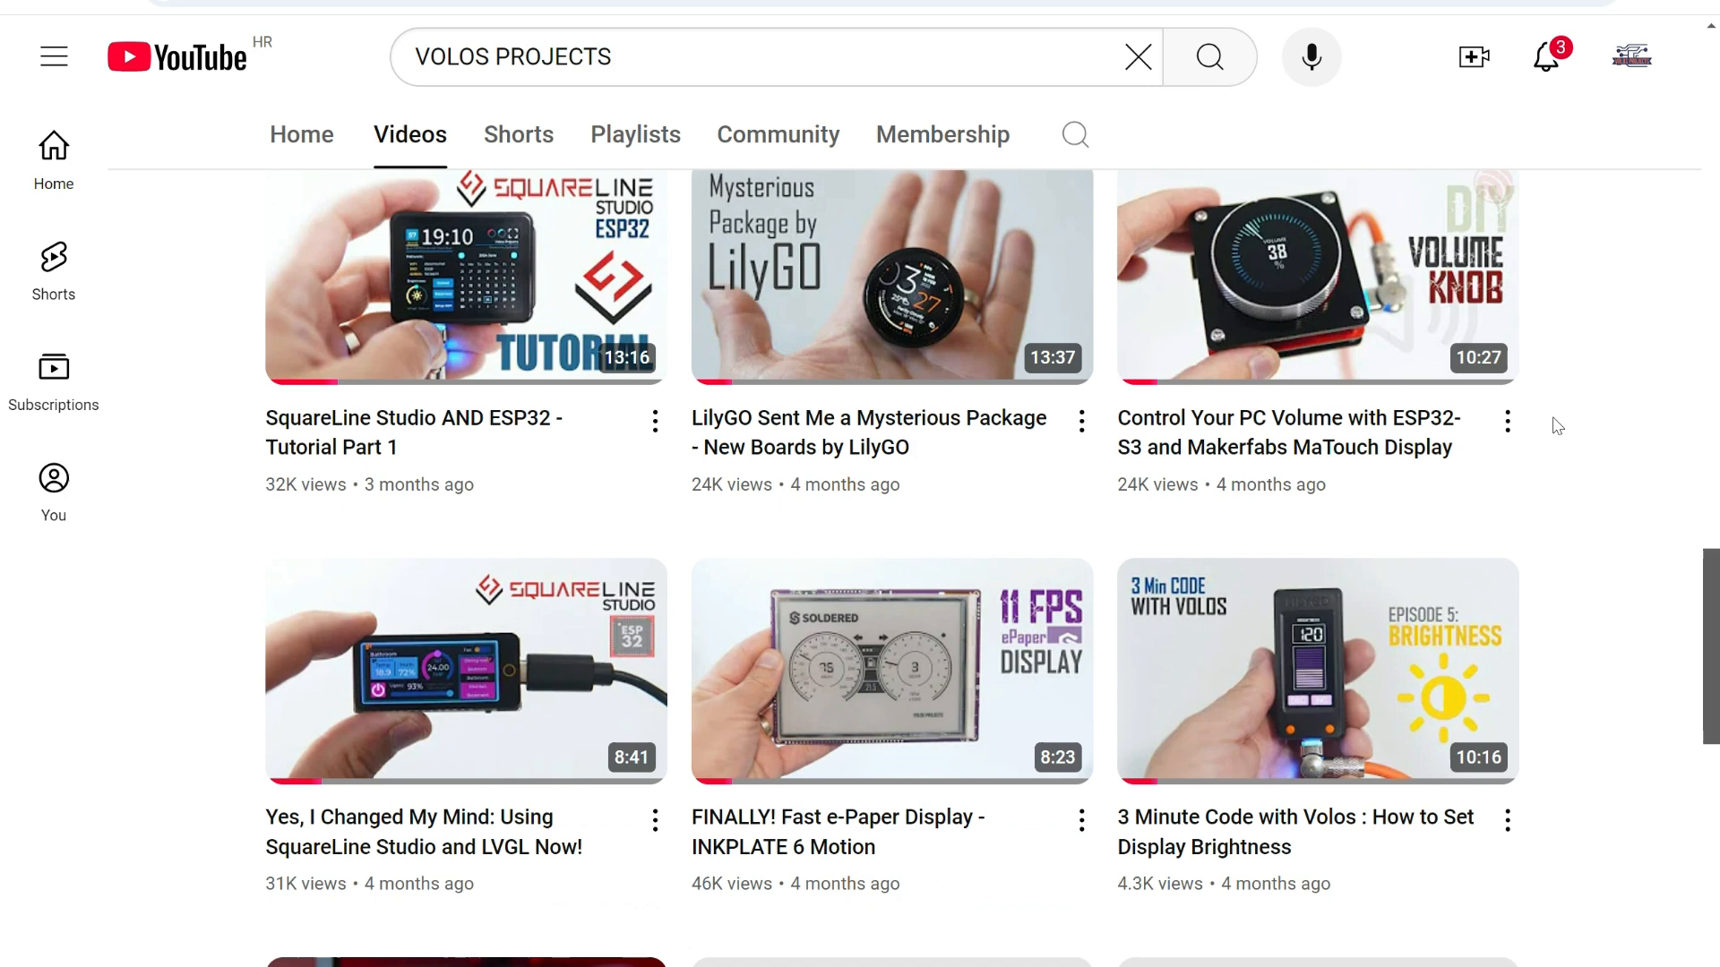
scroll(down, 3)
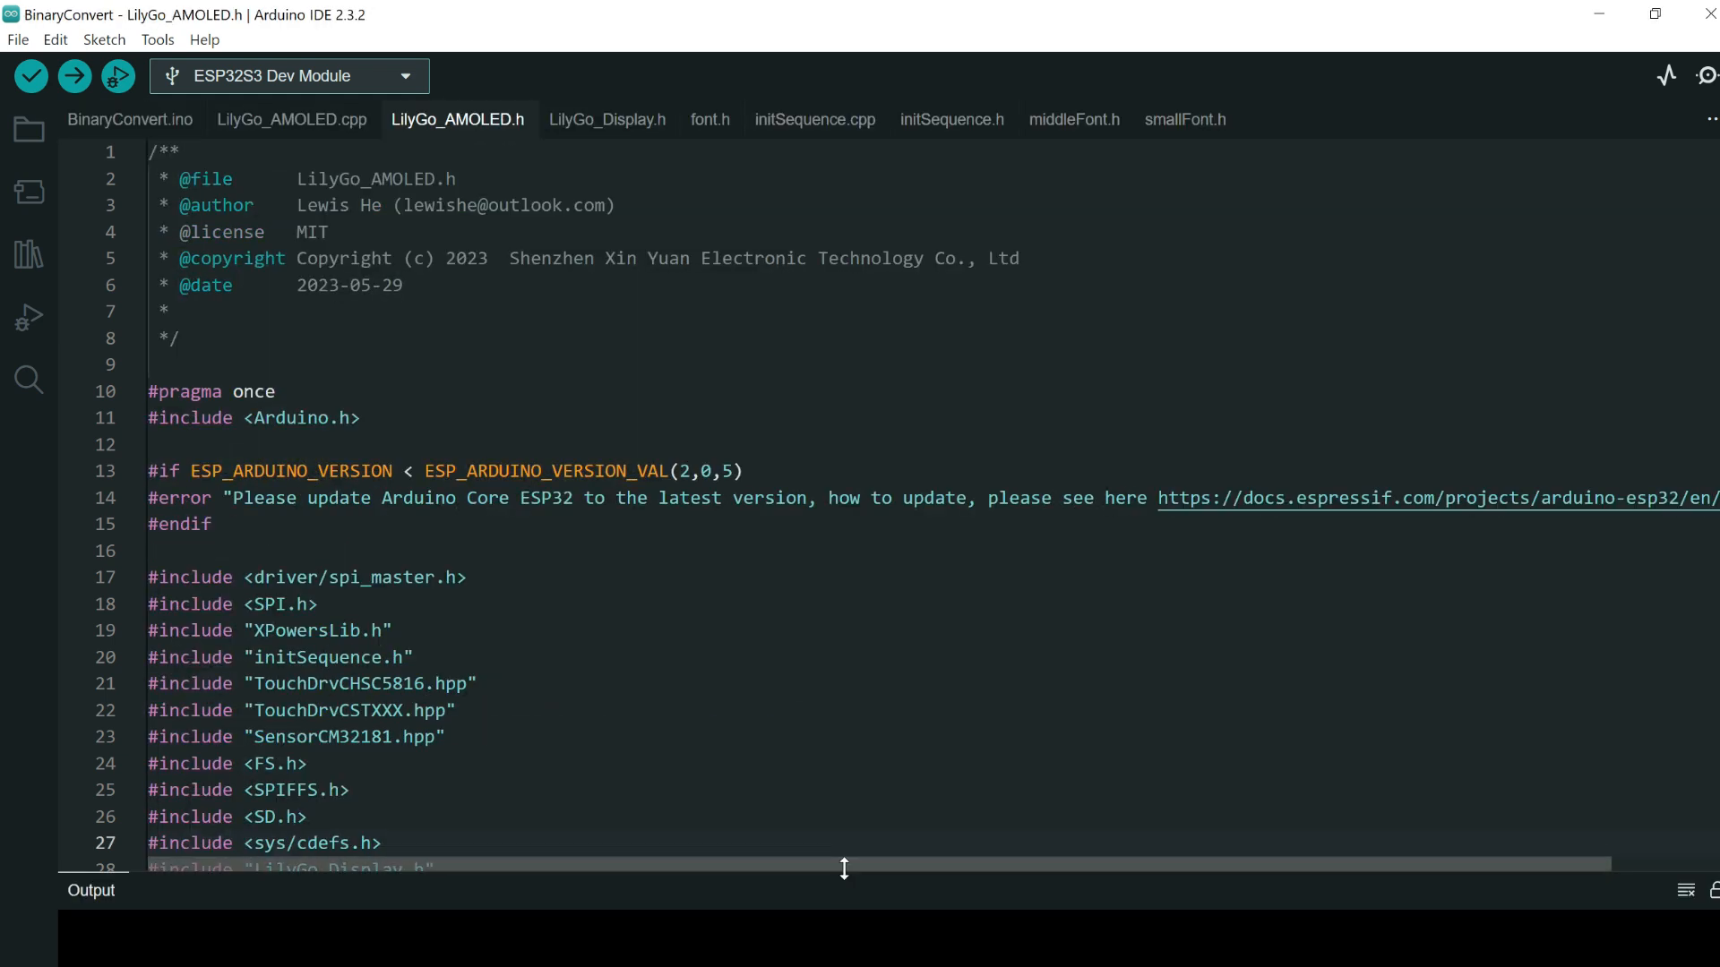
scroll(down, 3)
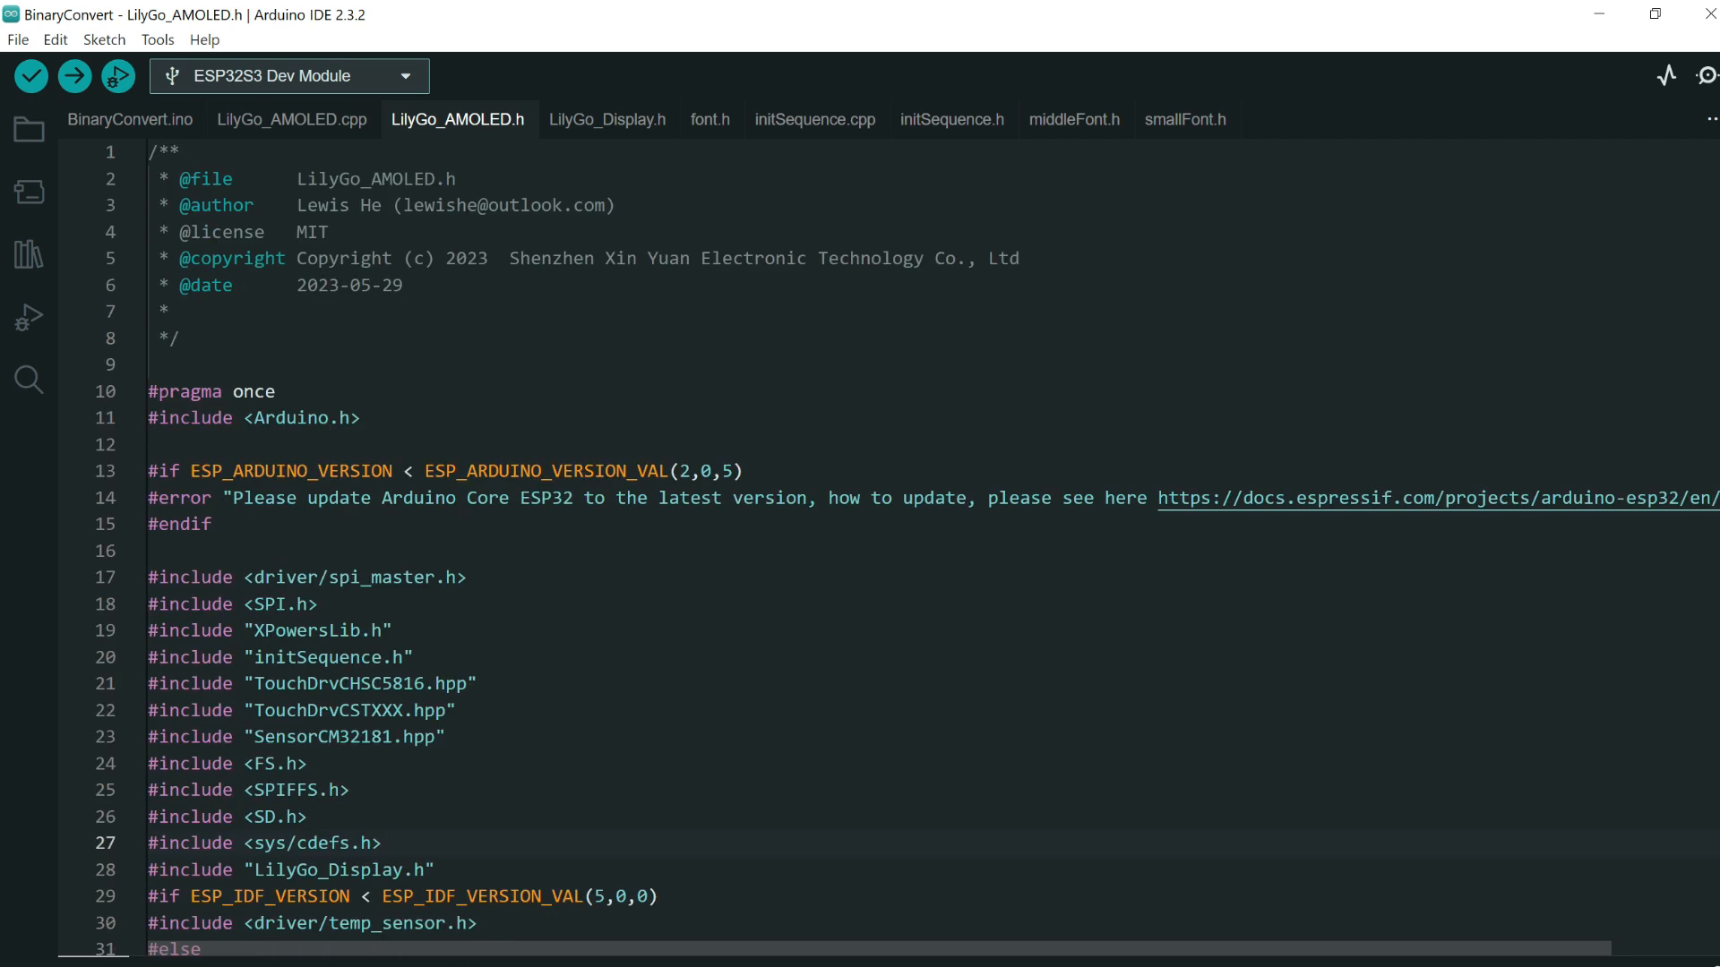
scroll(down, 3)
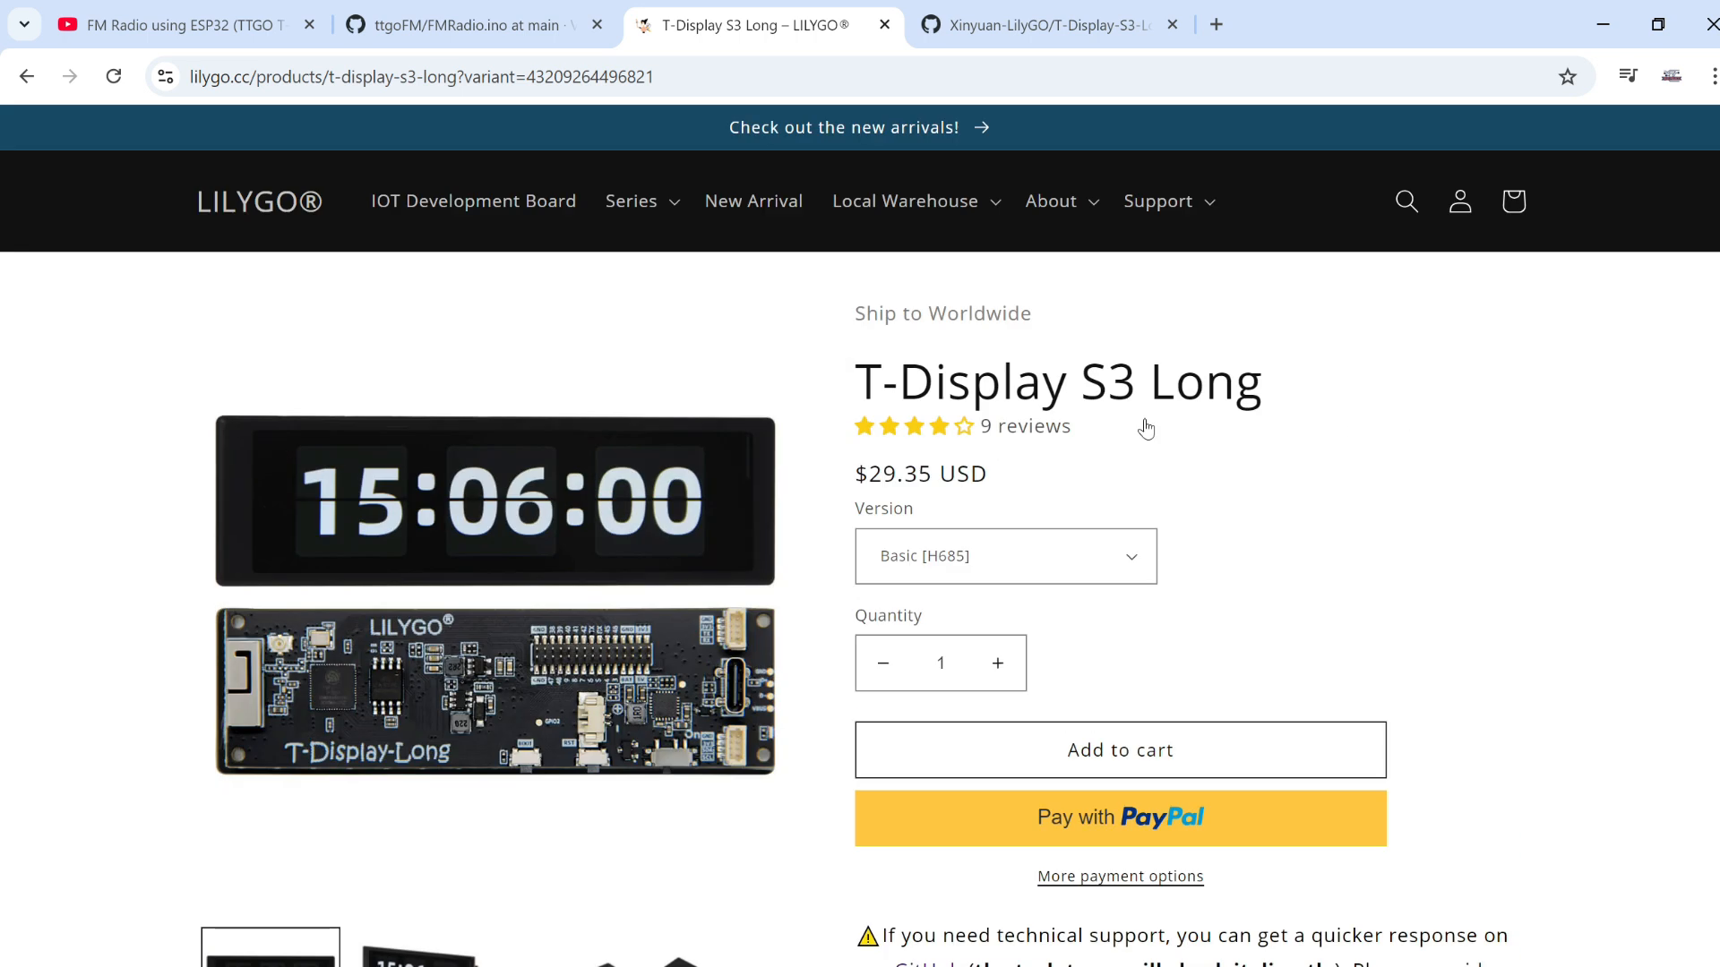
mouse_move(798, 476)
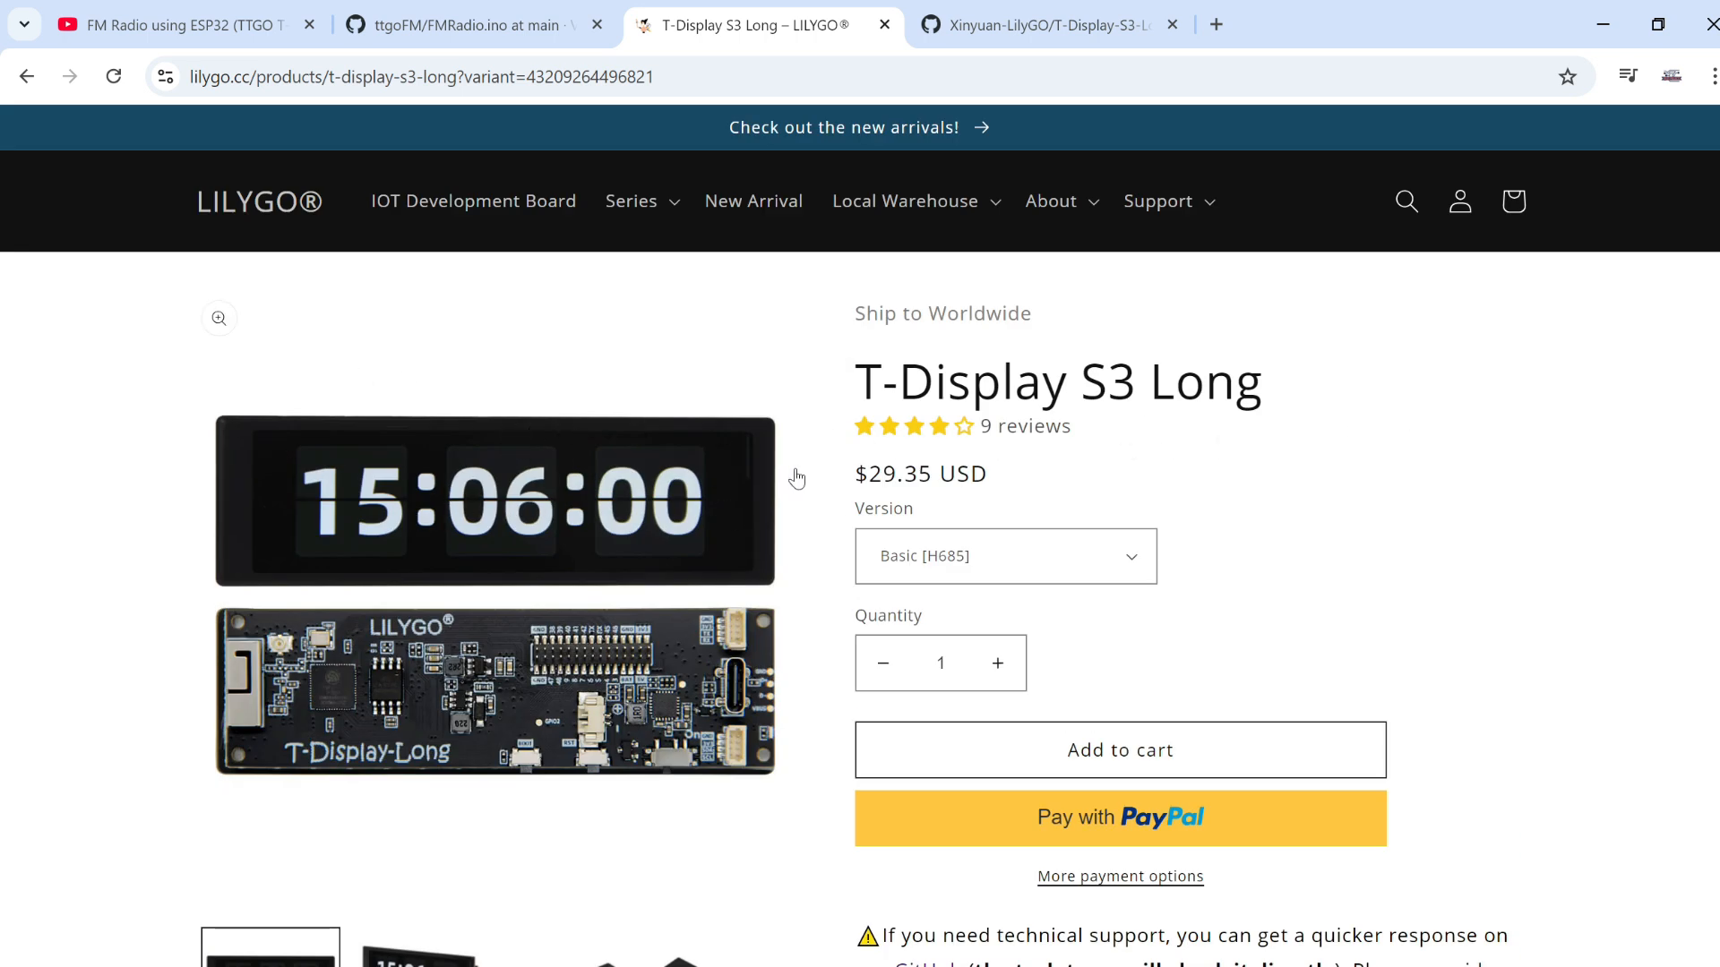
mouse_move(482, 478)
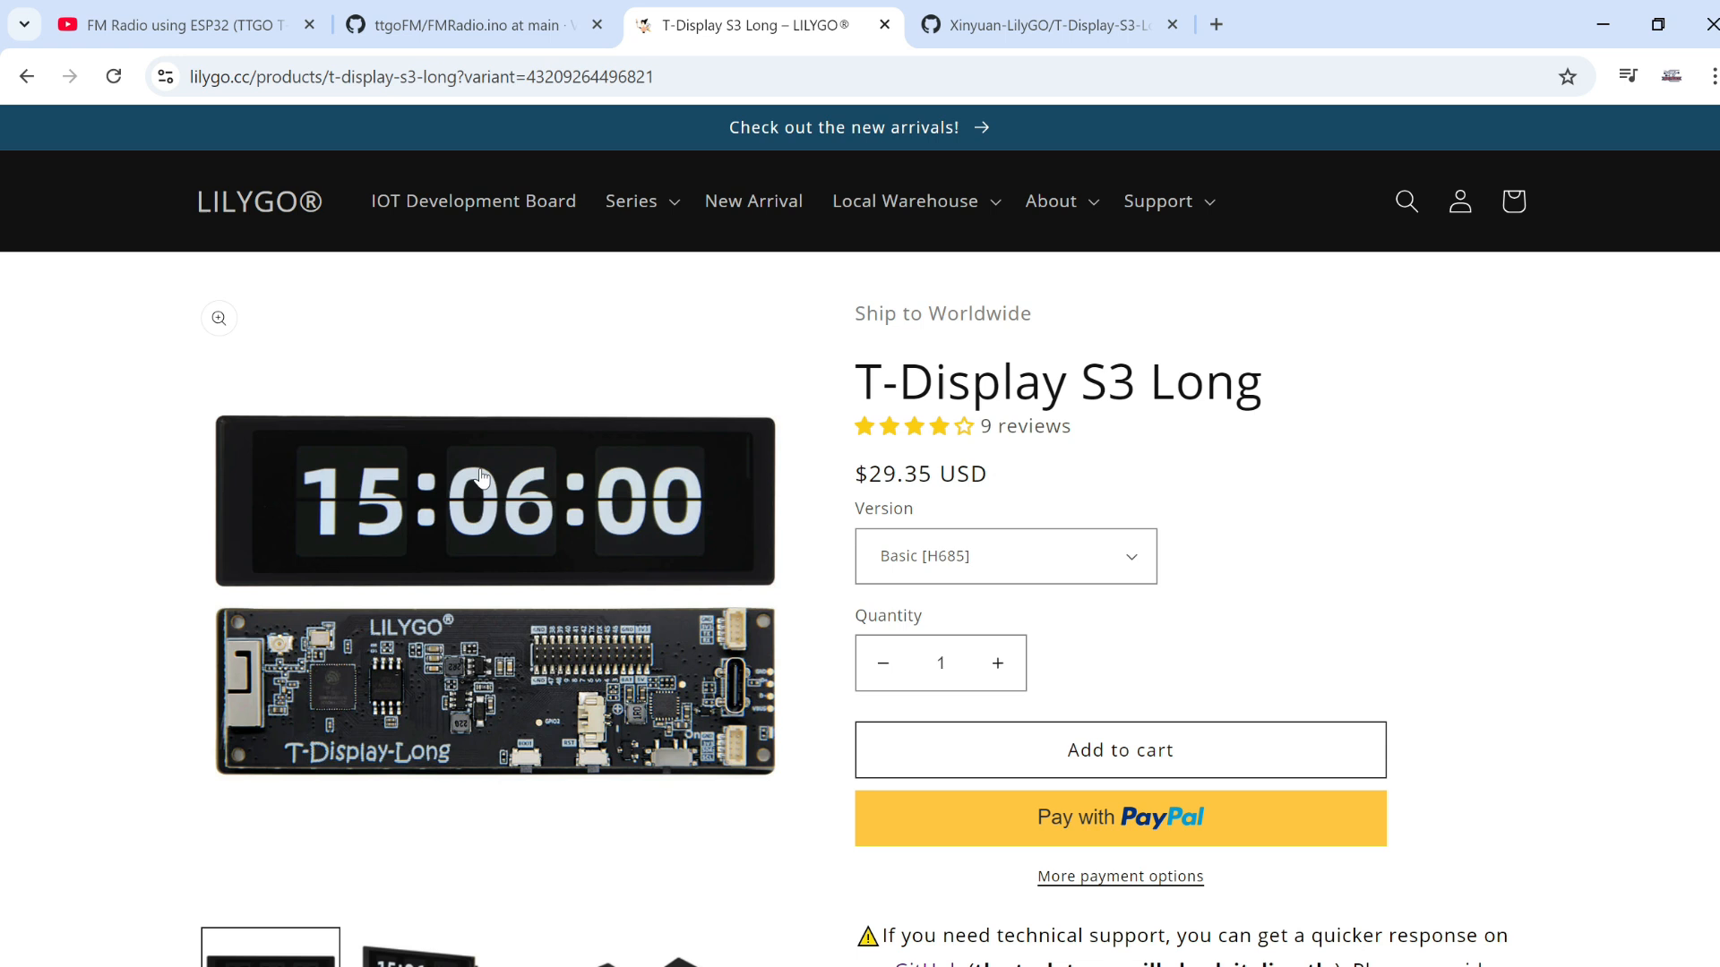
mouse_move(513, 498)
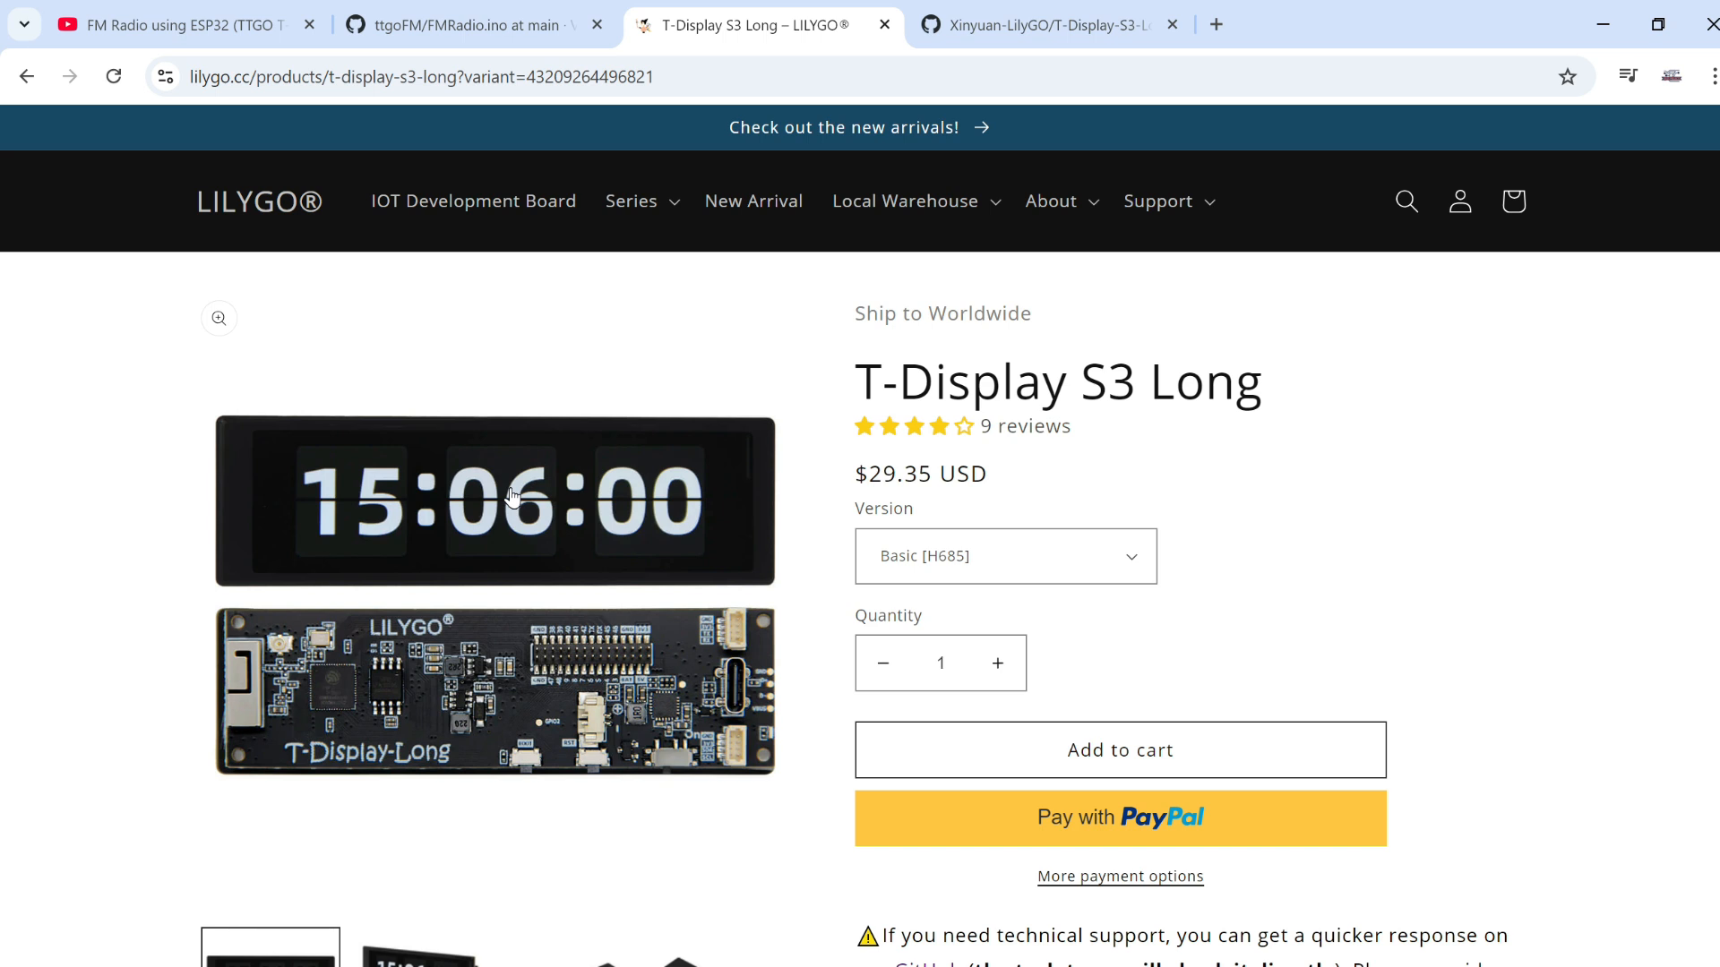
mouse_move(373, 527)
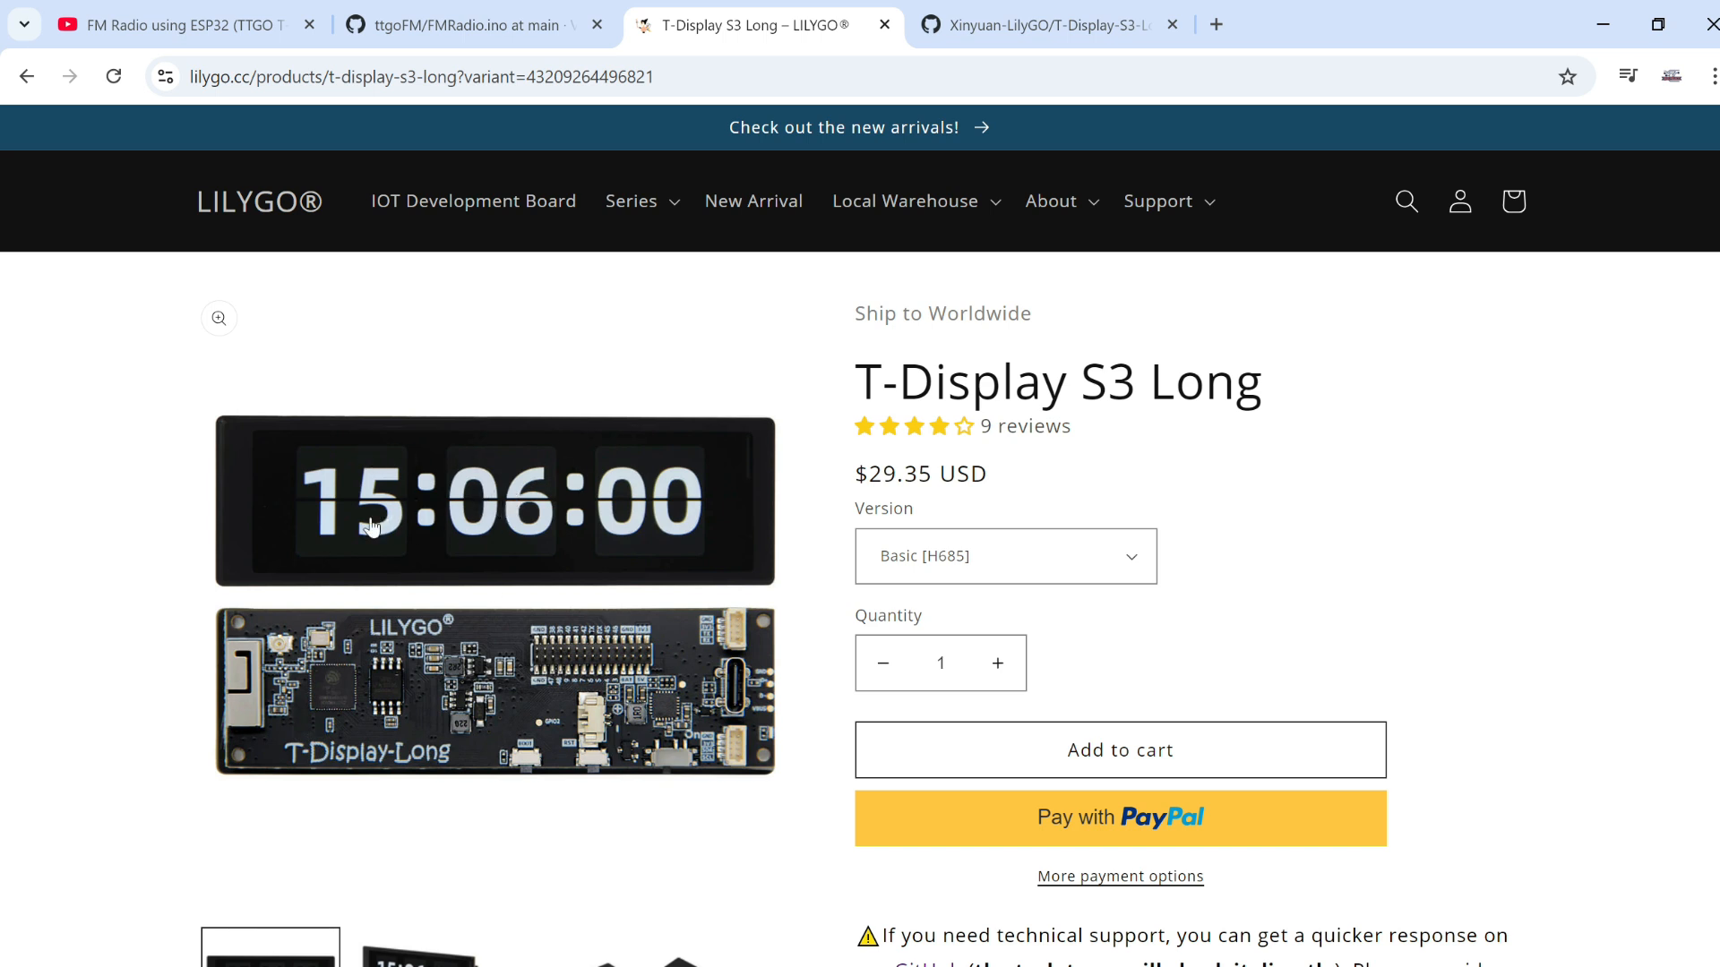
mouse_move(493, 551)
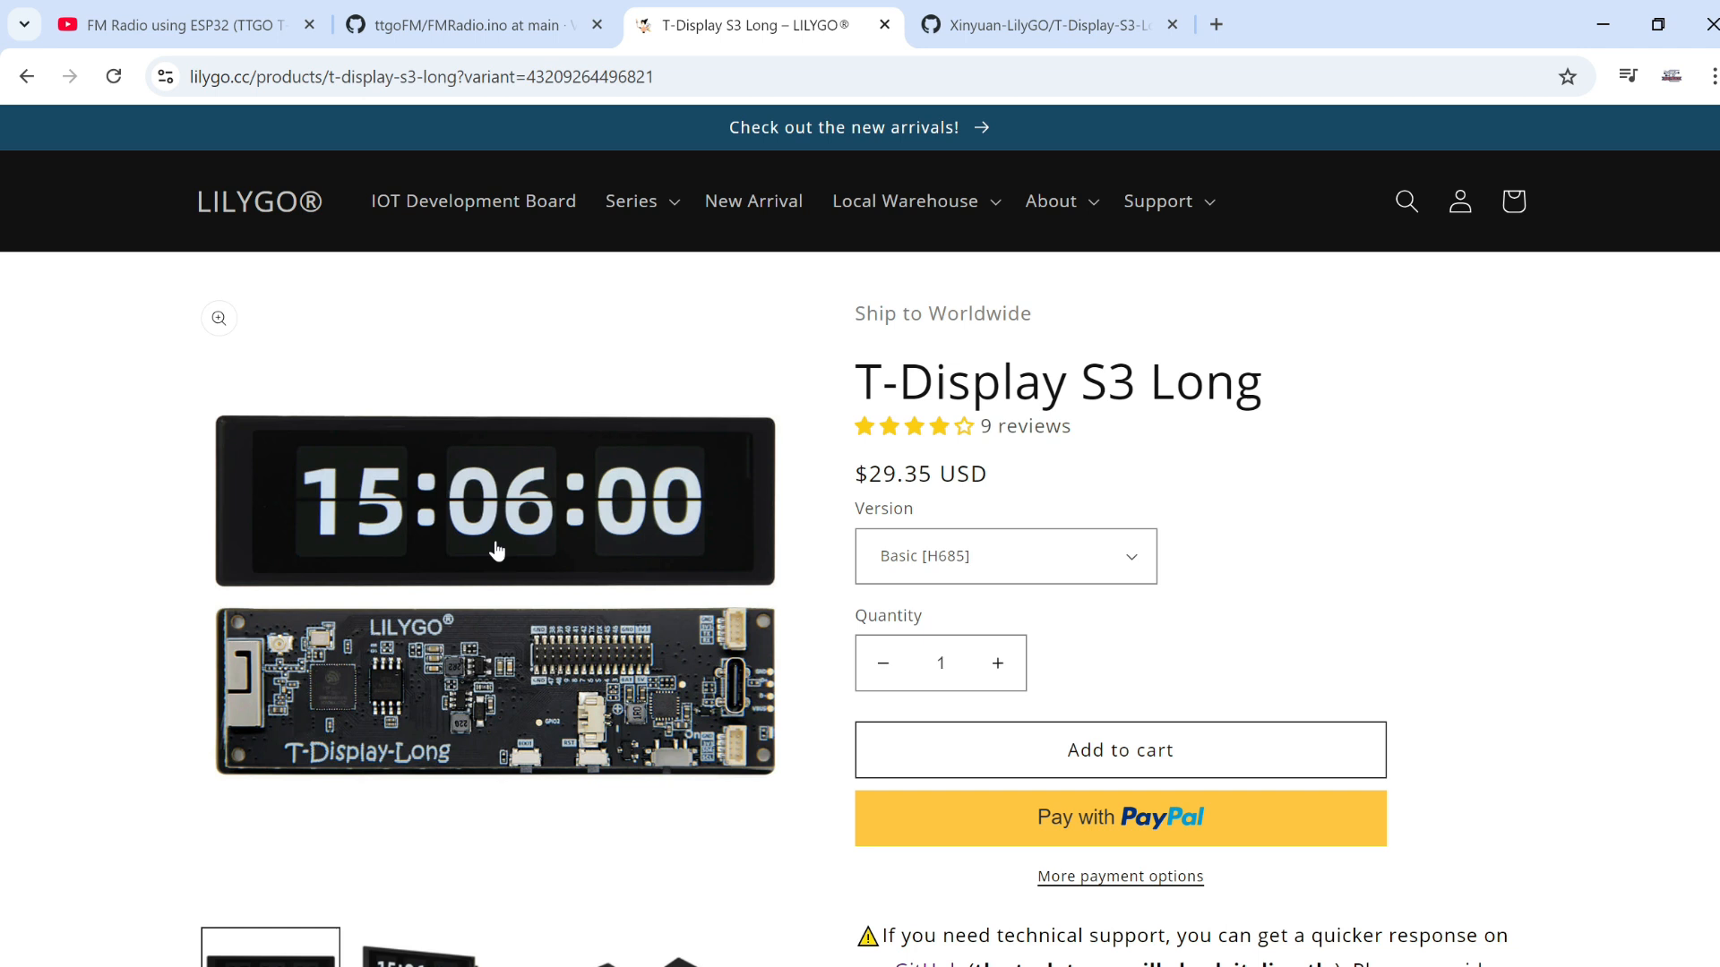
mouse_move(585, 545)
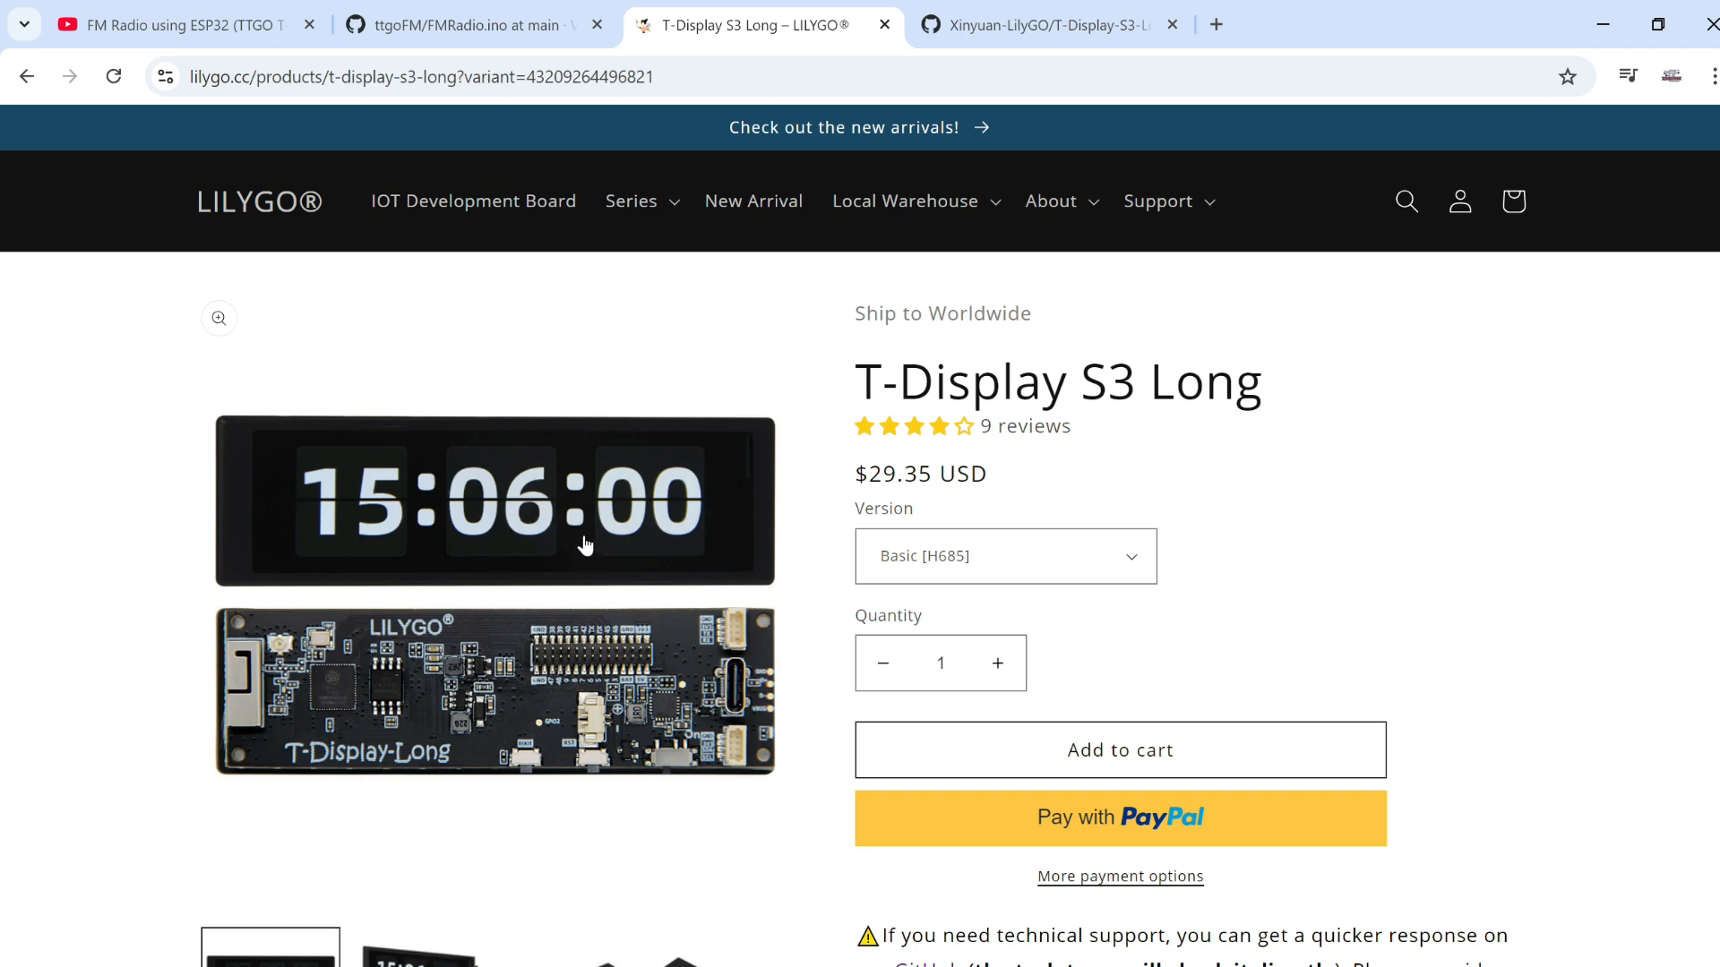
mouse_move(576, 516)
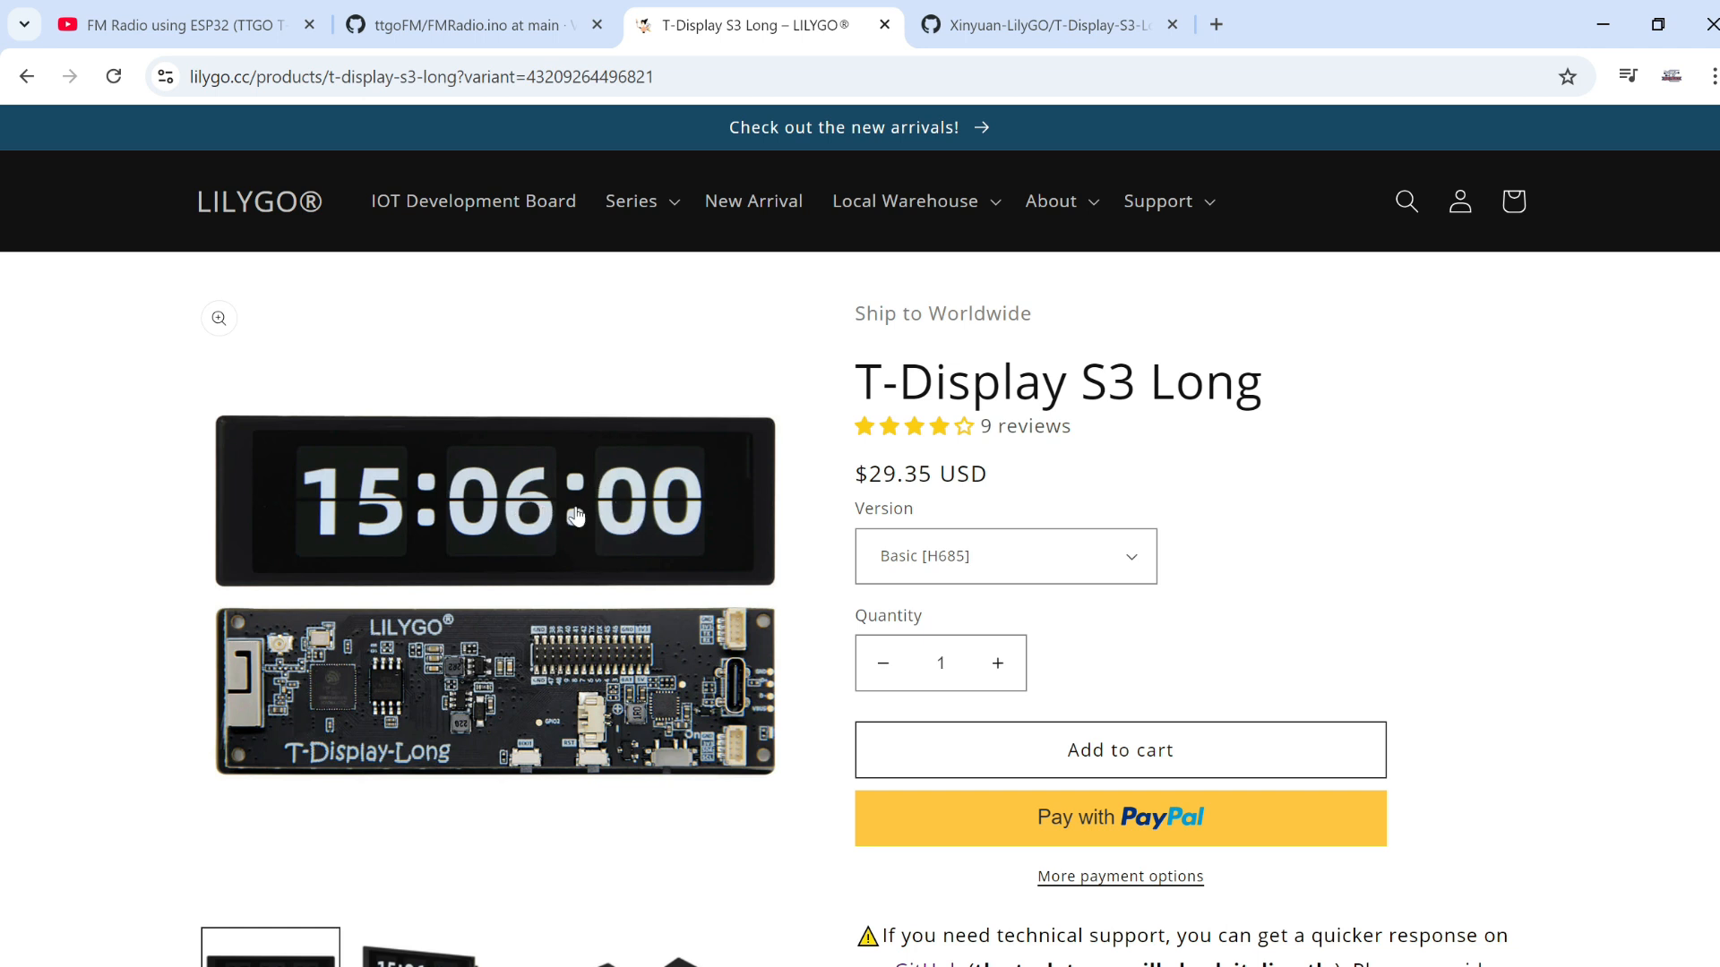
mouse_move(455, 534)
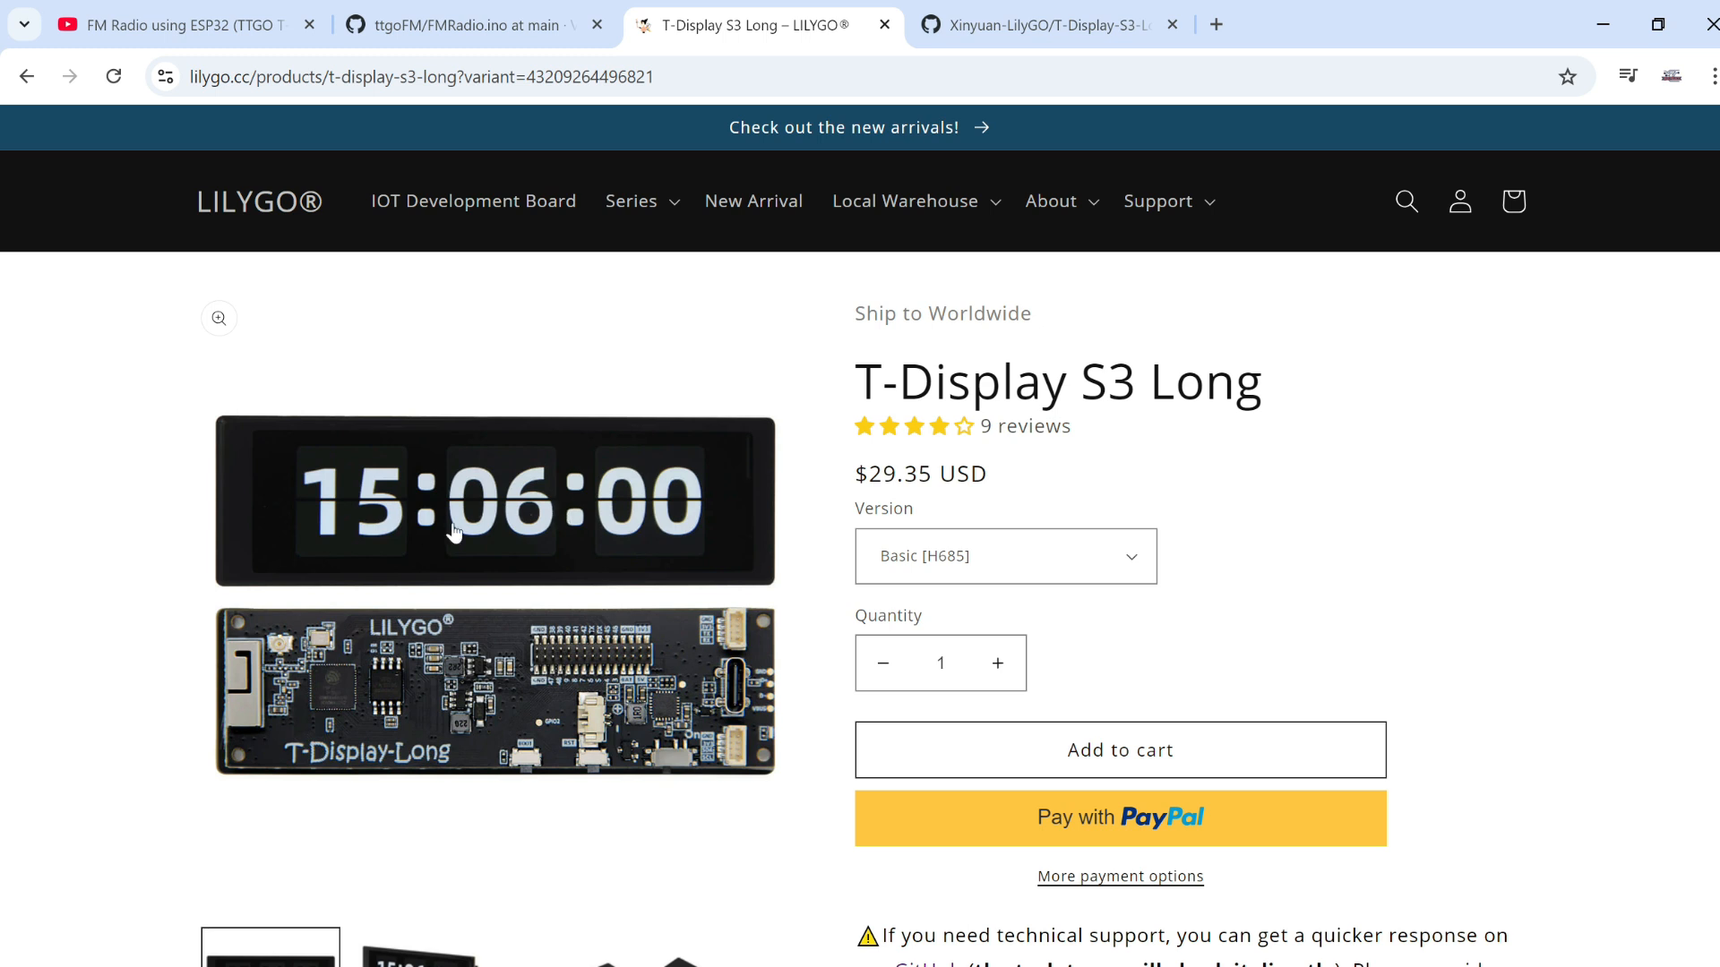
scroll(down, 3)
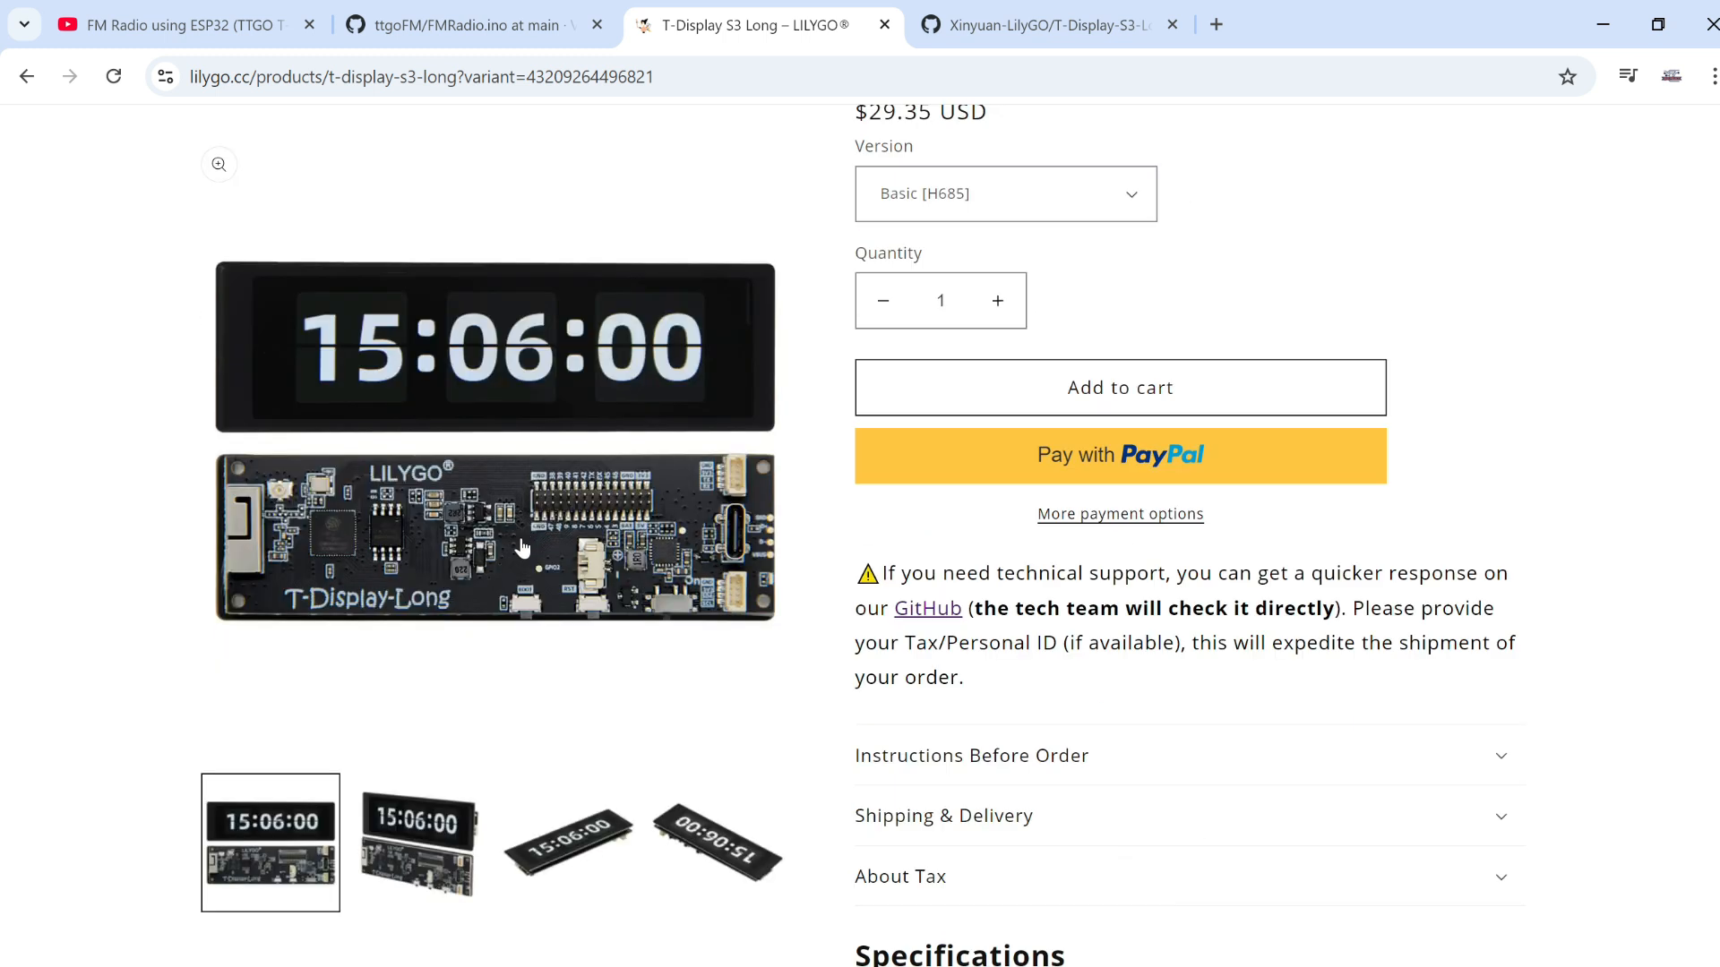
scroll(down, 3)
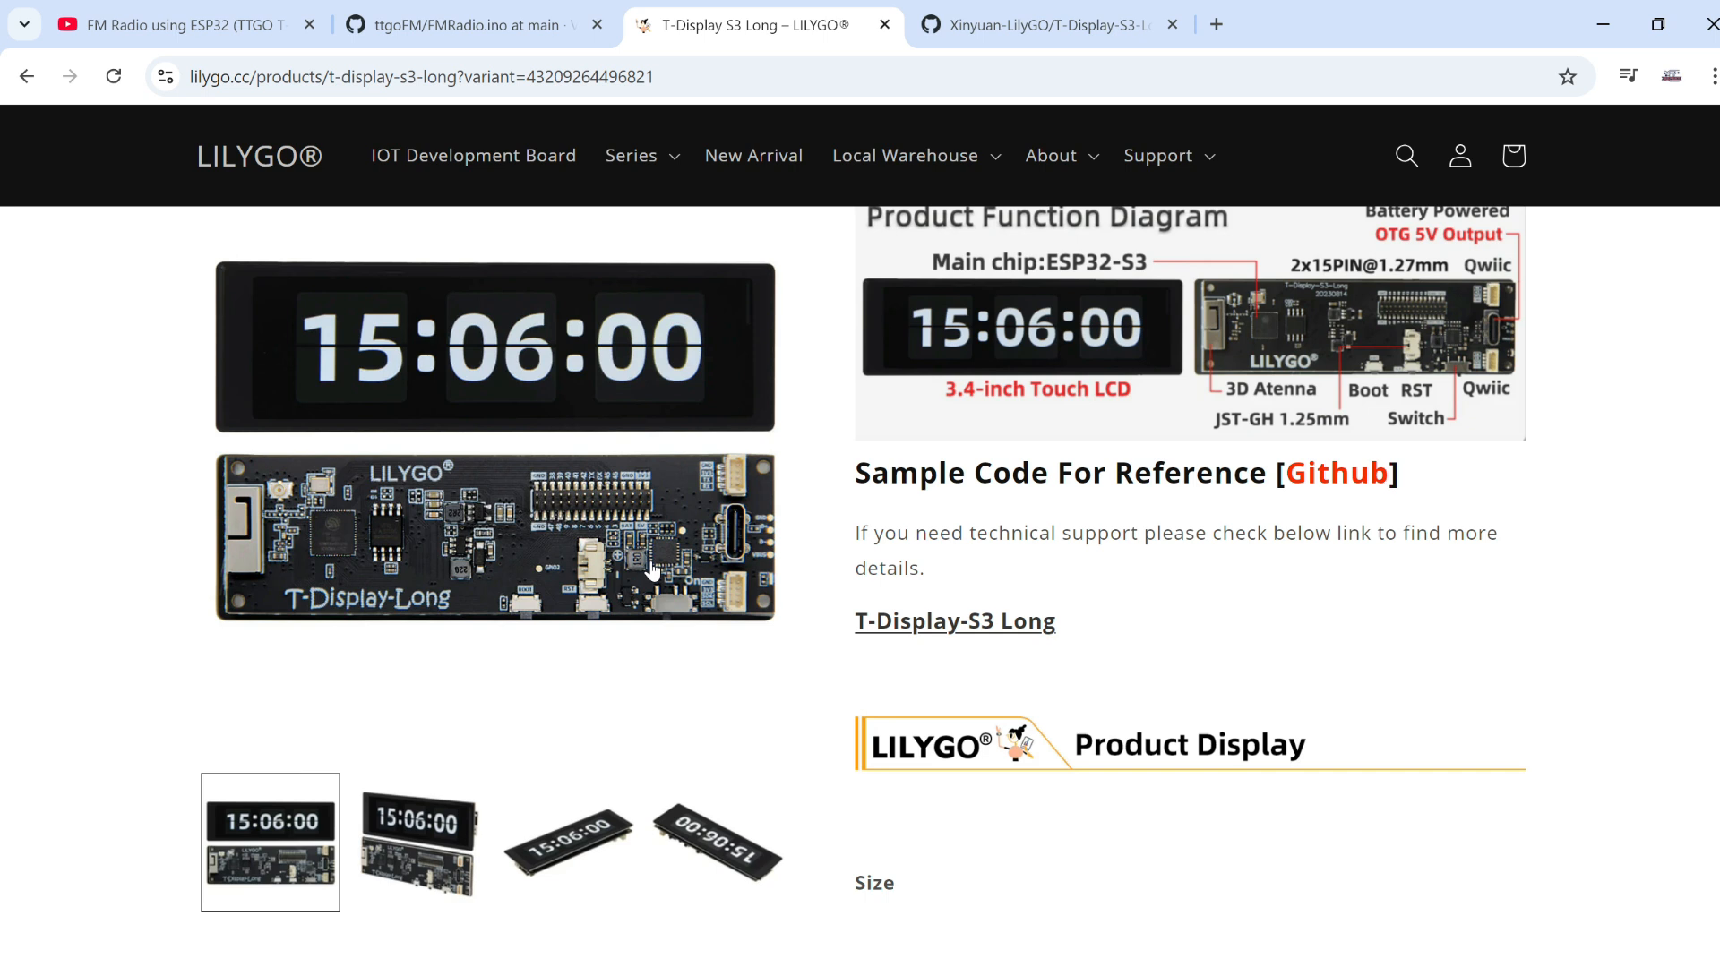
mouse_move(916, 627)
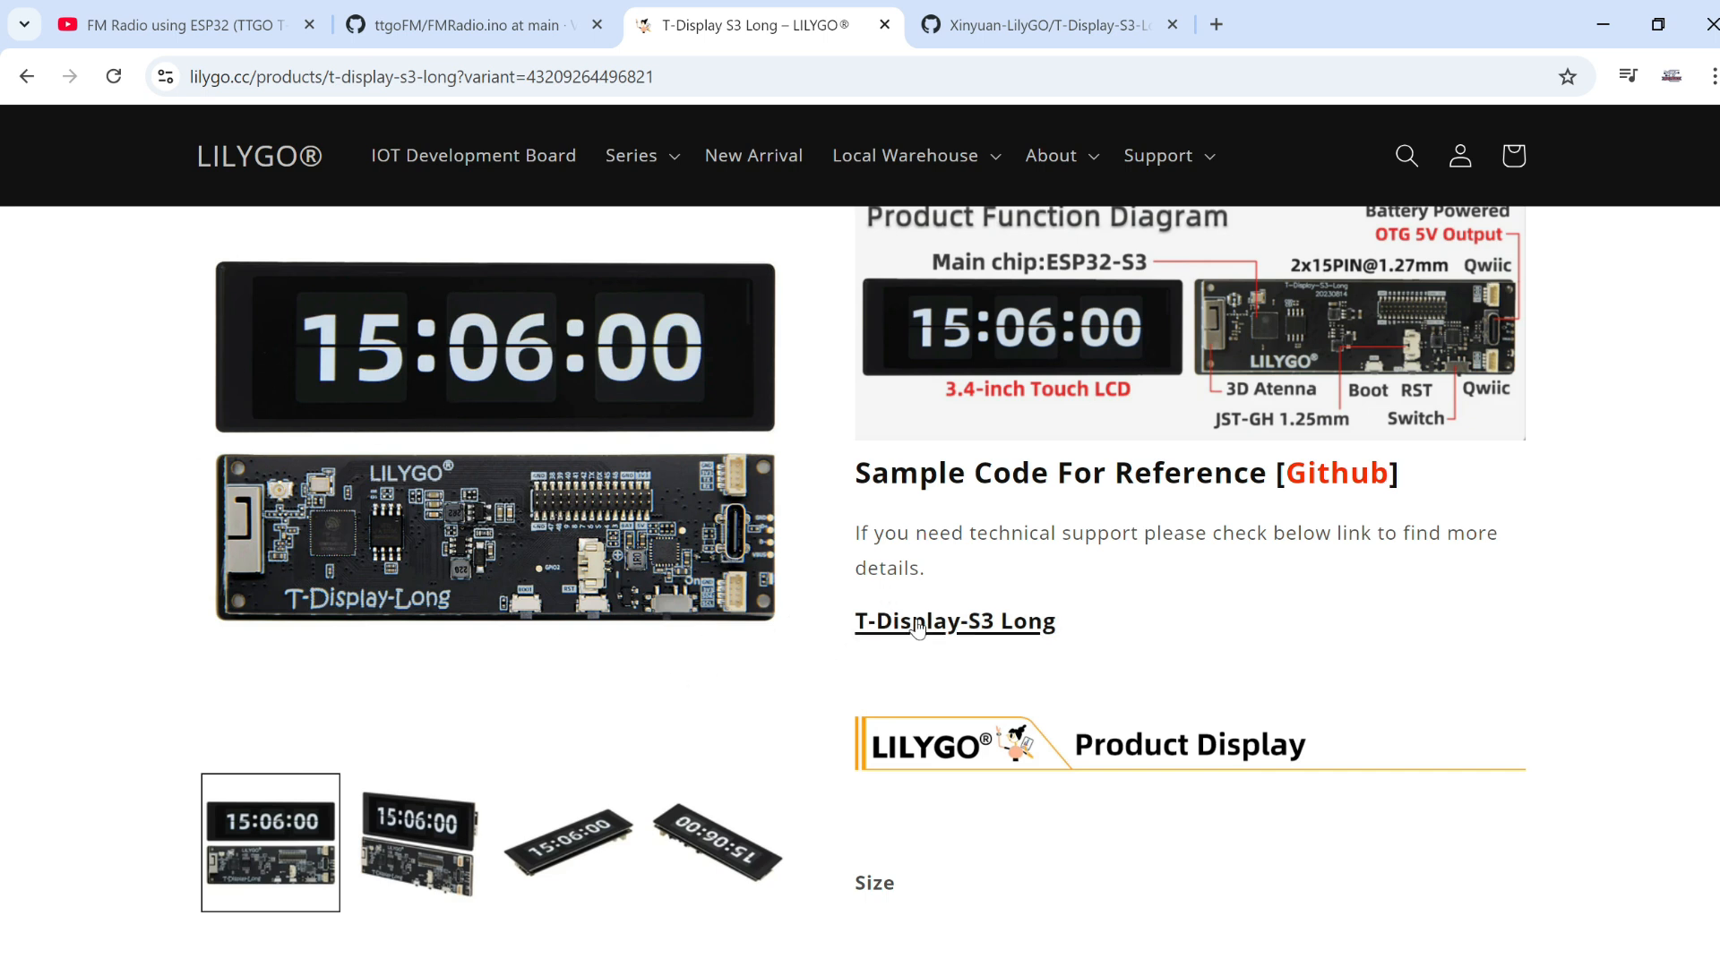
click(953, 621)
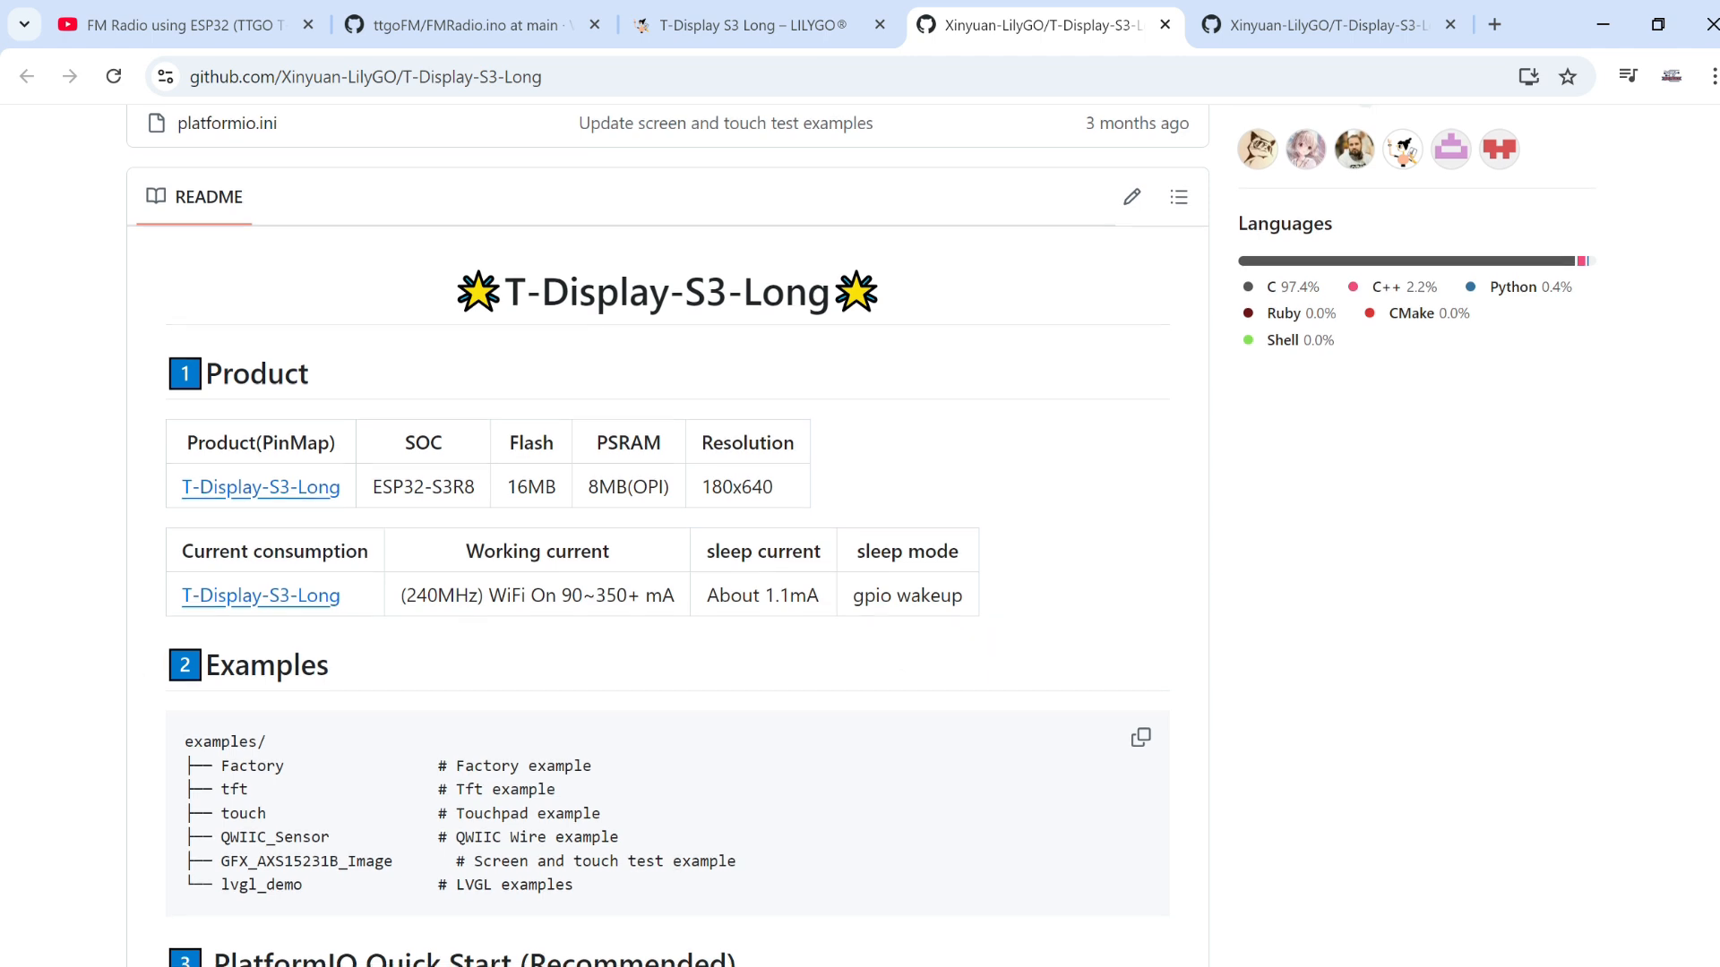
- Scroll the README to the Arduino IDE Quick Start install steps and board configuration screenshot
scroll(down, 3)
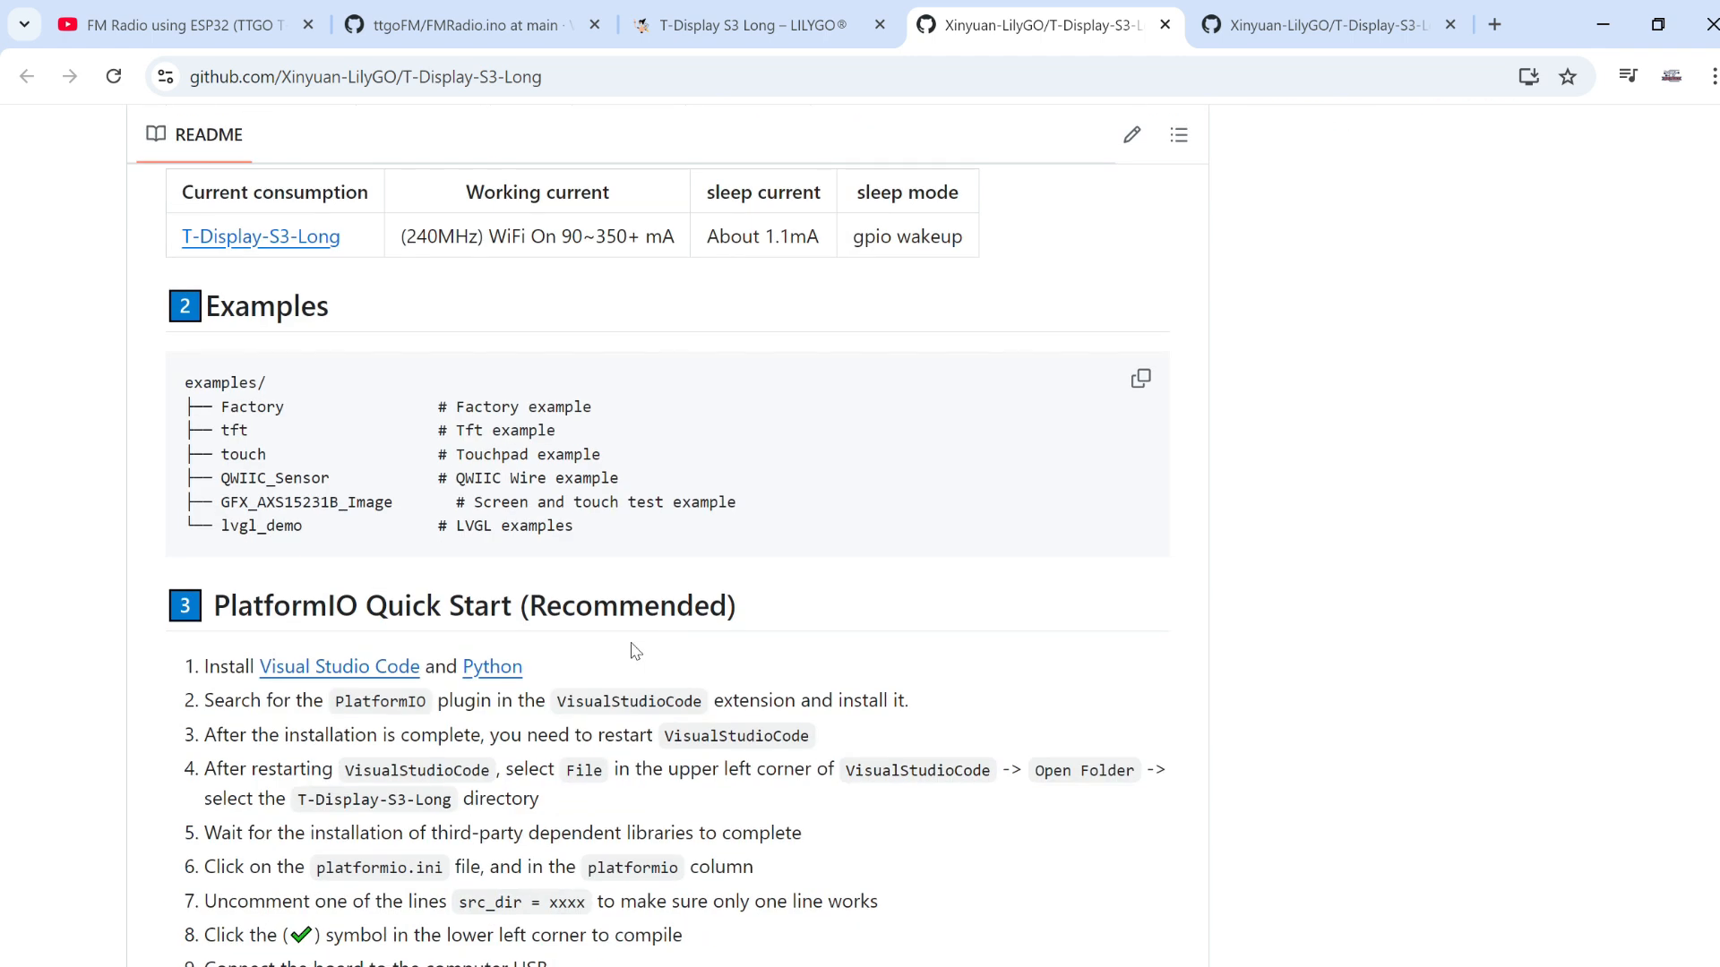
scroll(down, 3)
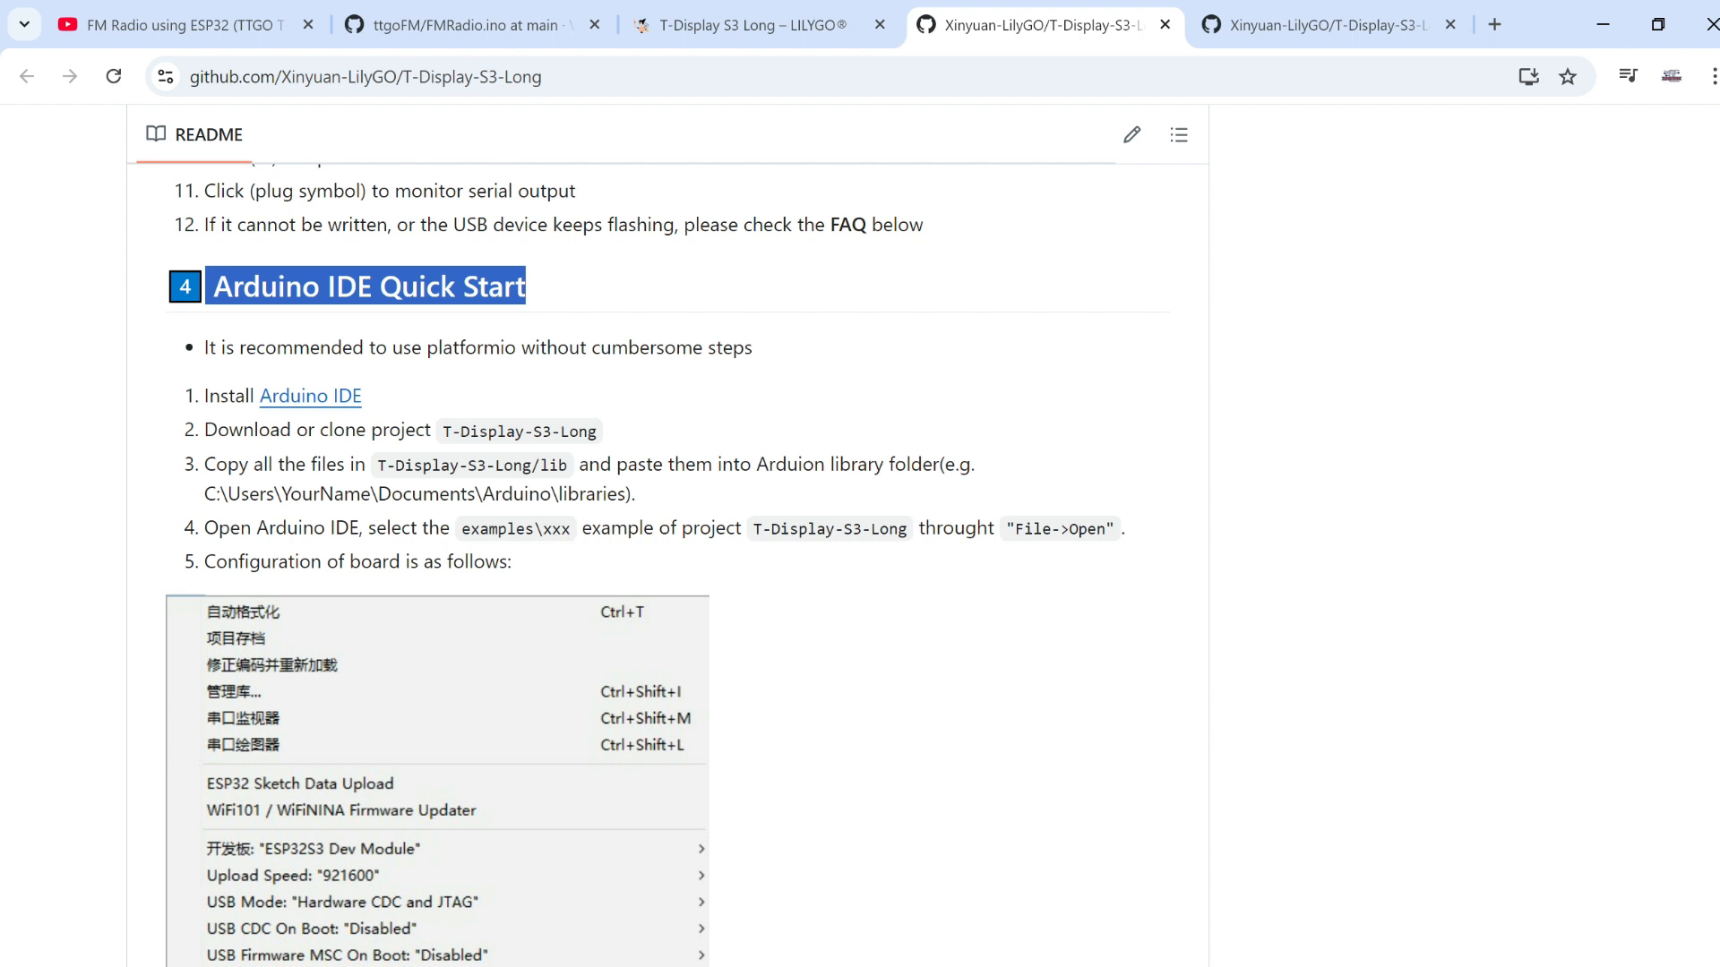
scroll(down, 3)
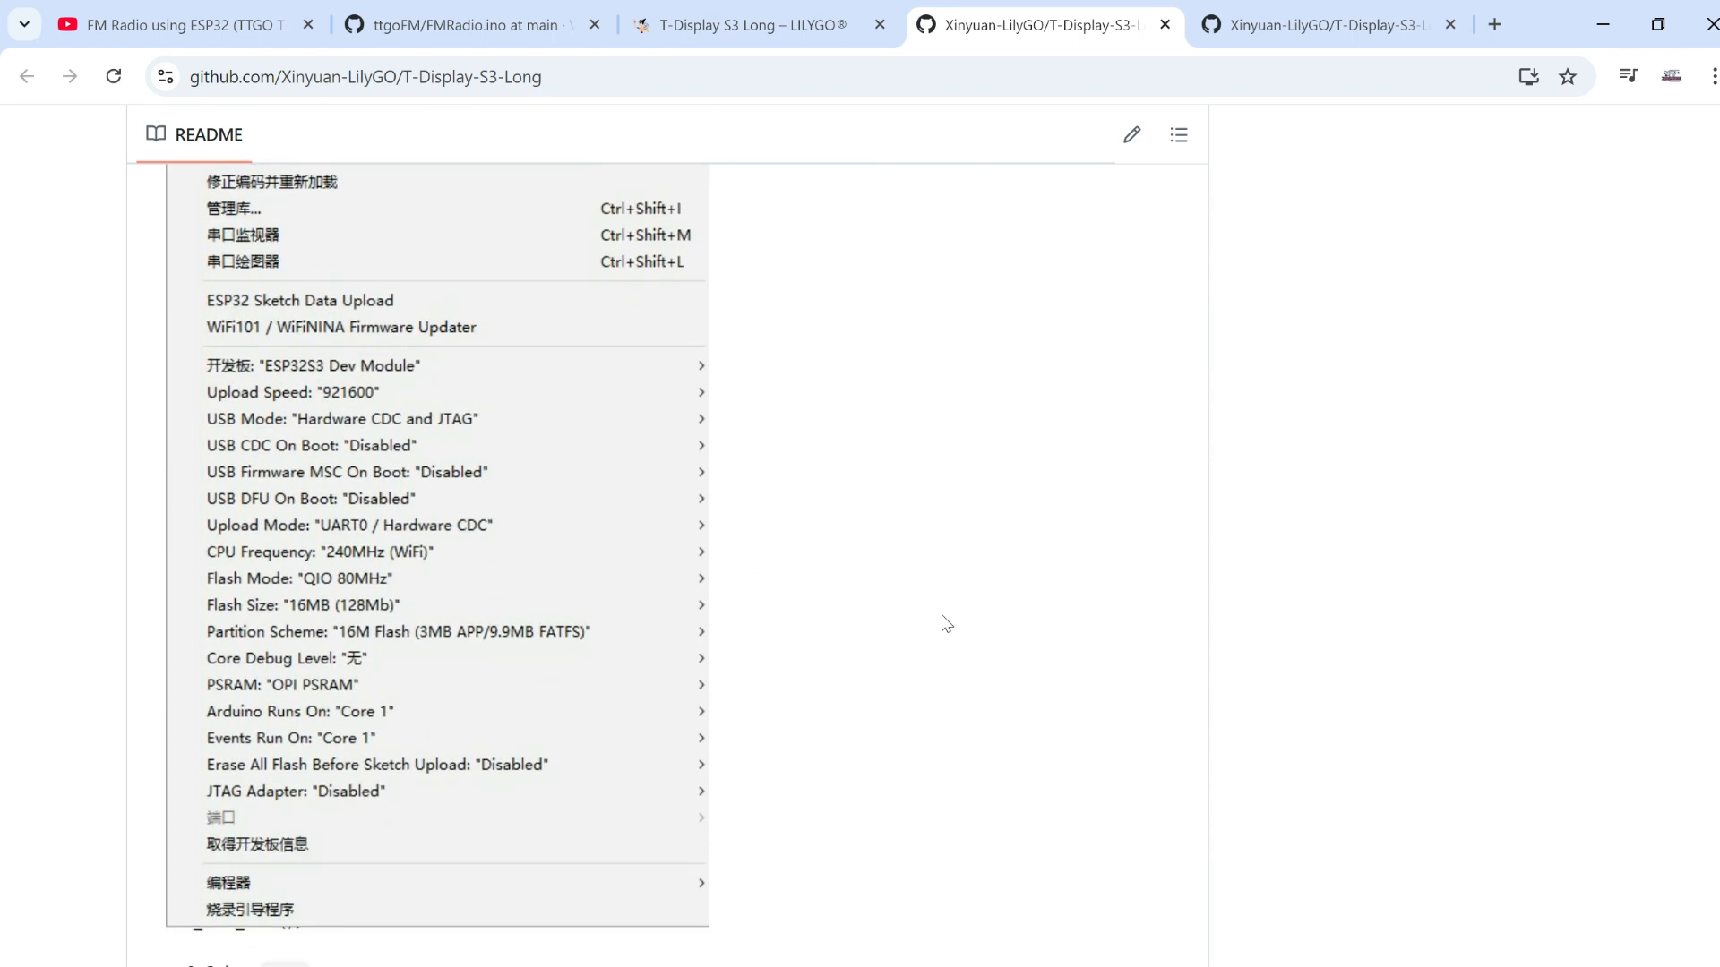
mouse_move(353, 640)
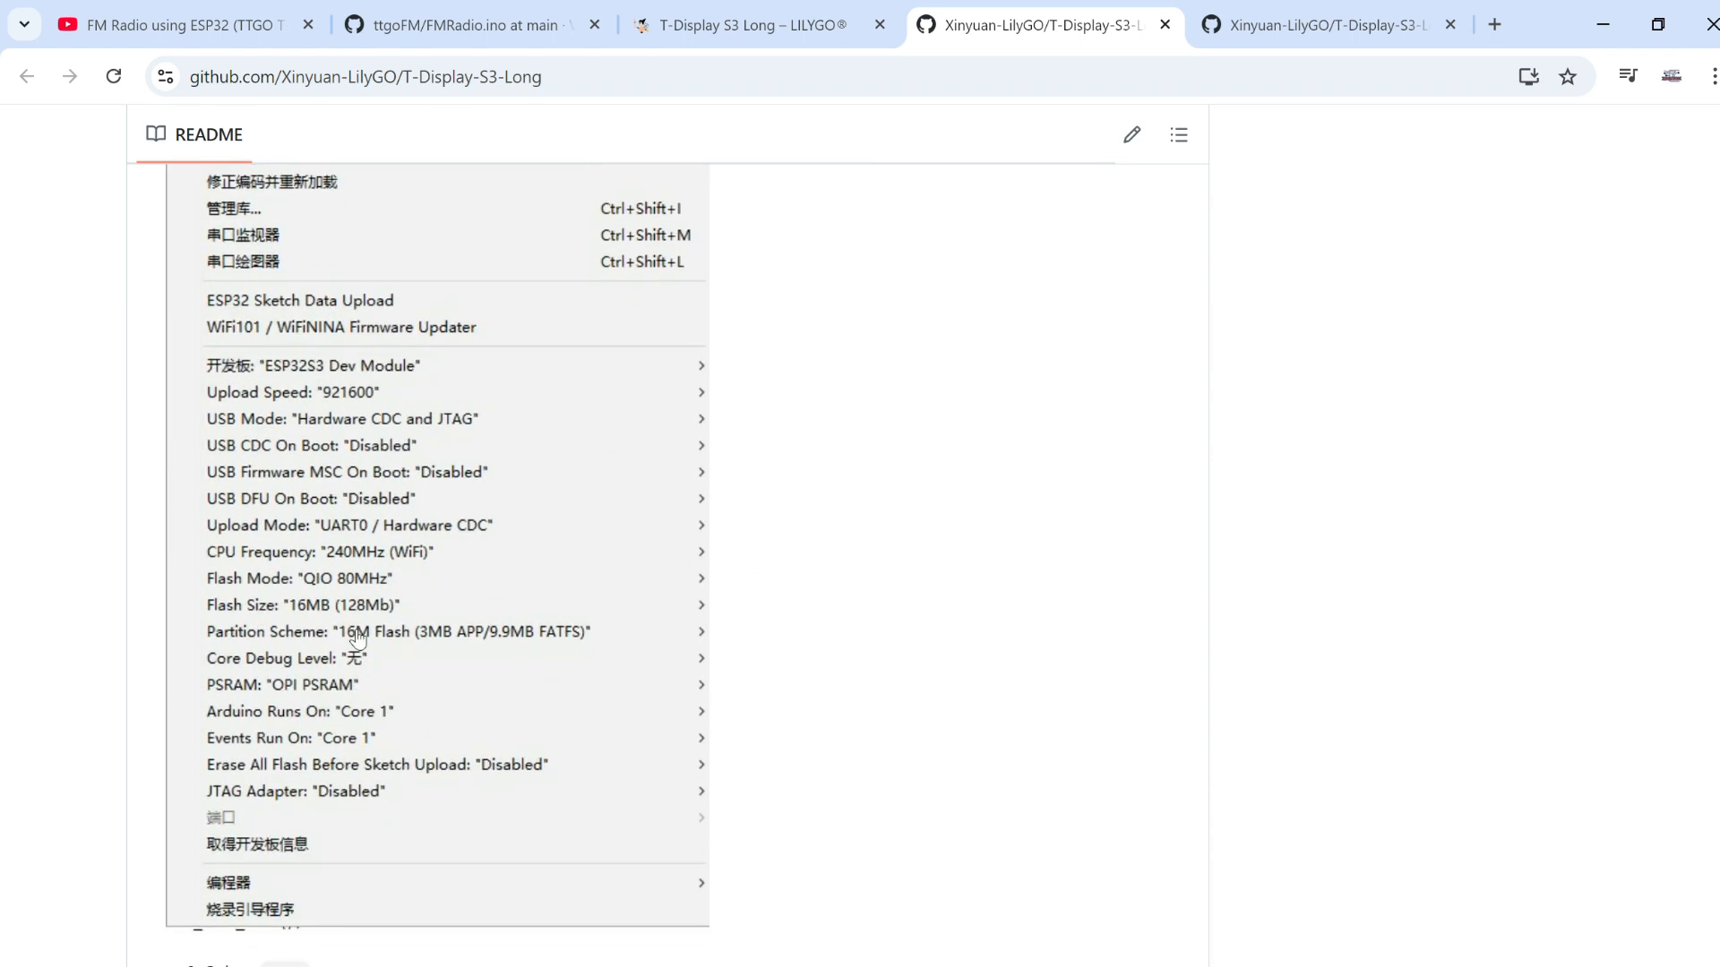
mouse_move(165, 440)
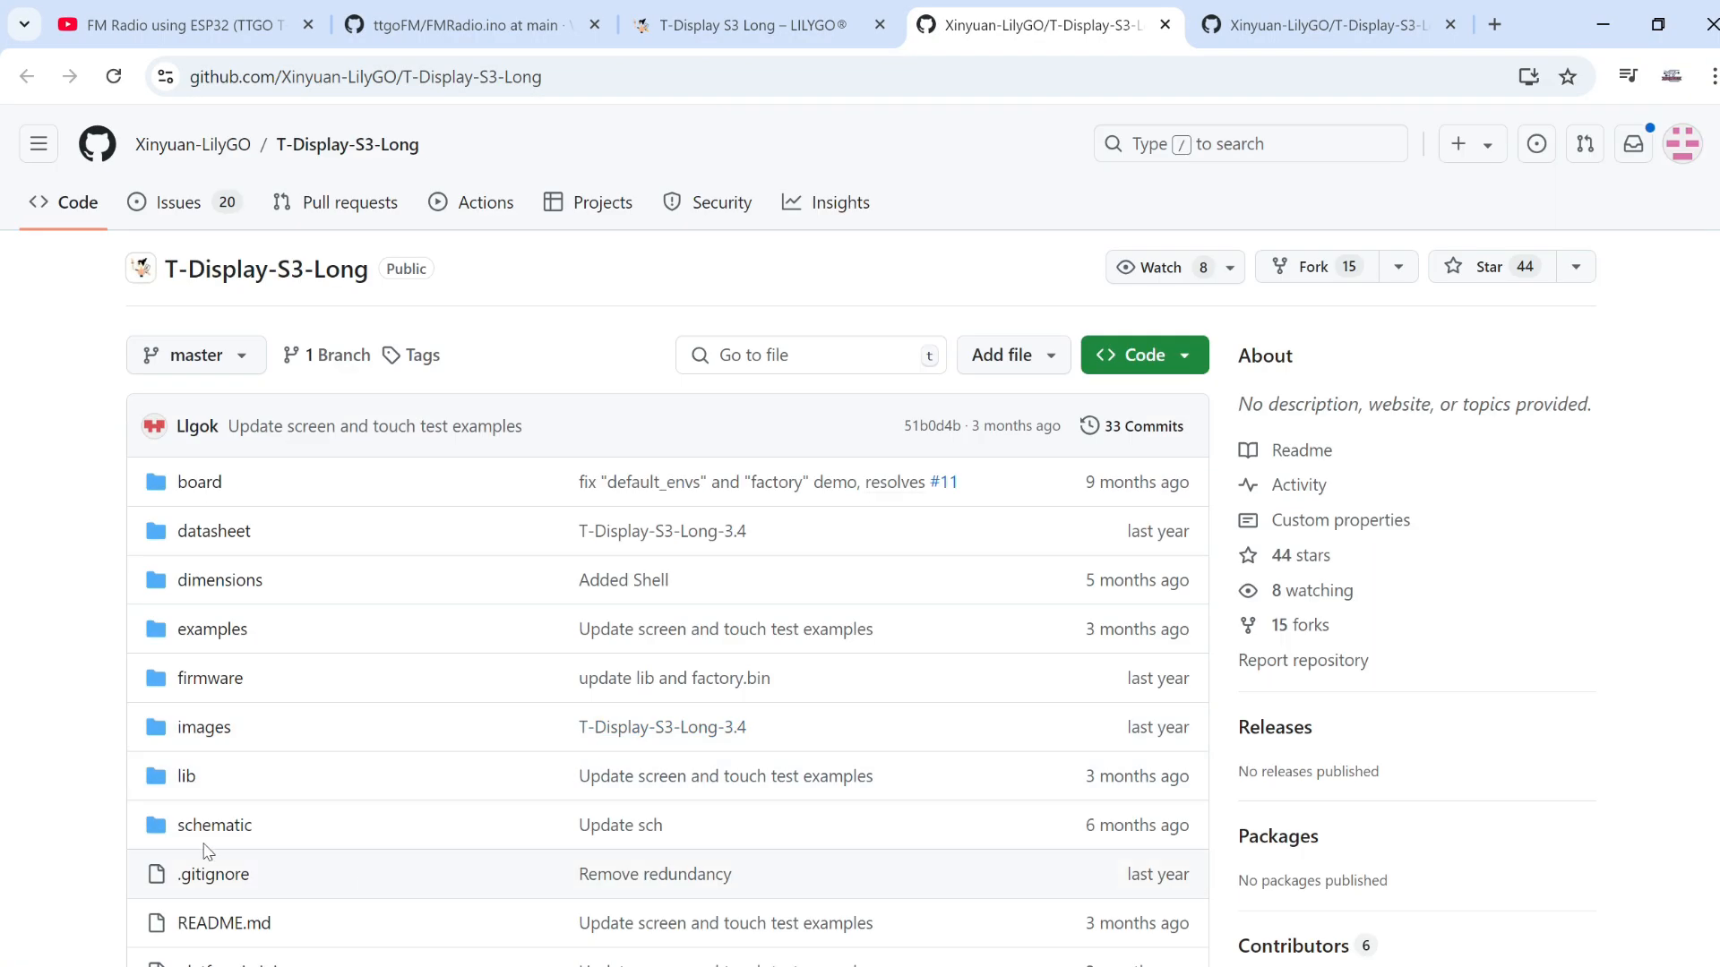
mouse_move(185, 778)
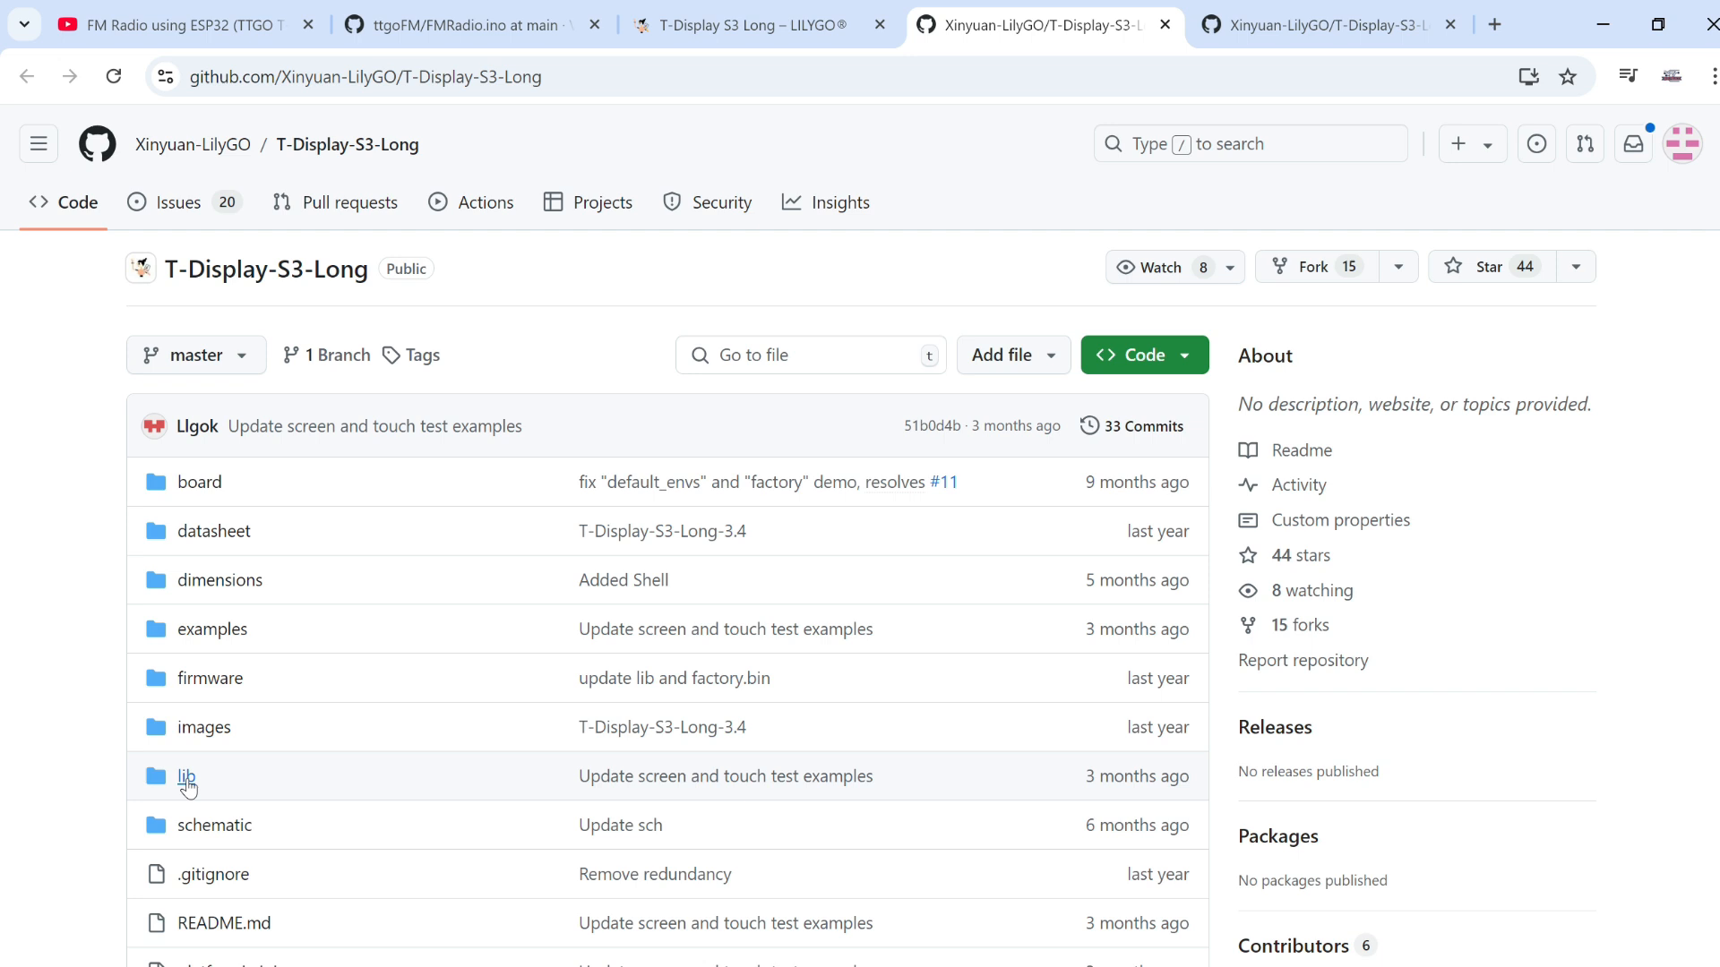
- Open the repository's lib folder listing Arduino_DriveBus, Arduino_GFX, XPowersLib and lvgl
click(183, 776)
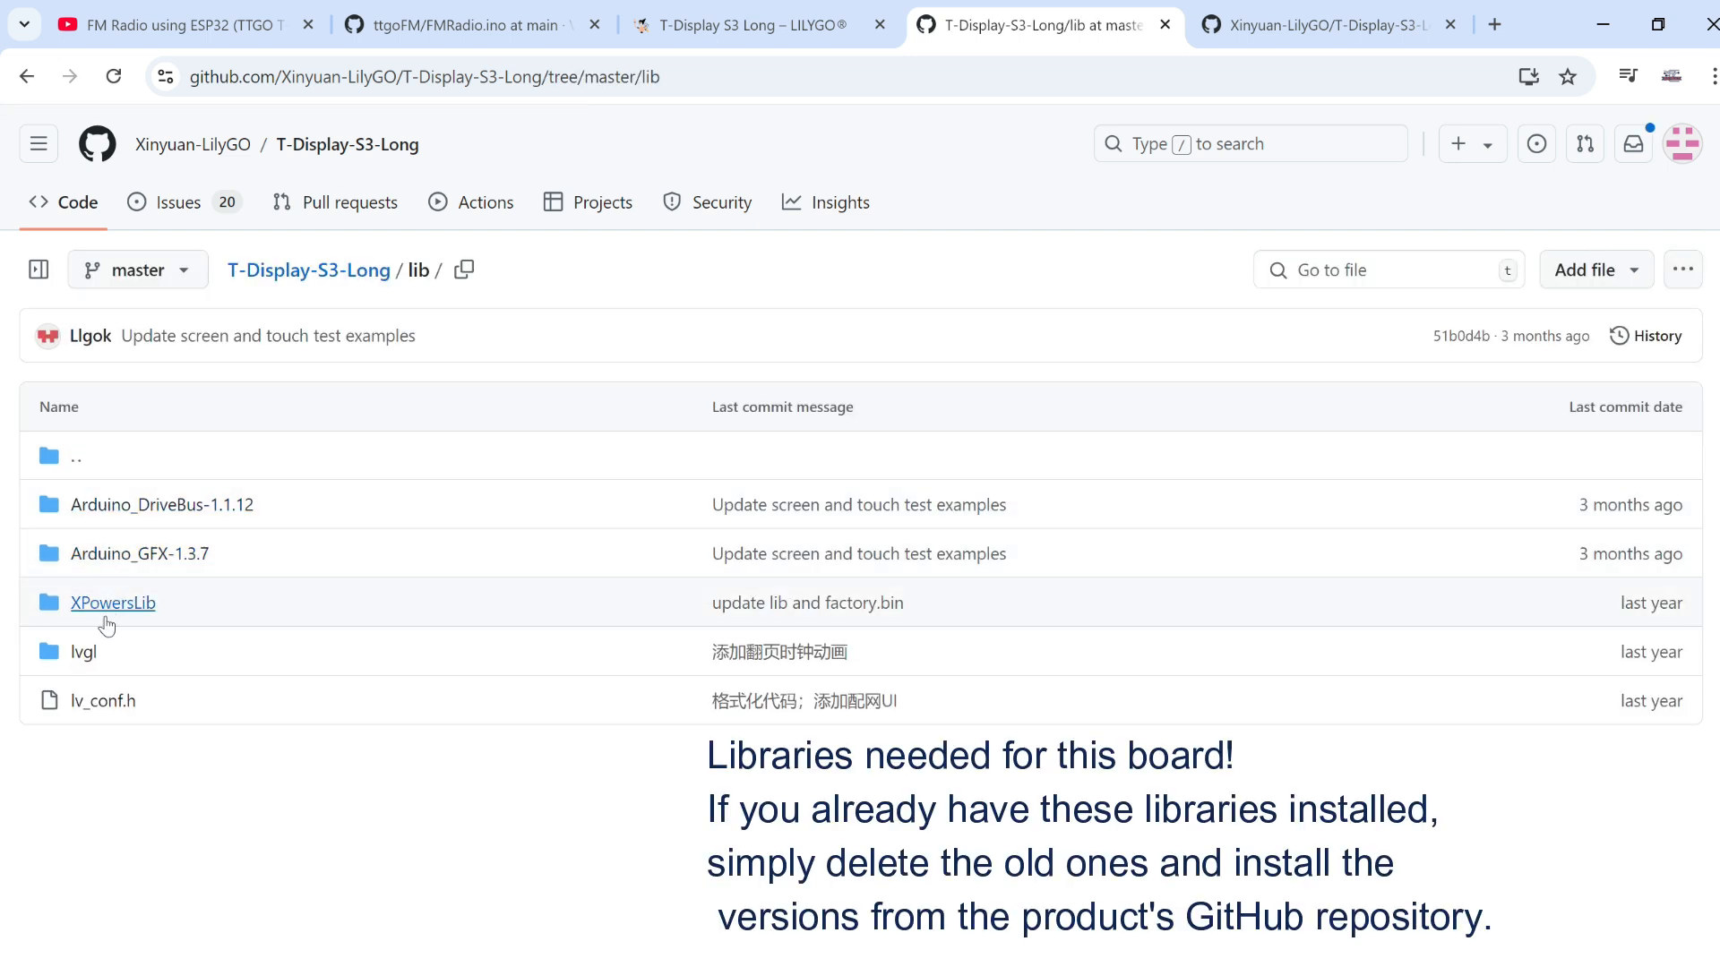
mouse_move(131, 548)
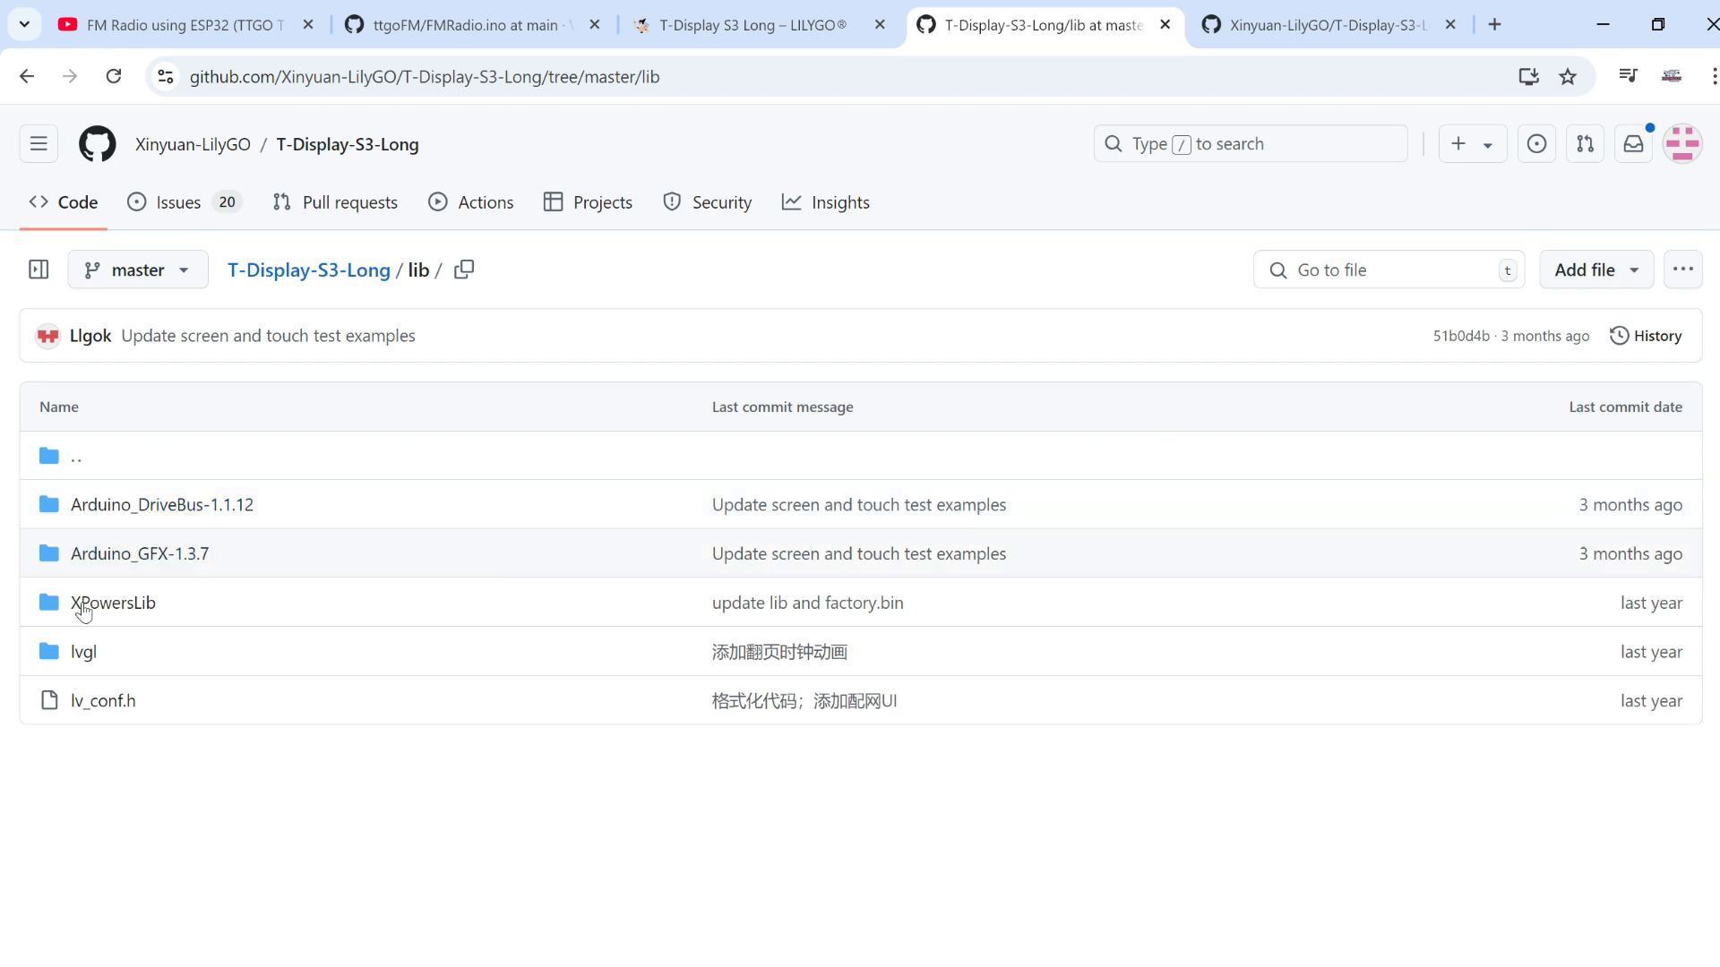
mouse_move(243, 892)
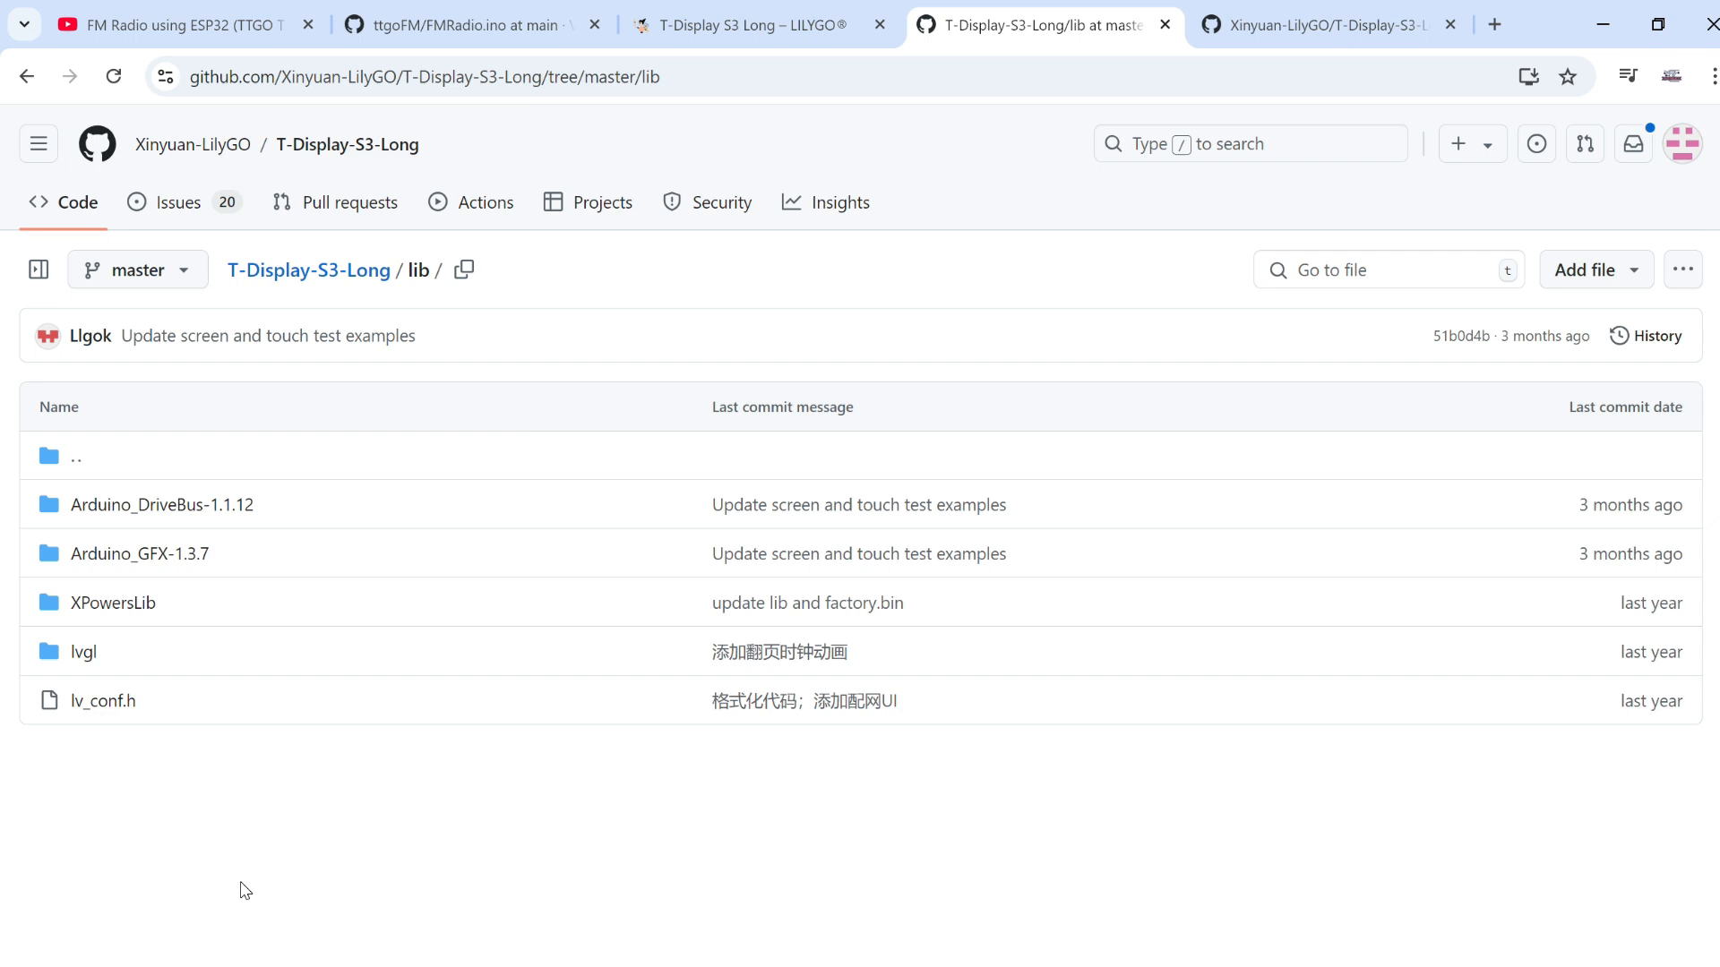
mouse_move(104, 573)
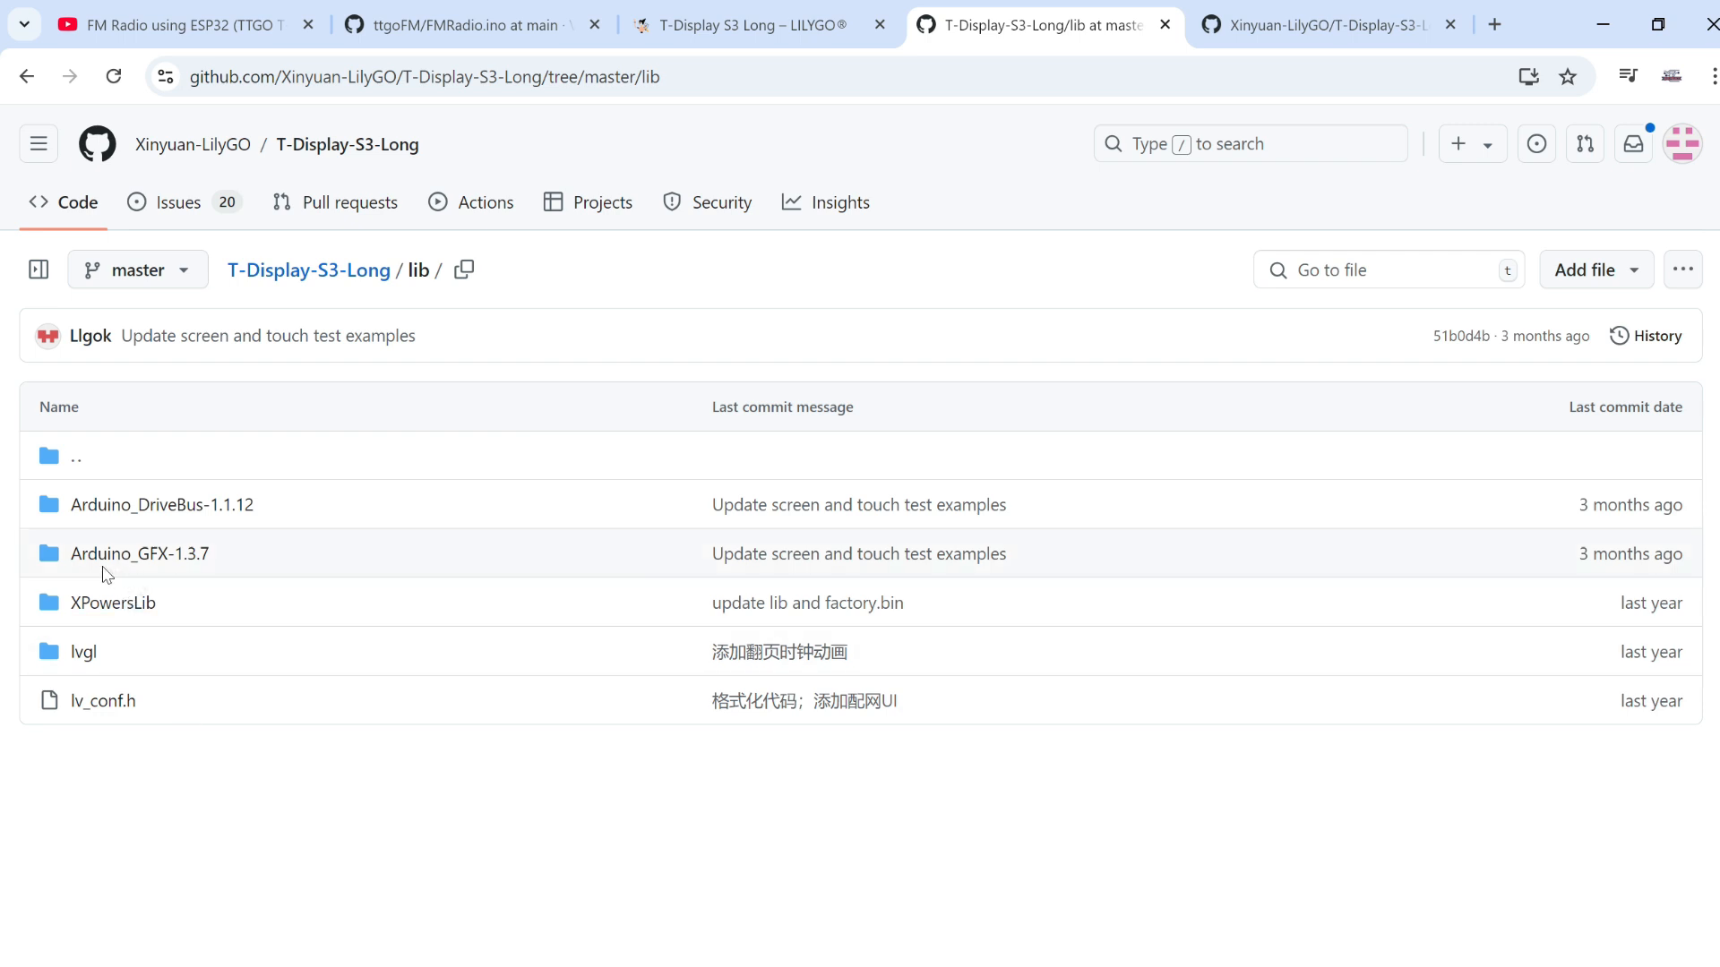
mouse_move(175, 598)
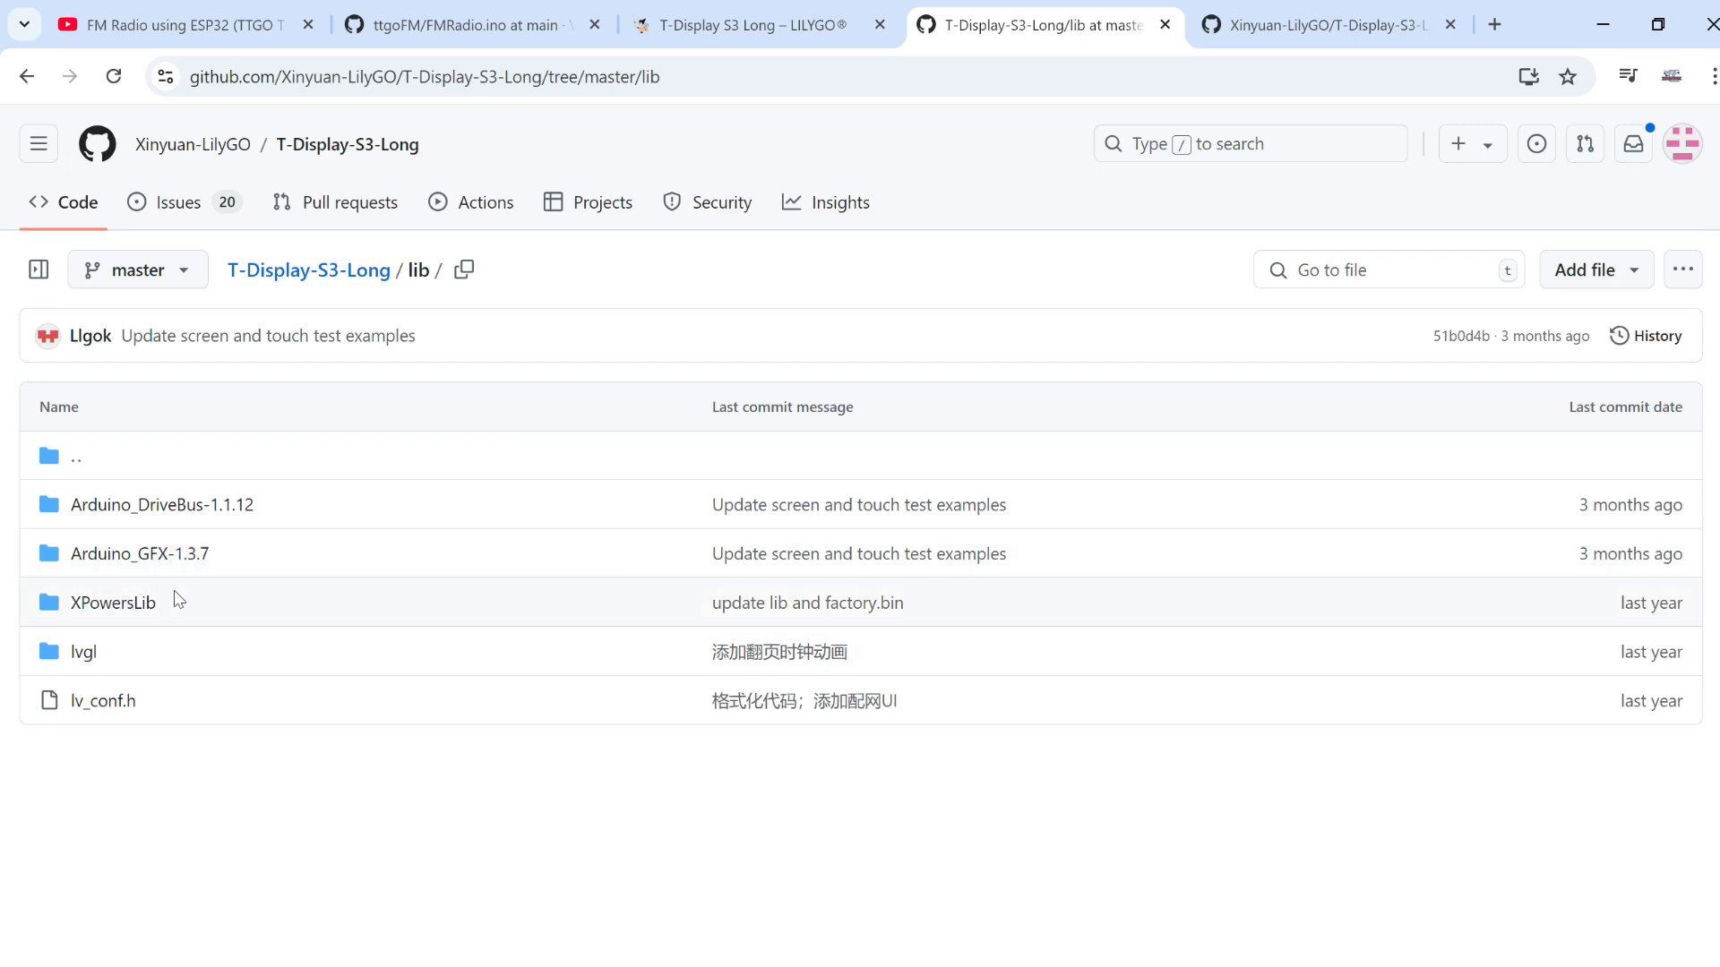
mouse_move(106, 667)
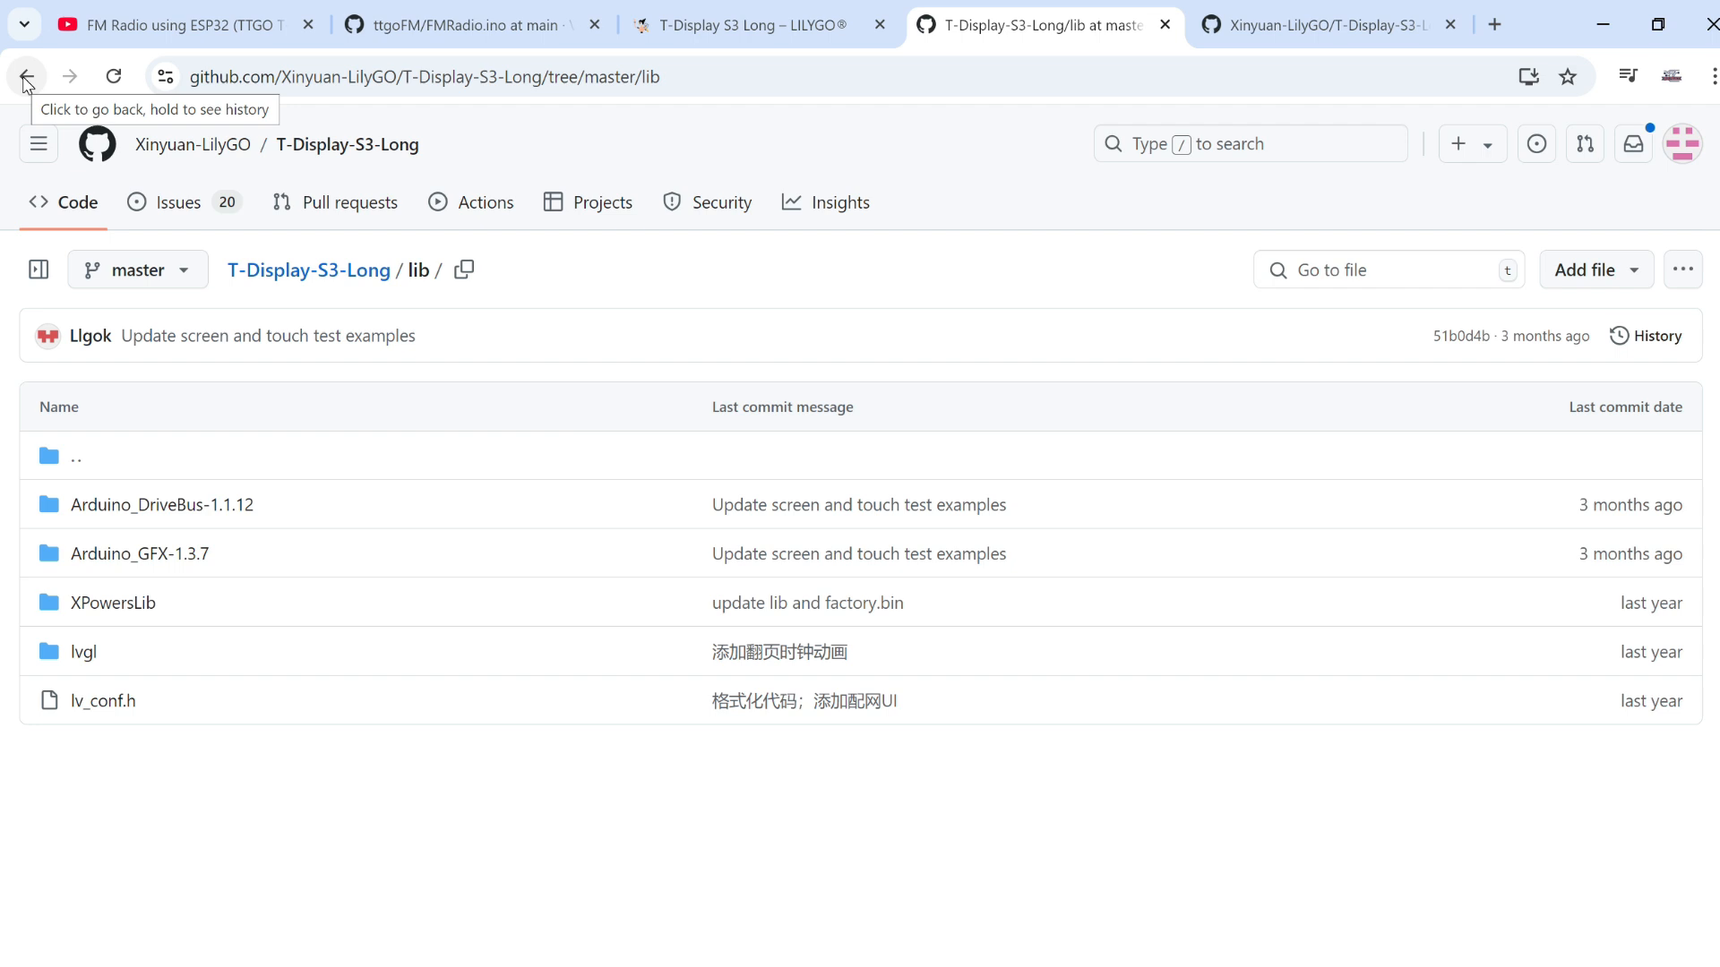
mouse_move(127, 565)
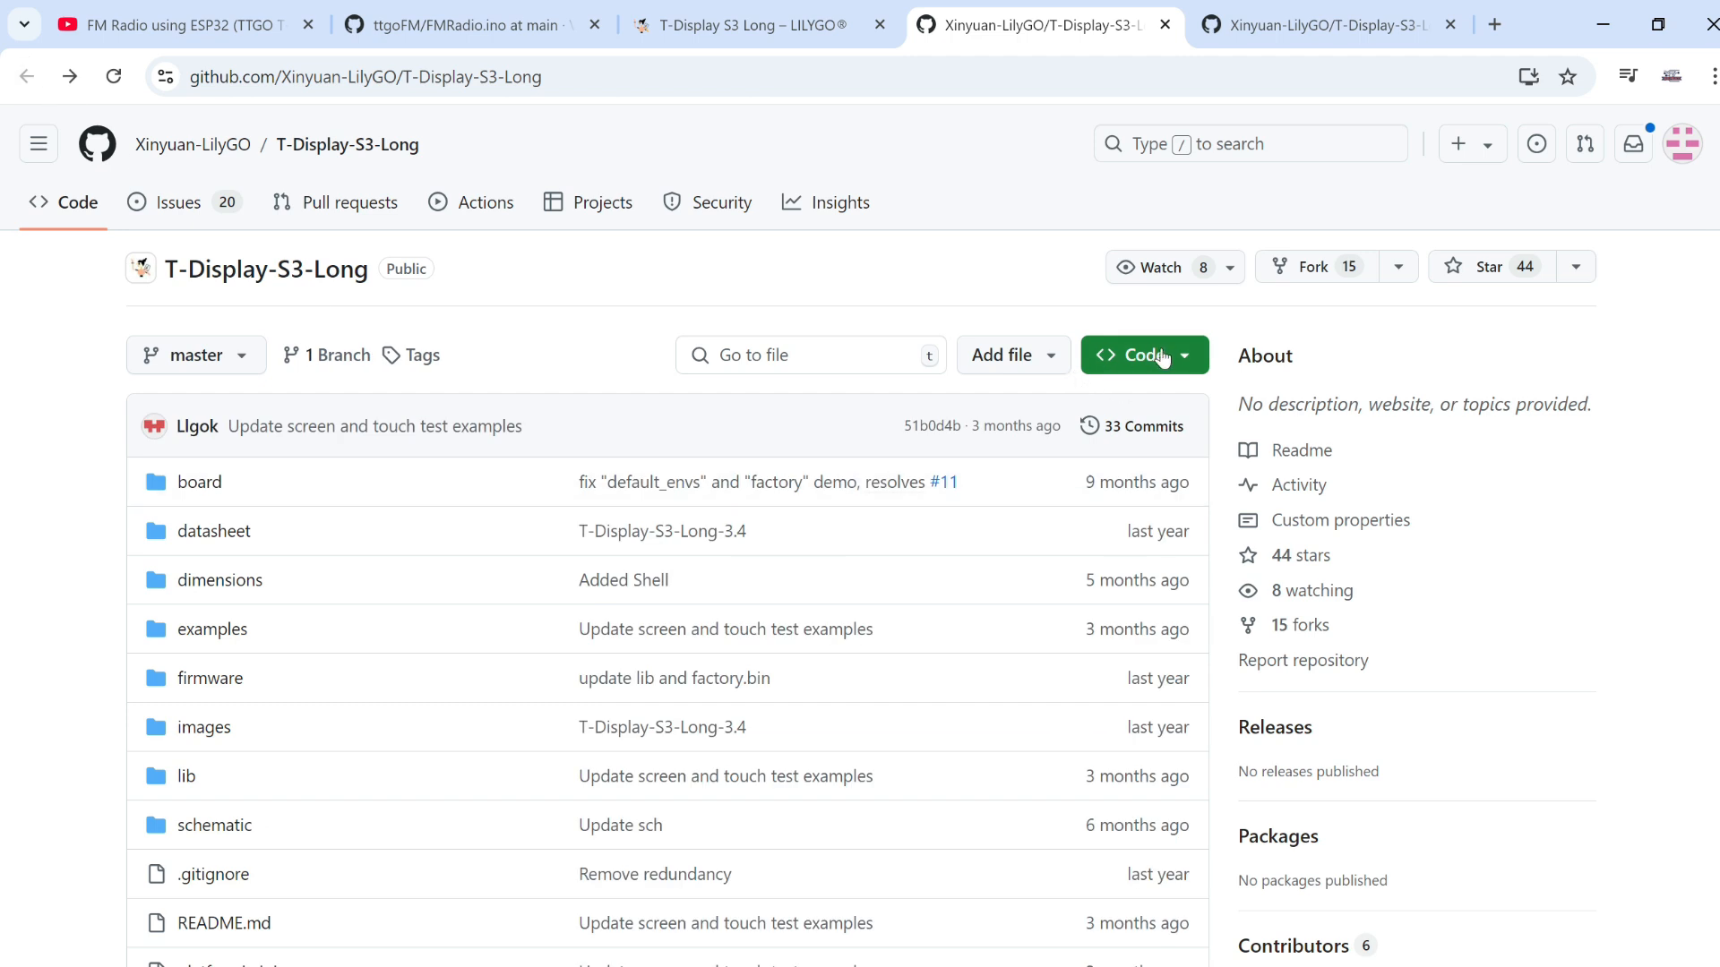
mouse_move(244, 893)
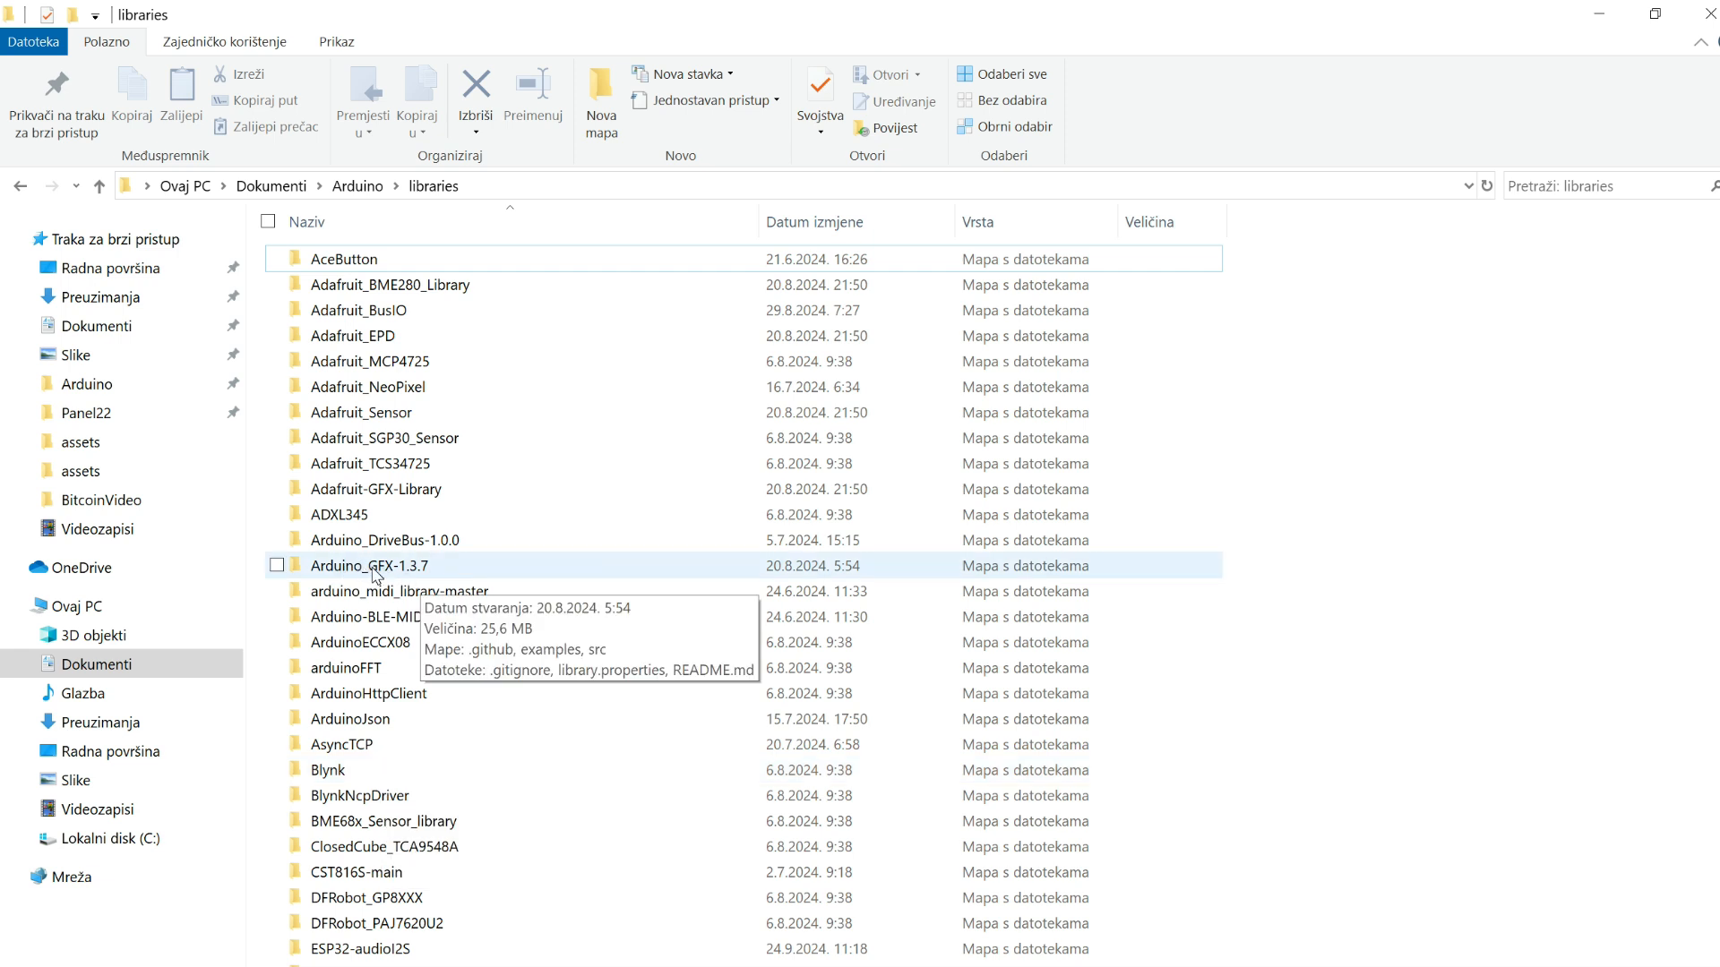
mouse_move(404, 585)
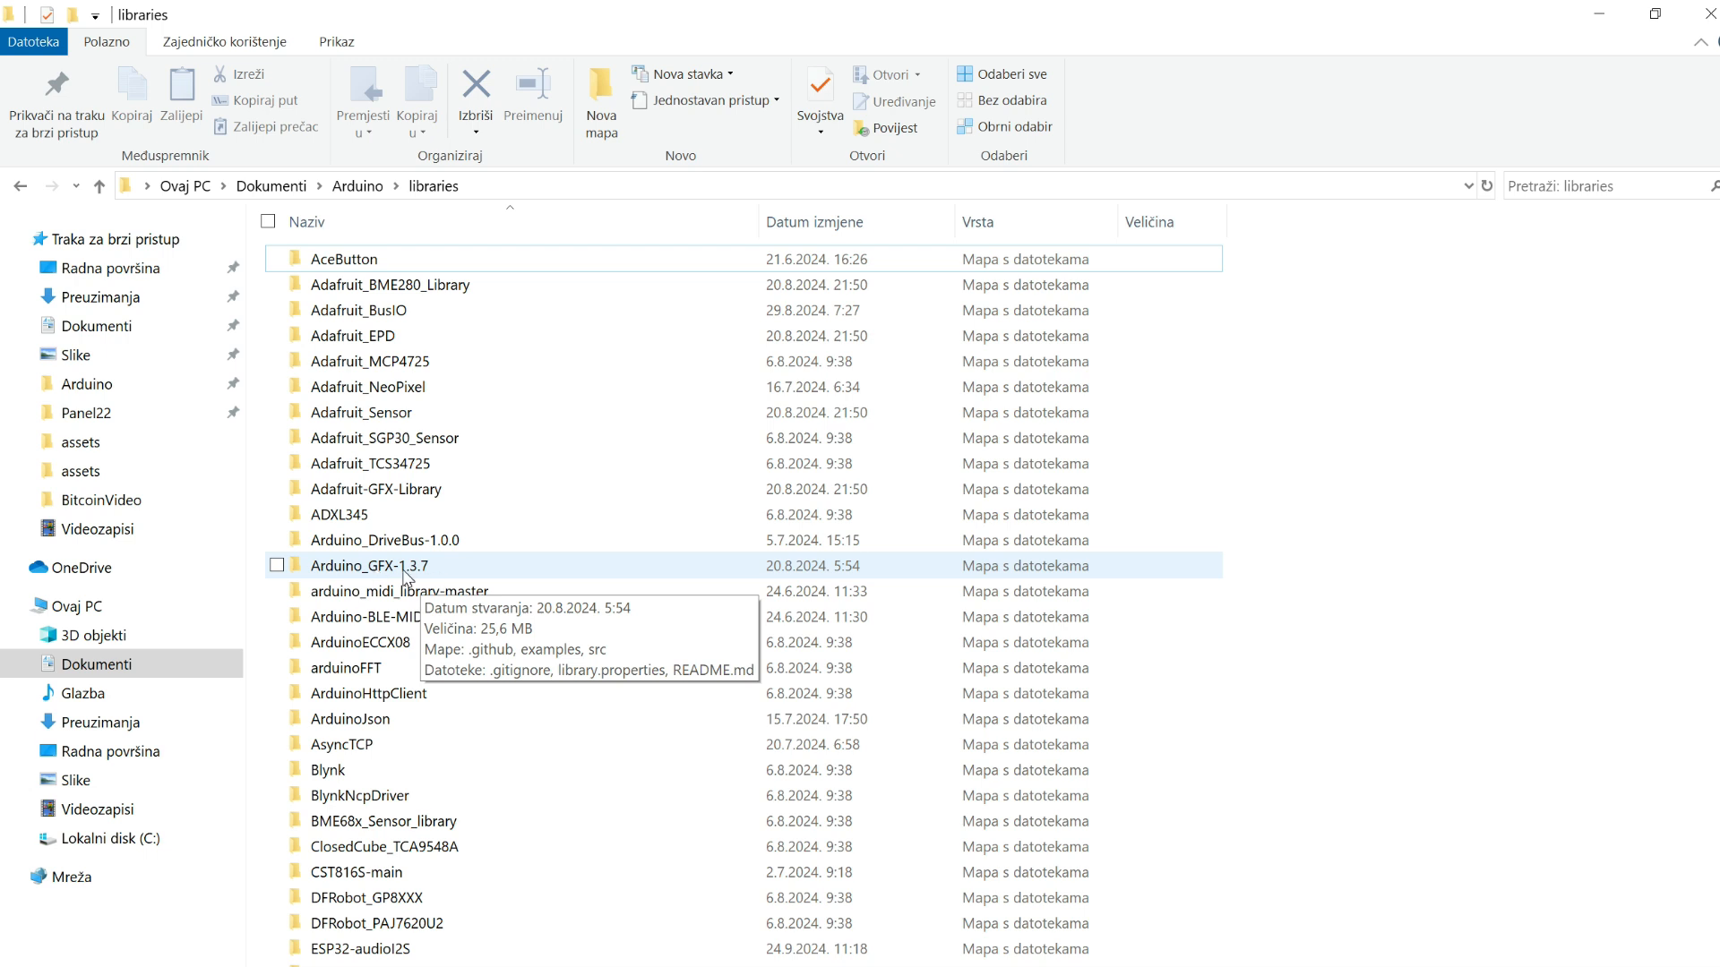
mouse_move(390, 587)
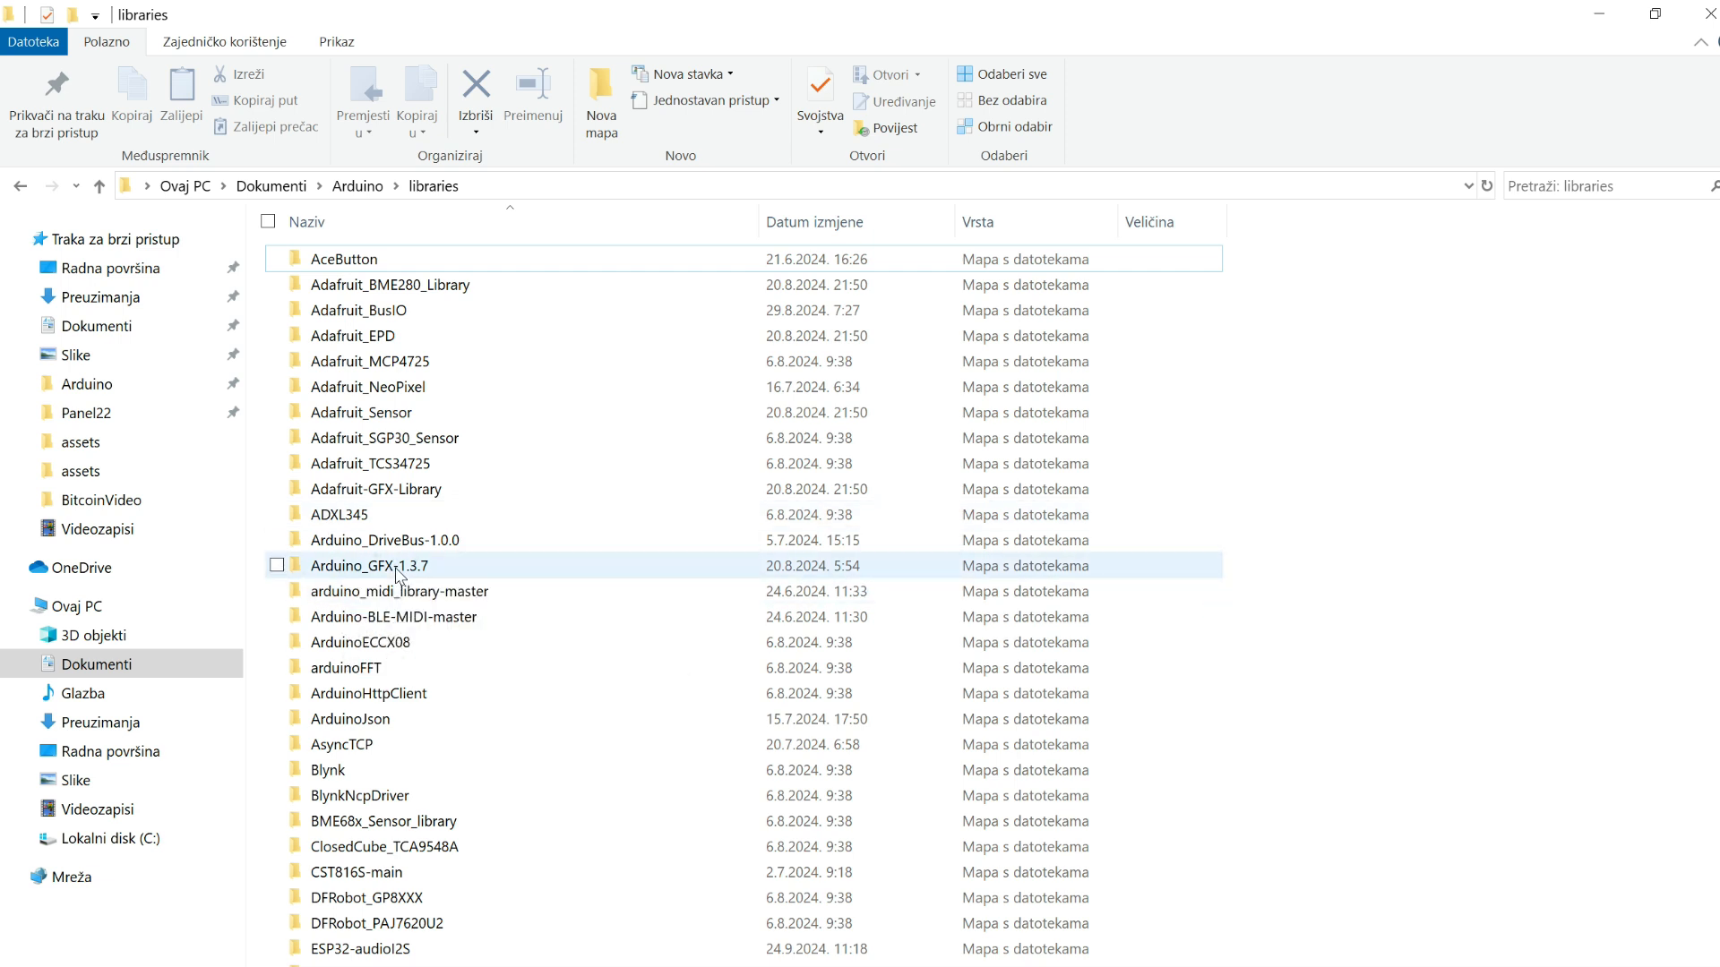
mouse_move(362, 577)
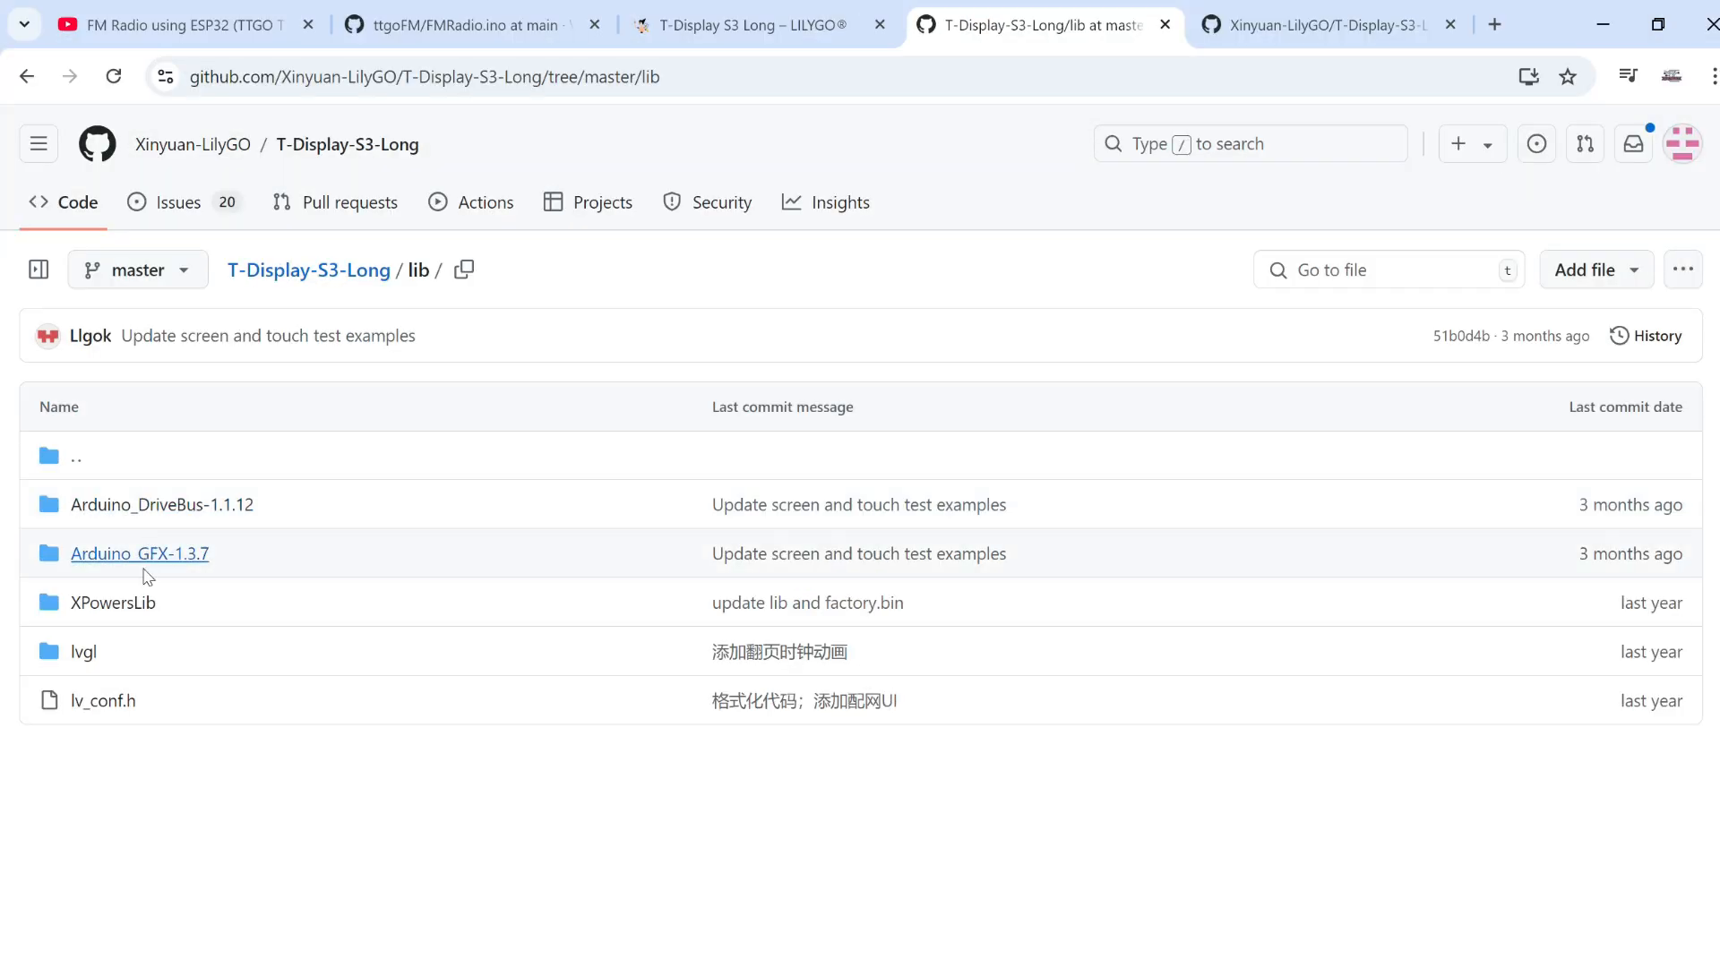
mouse_move(90, 634)
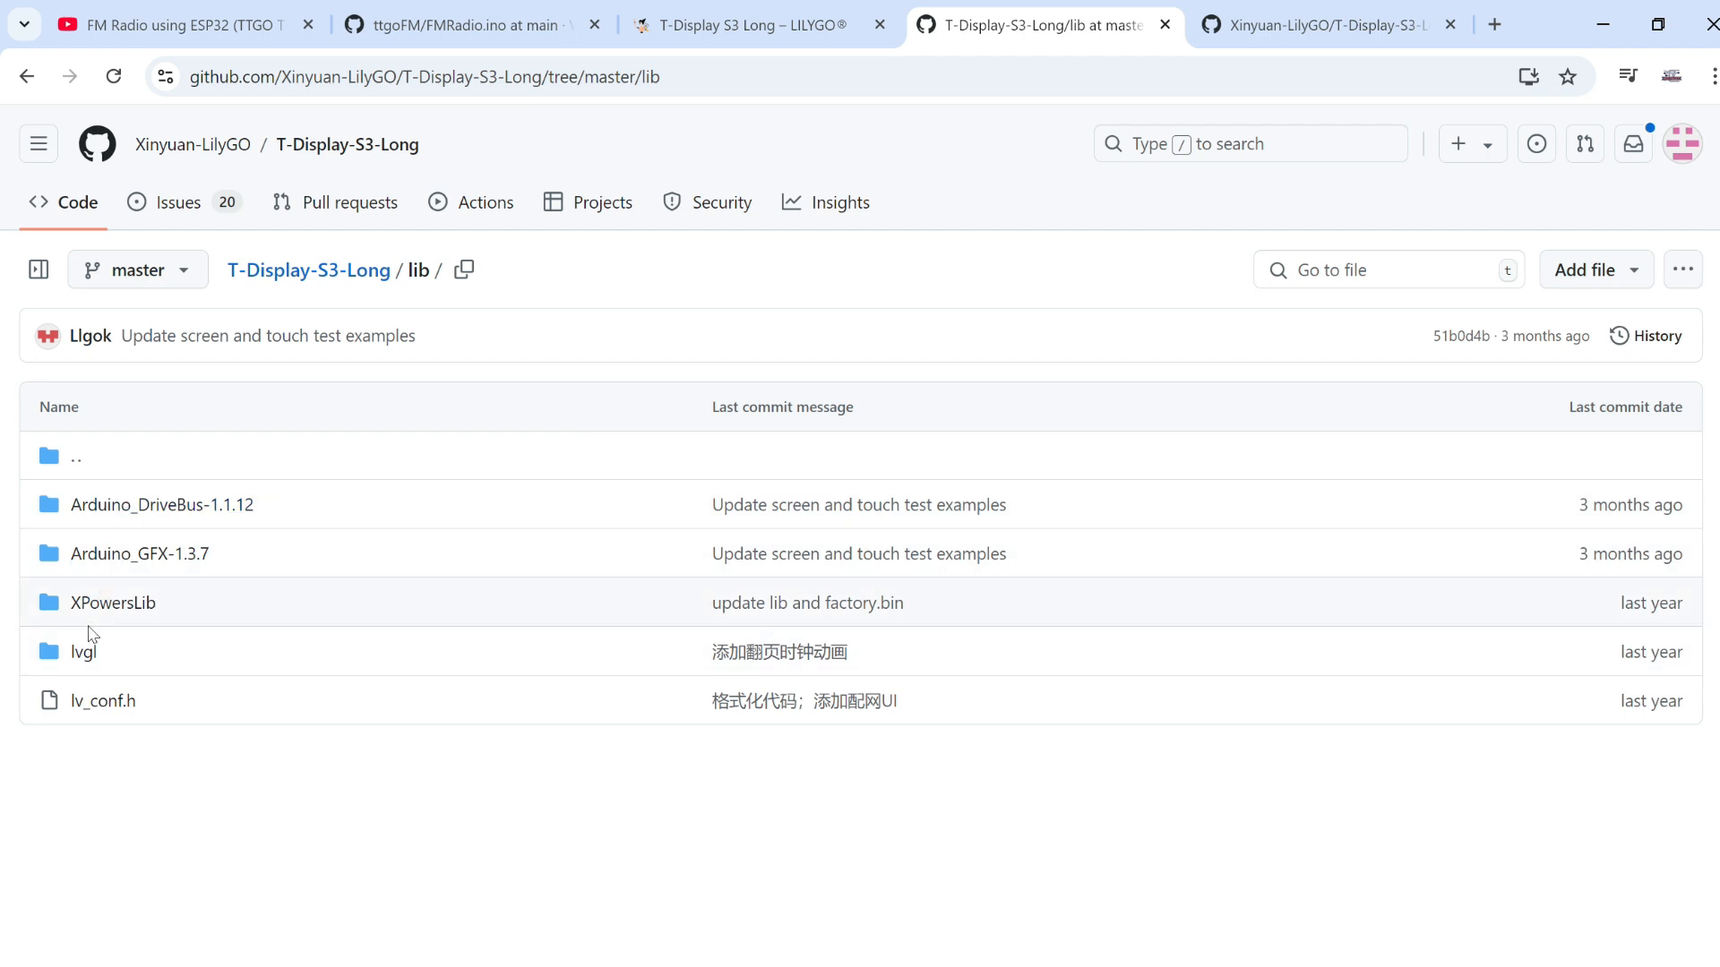
mouse_move(441, 572)
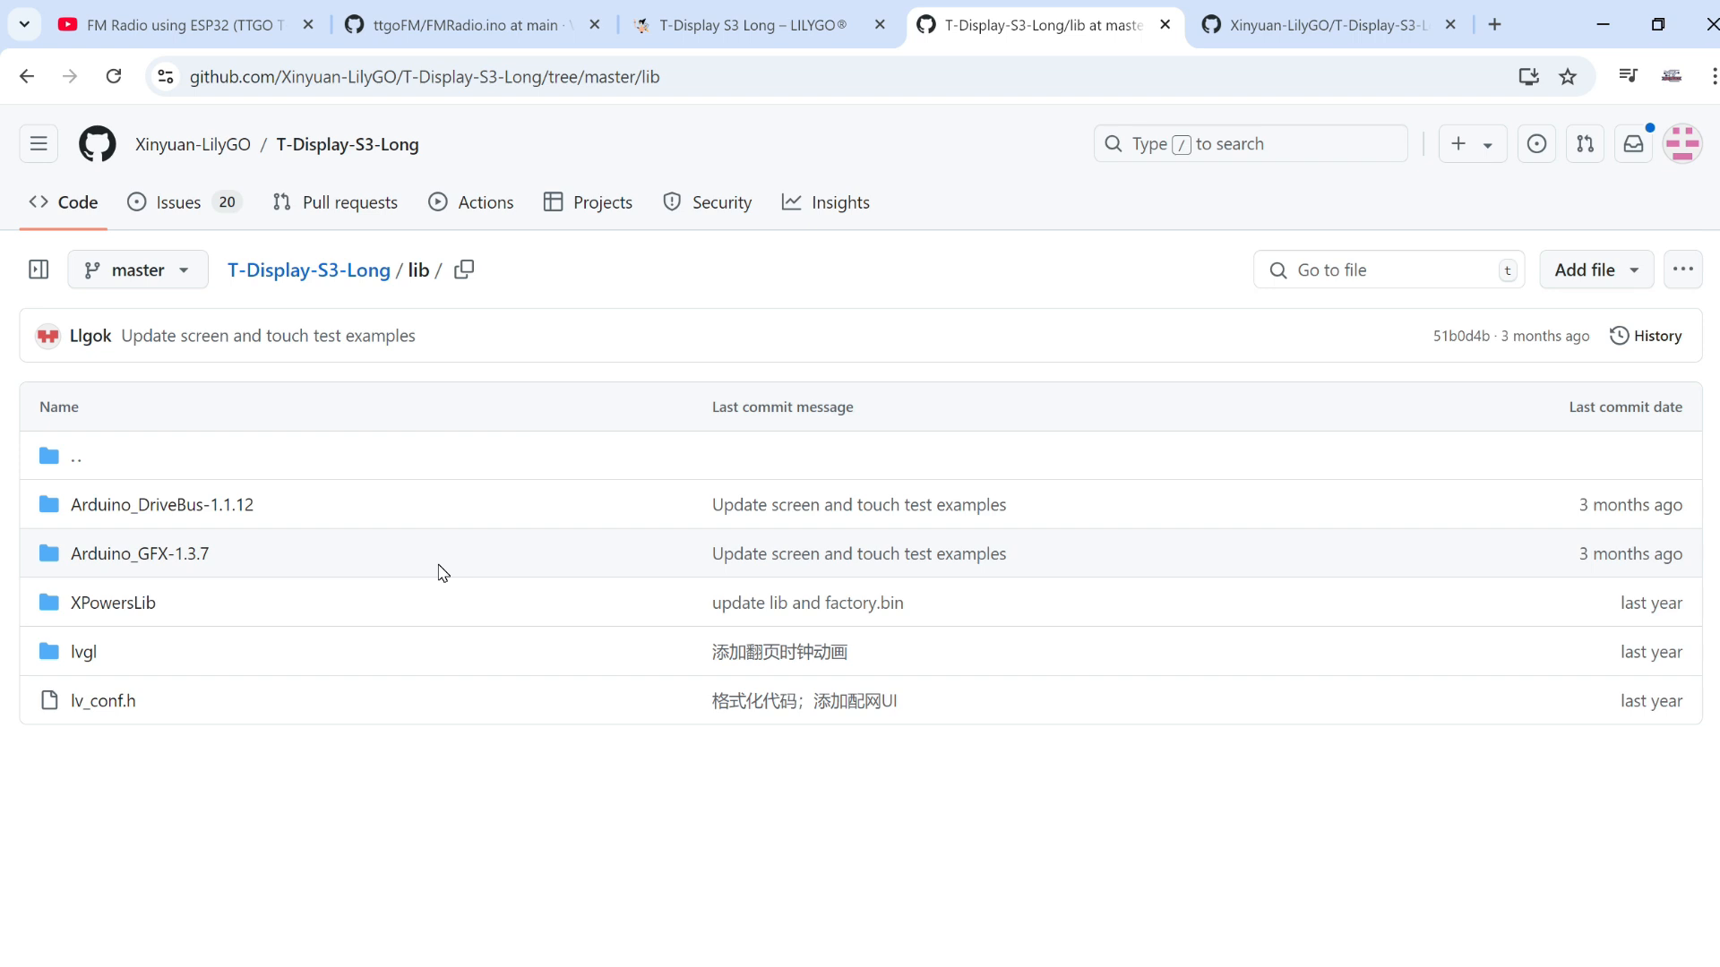
mouse_move(401, 497)
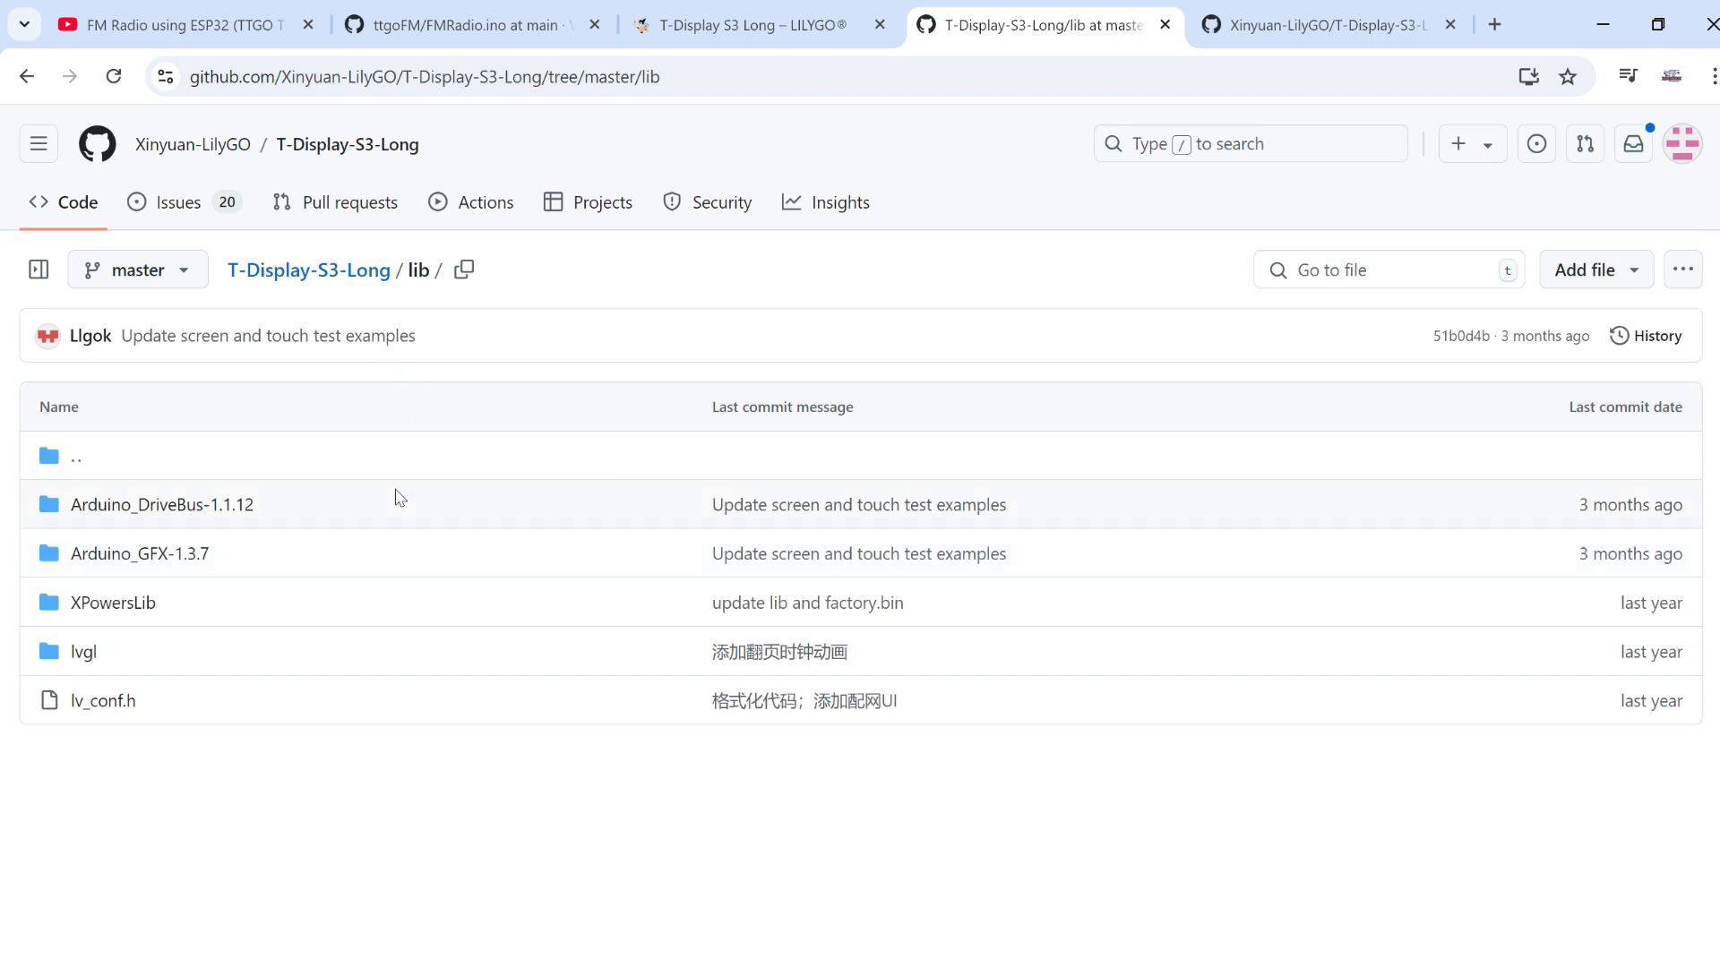
mouse_move(459, 519)
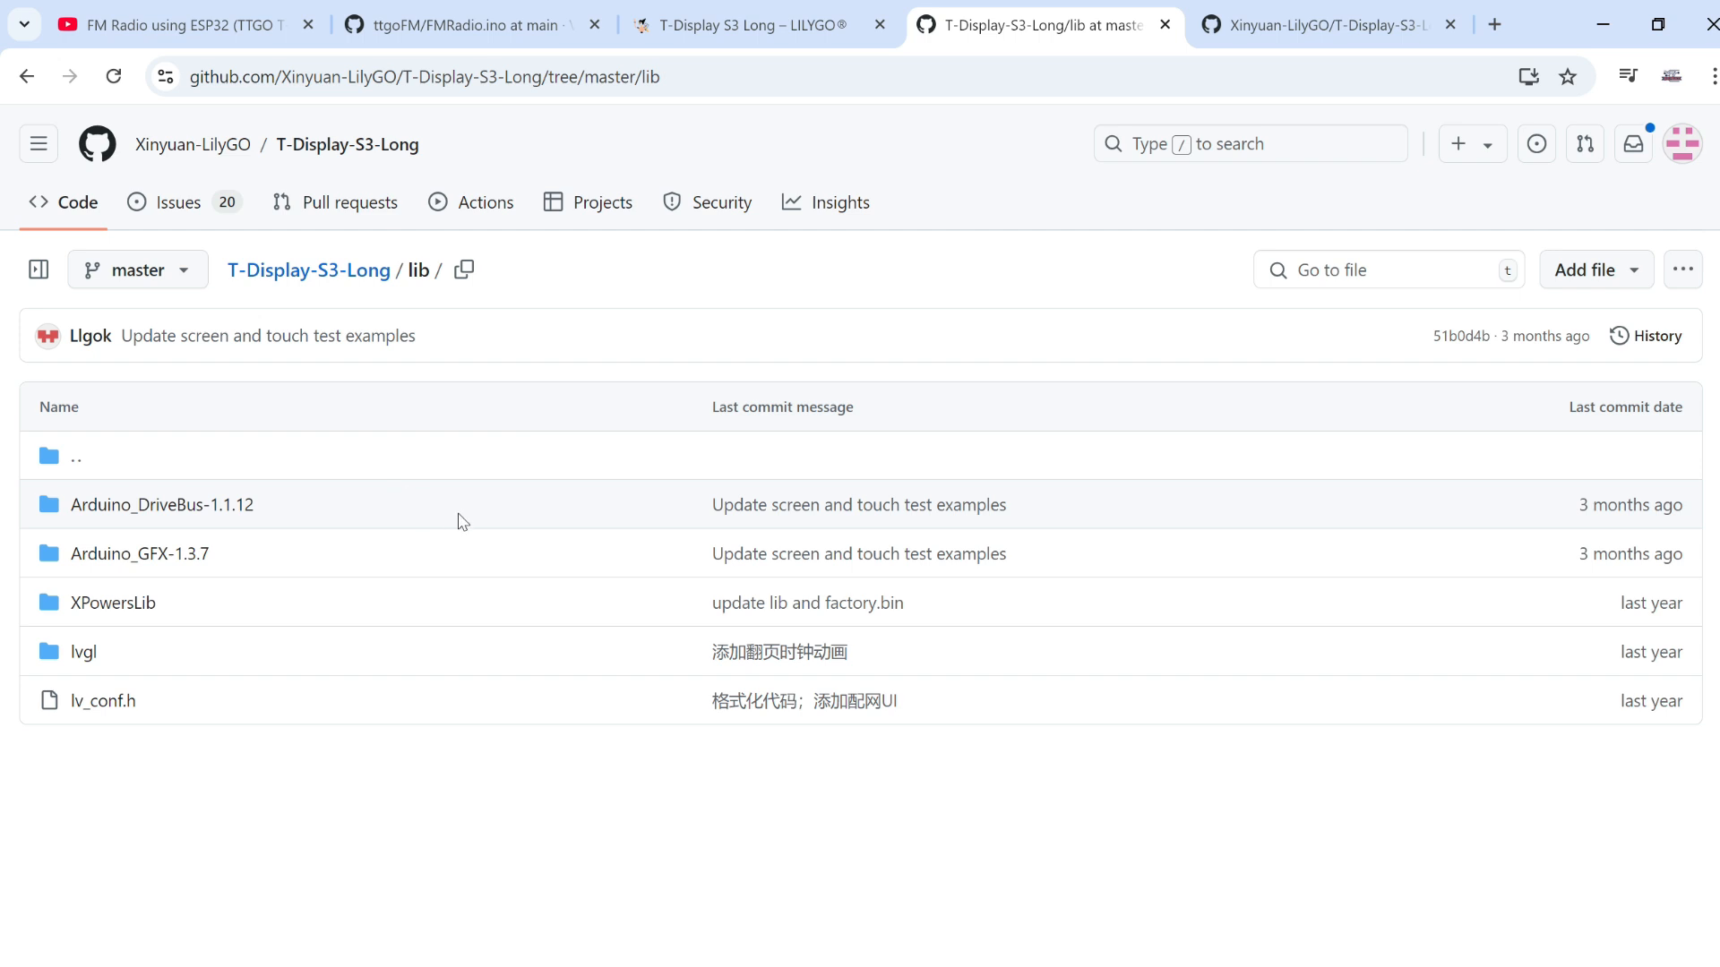
mouse_move(441, 513)
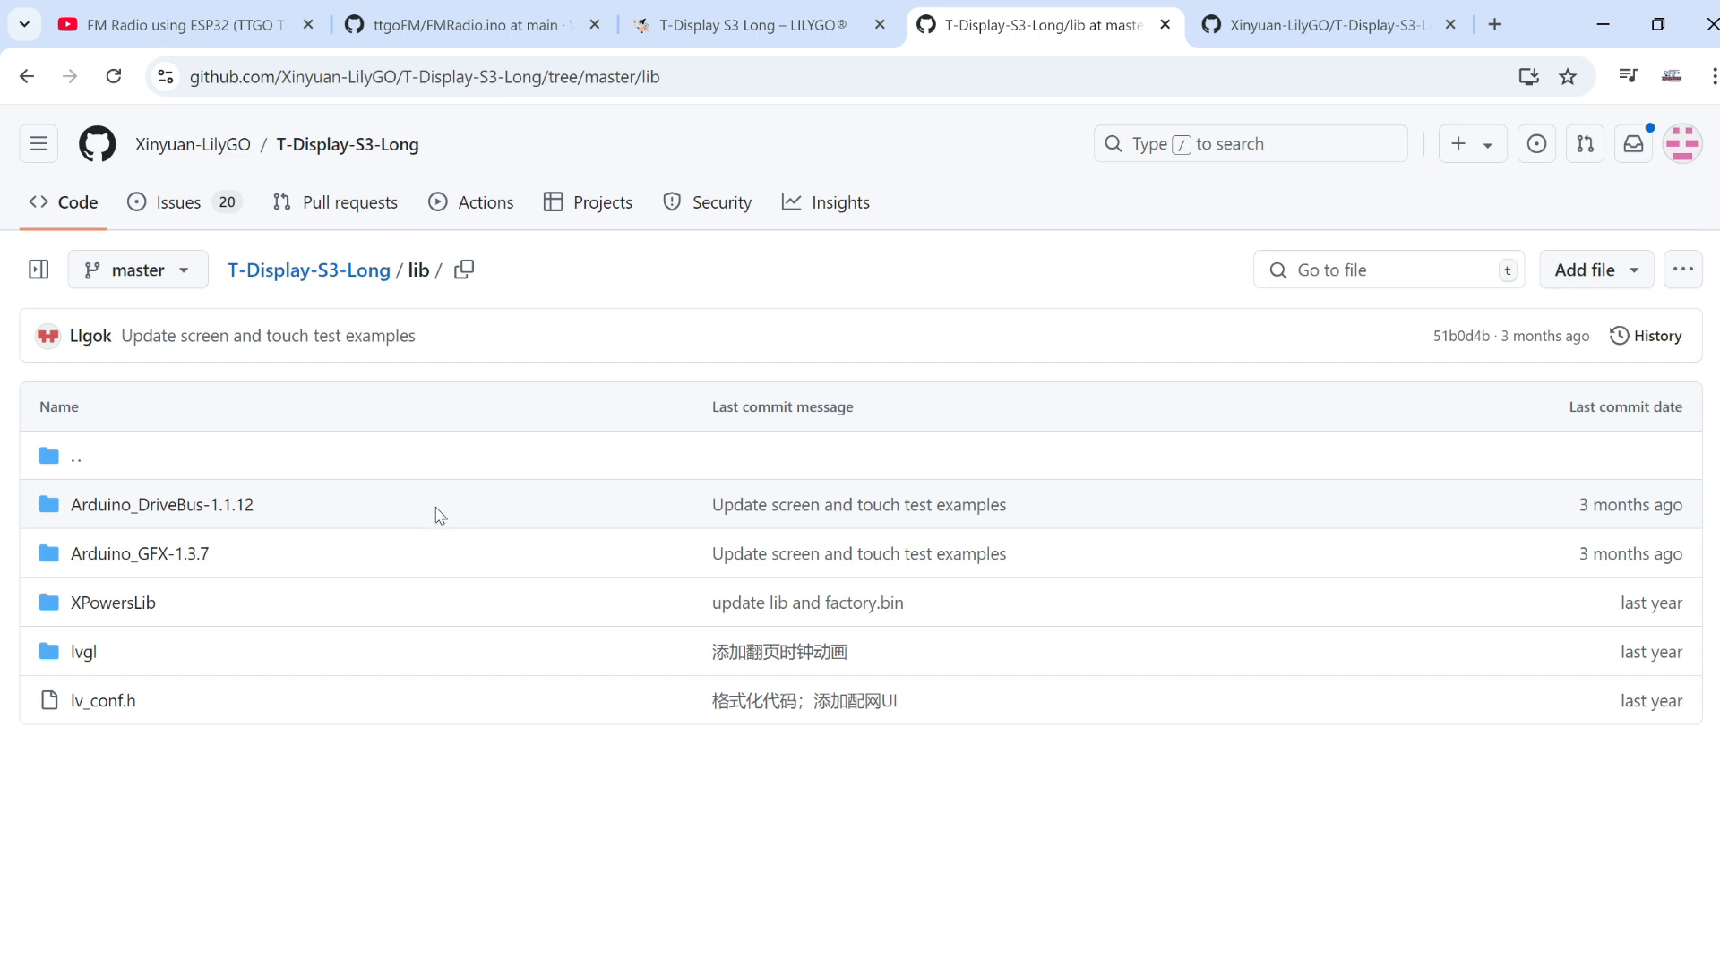
mouse_move(71, 126)
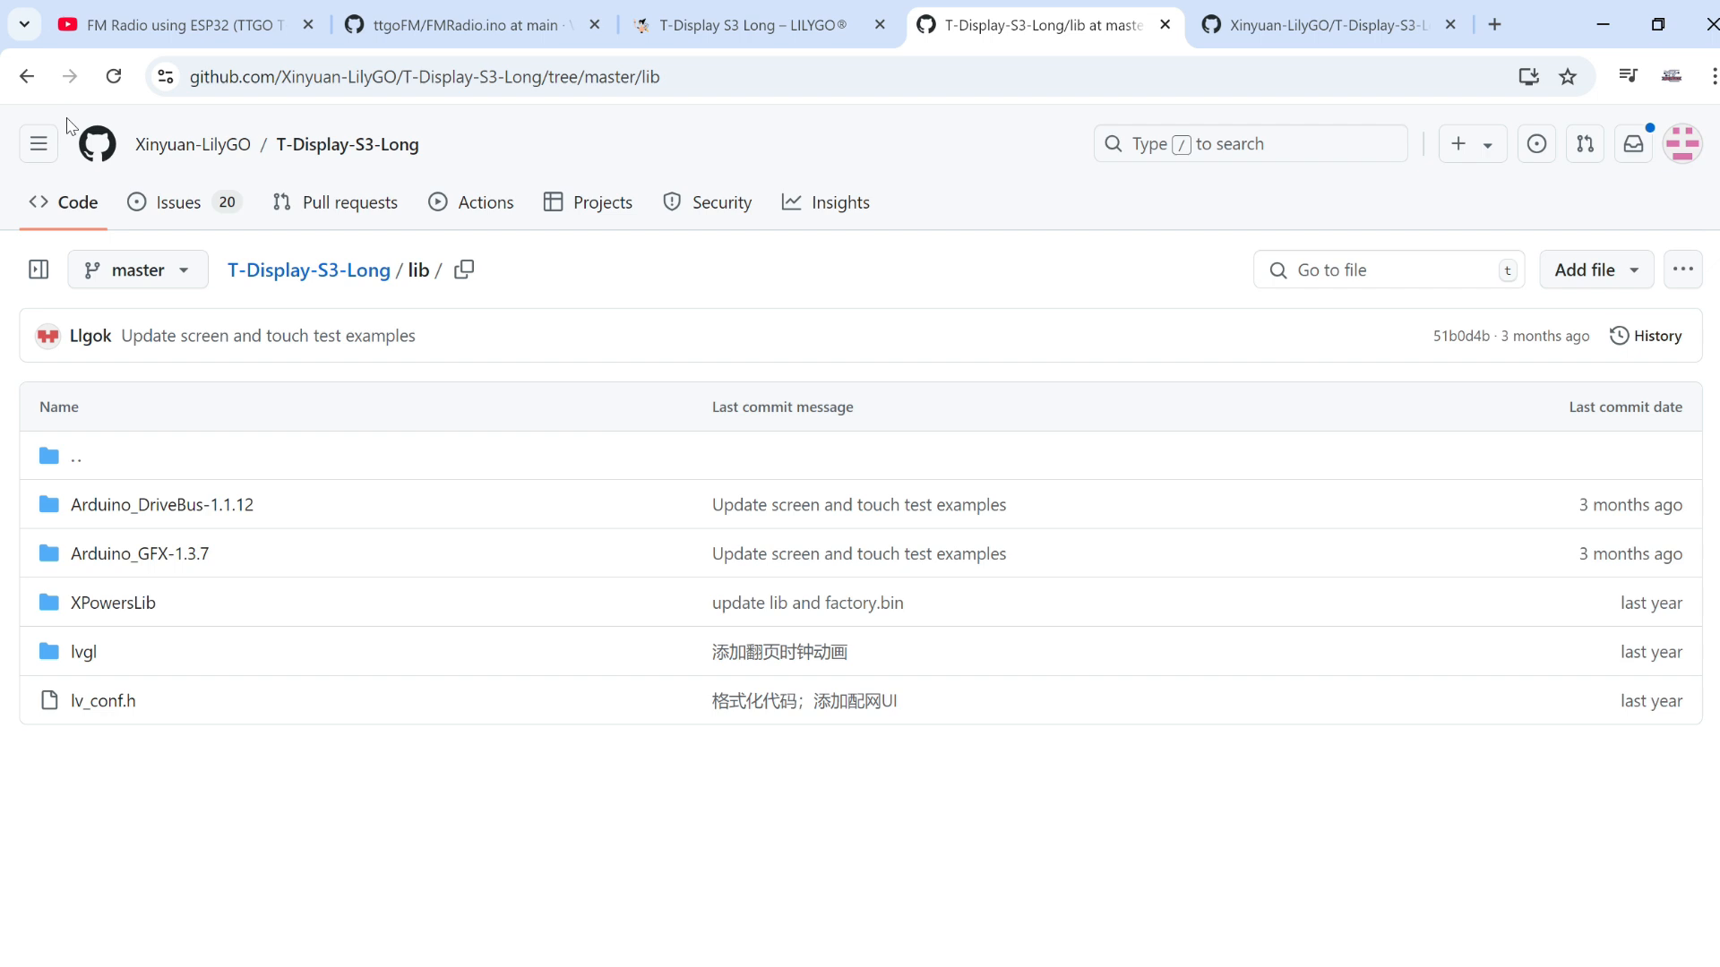
mouse_move(308, 256)
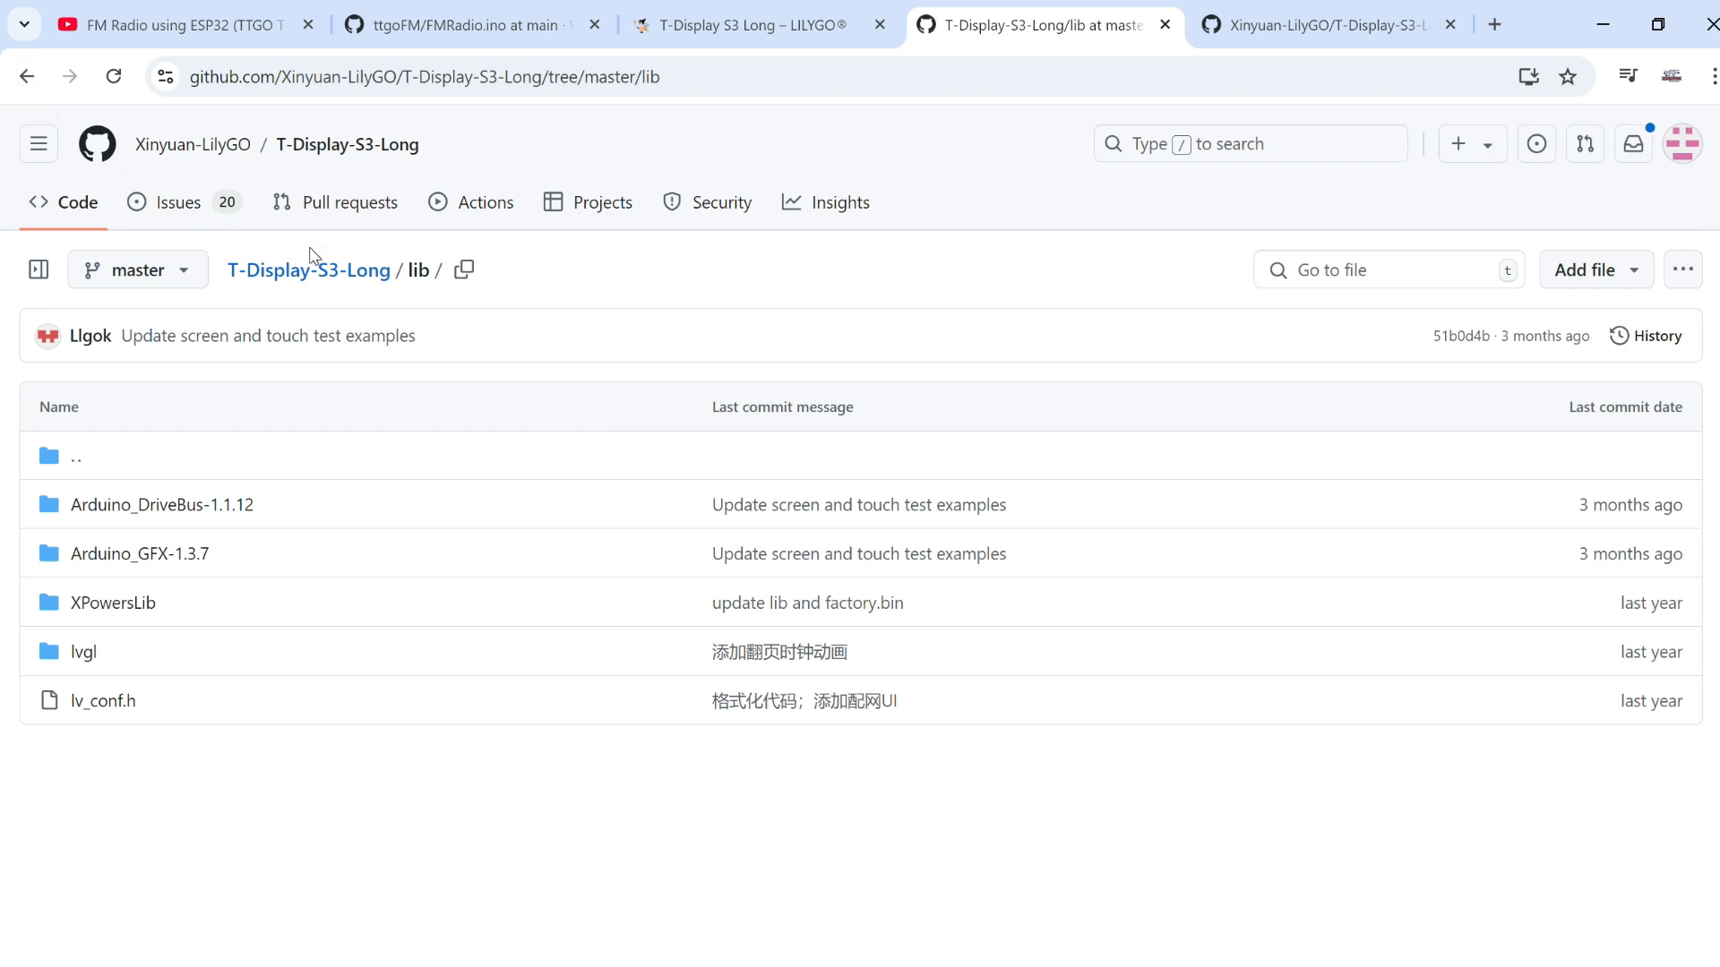
mouse_move(576, 295)
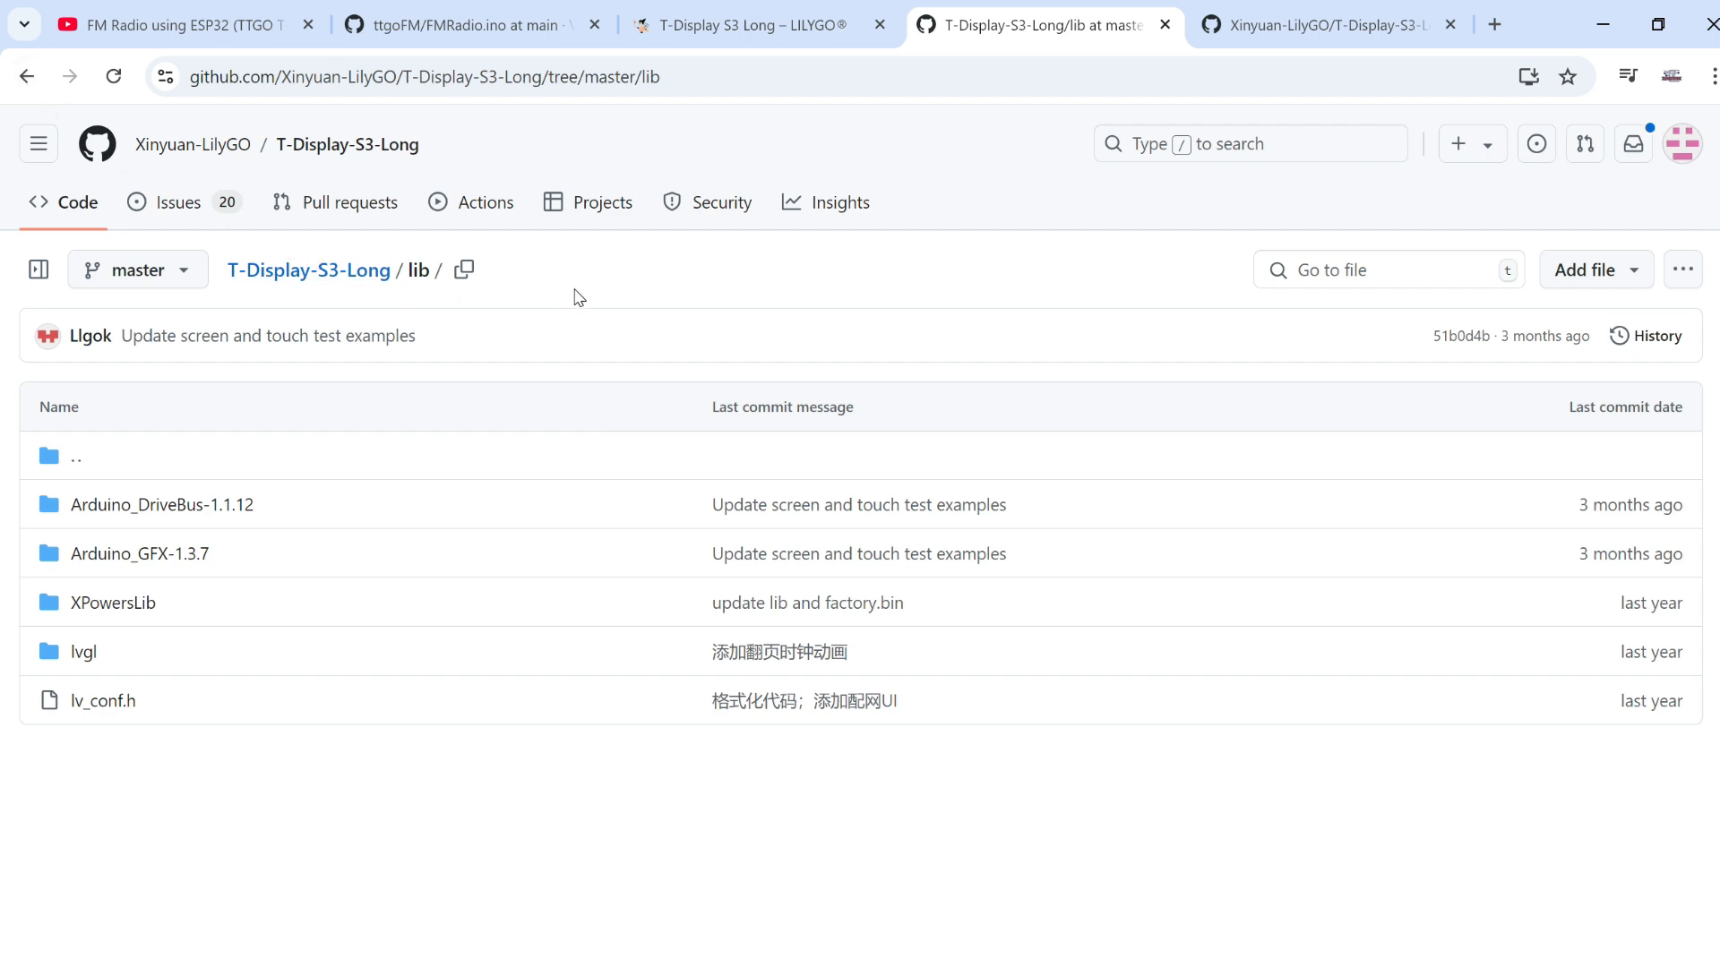
mouse_move(559, 295)
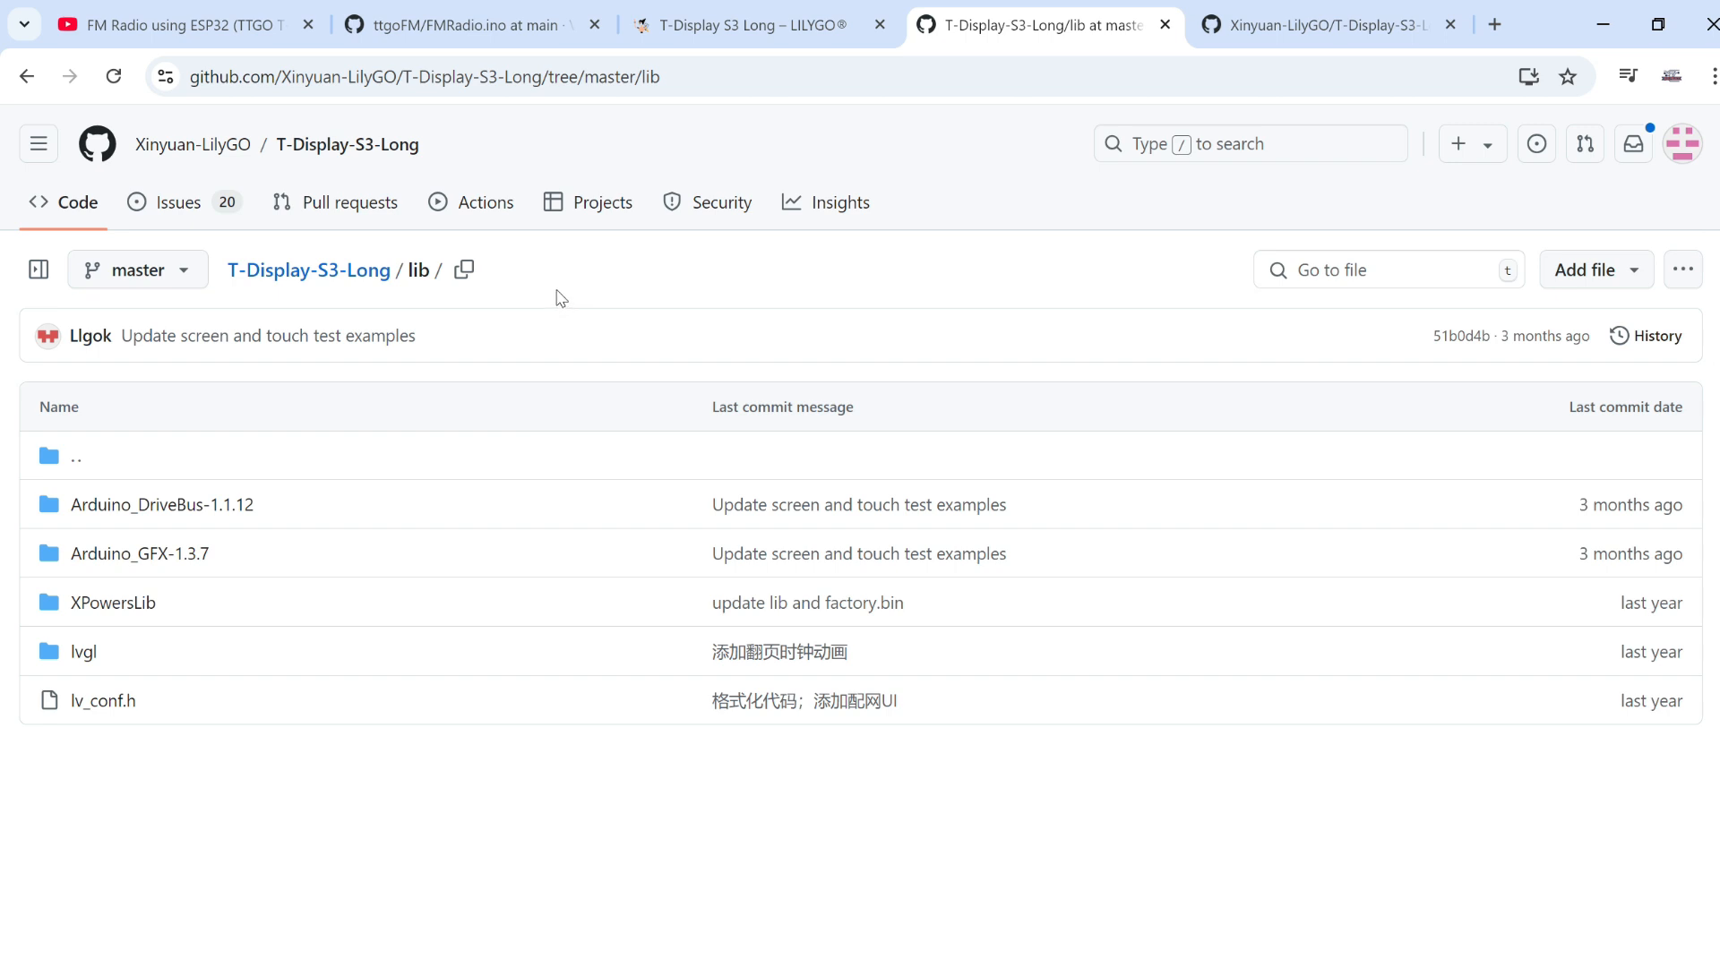
mouse_move(840, 200)
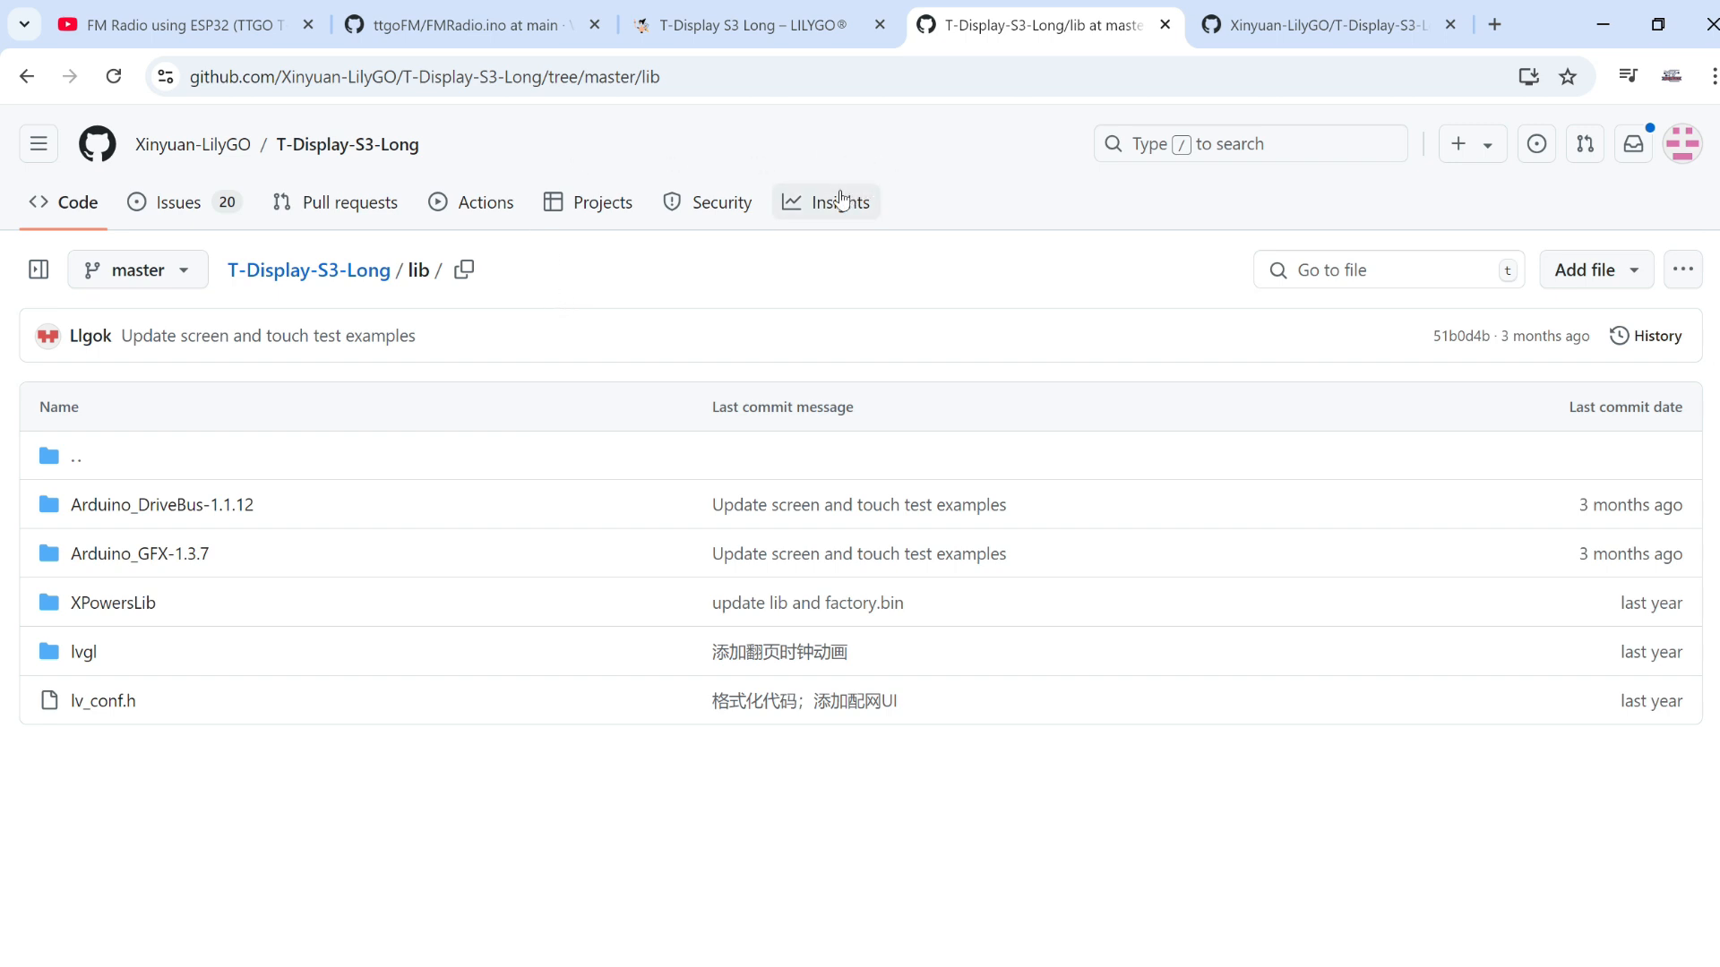
mouse_move(826, 307)
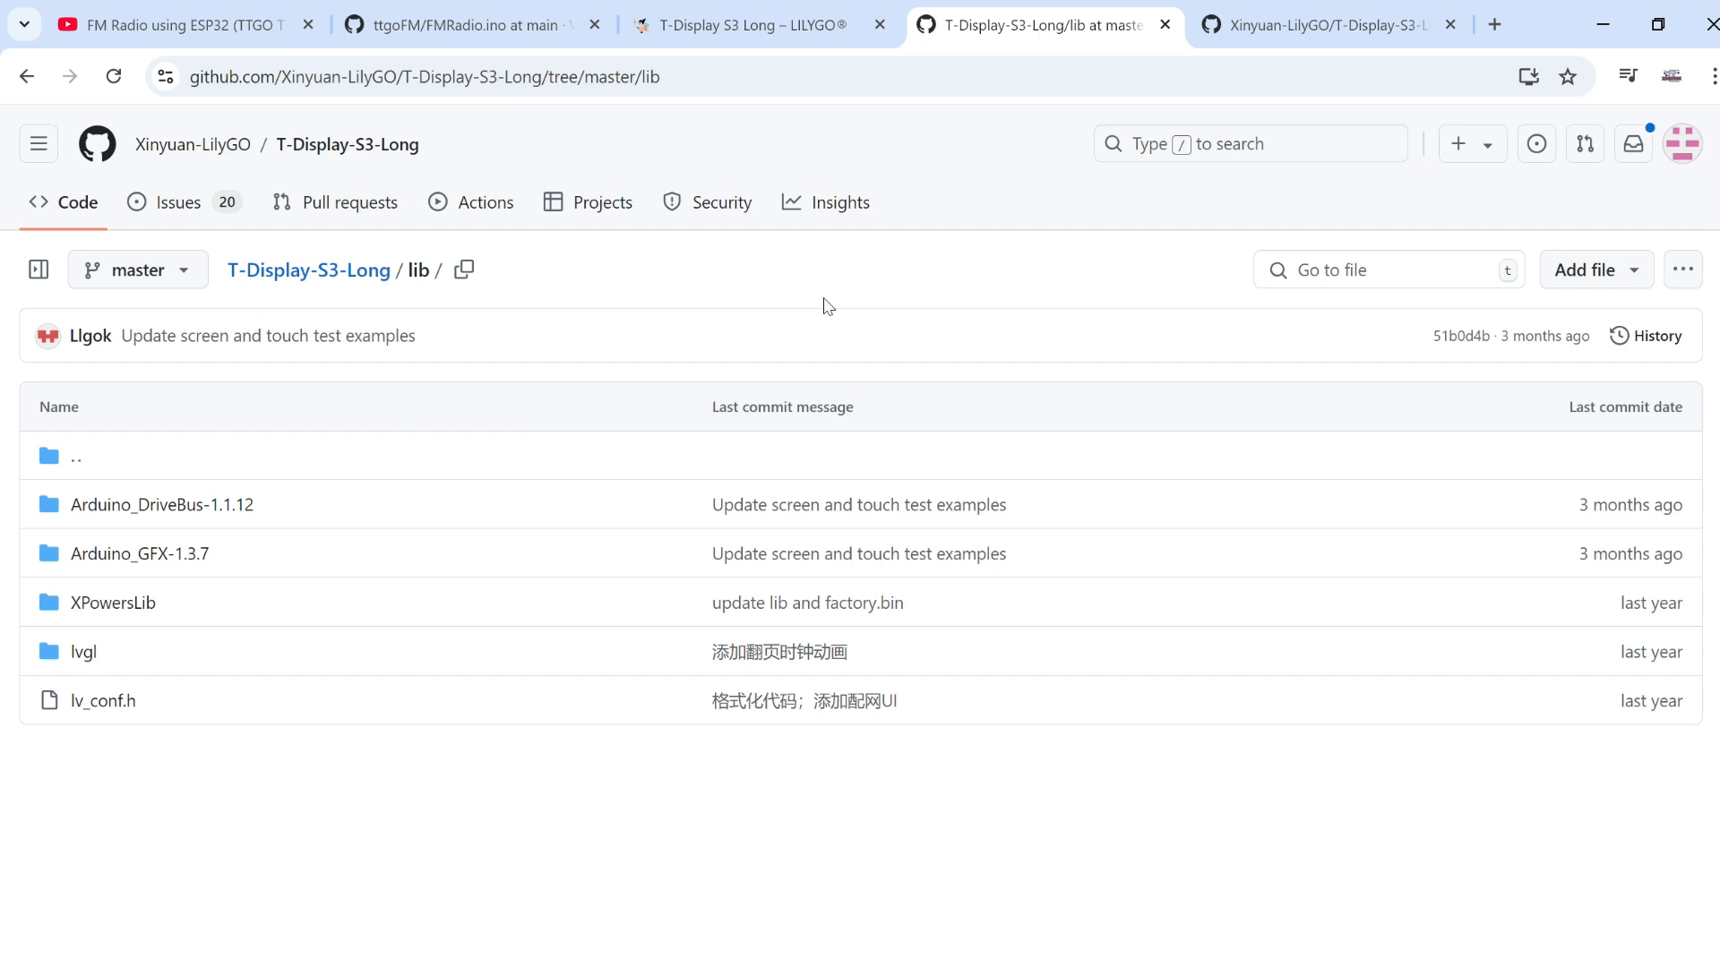
mouse_move(1069, 348)
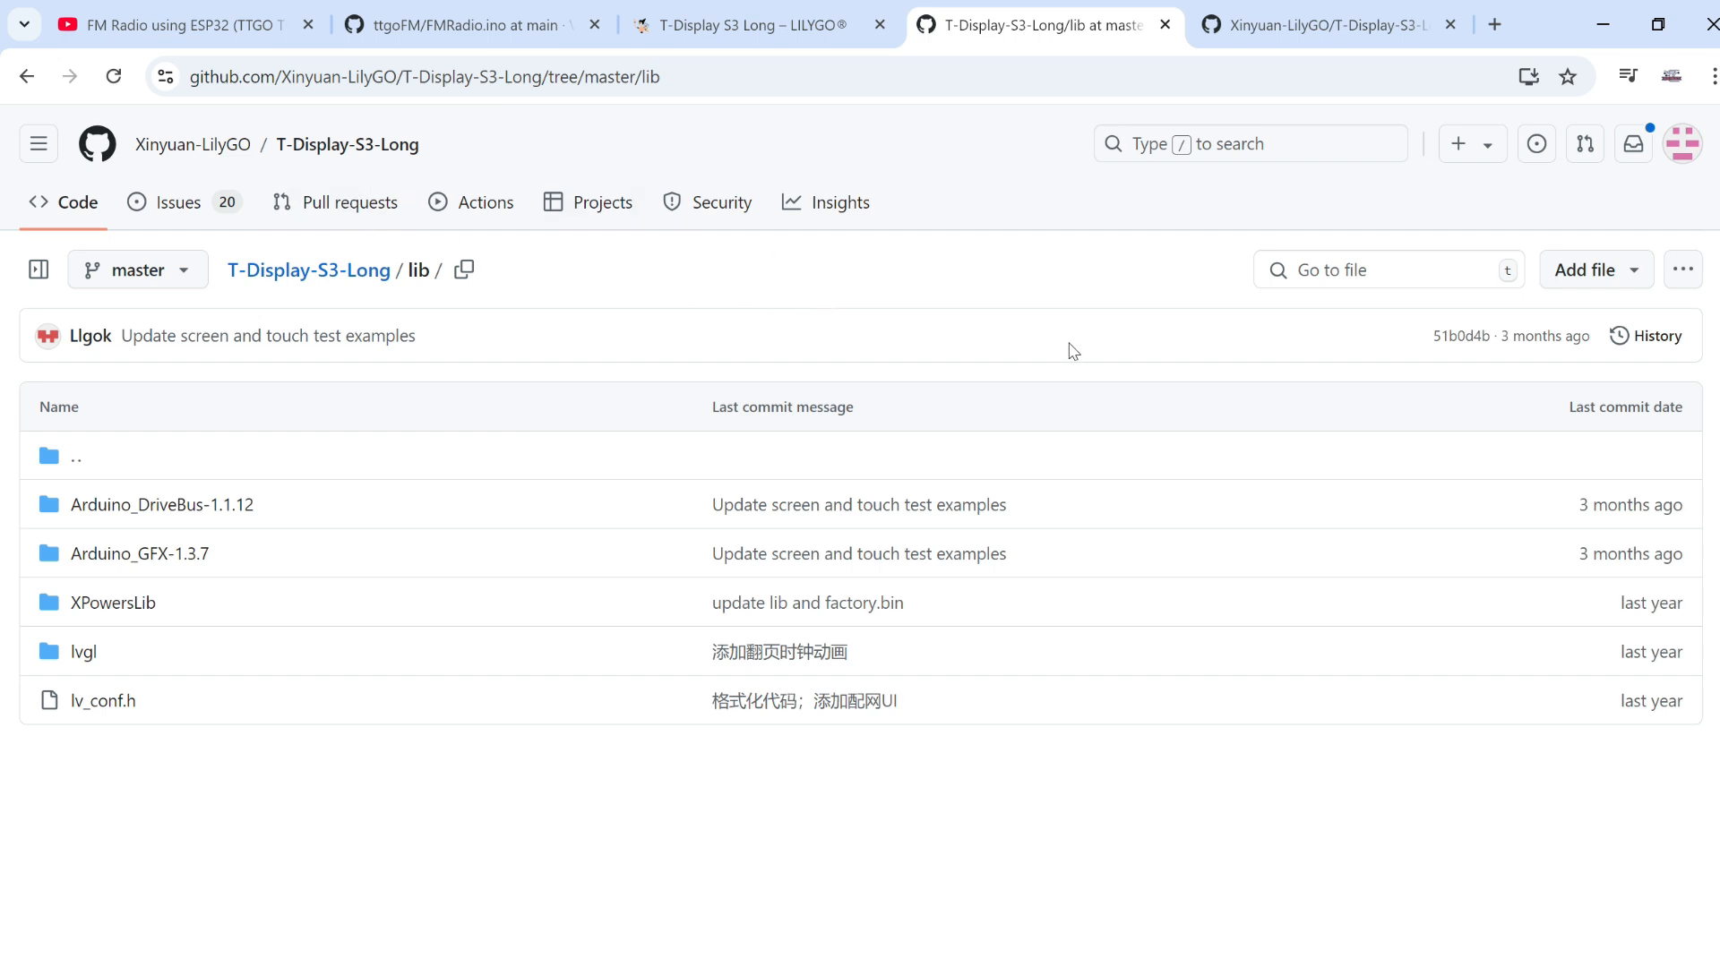
mouse_move(1065, 295)
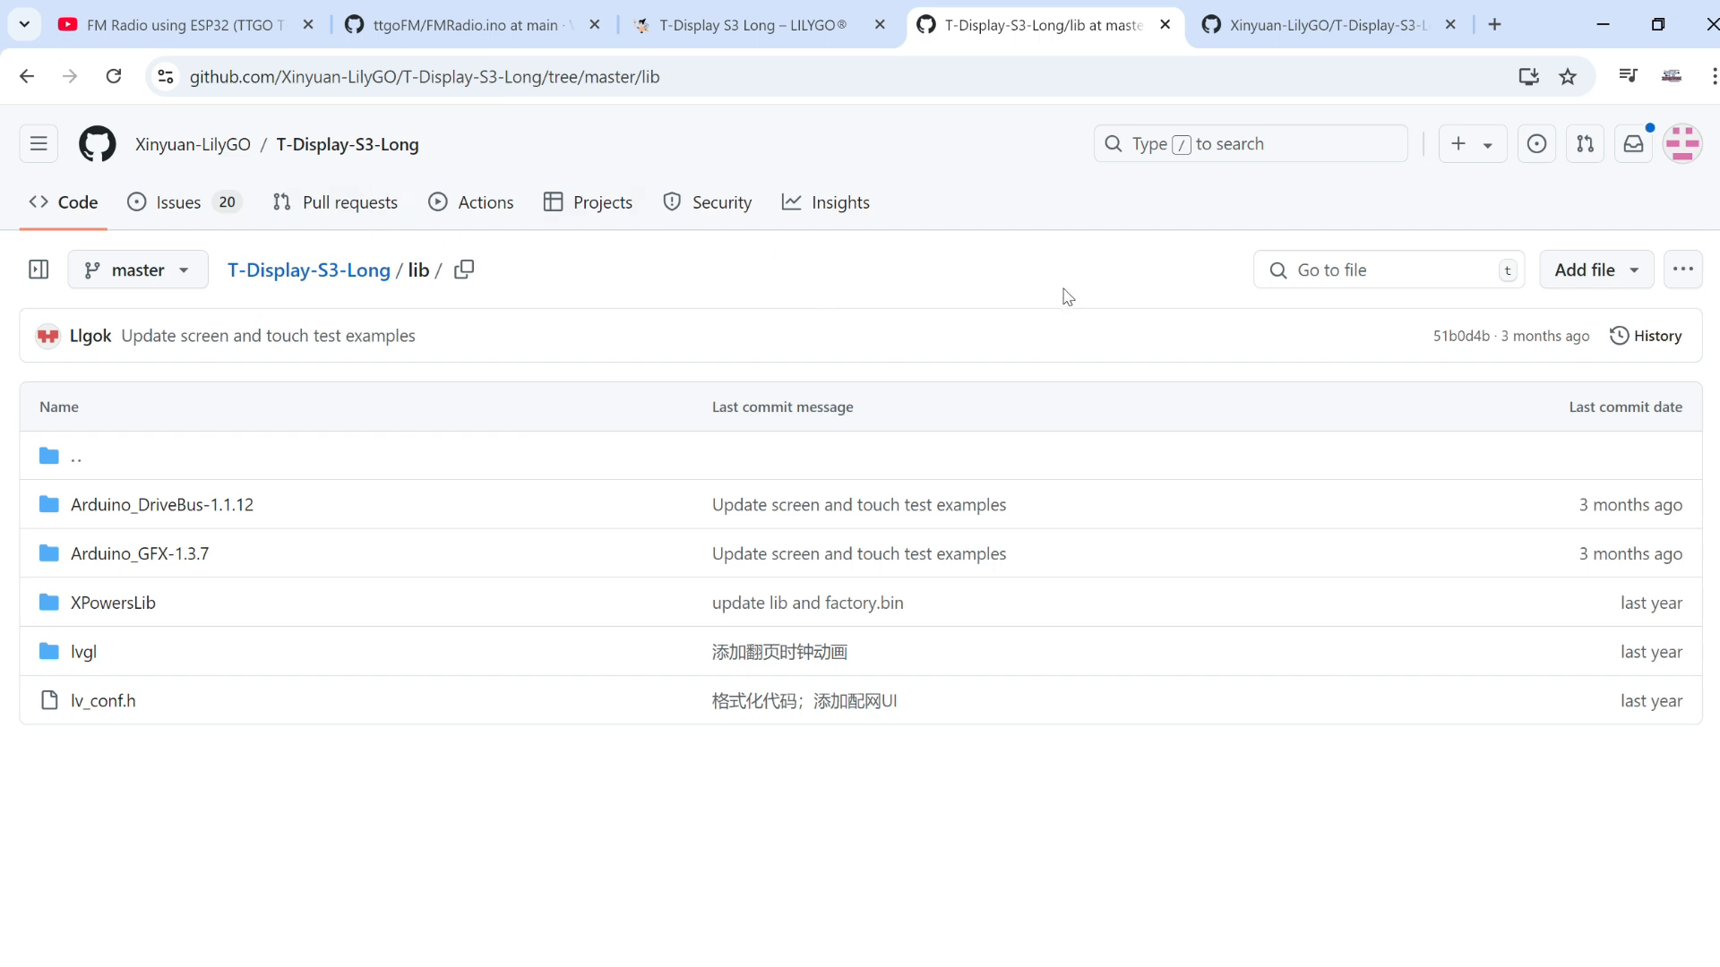
mouse_move(942, 304)
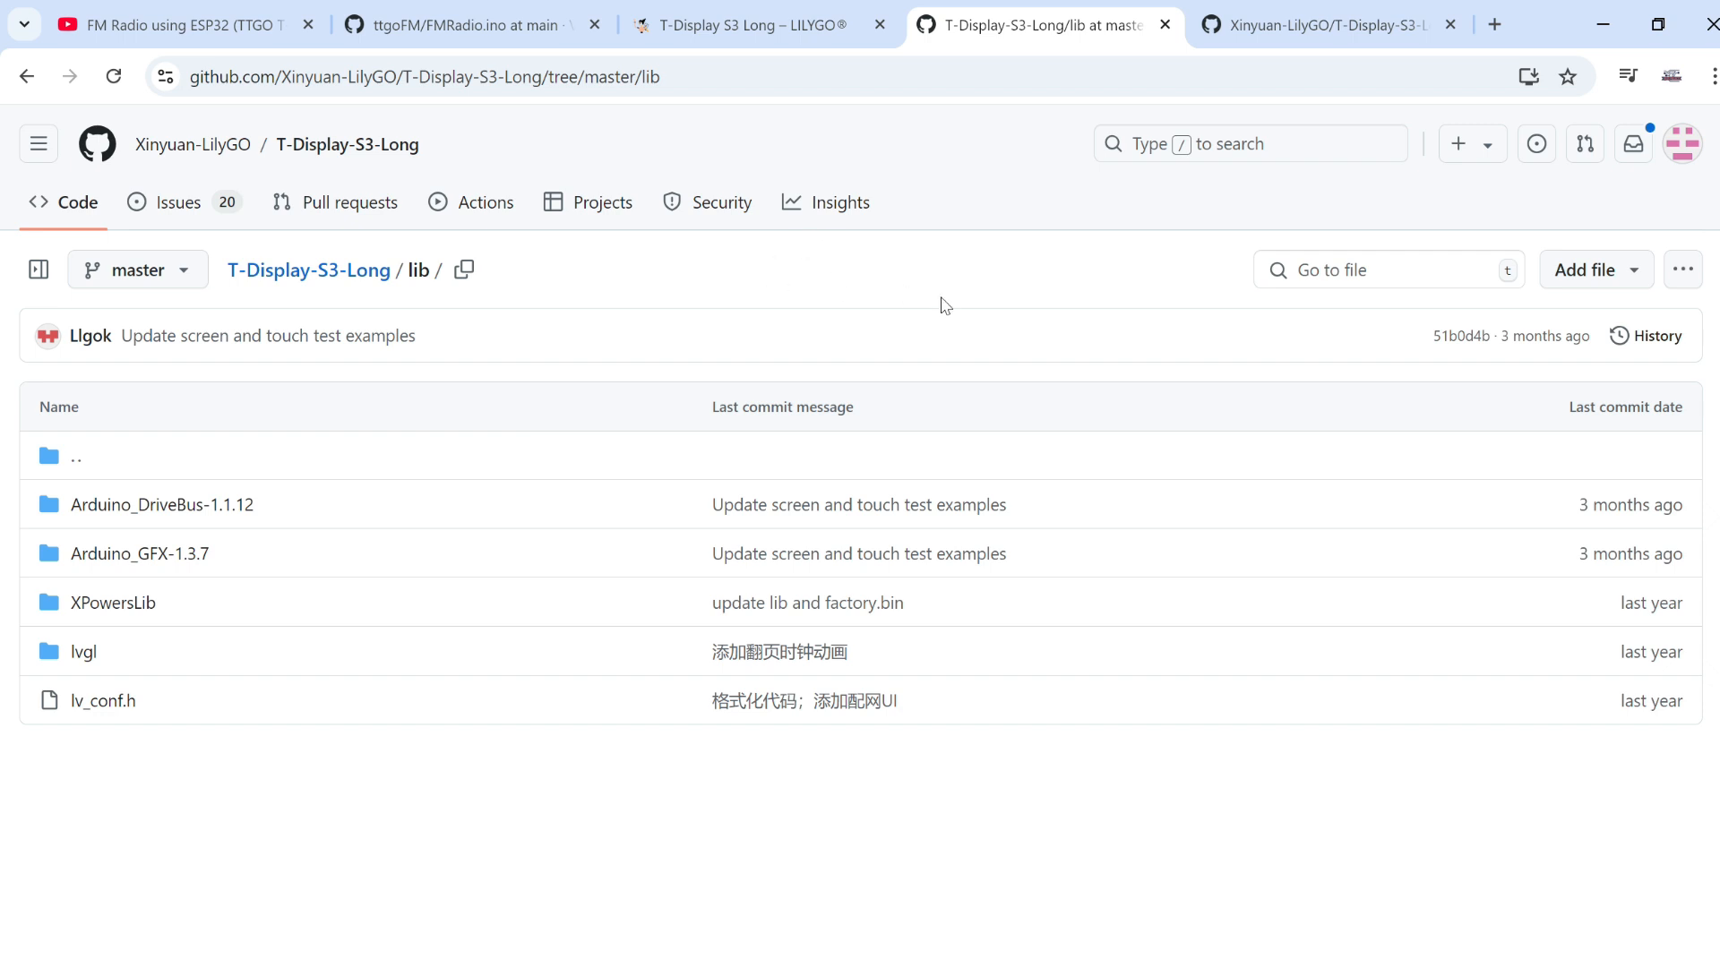
mouse_move(121, 537)
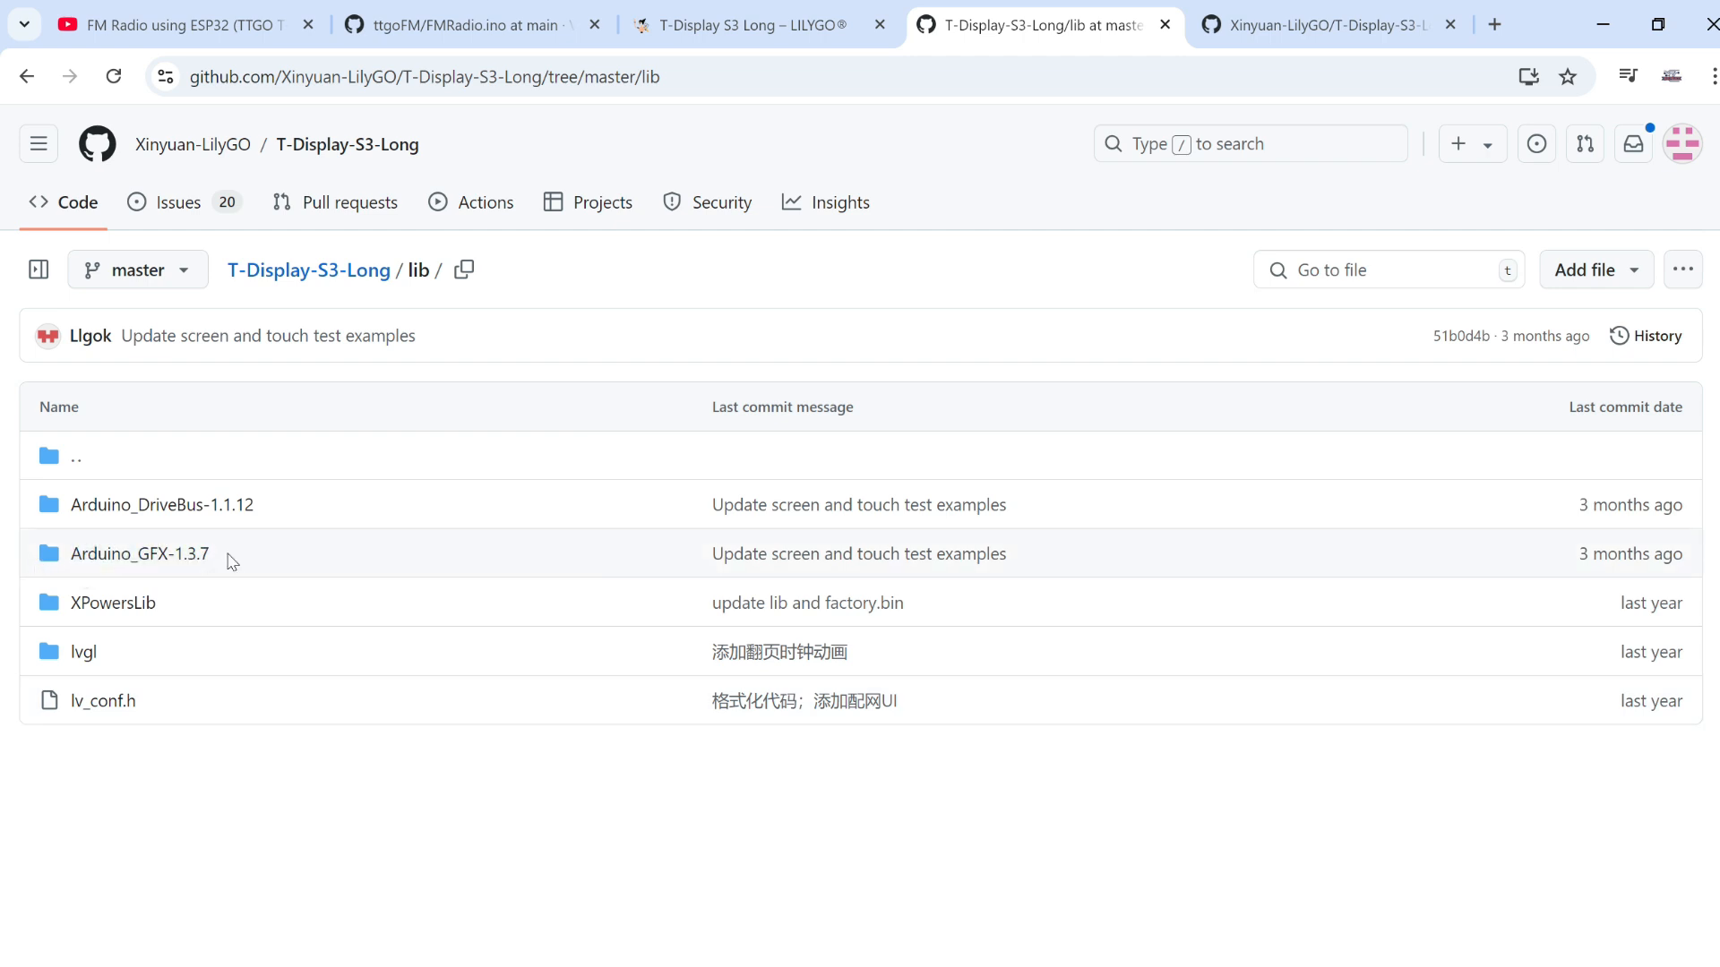
mouse_move(39, 143)
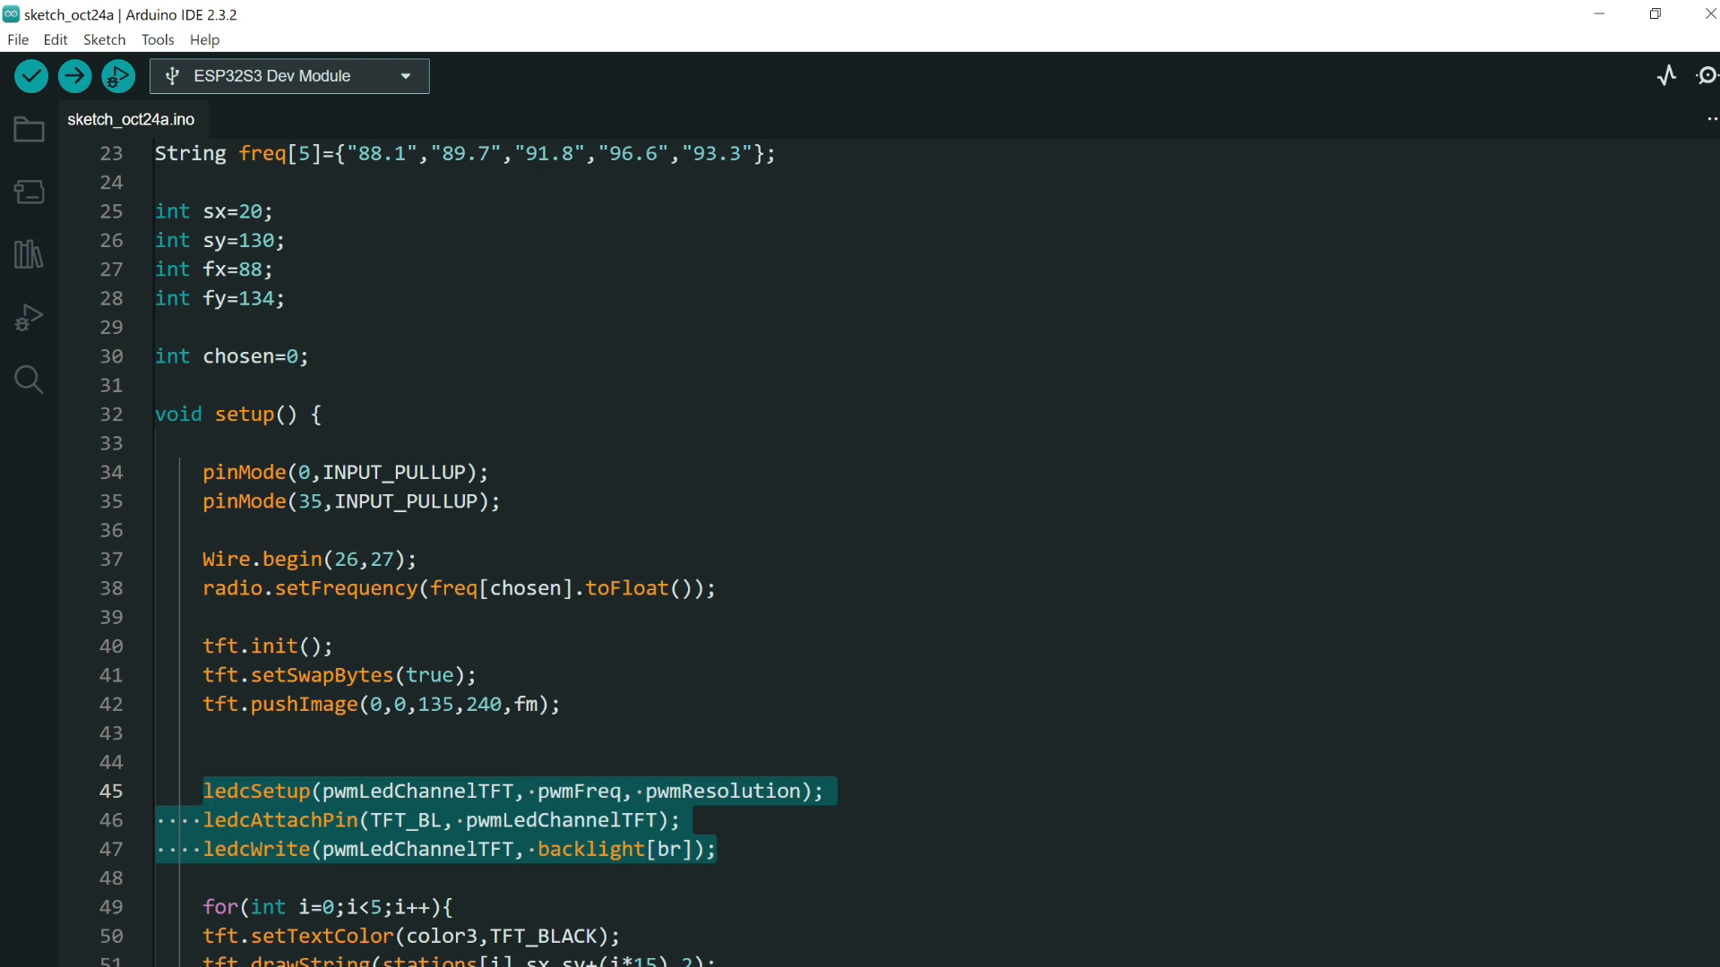
mouse_move(27, 259)
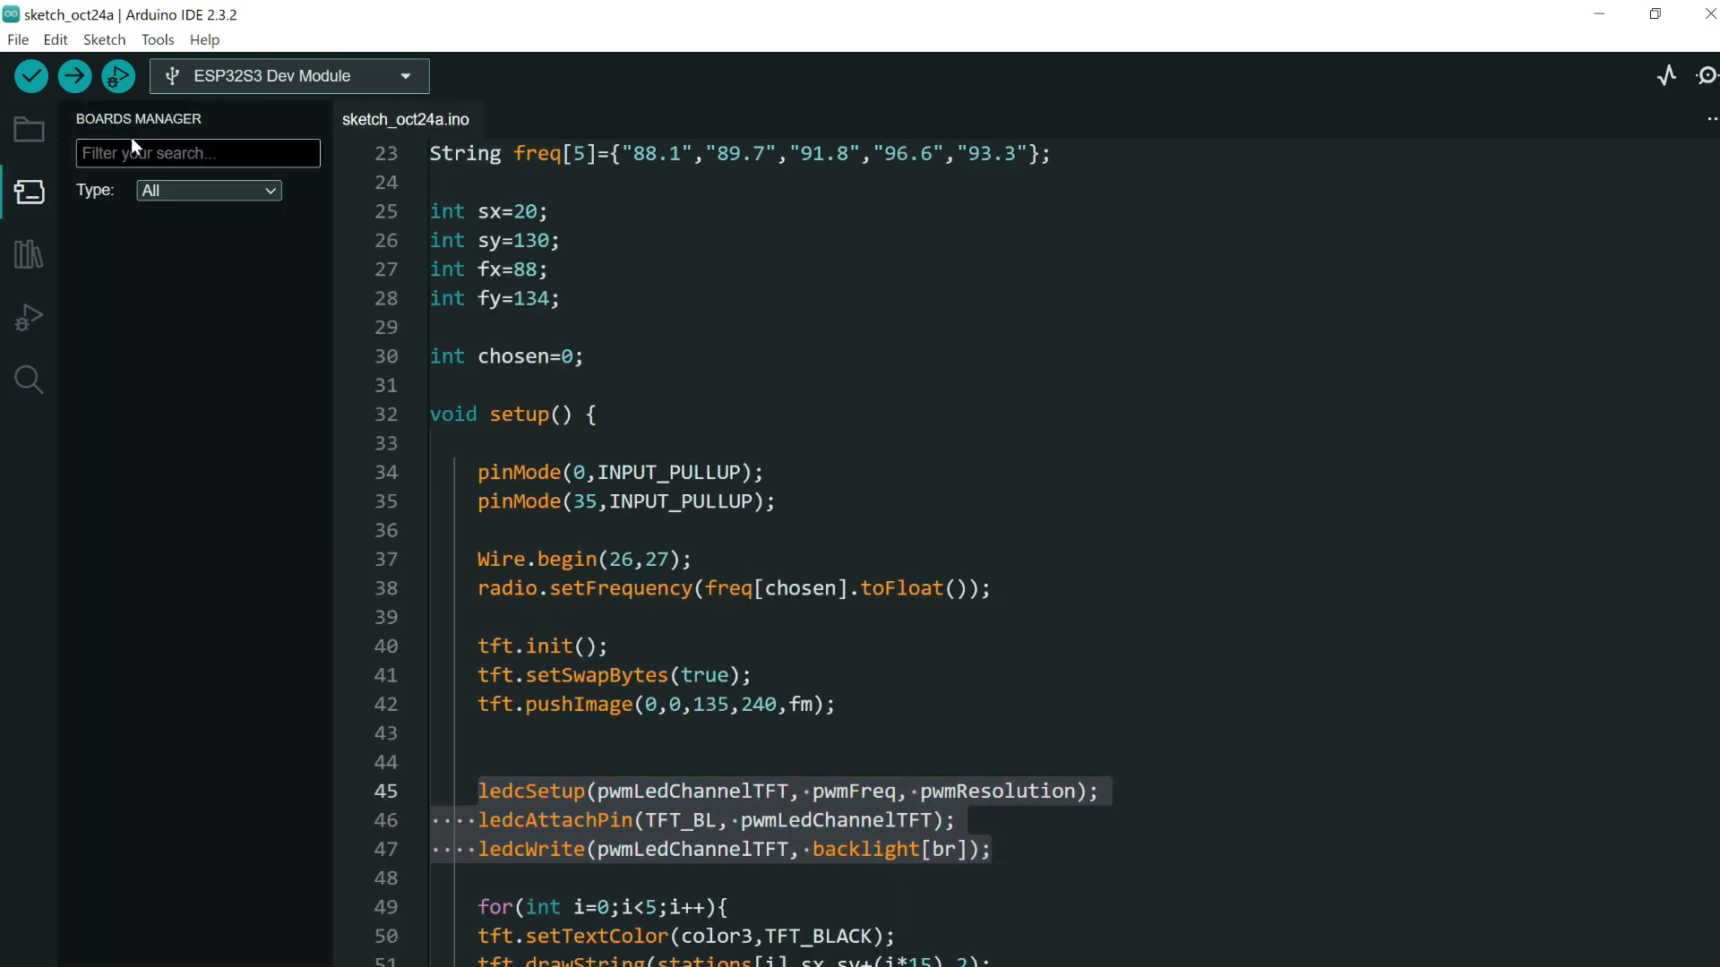
text(esp32)
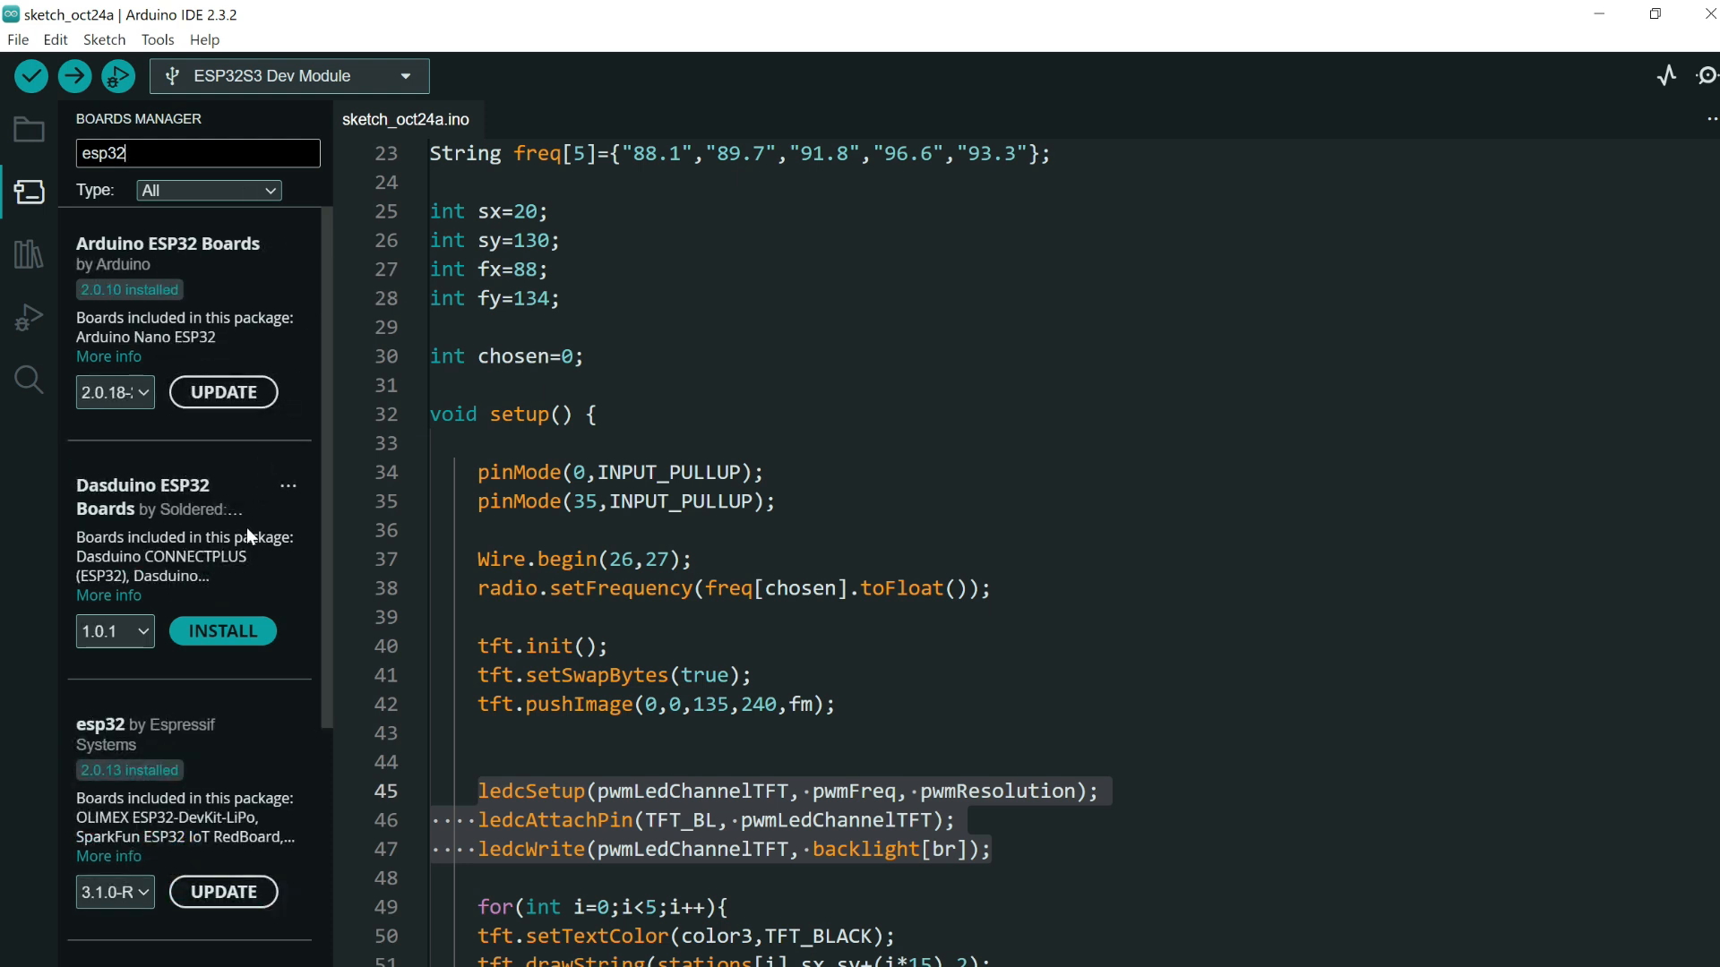
scroll(down, 3)
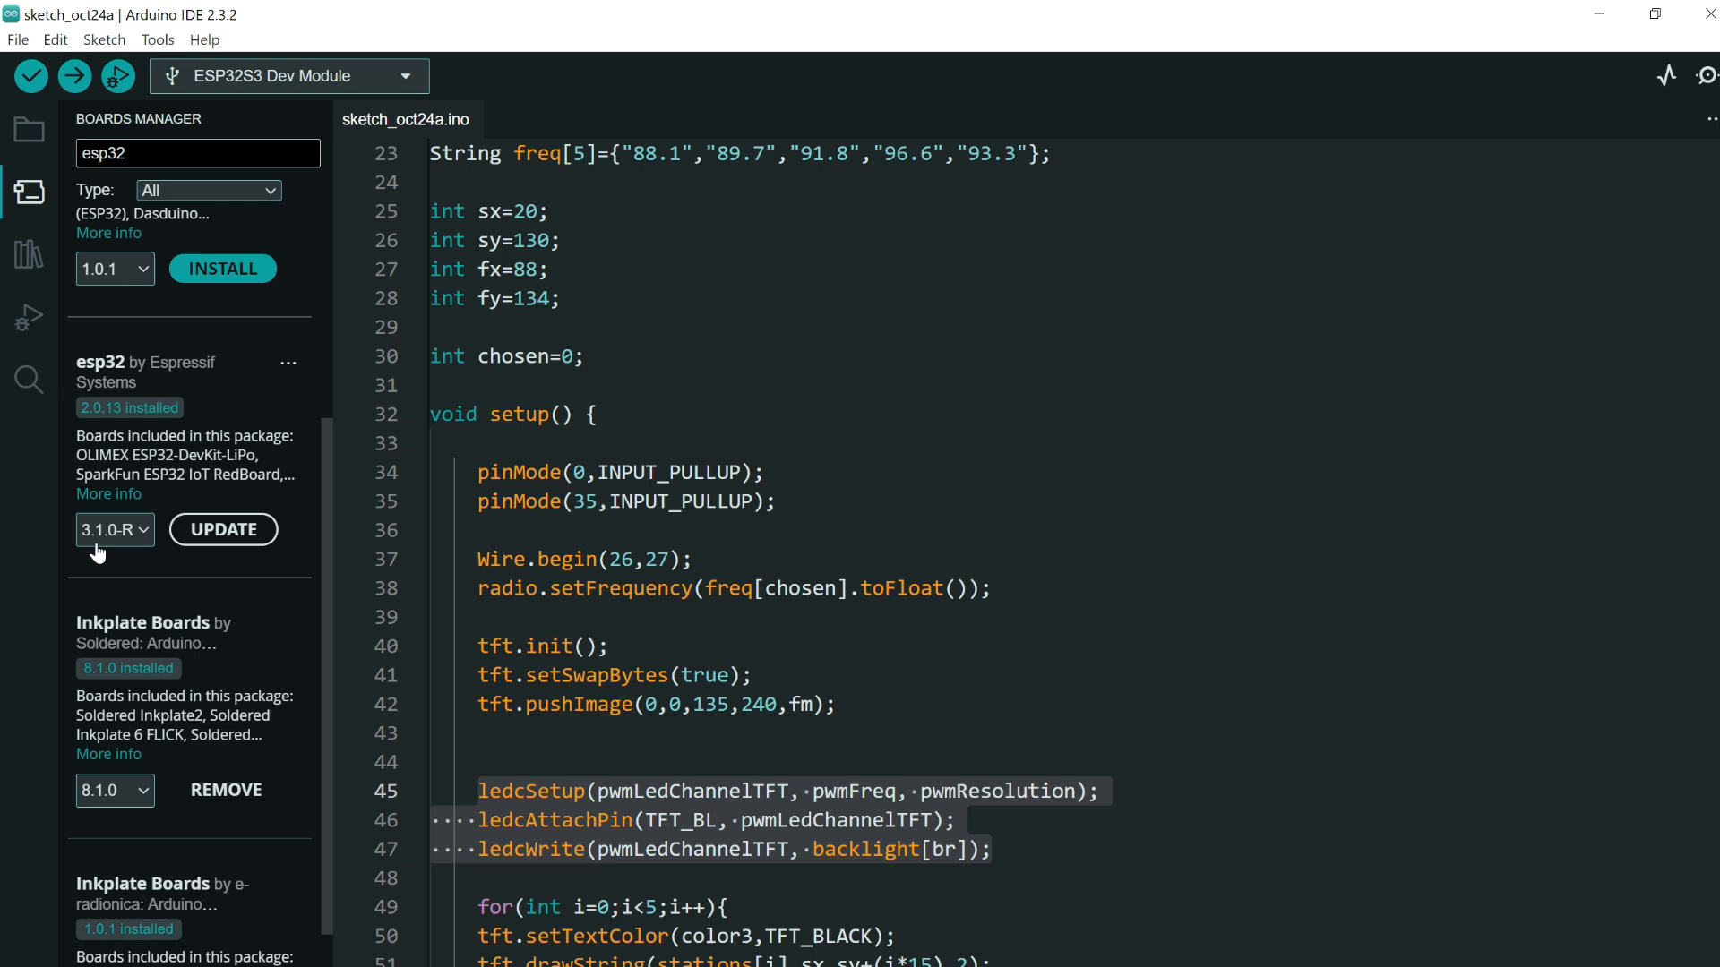
mouse_move(90, 545)
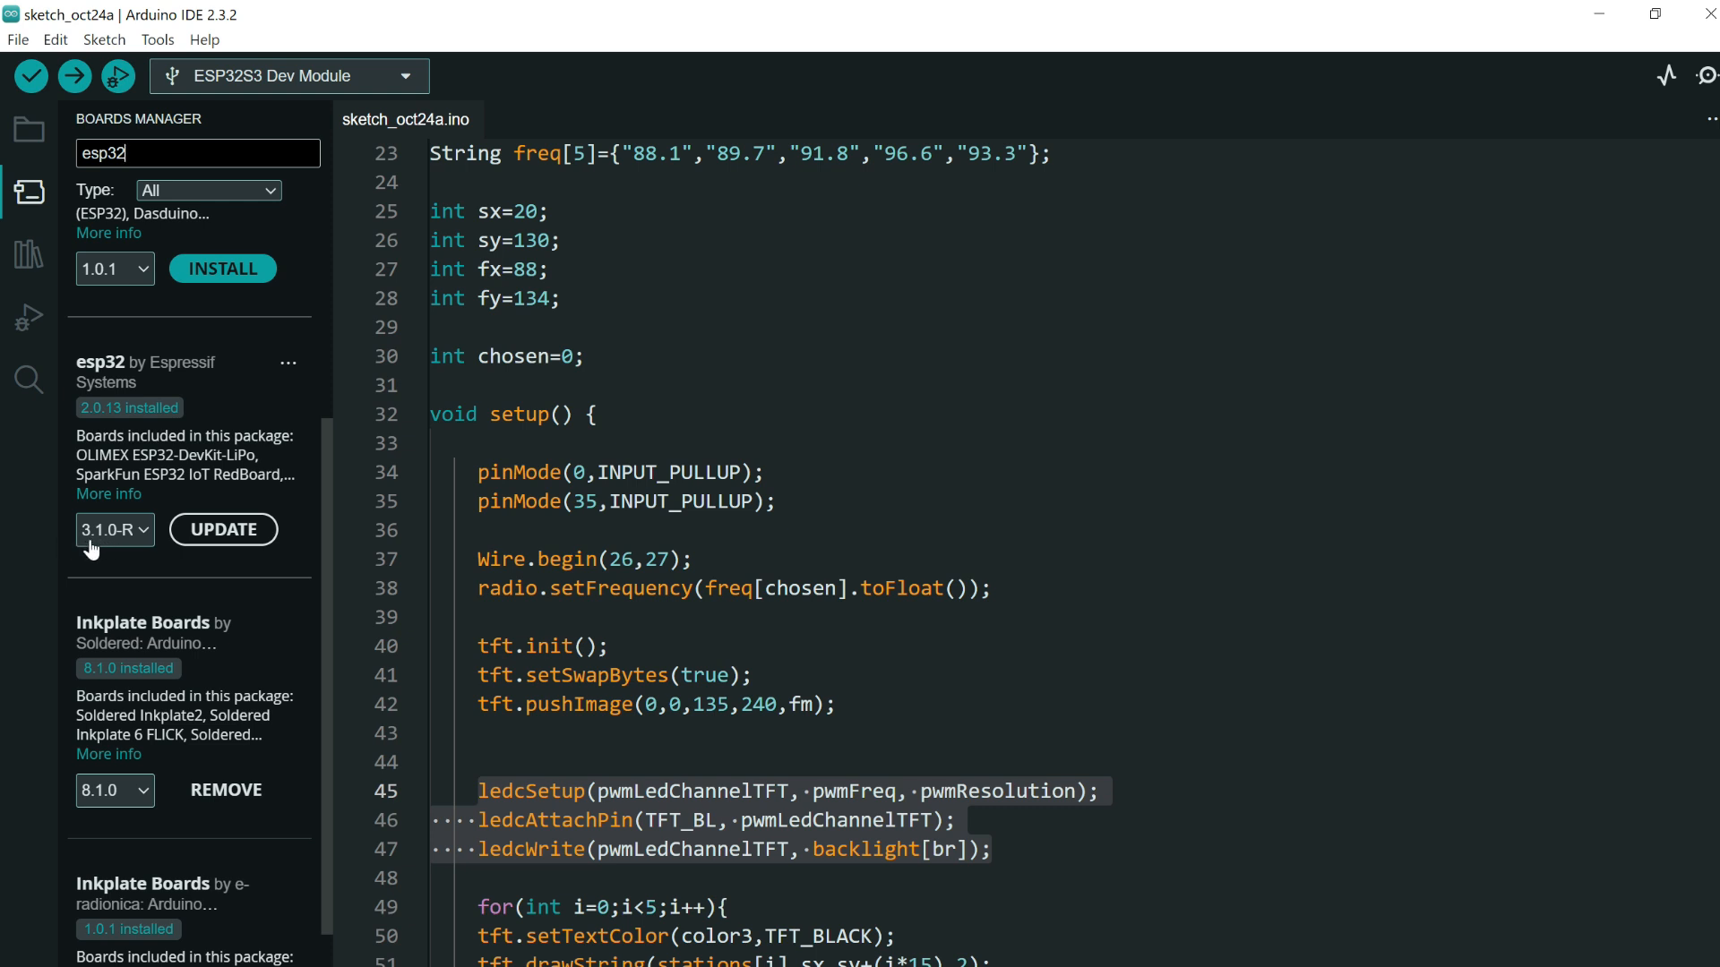
click(115, 528)
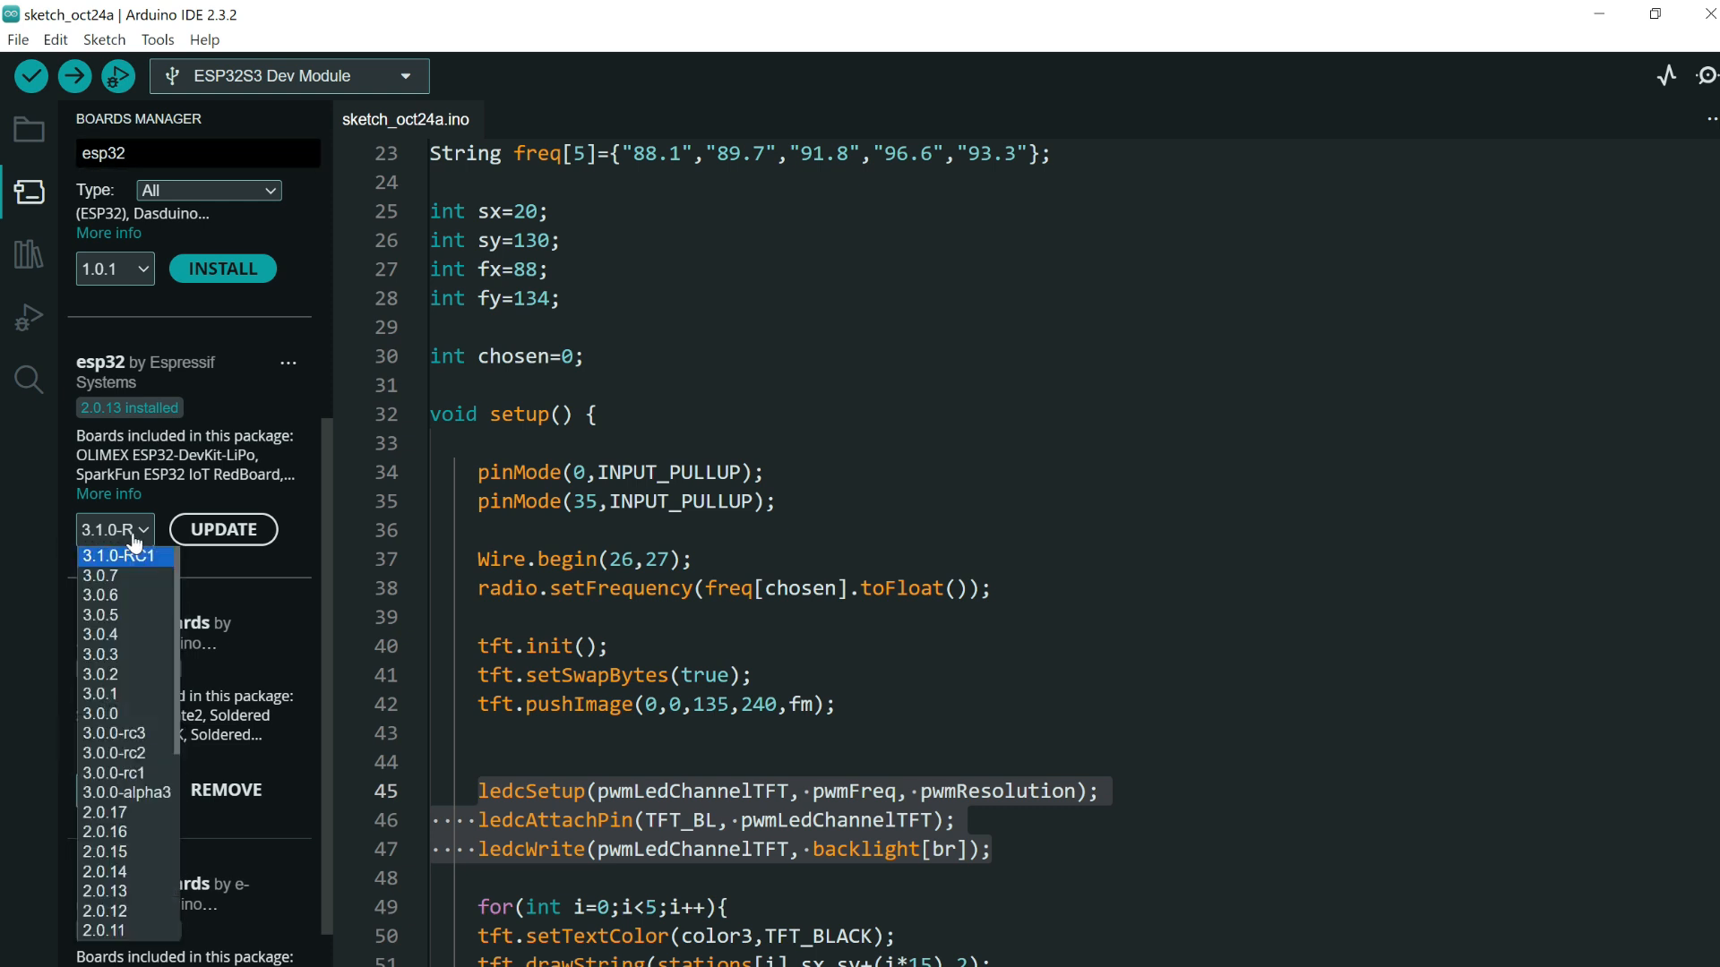
mouse_move(97, 655)
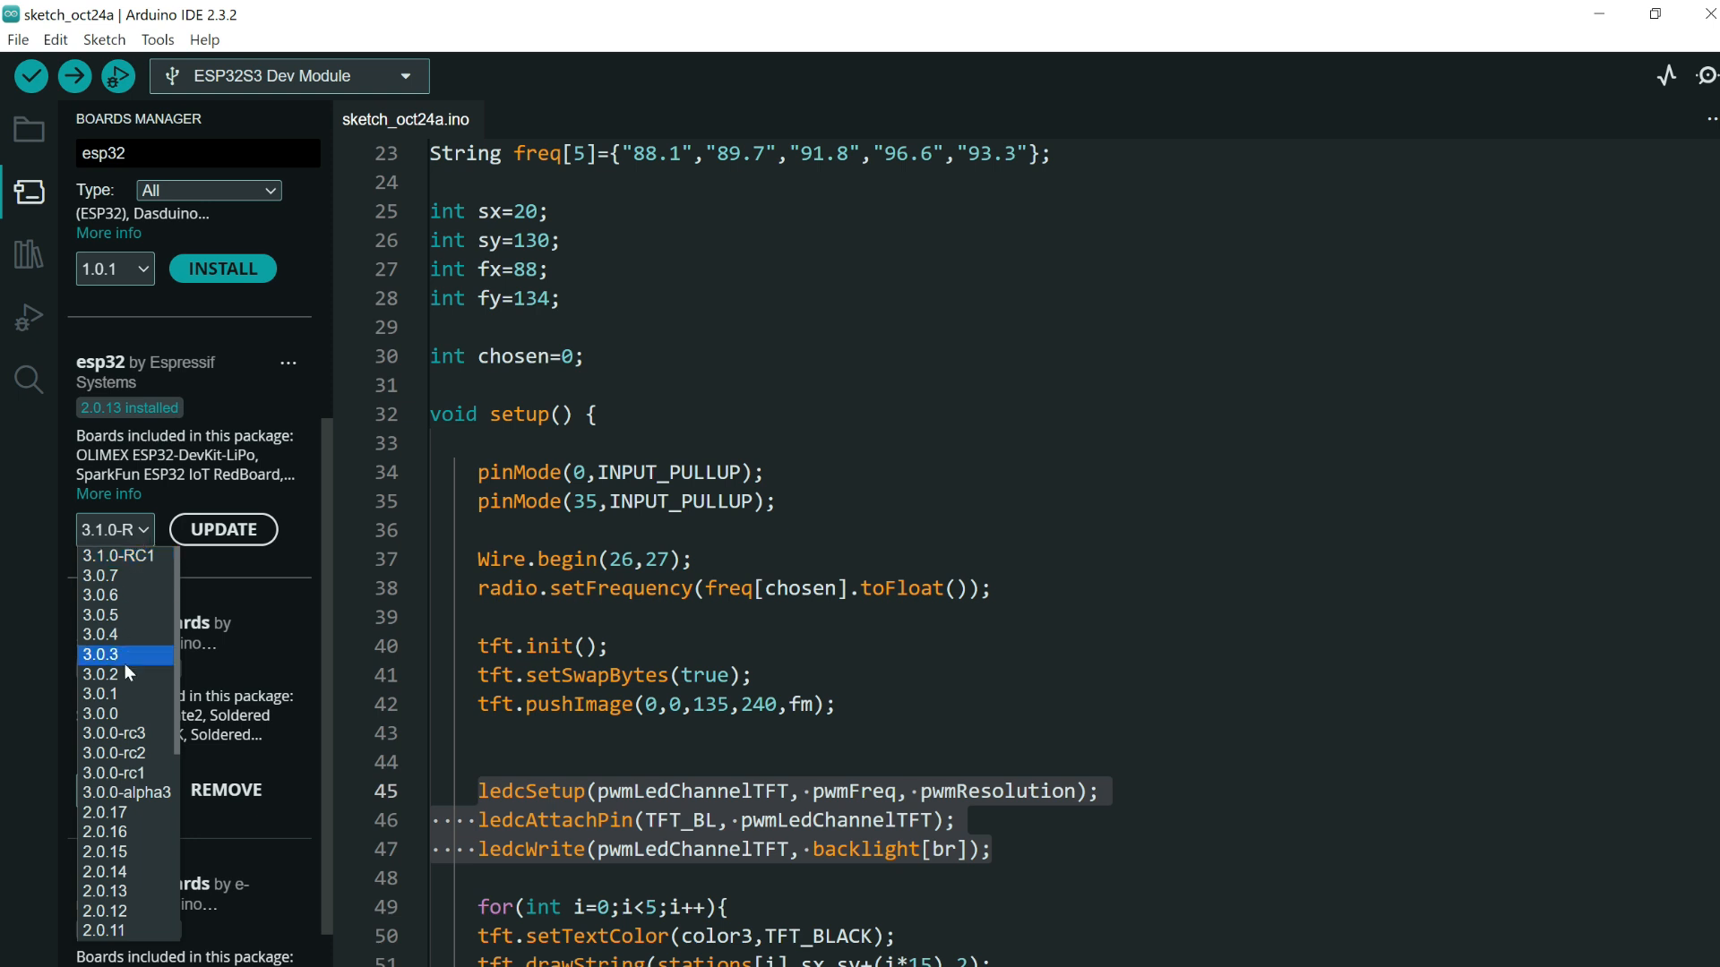
click(115, 528)
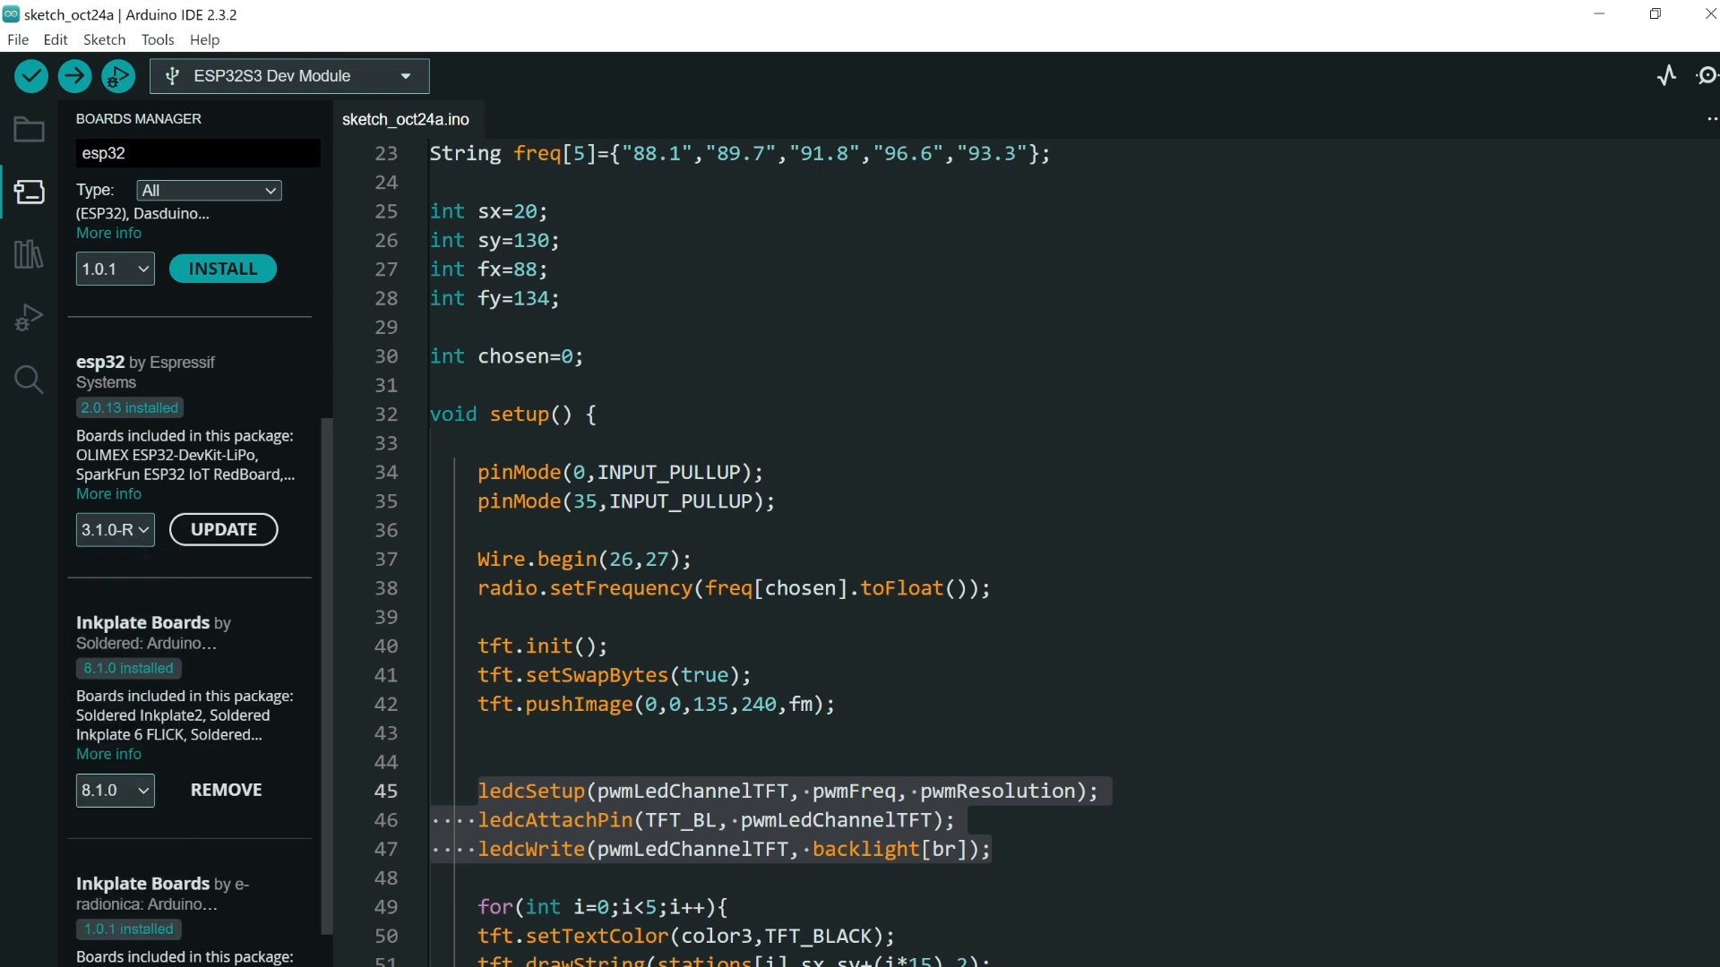
click(115, 529)
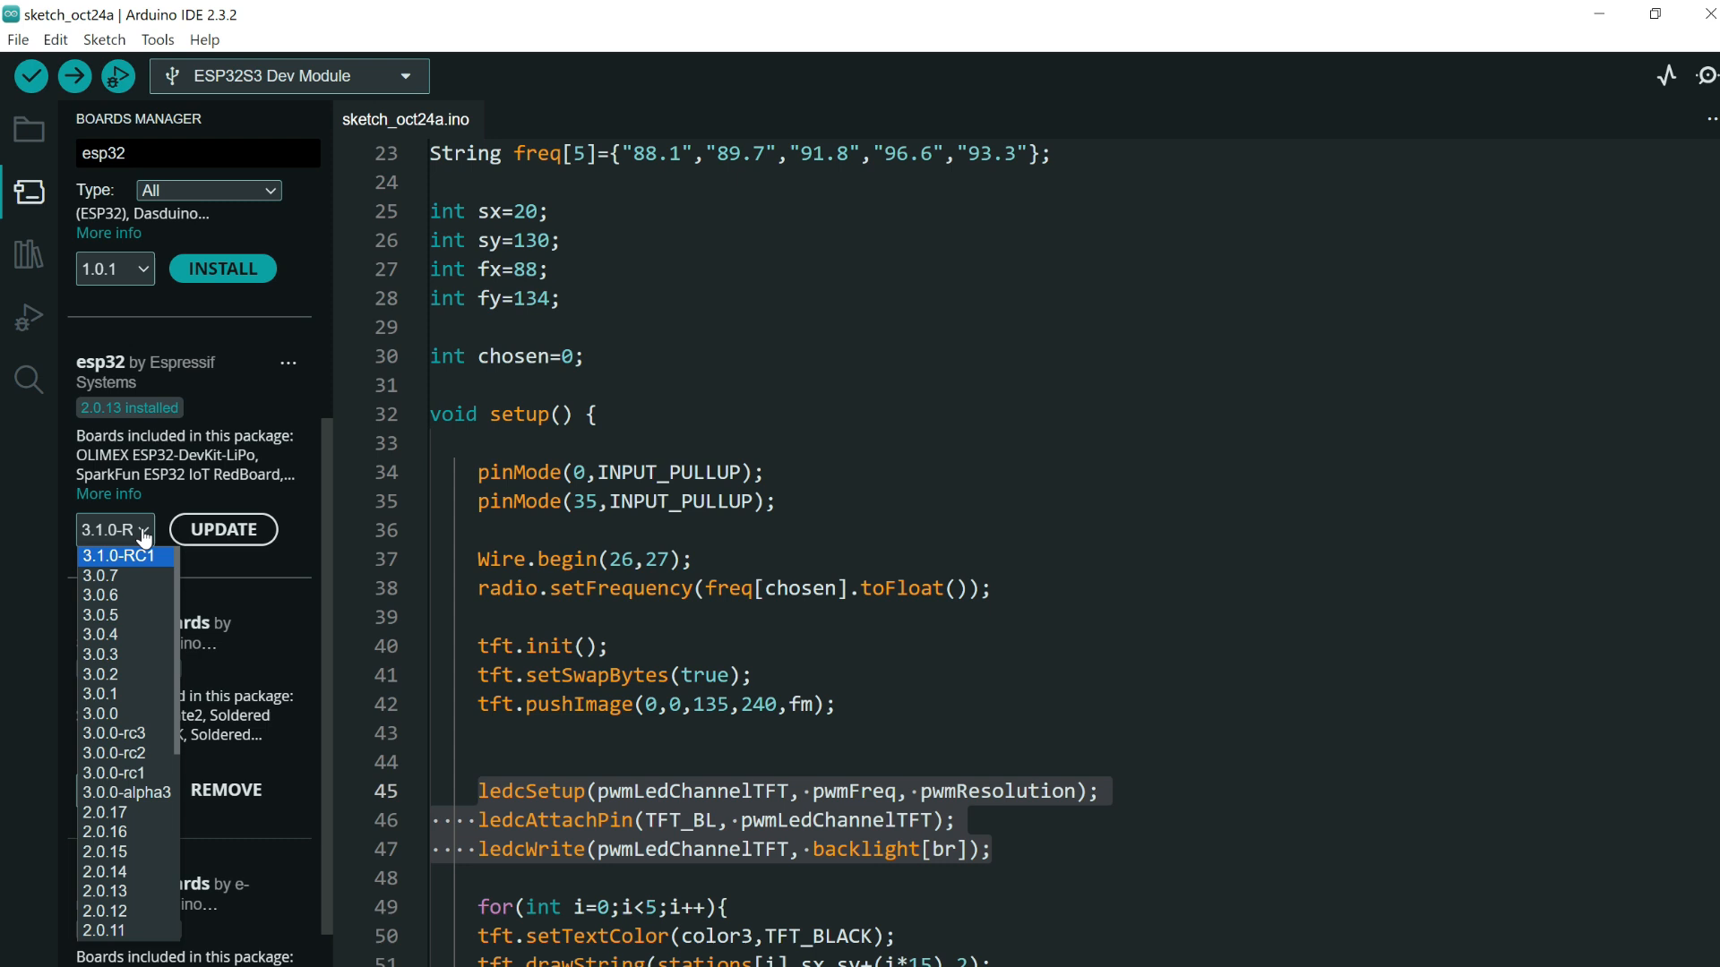
mouse_move(98, 930)
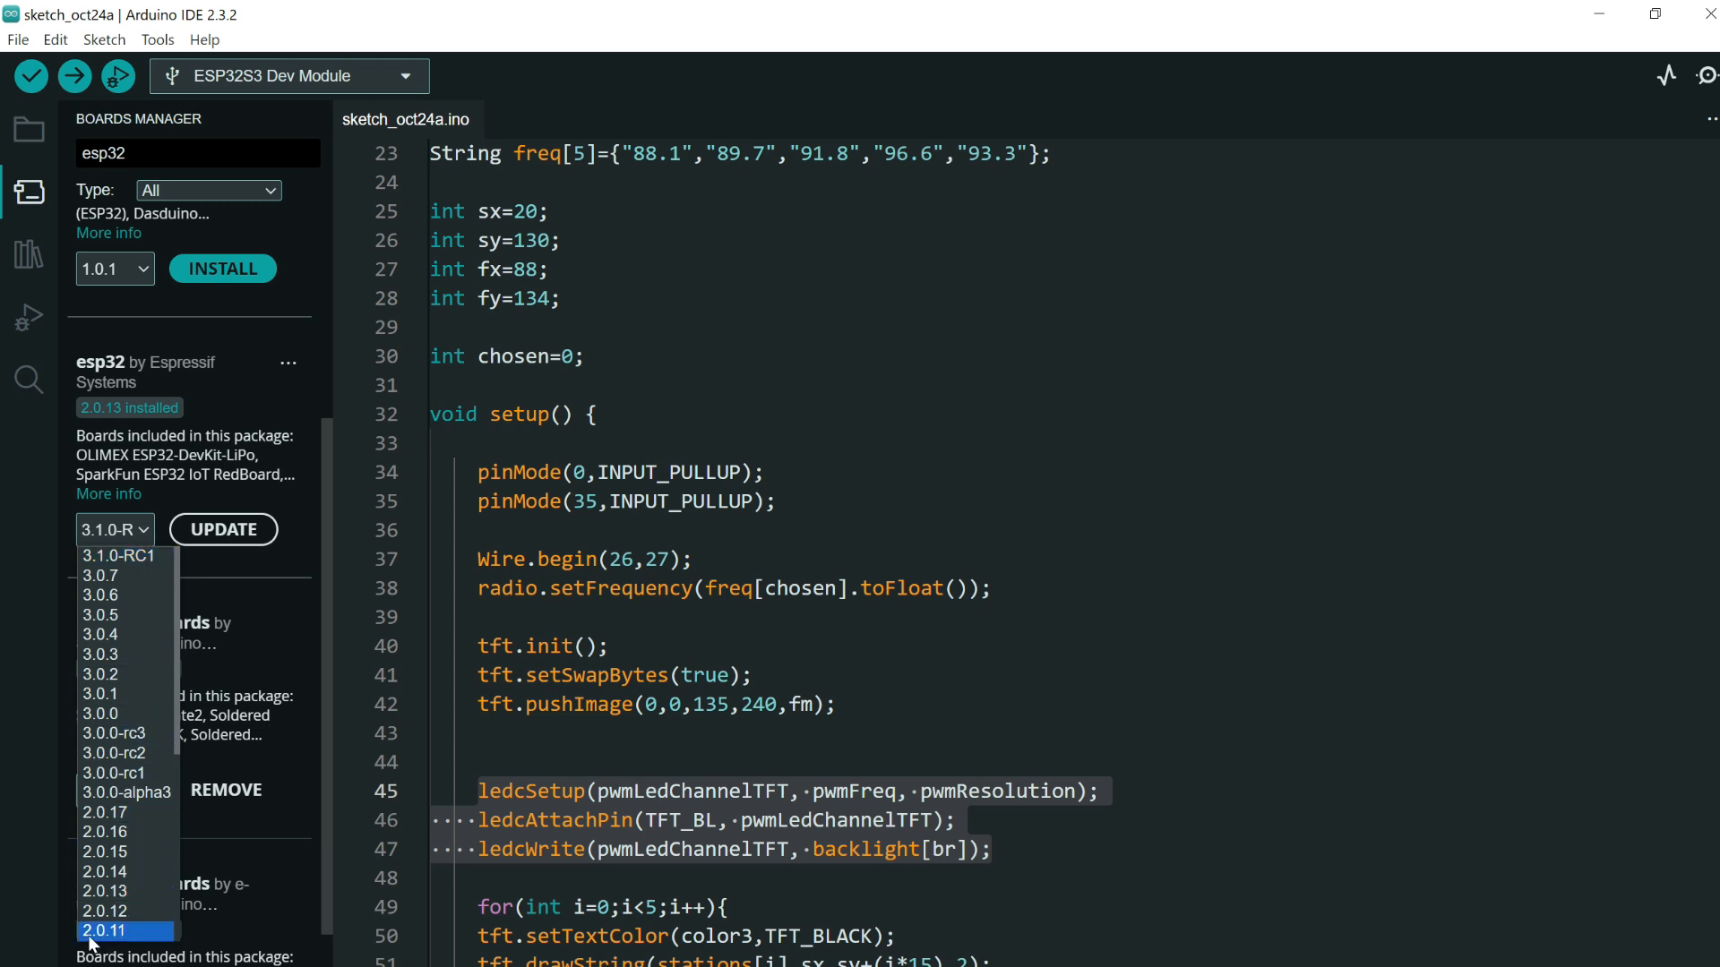
mouse_move(104, 942)
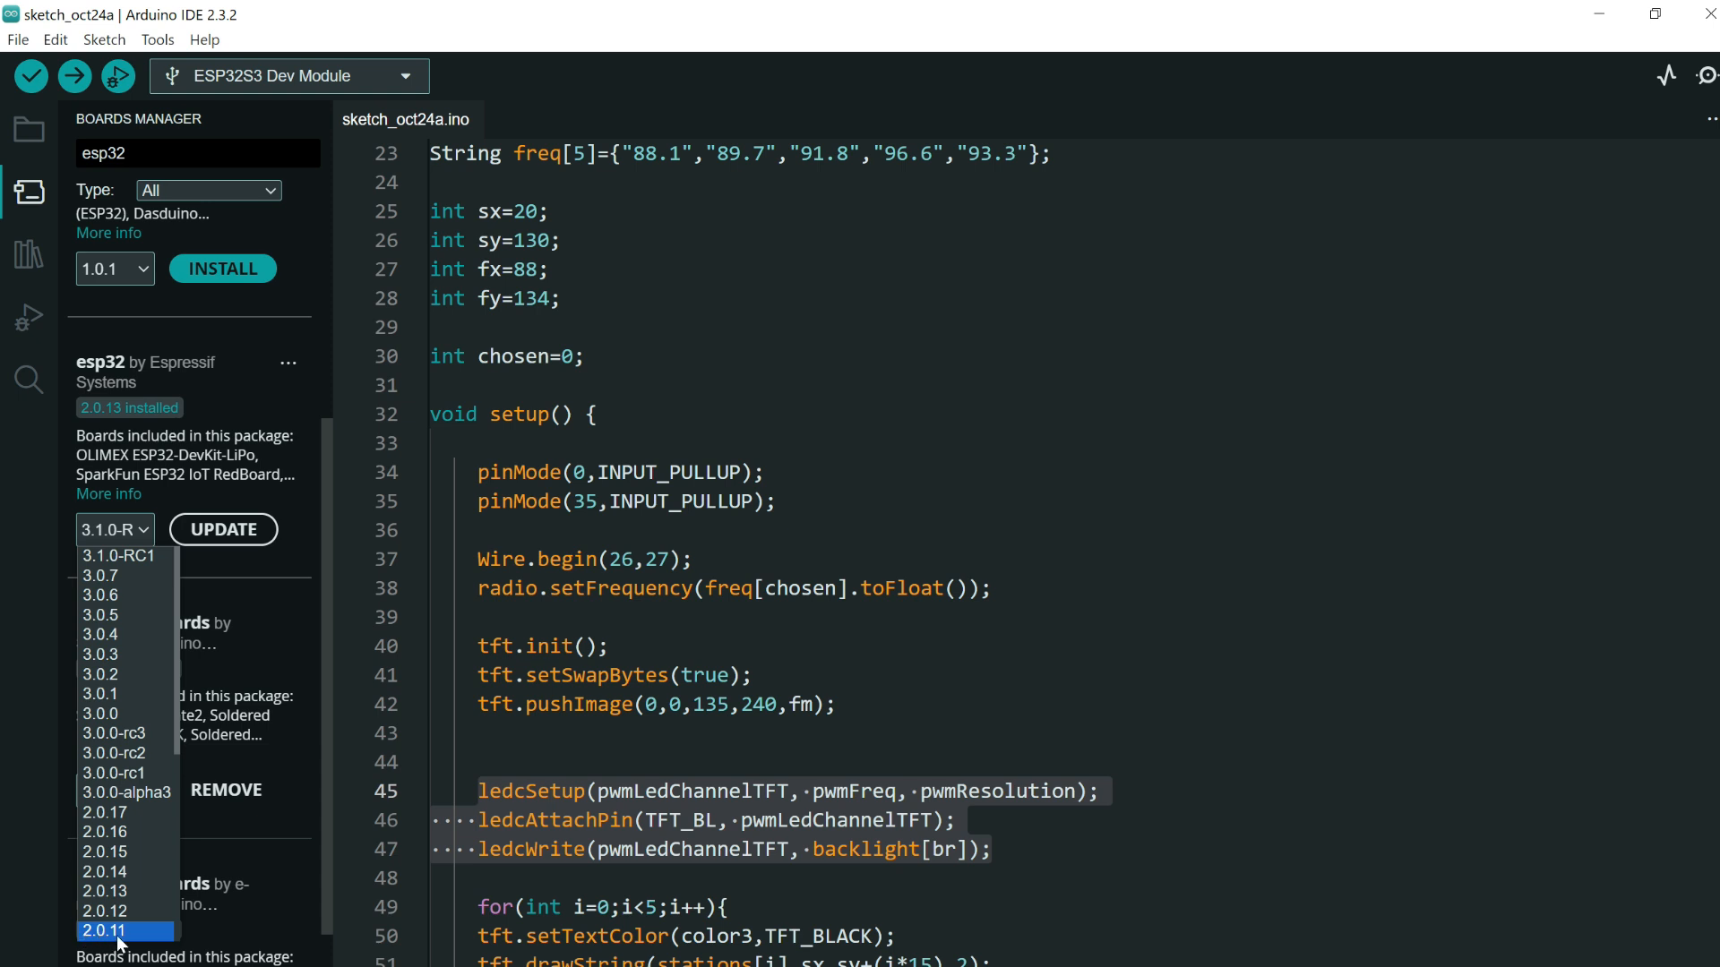
mouse_move(120, 557)
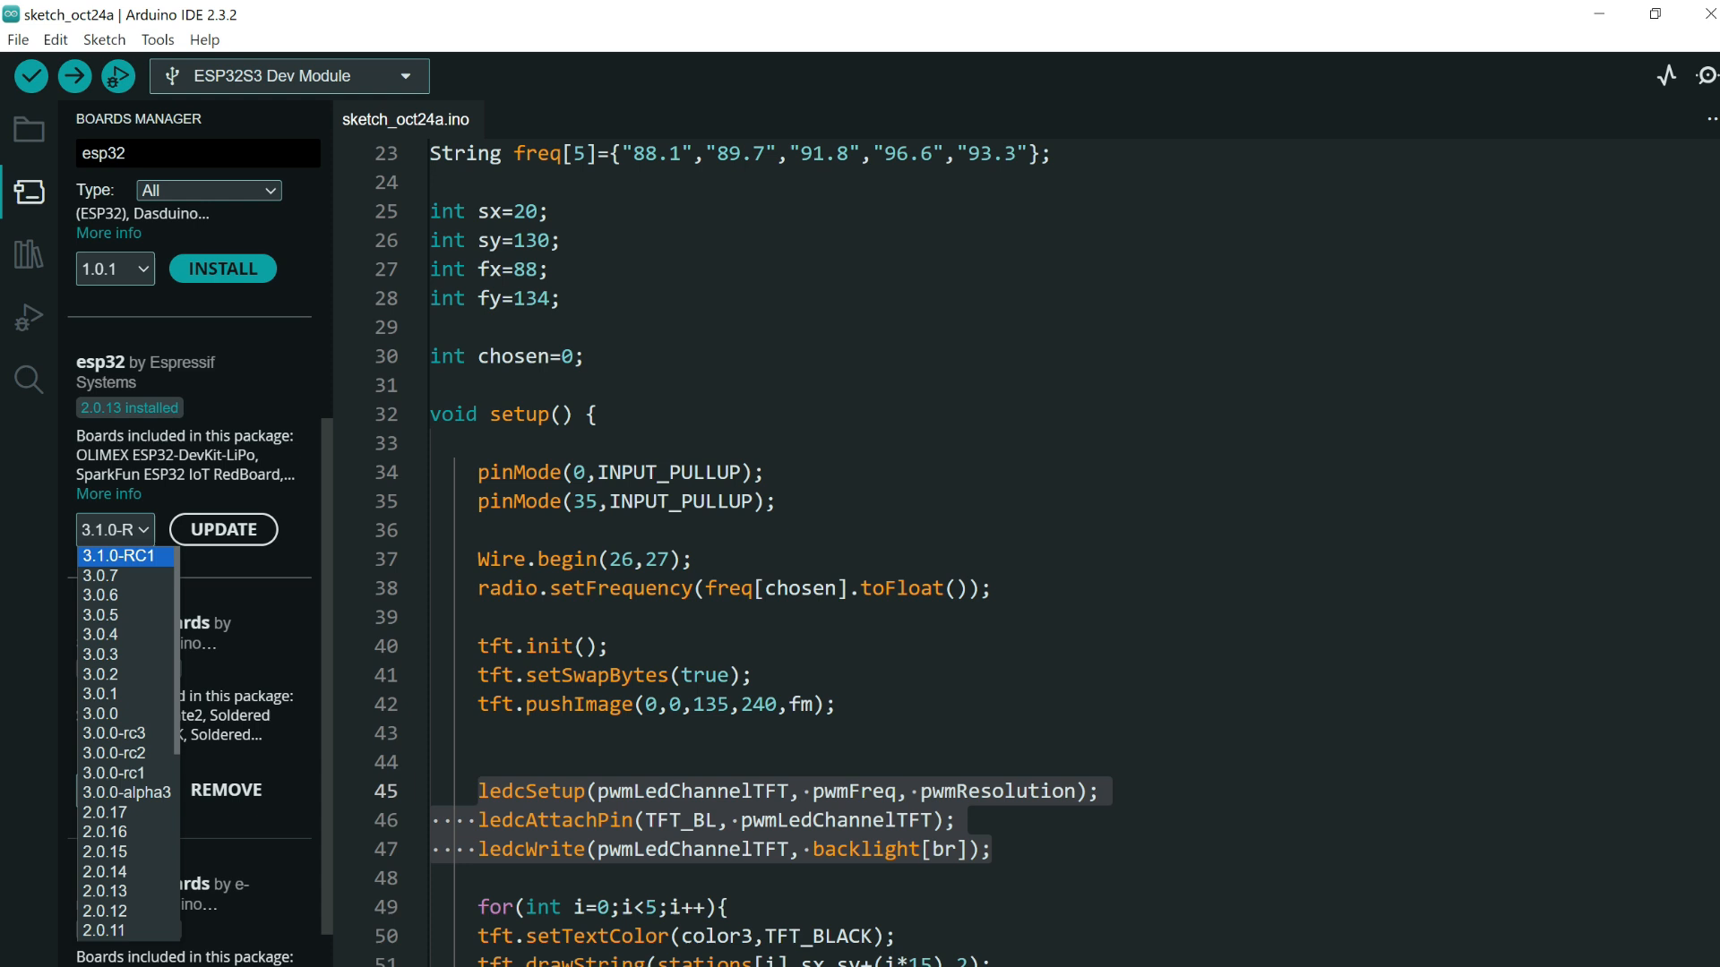
mouse_move(100, 595)
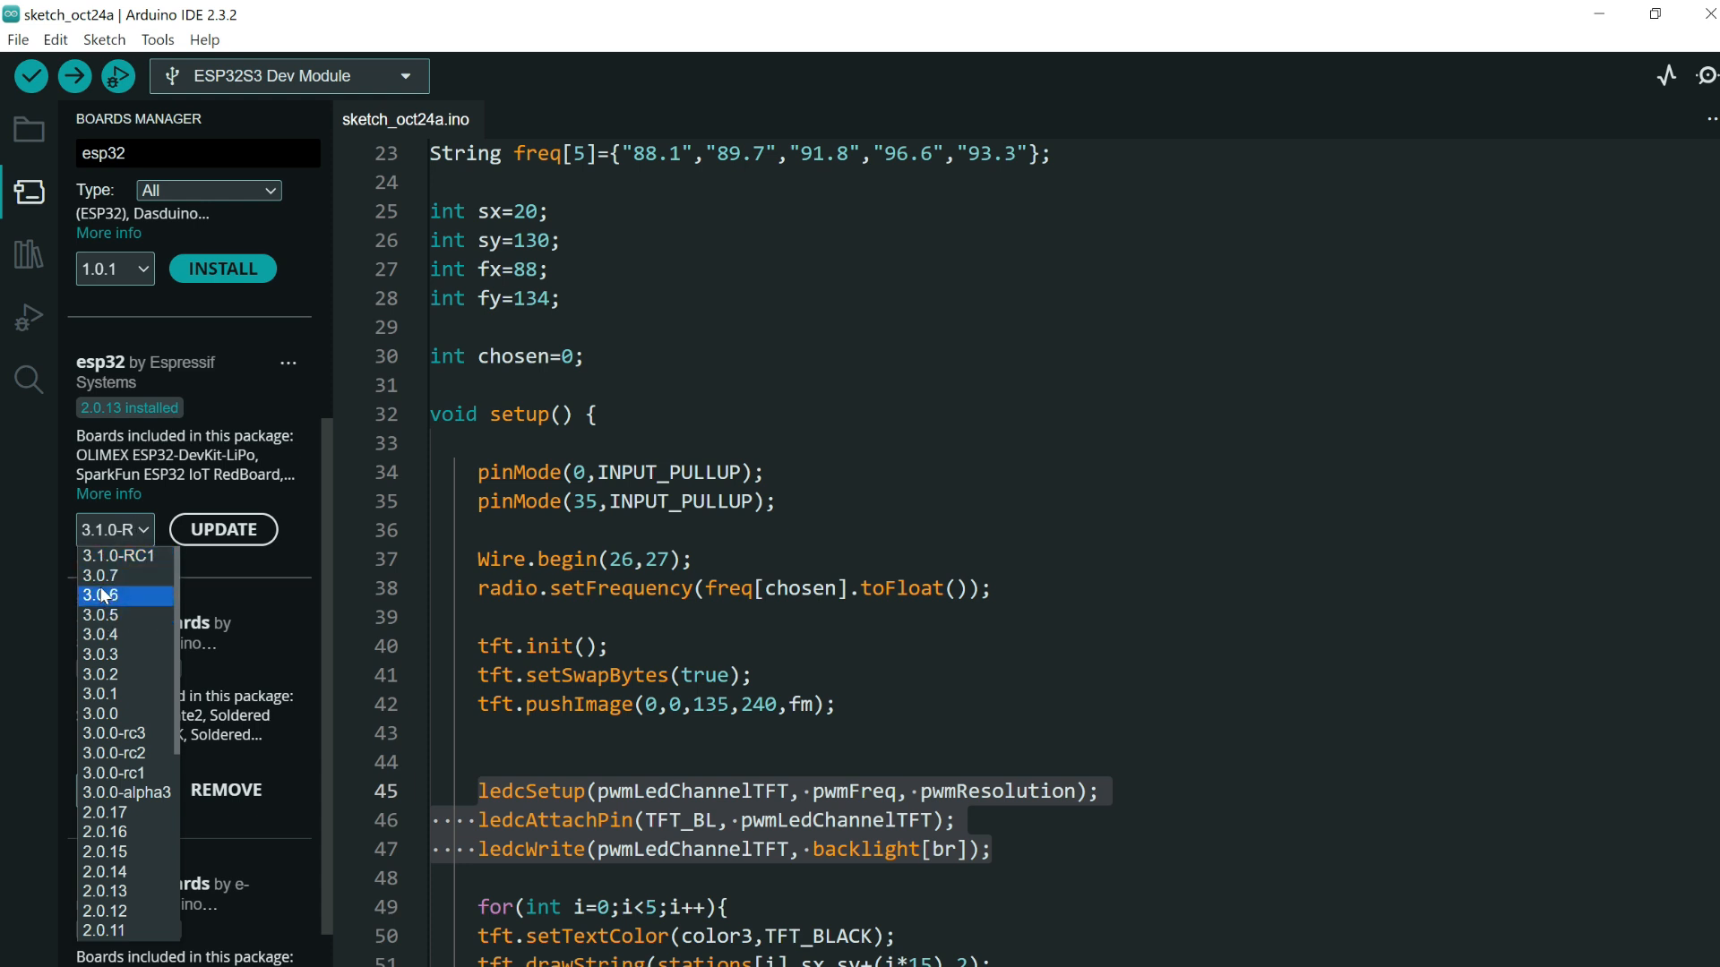
mouse_move(98, 635)
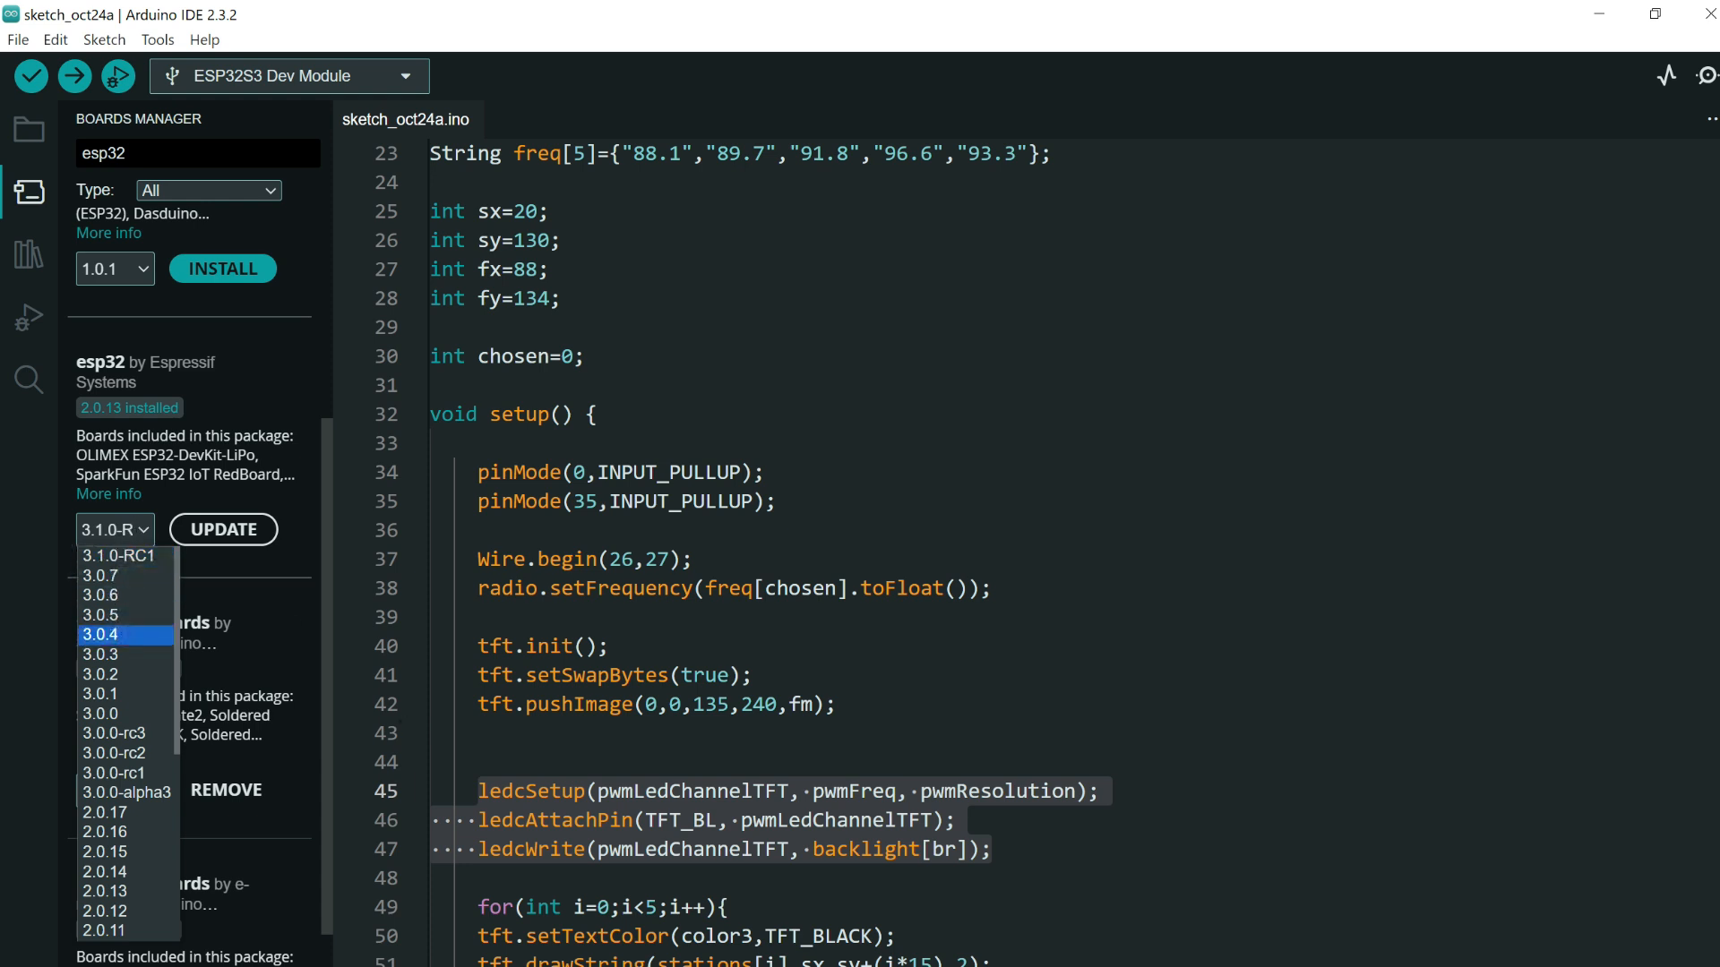
click(115, 528)
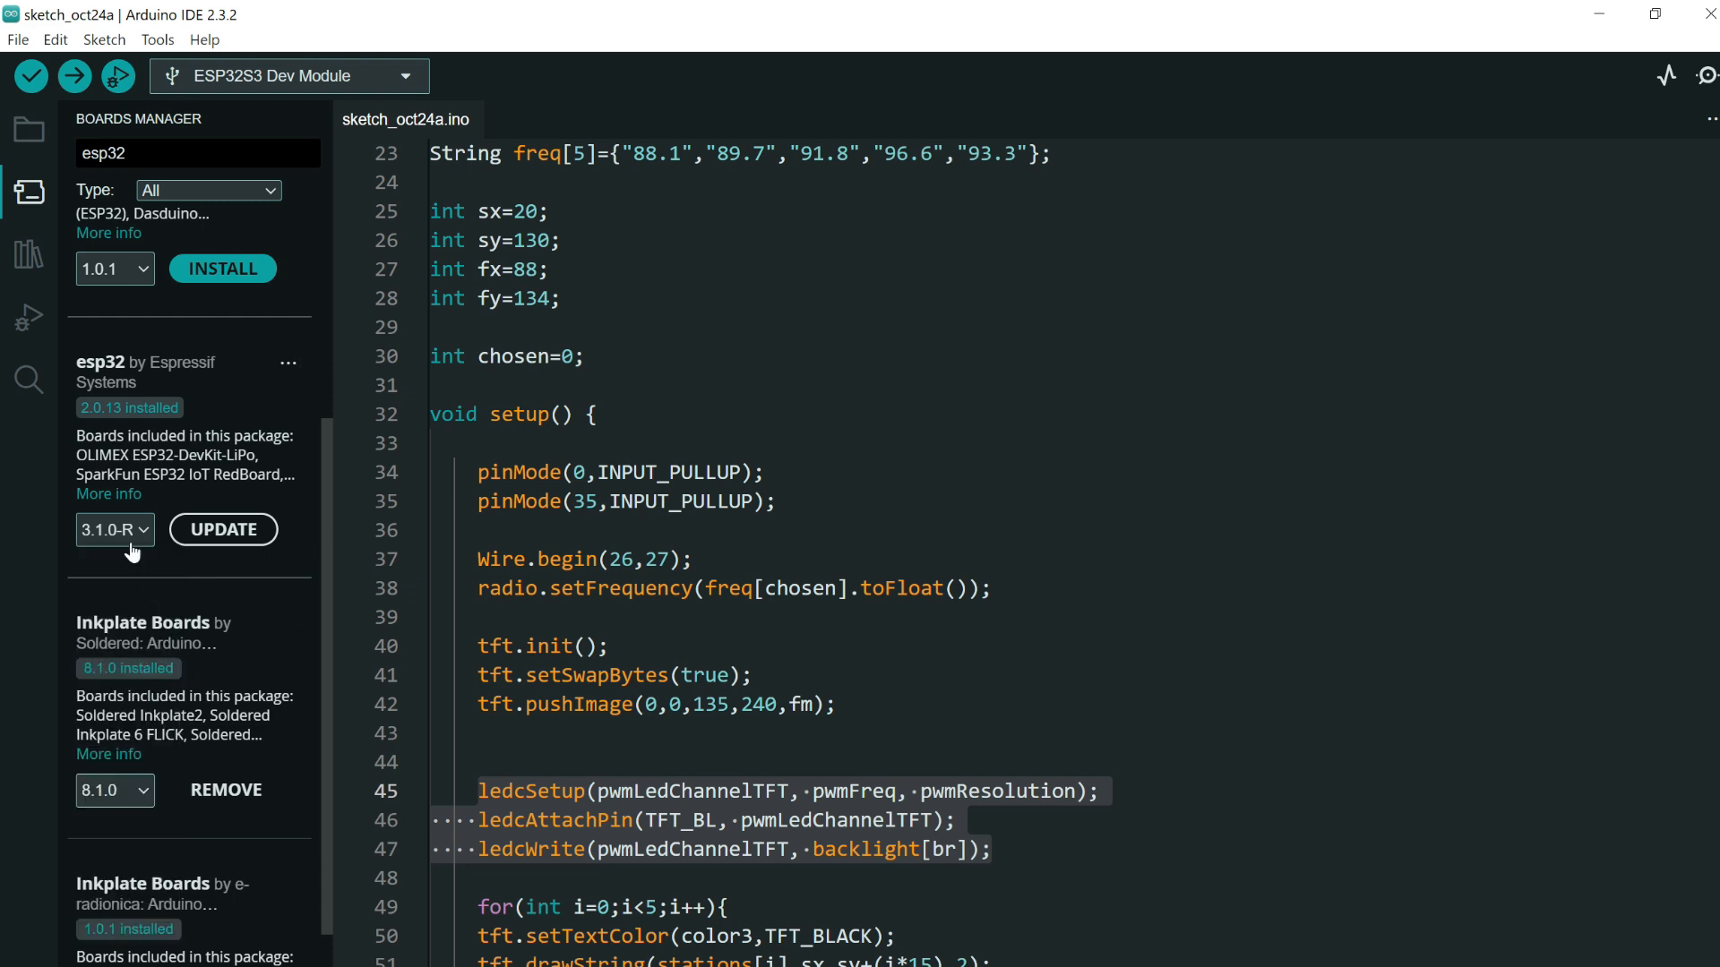
click(114, 528)
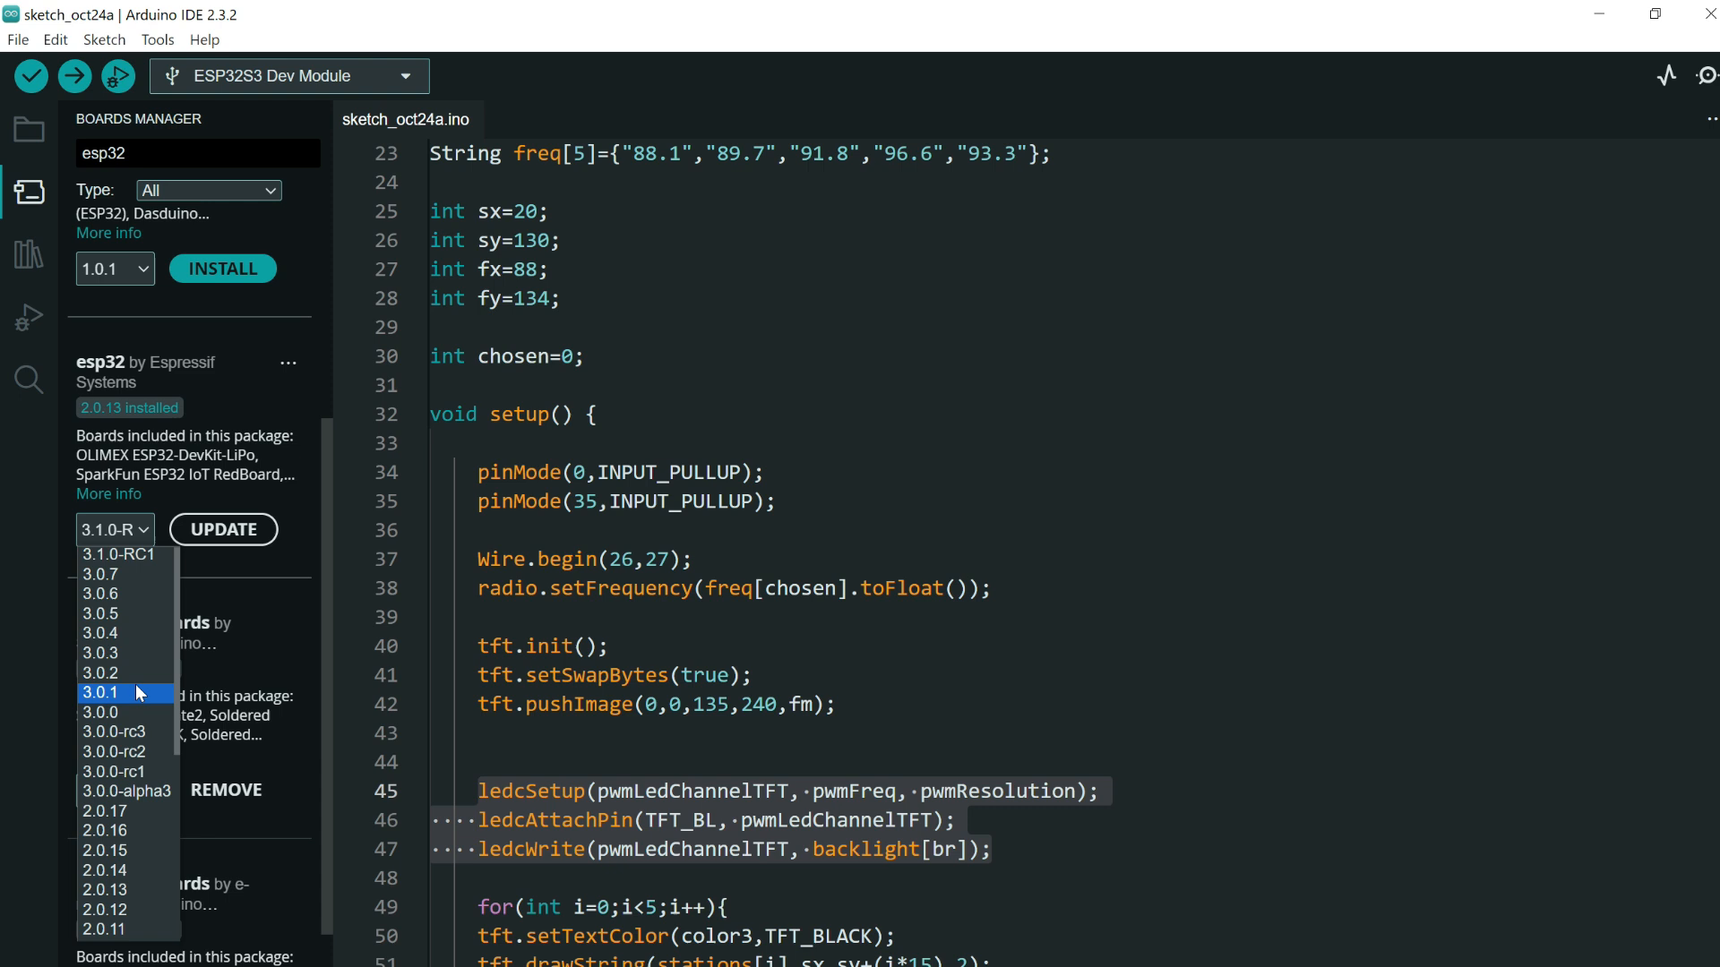
scroll(down, 3)
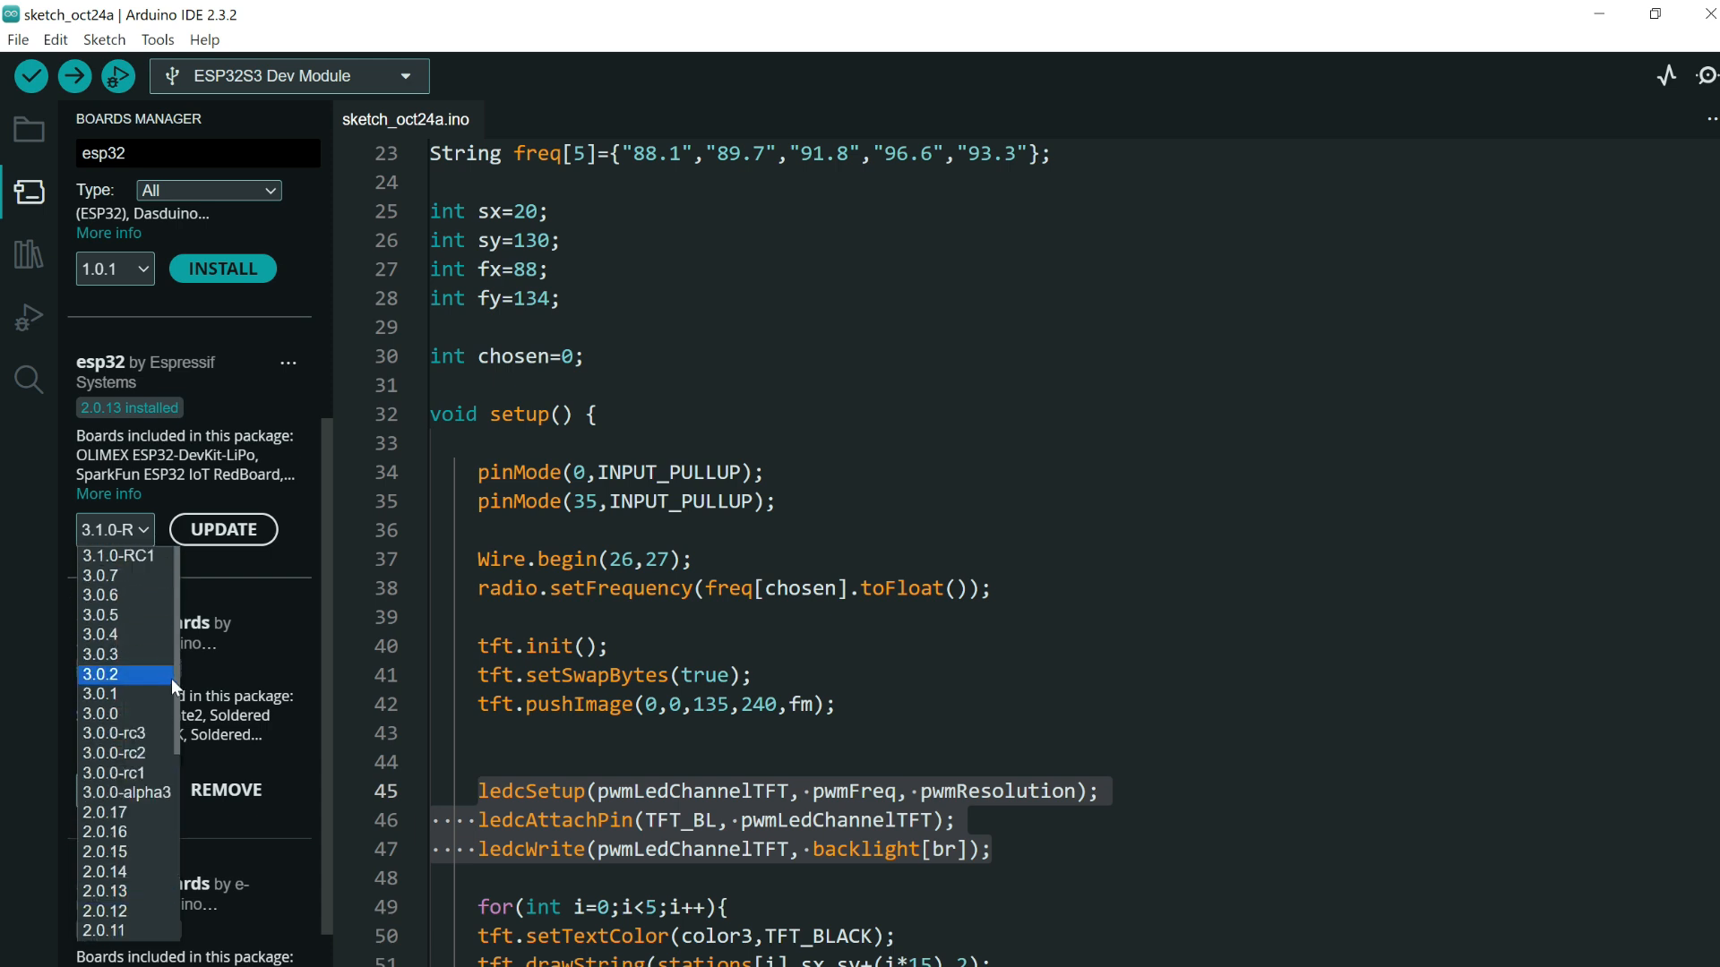
mouse_move(100, 654)
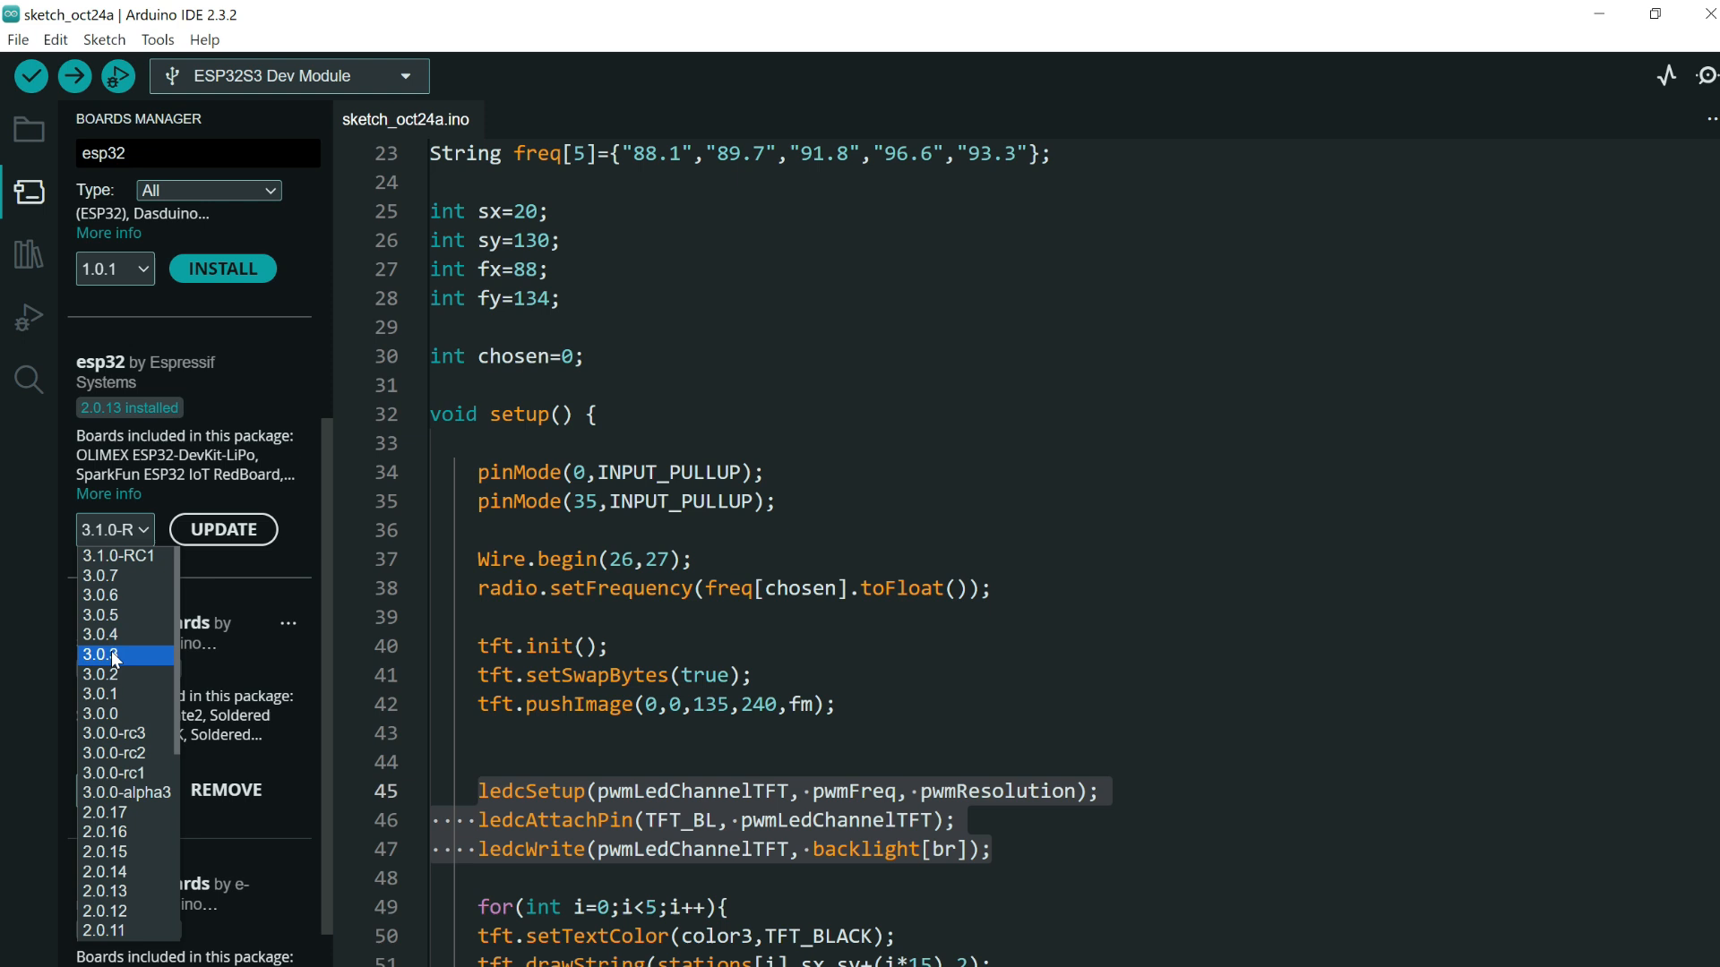
mouse_move(107, 677)
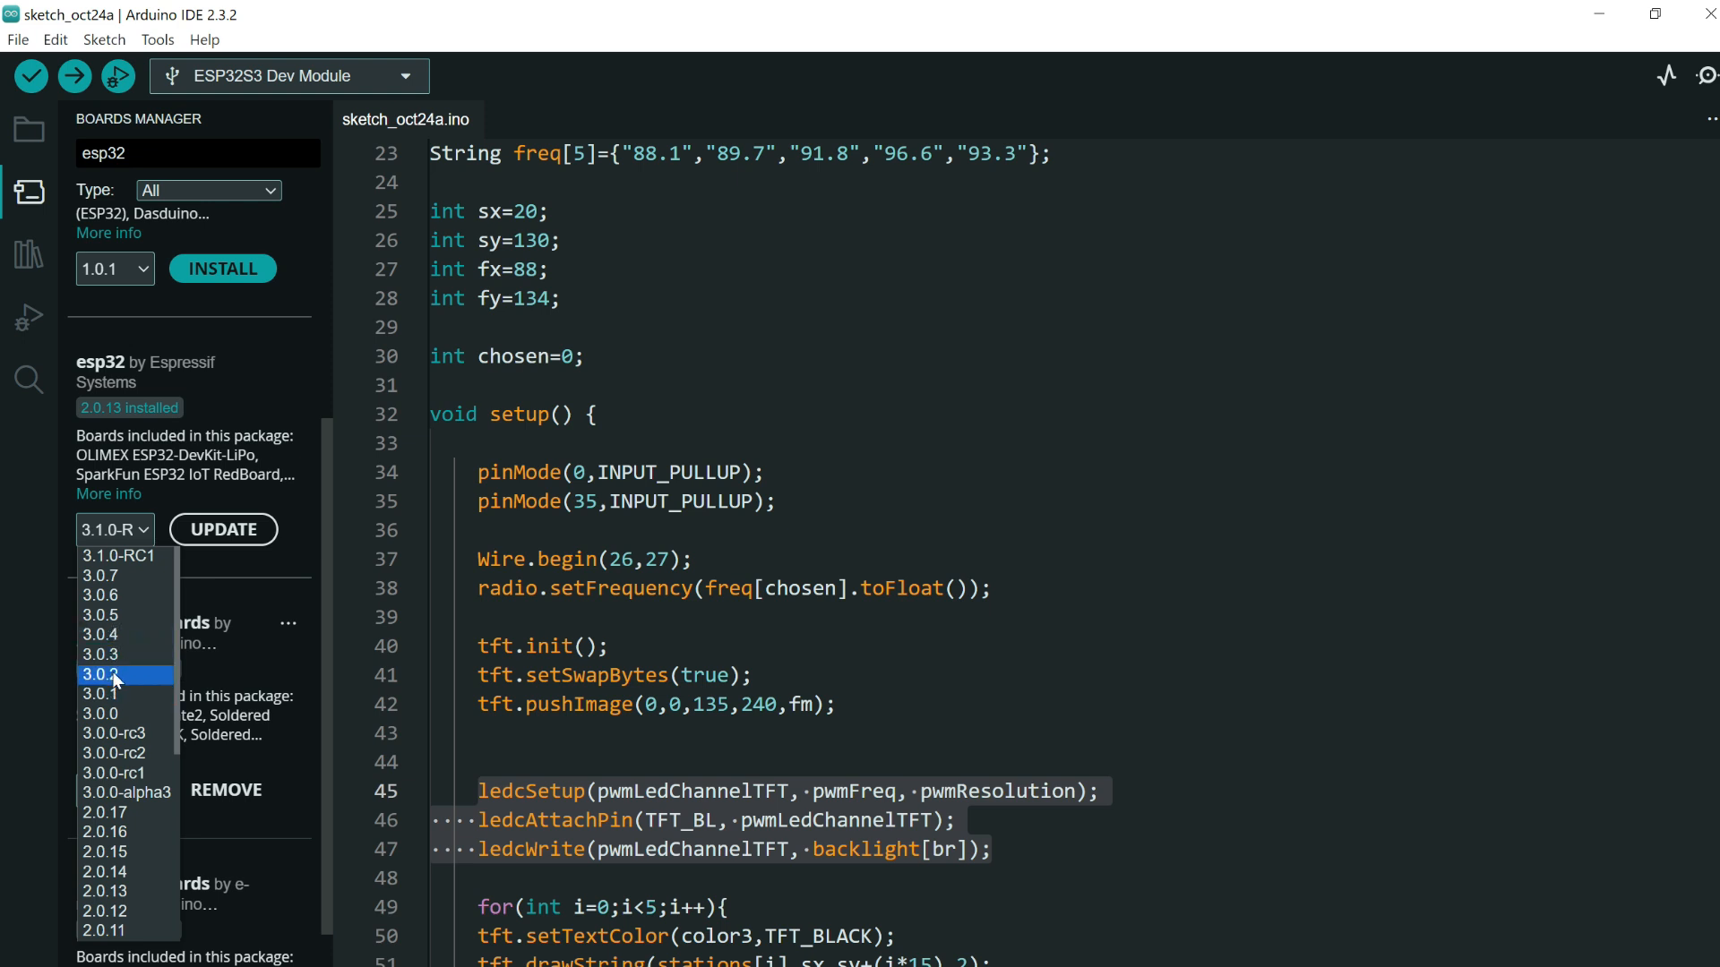
mouse_move(131, 614)
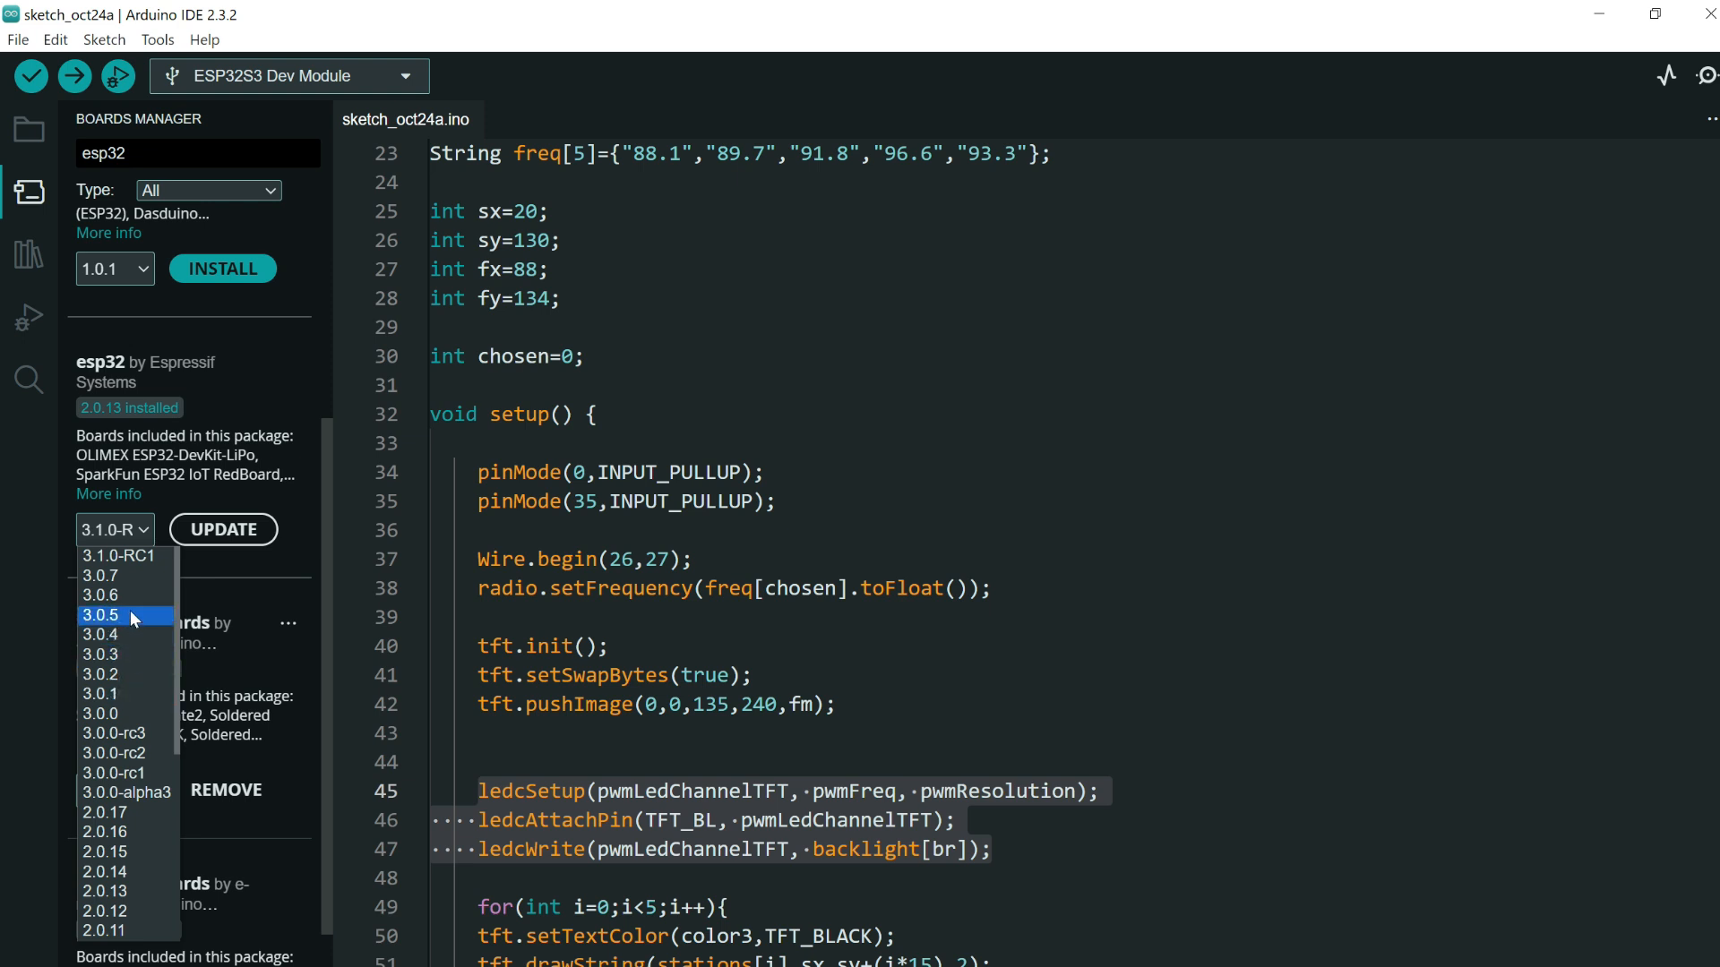
mouse_move(99, 575)
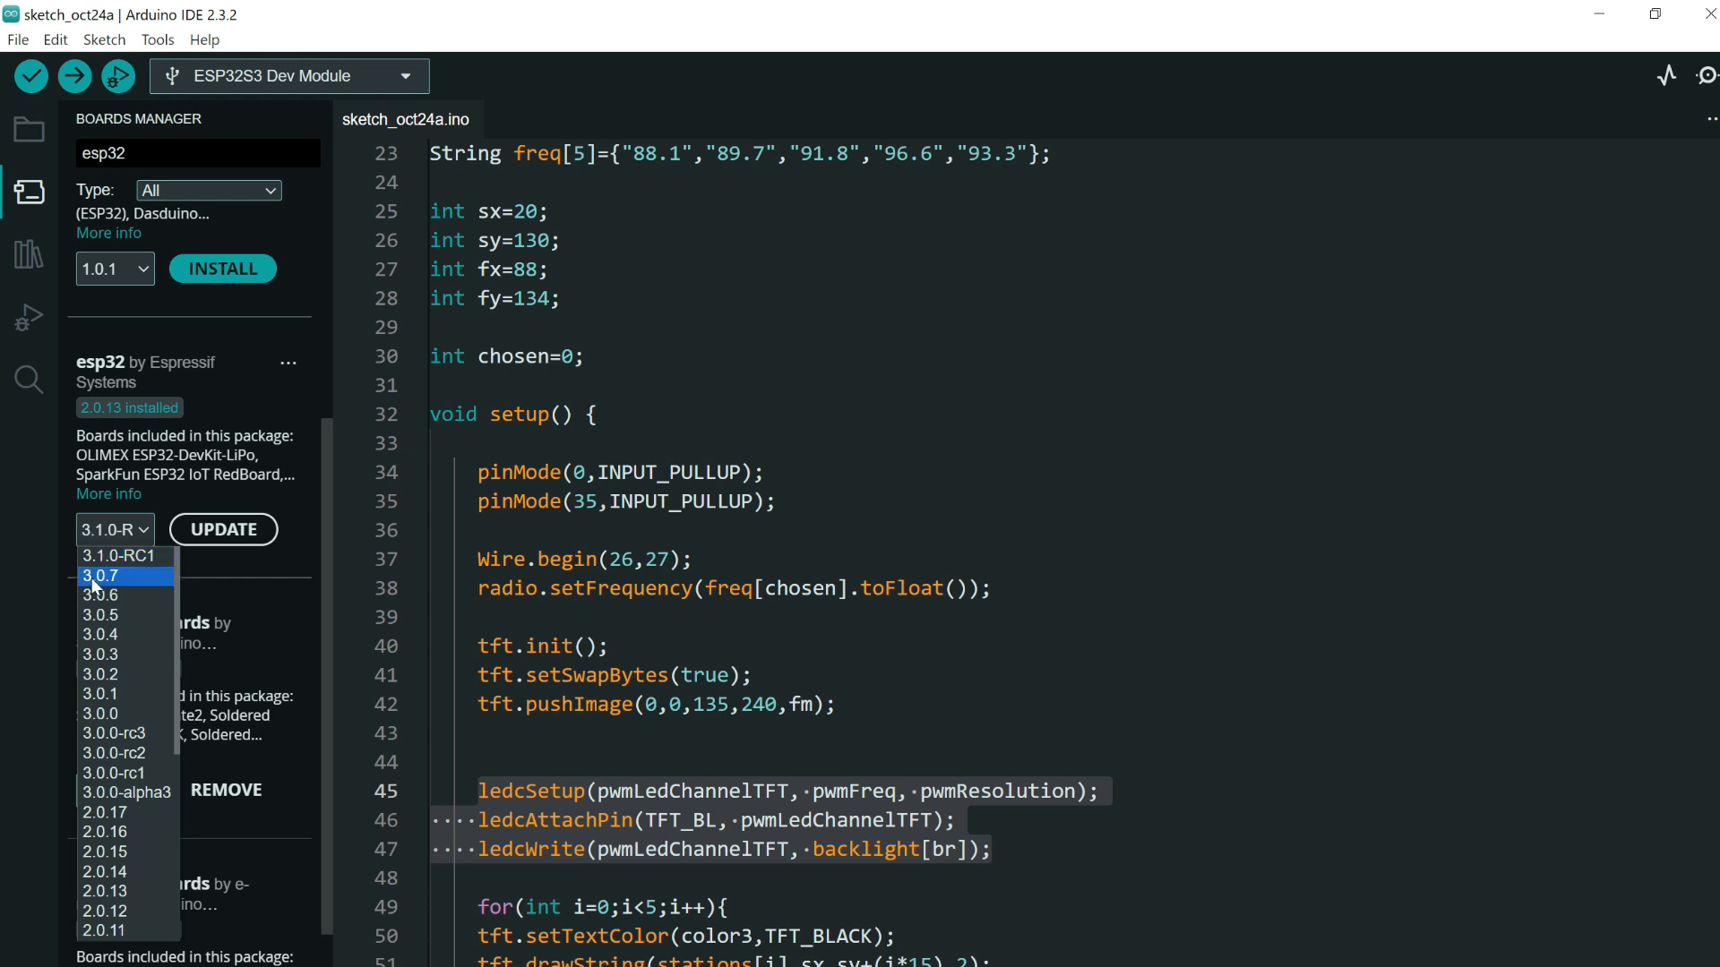
mouse_move(98, 634)
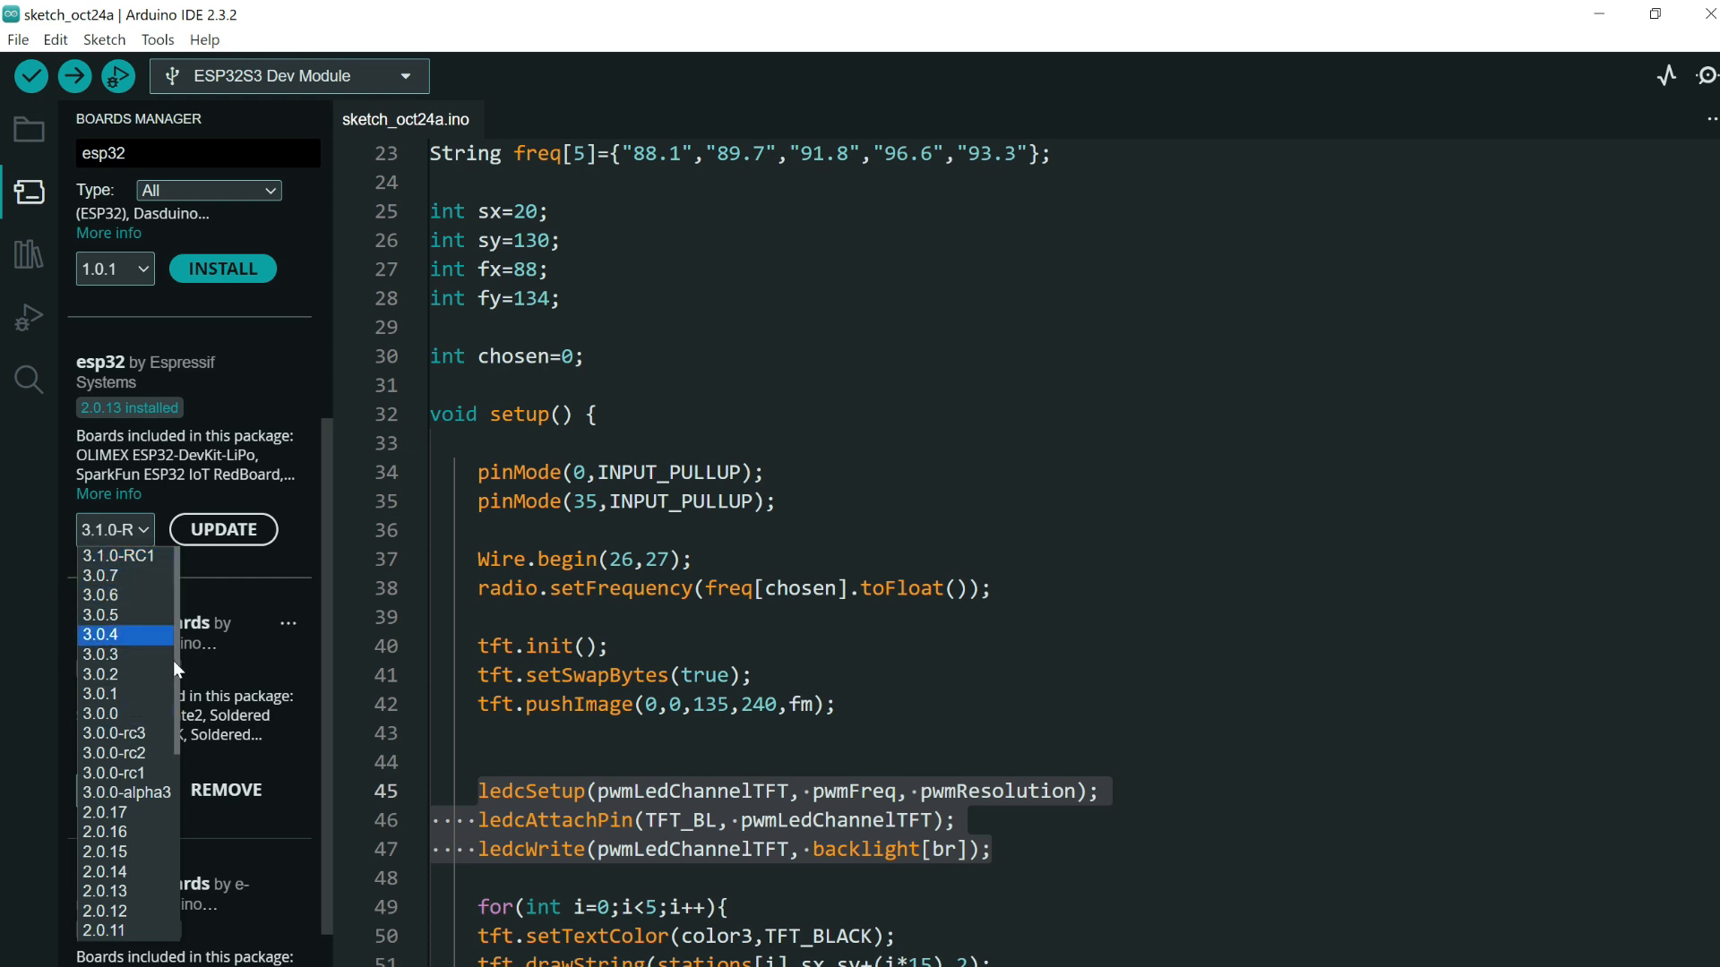
mouse_move(126, 654)
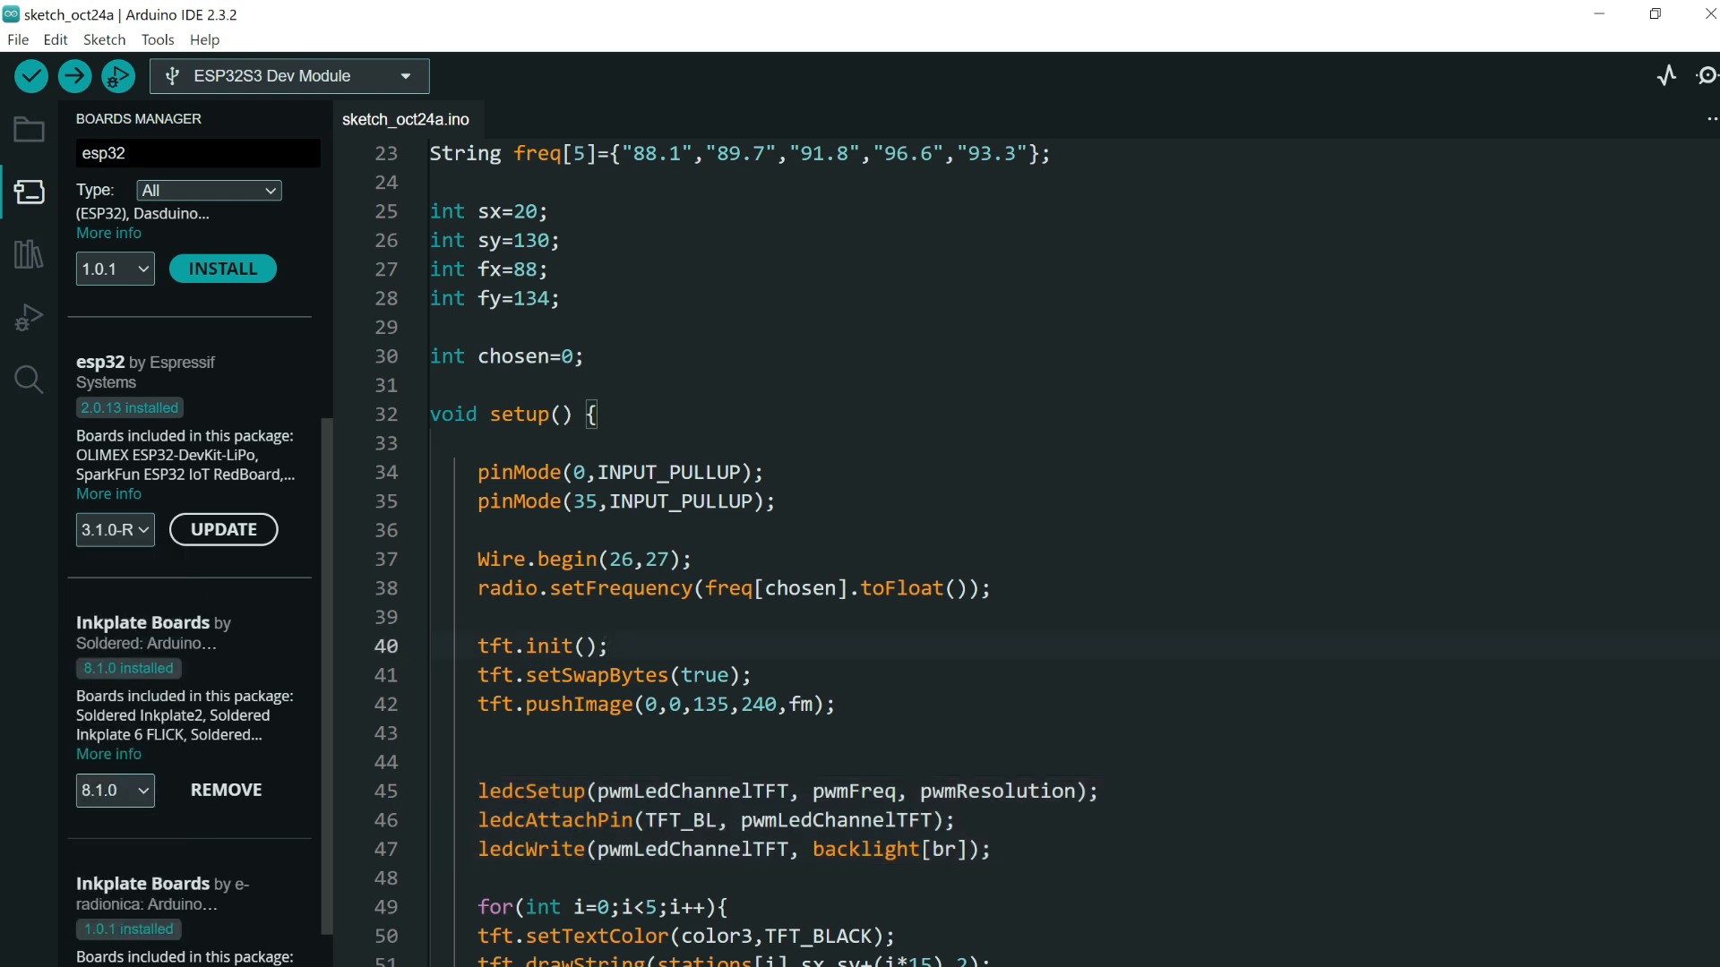
- Replace the old ledcWrite backlight PWM lines with an analogWrite(TFT_BCK,255) call in setup()
double_click(866, 849)
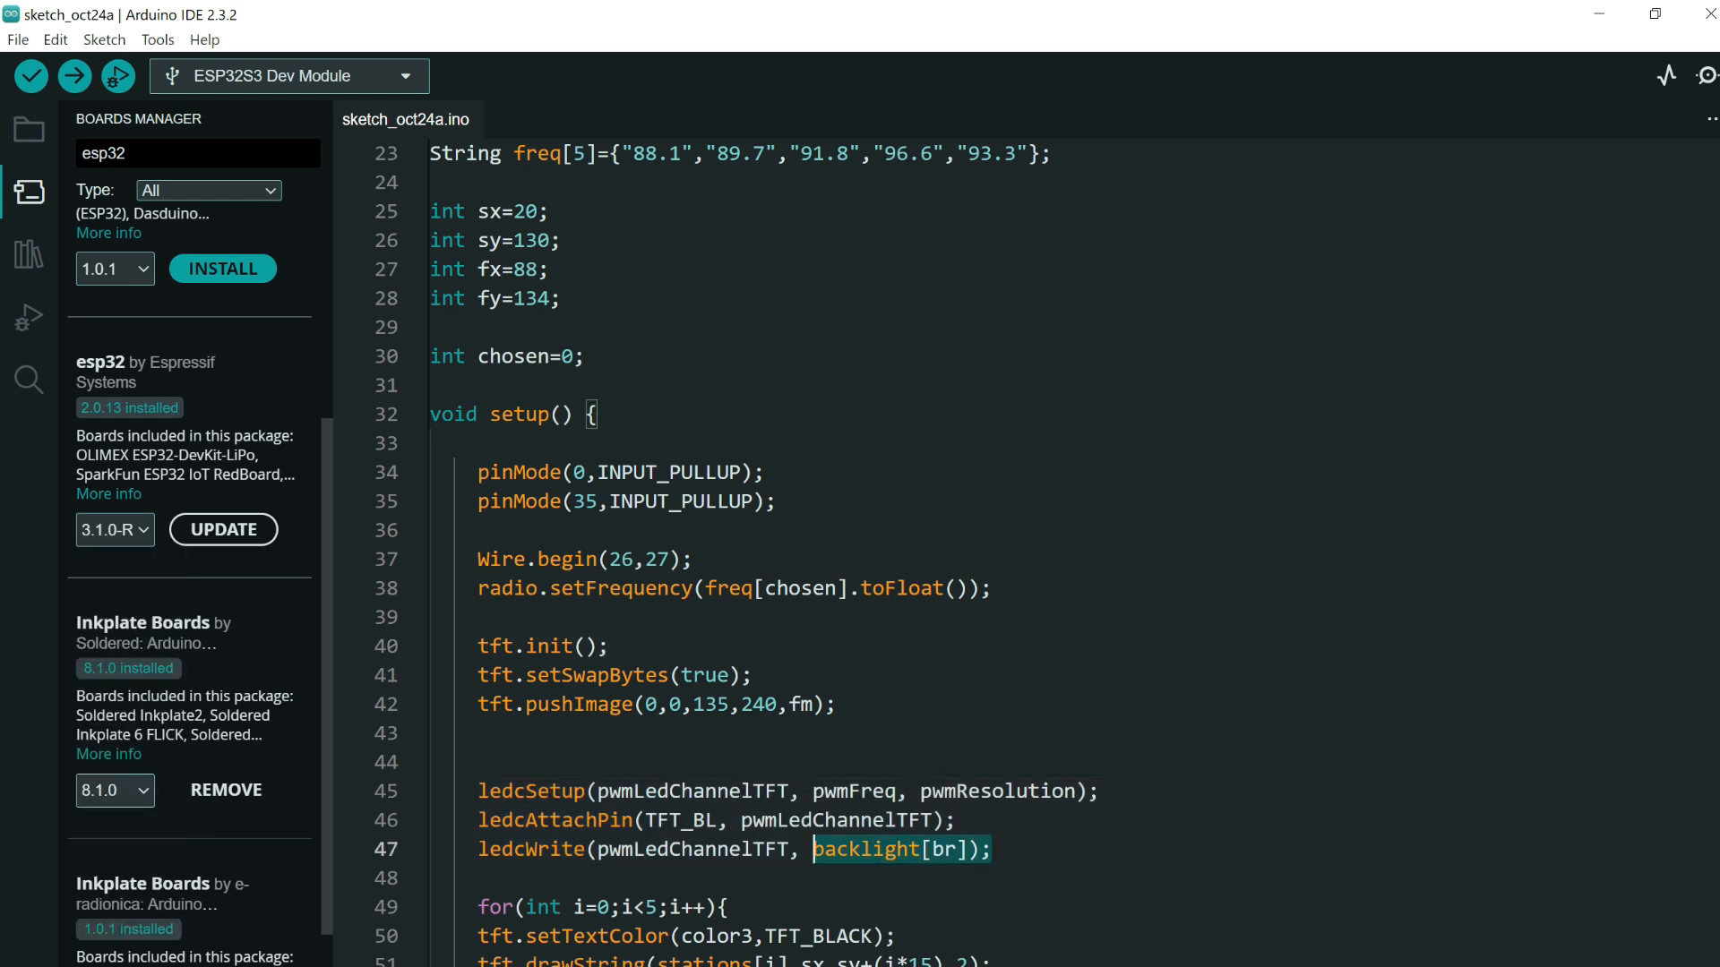
drag(477, 790, 987, 849)
text(a)
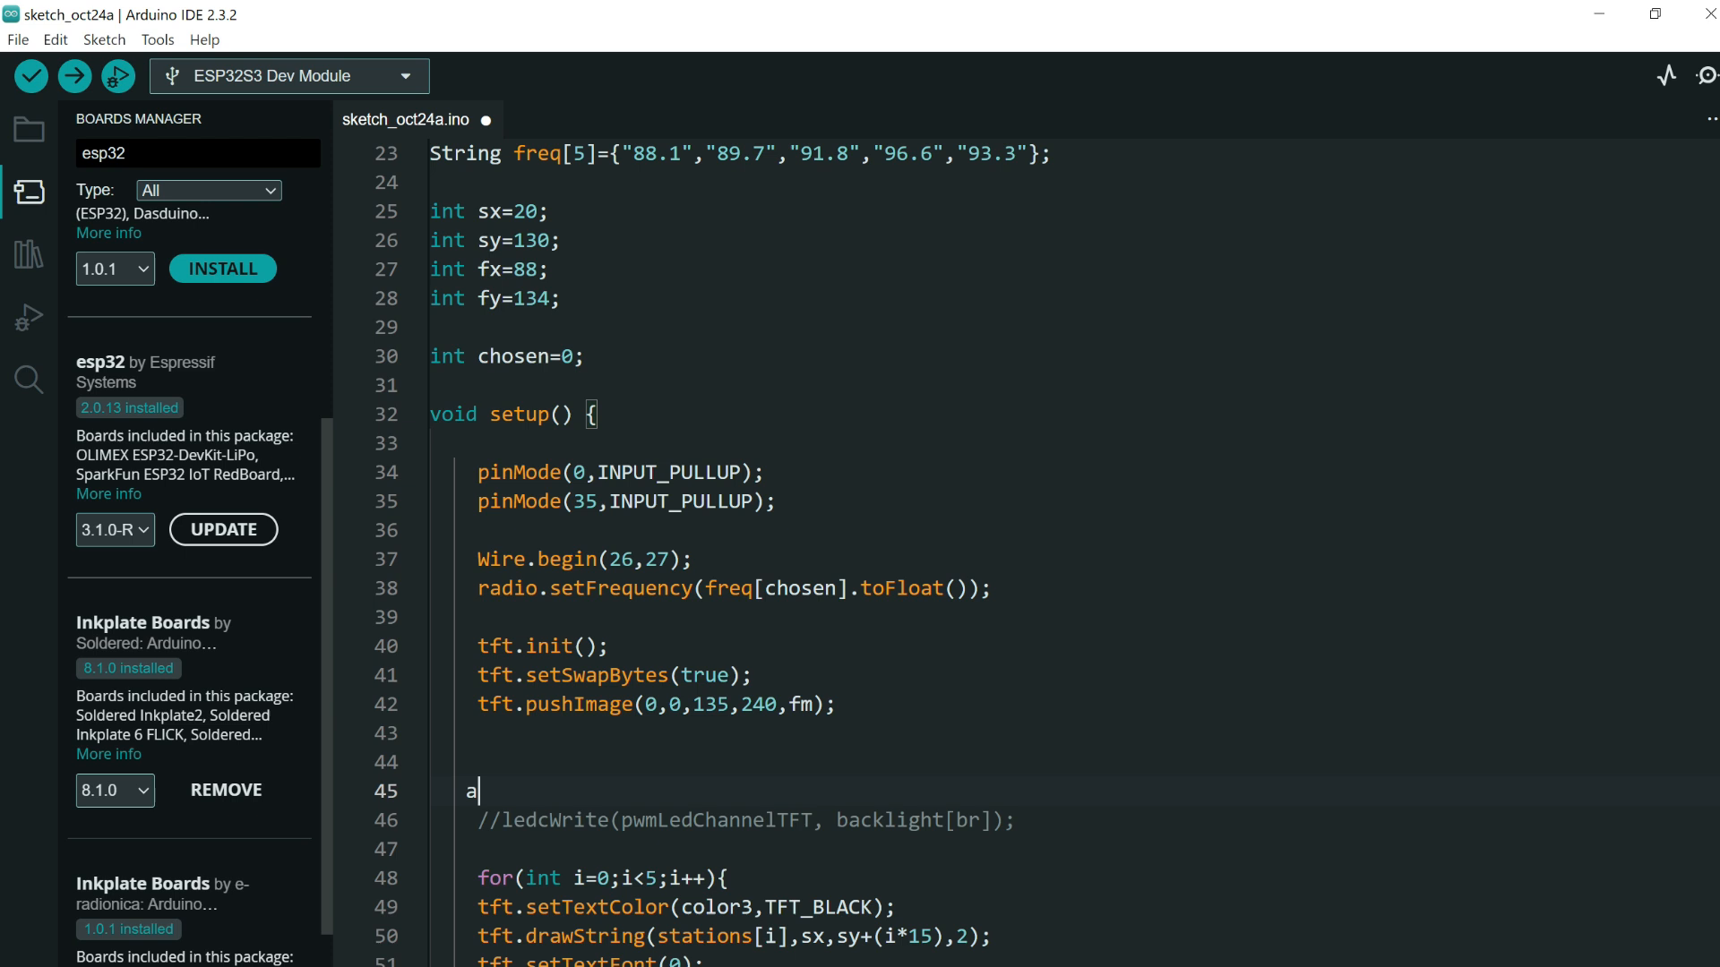
text(nalogWrite()
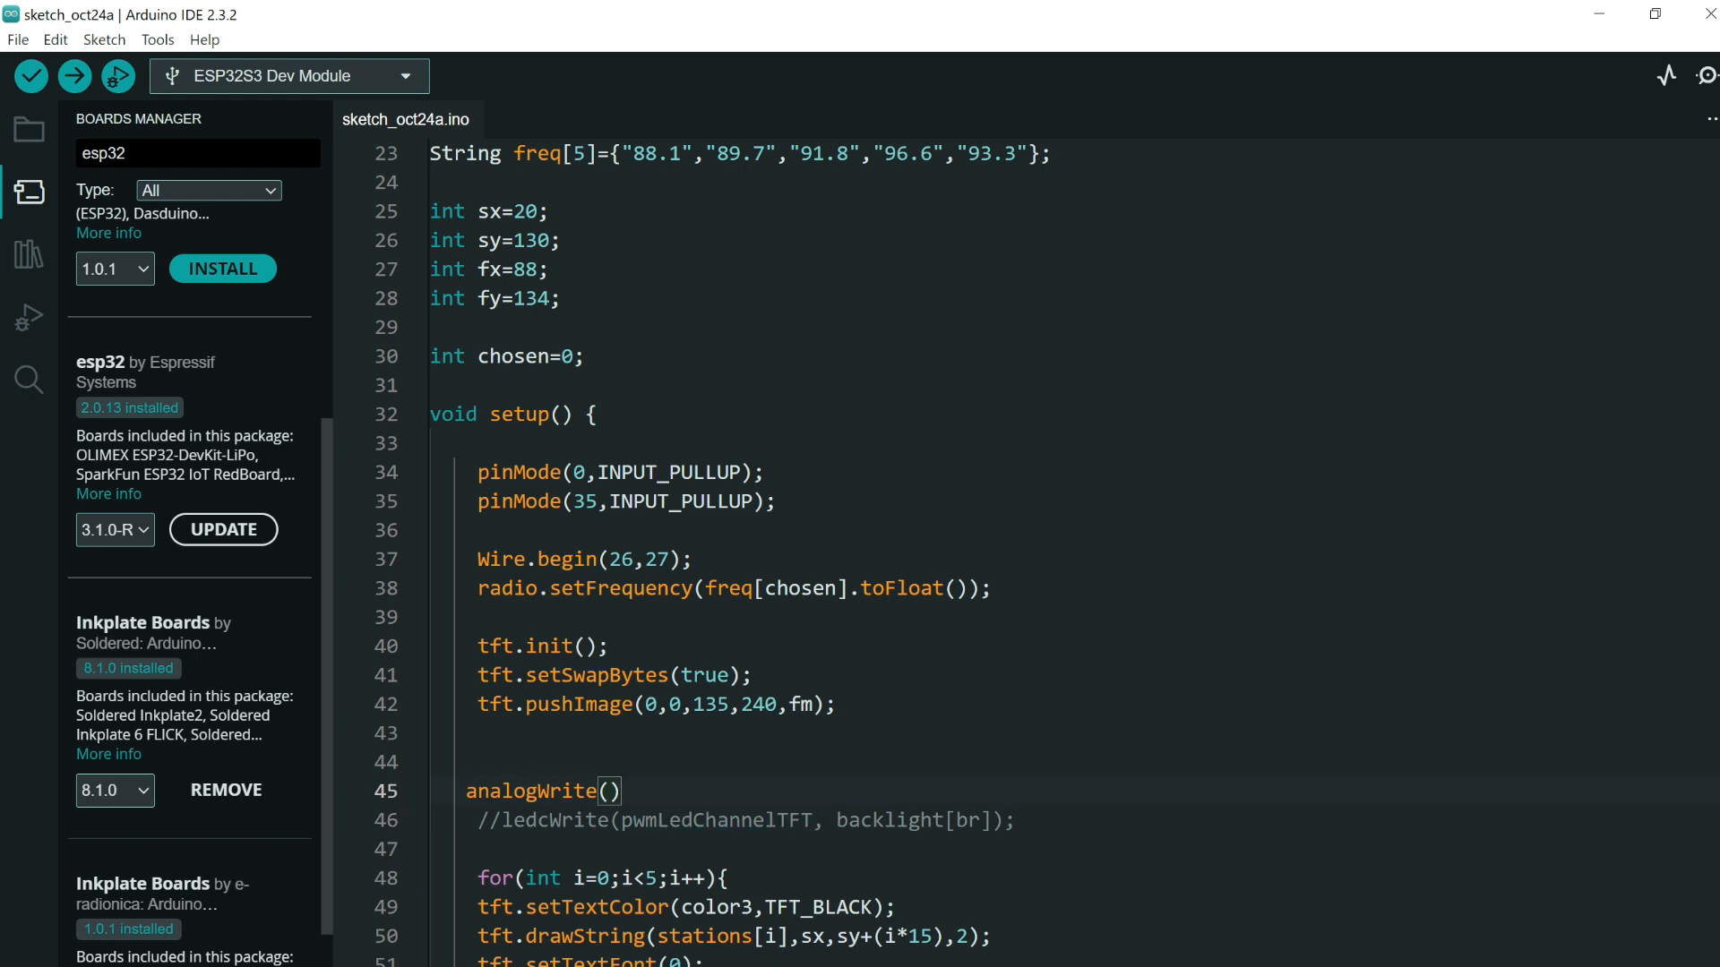
text(TFT_BCK)
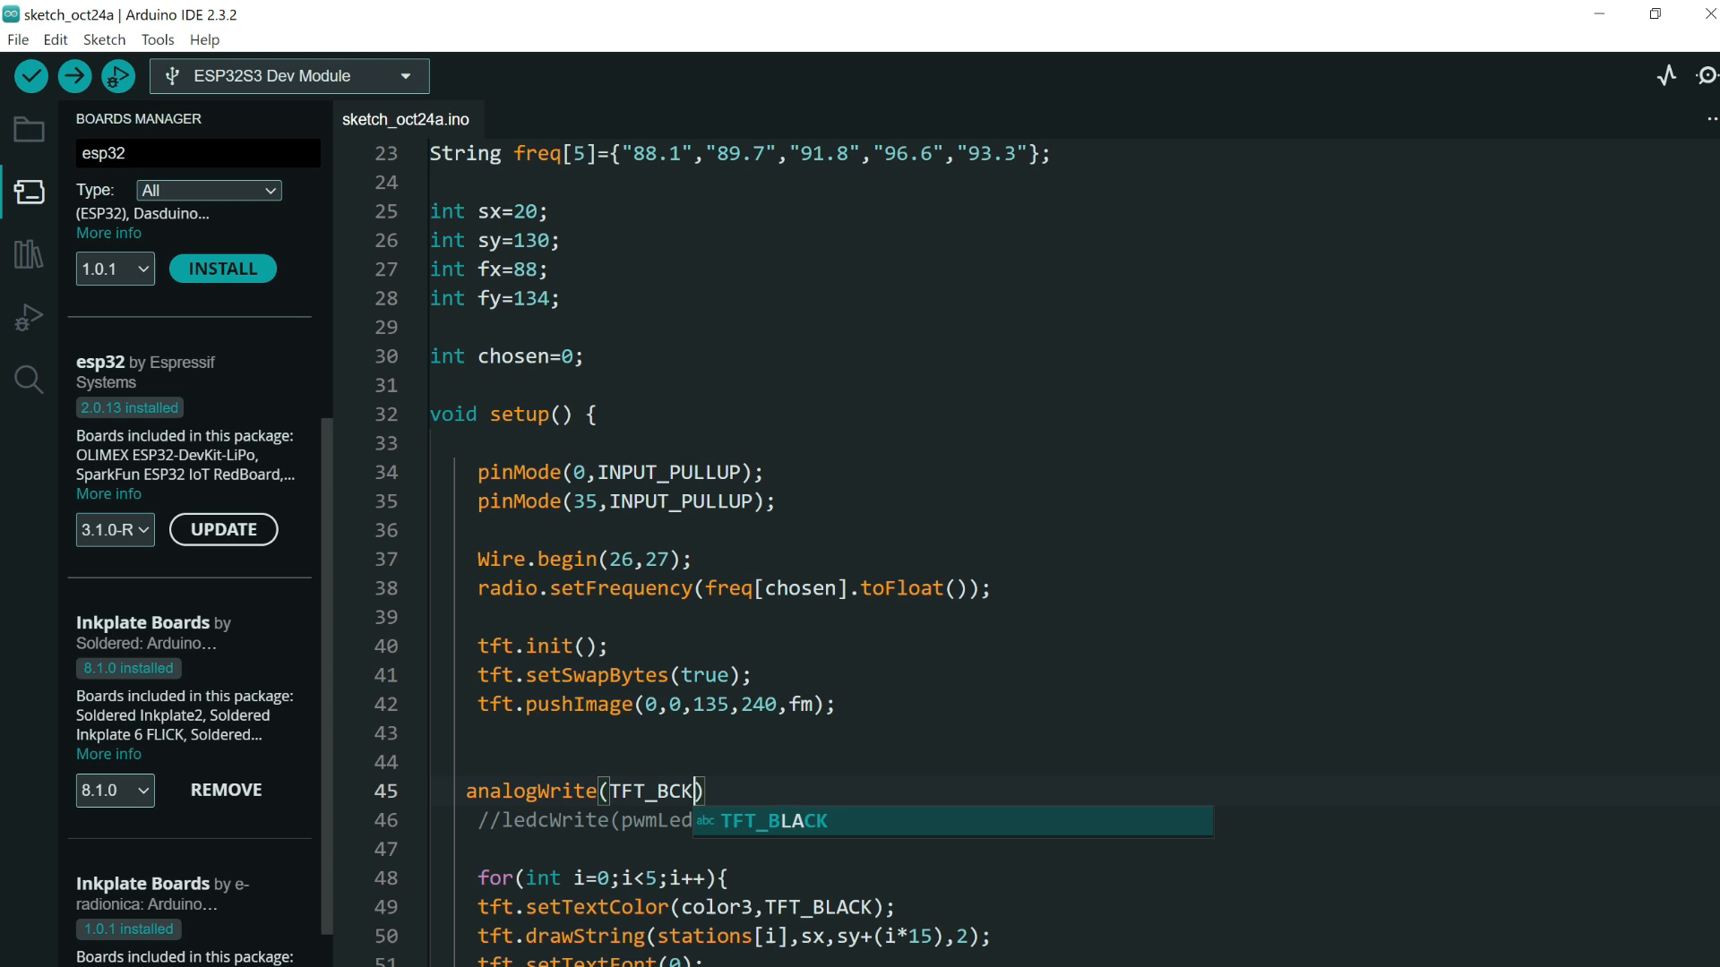
text(,)
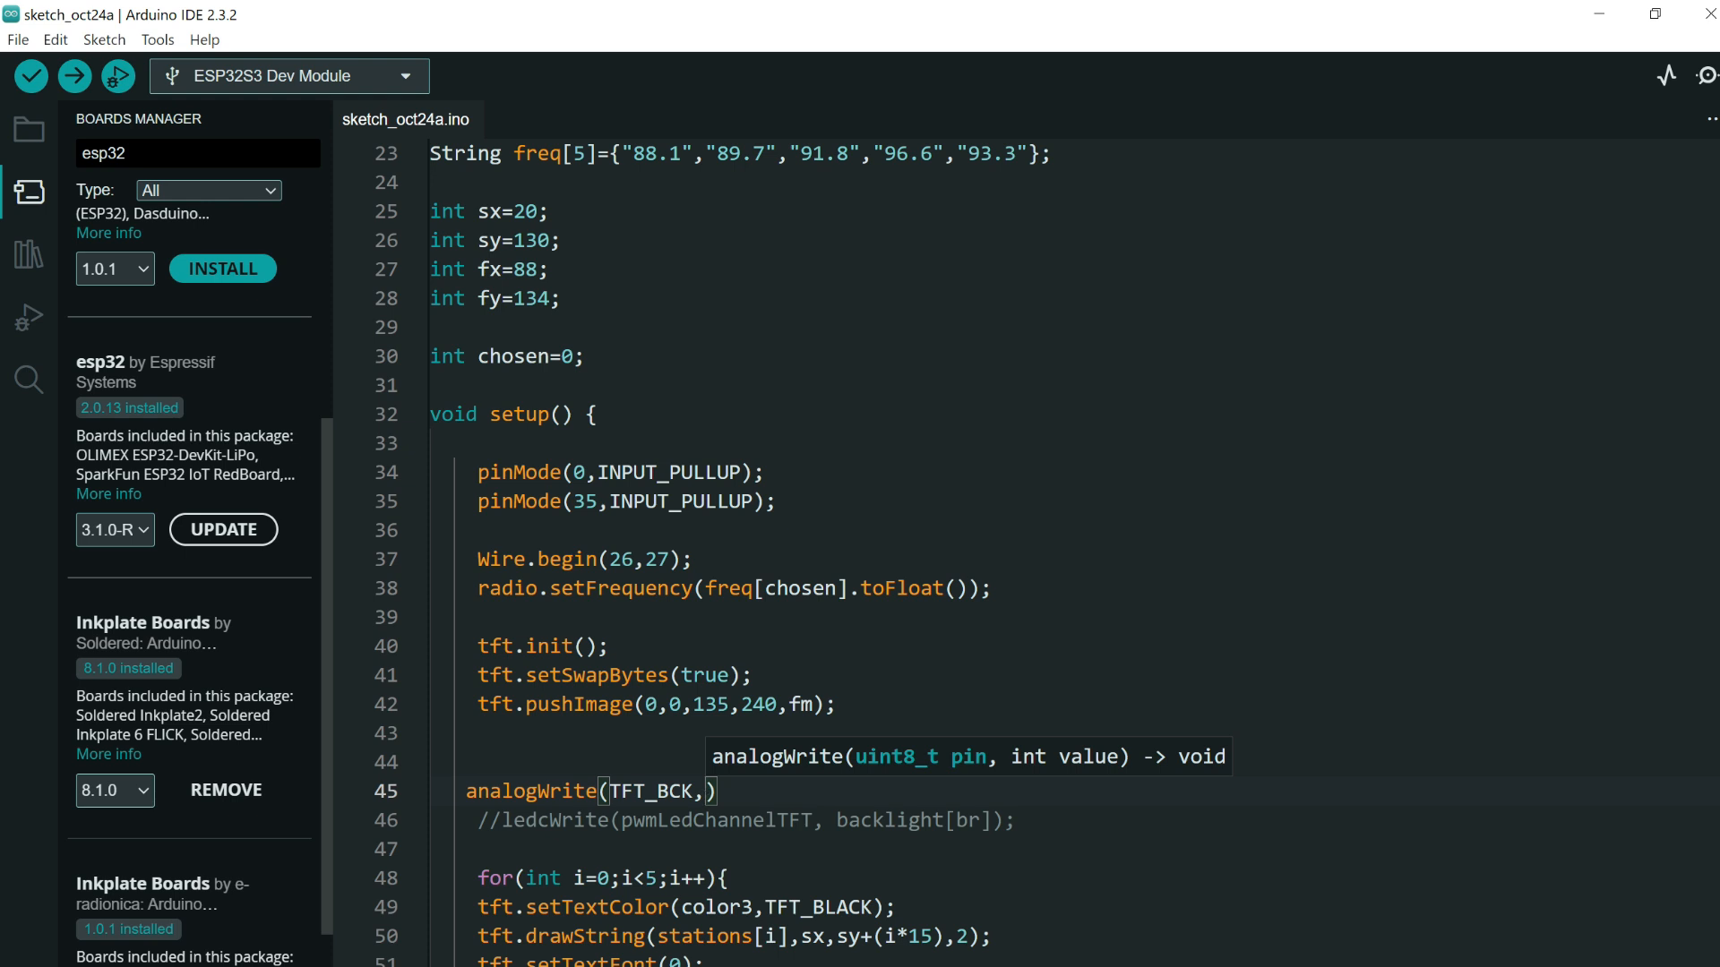
text(255)
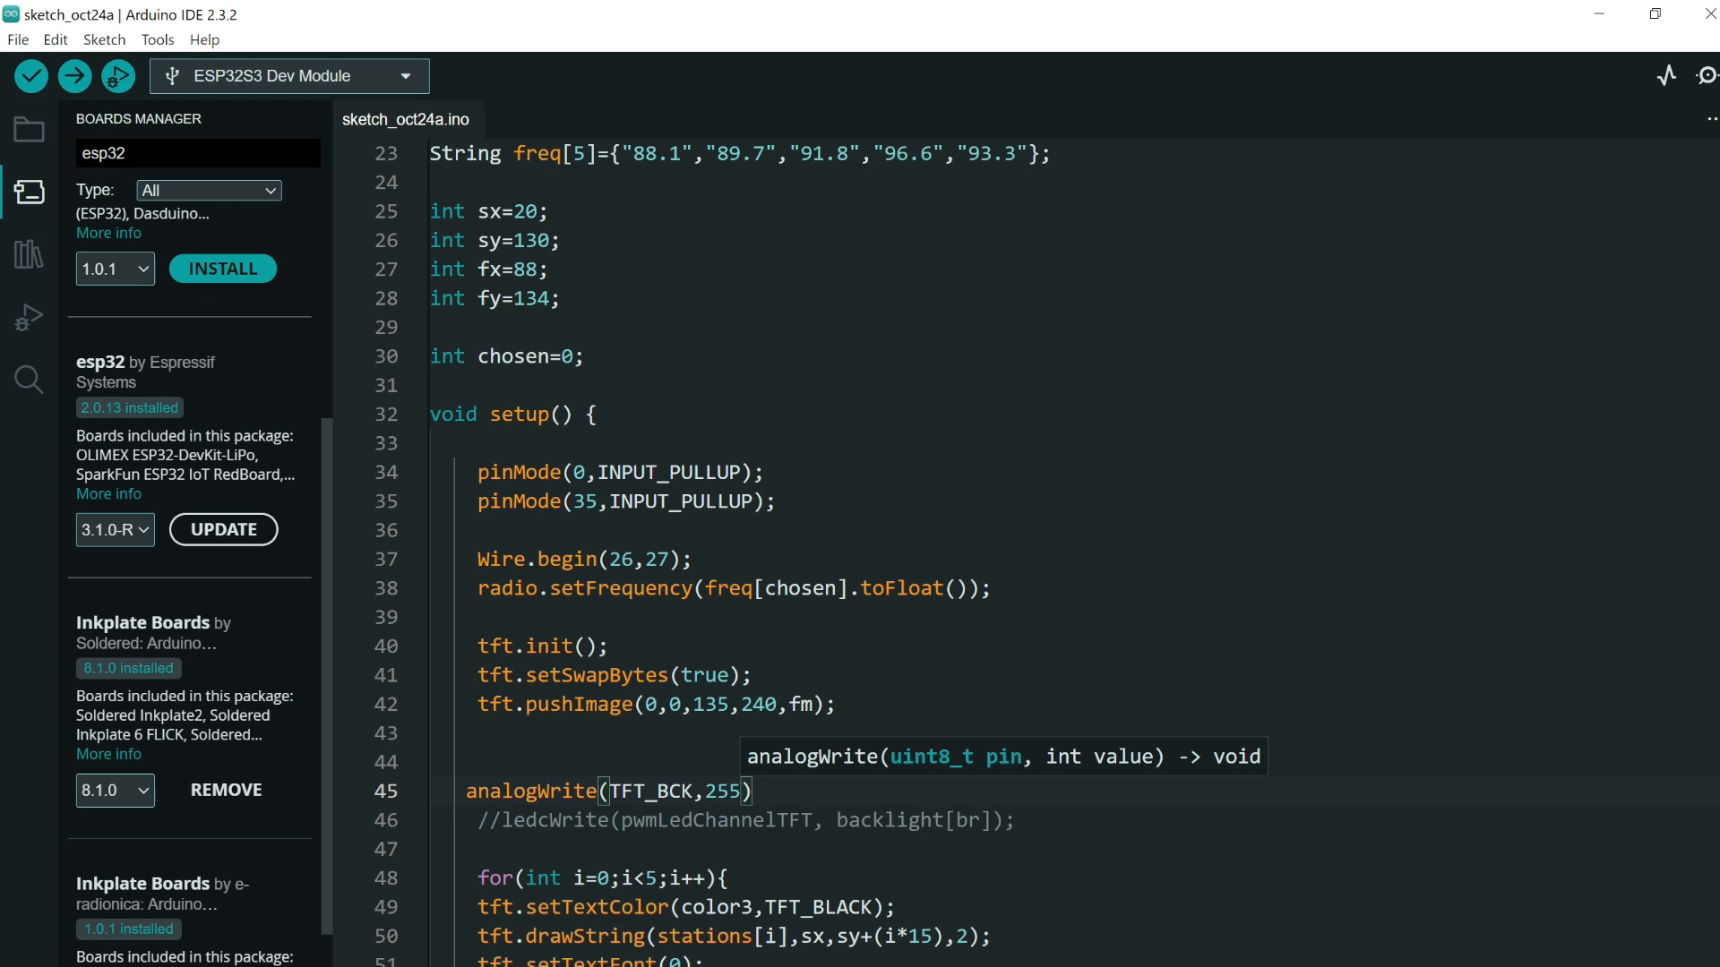
- Adjust the analogWrite backlight brightness value from 255 down to 180
key(Backspace)
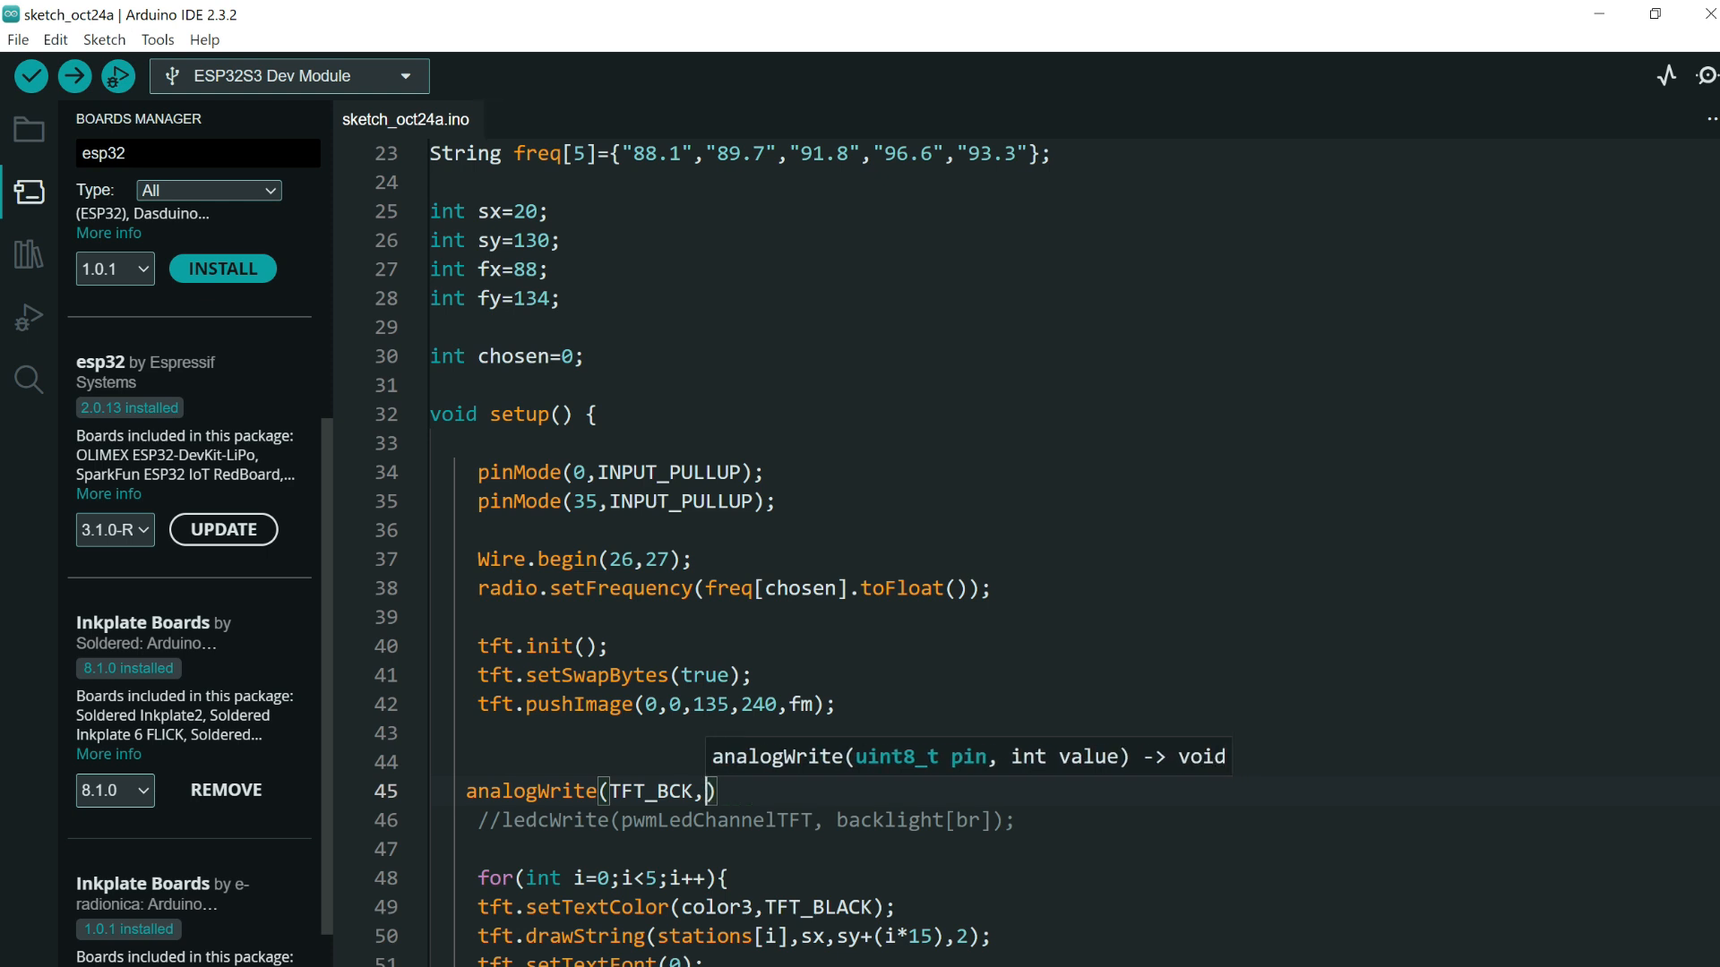
text(0)
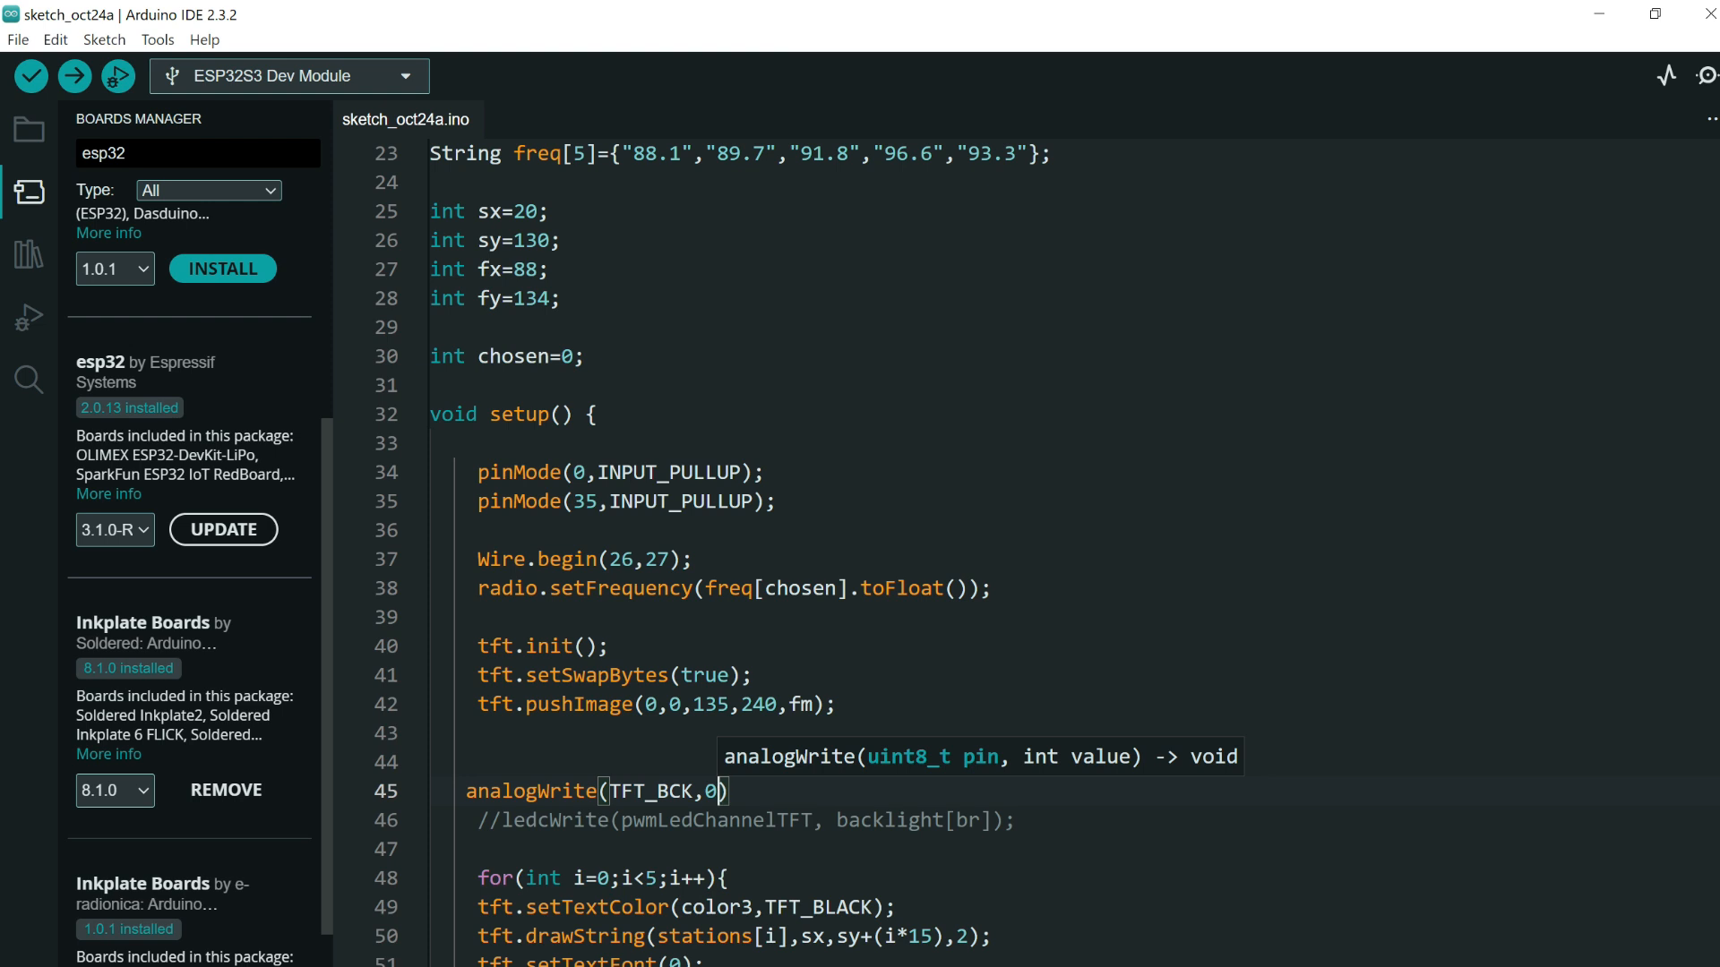
text(6)
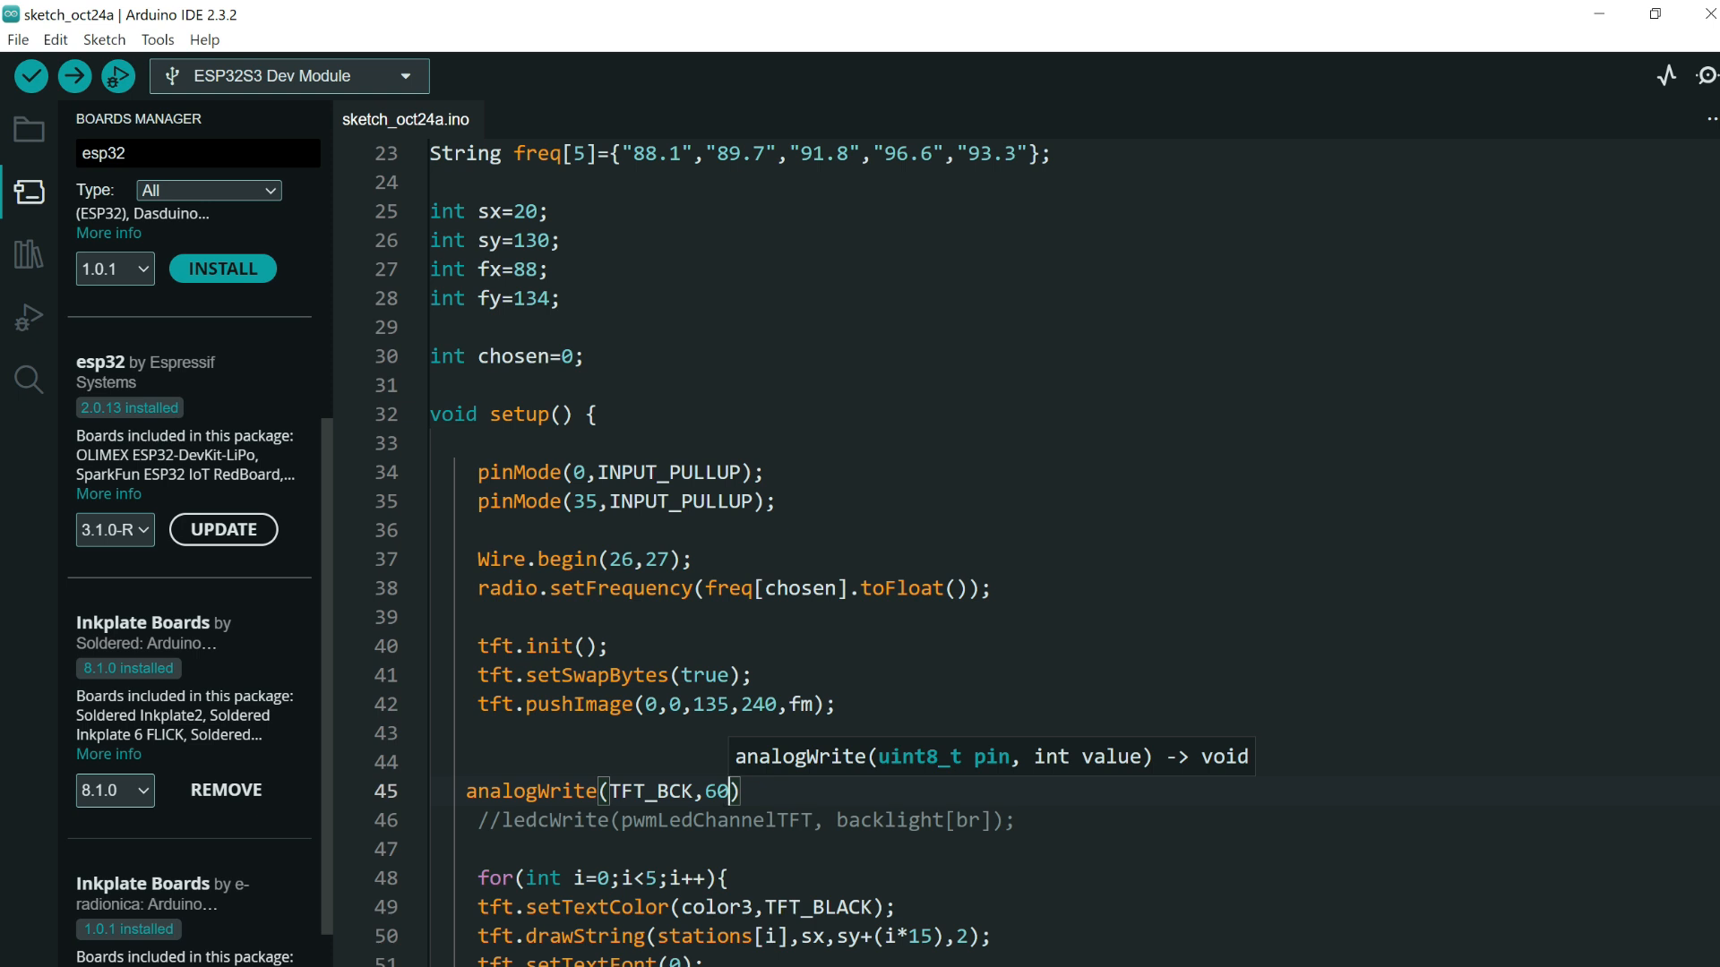
key(Backspace)
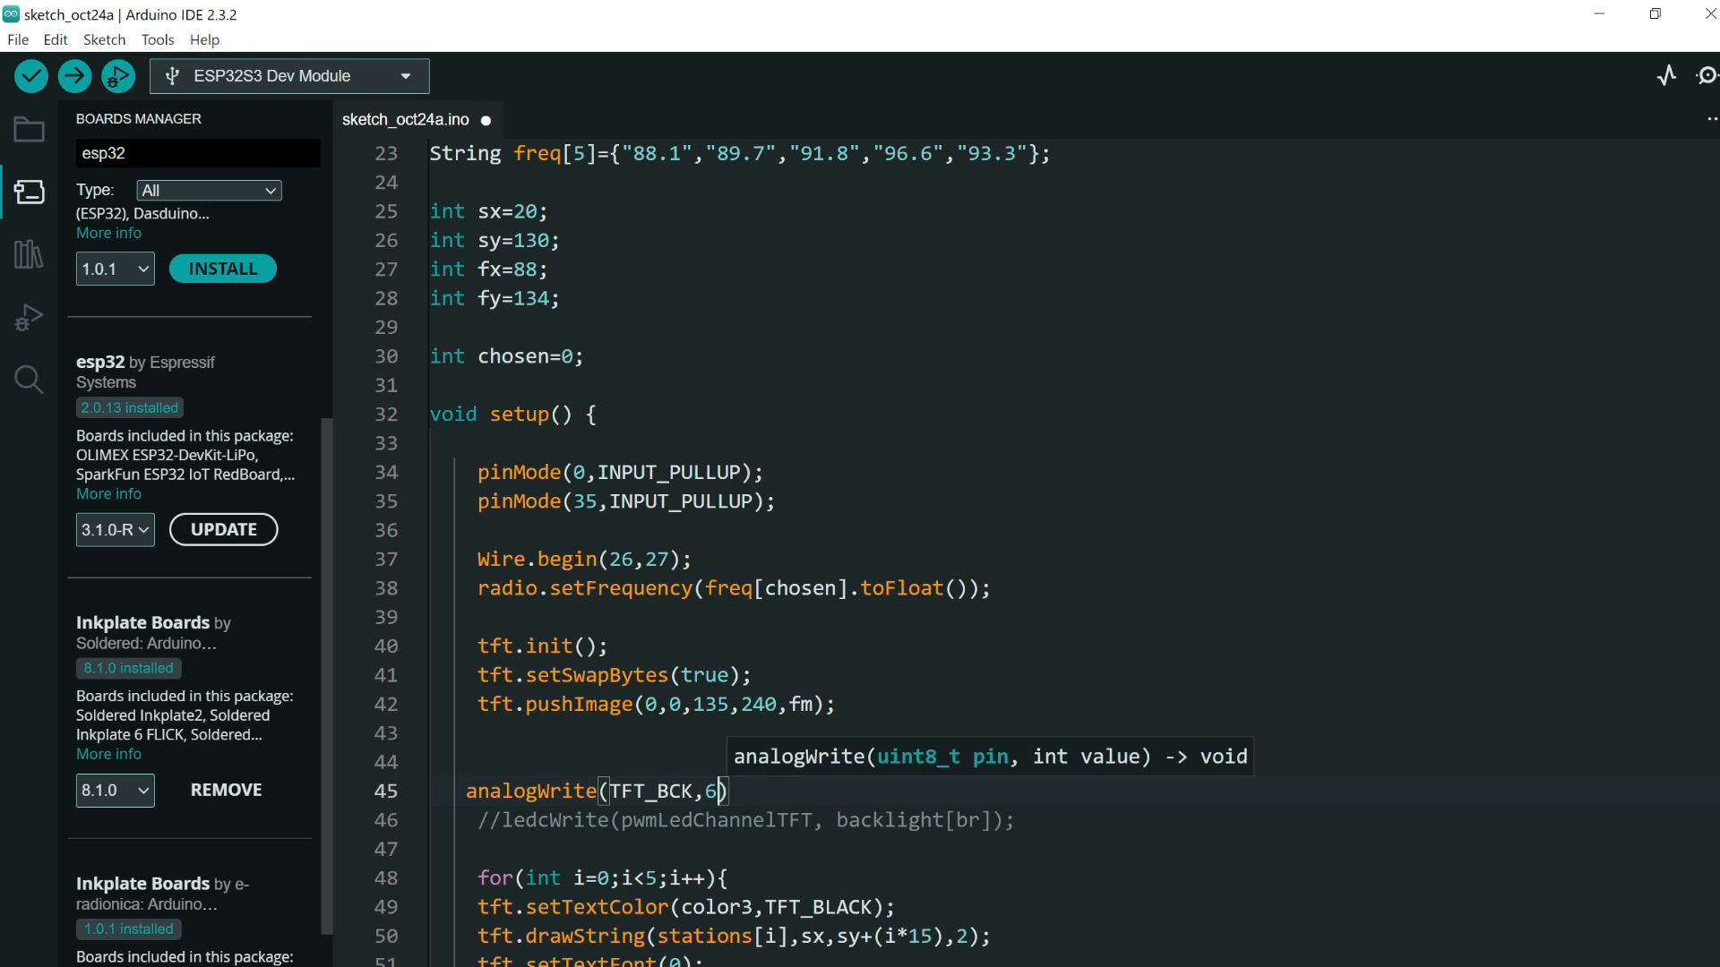
text(18)
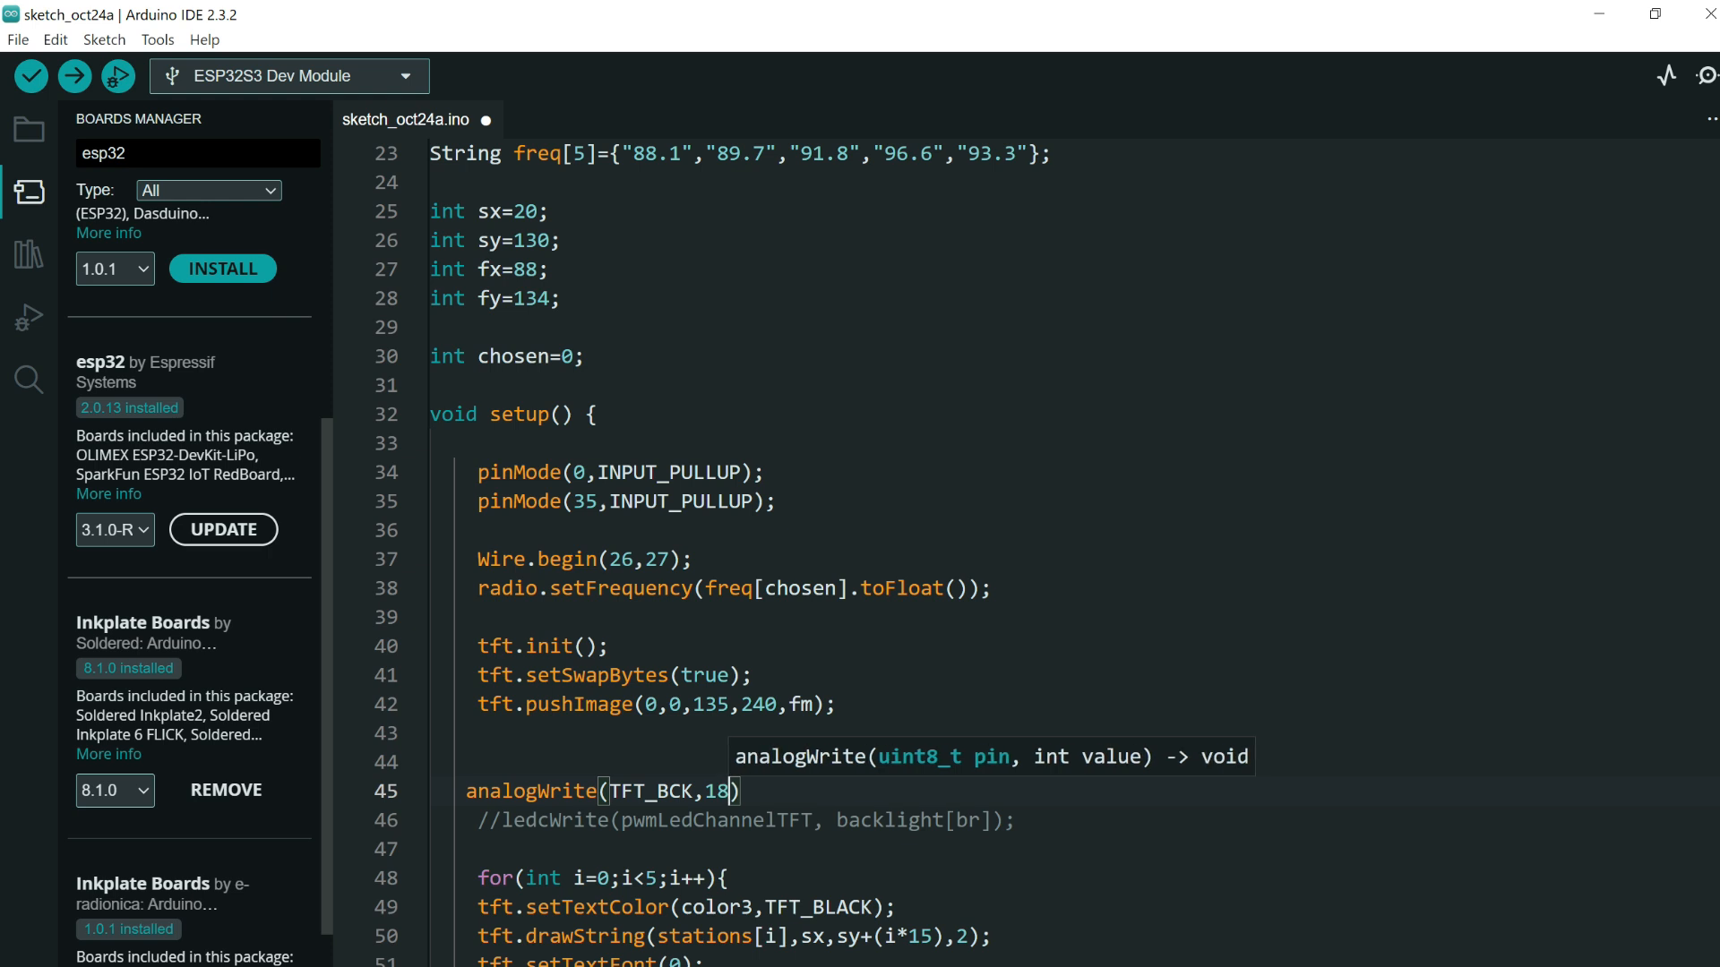
text(0)
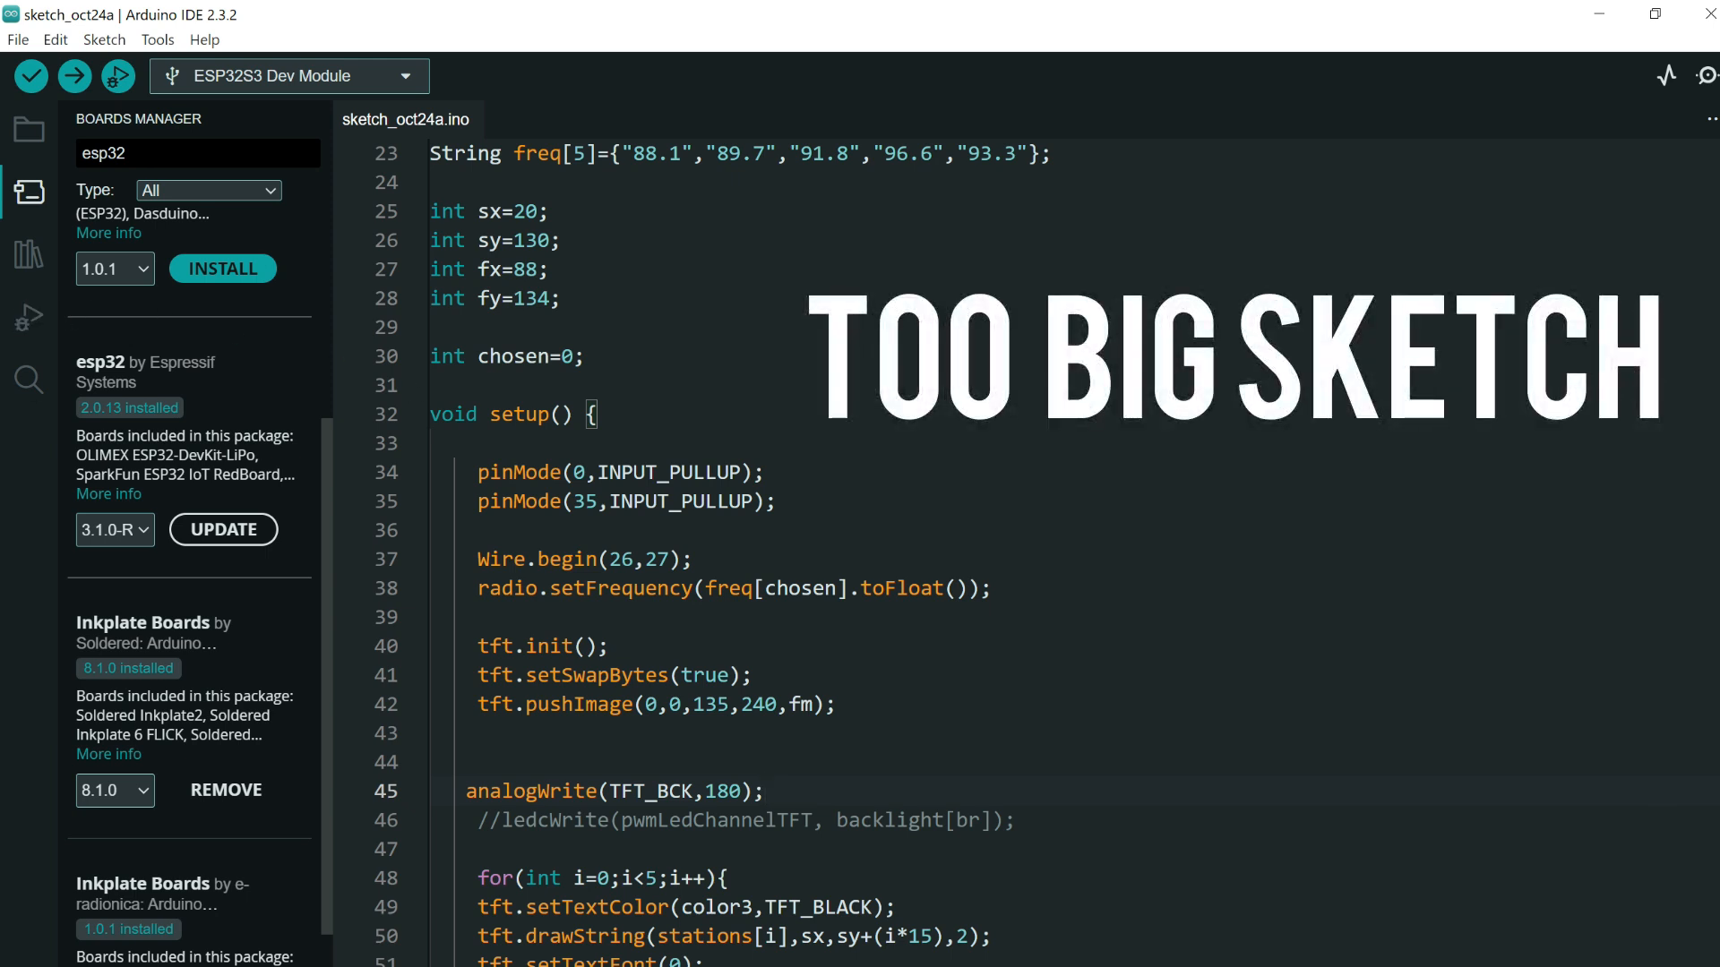
click(767, 791)
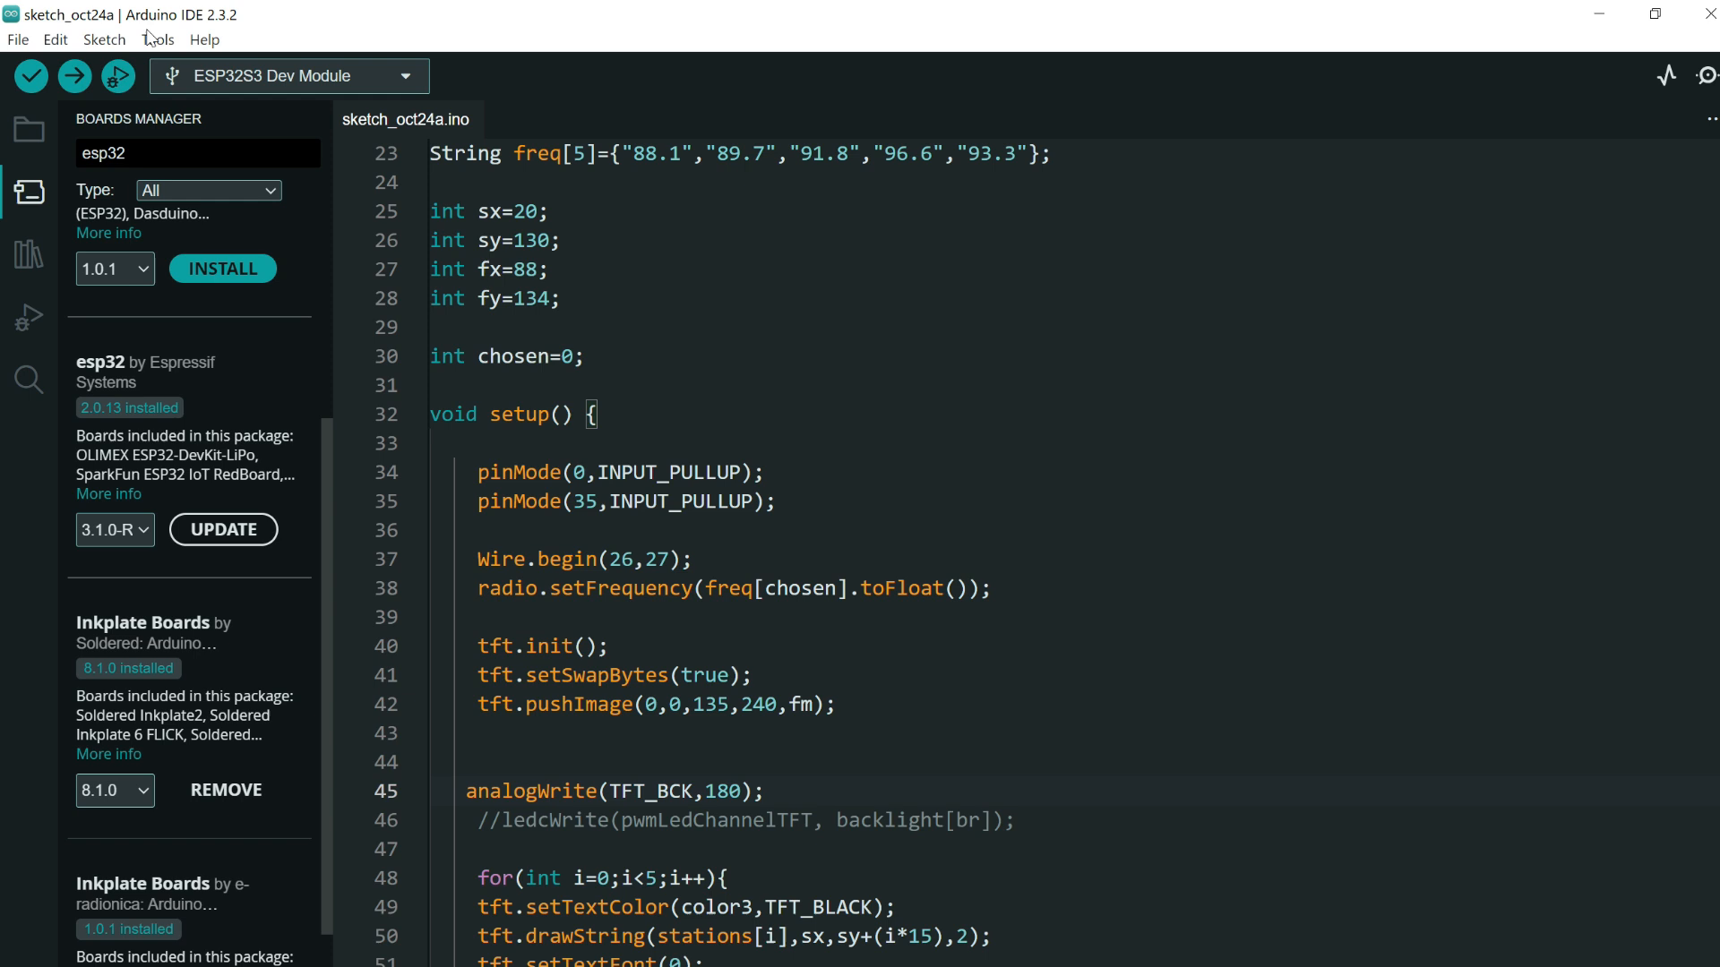
click(165, 39)
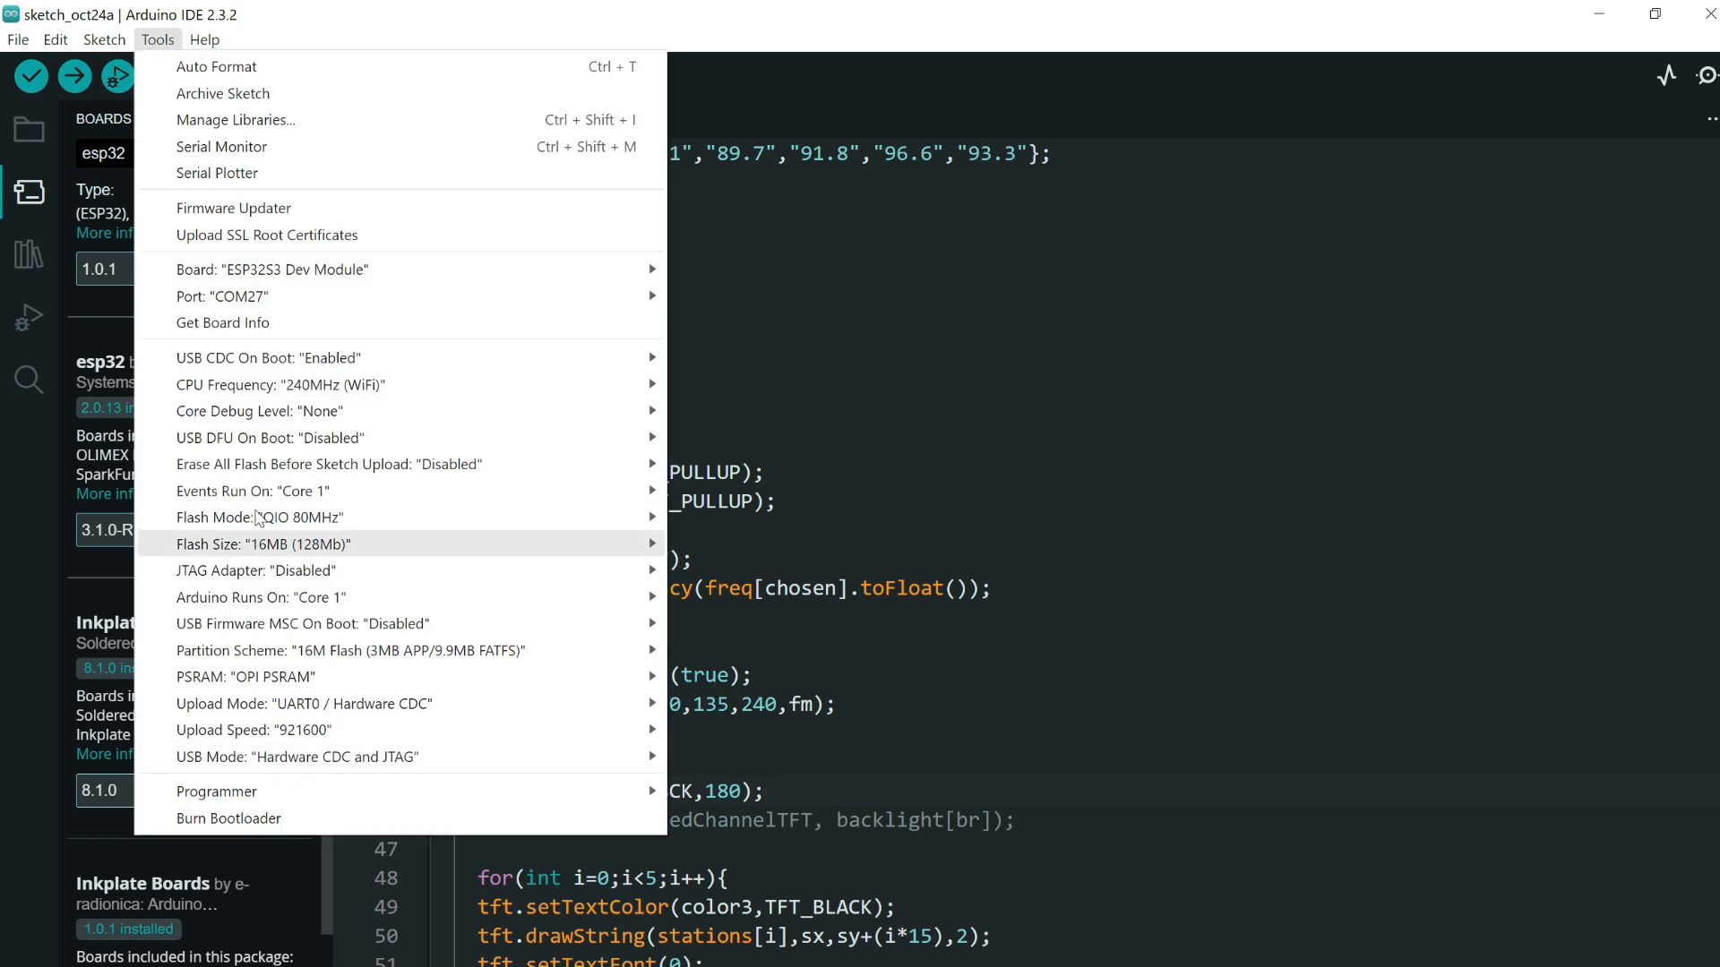
mouse_move(444, 27)
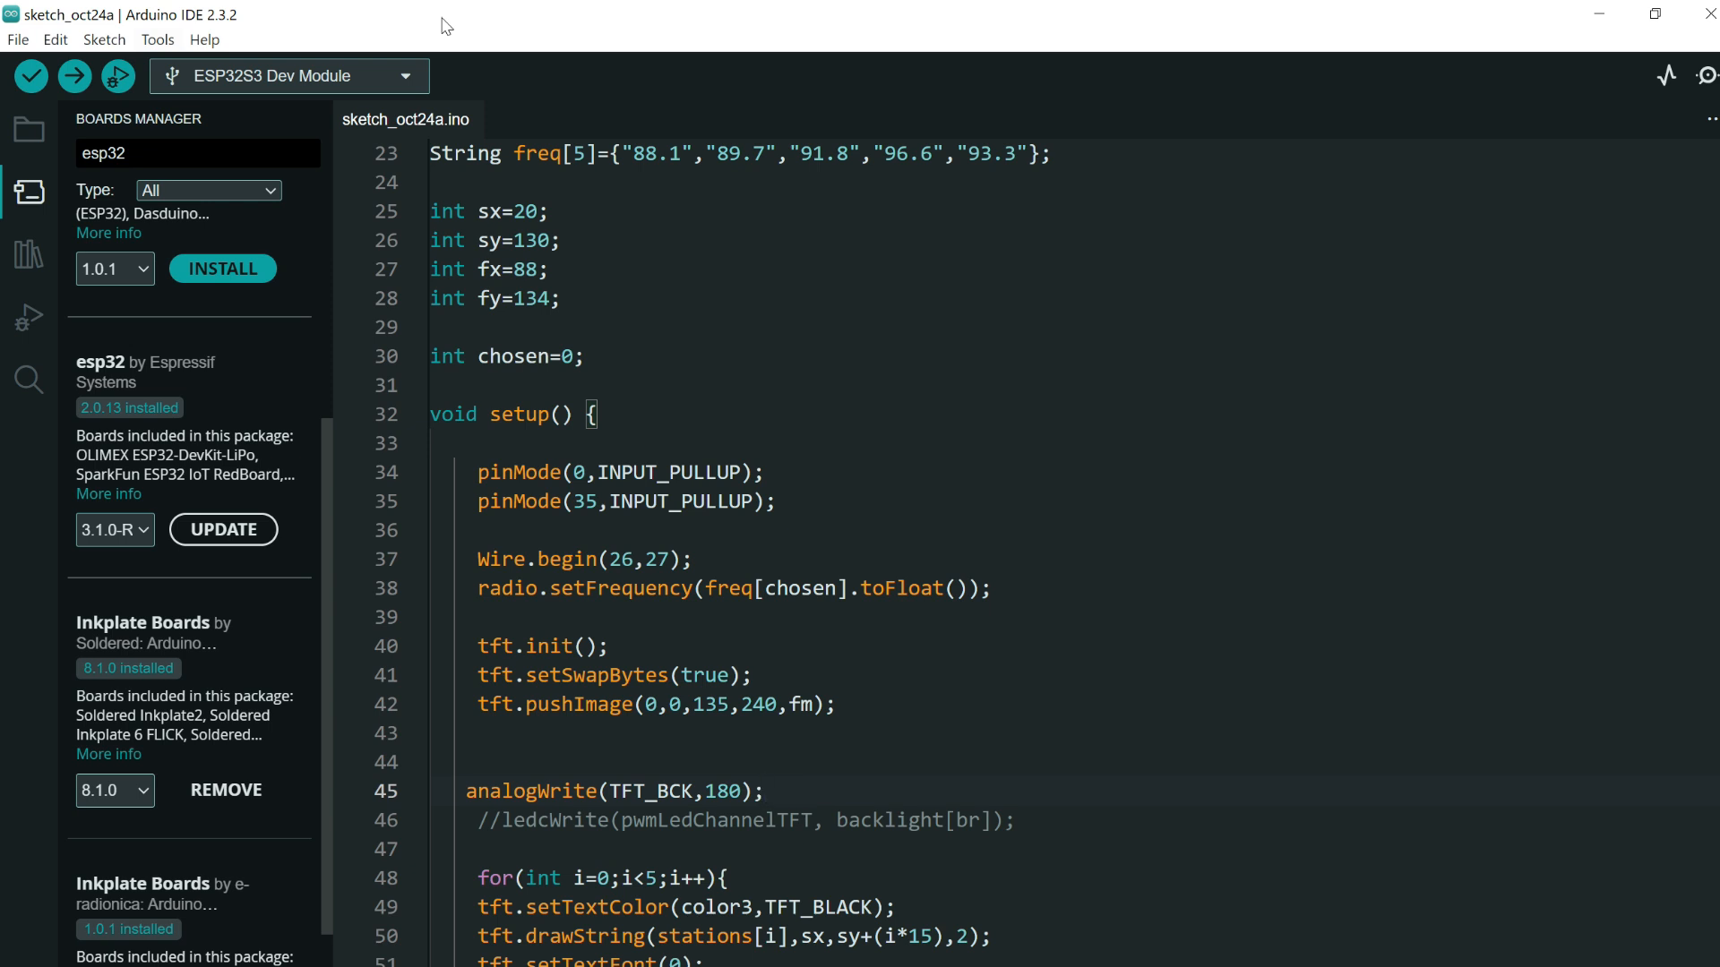
click(168, 39)
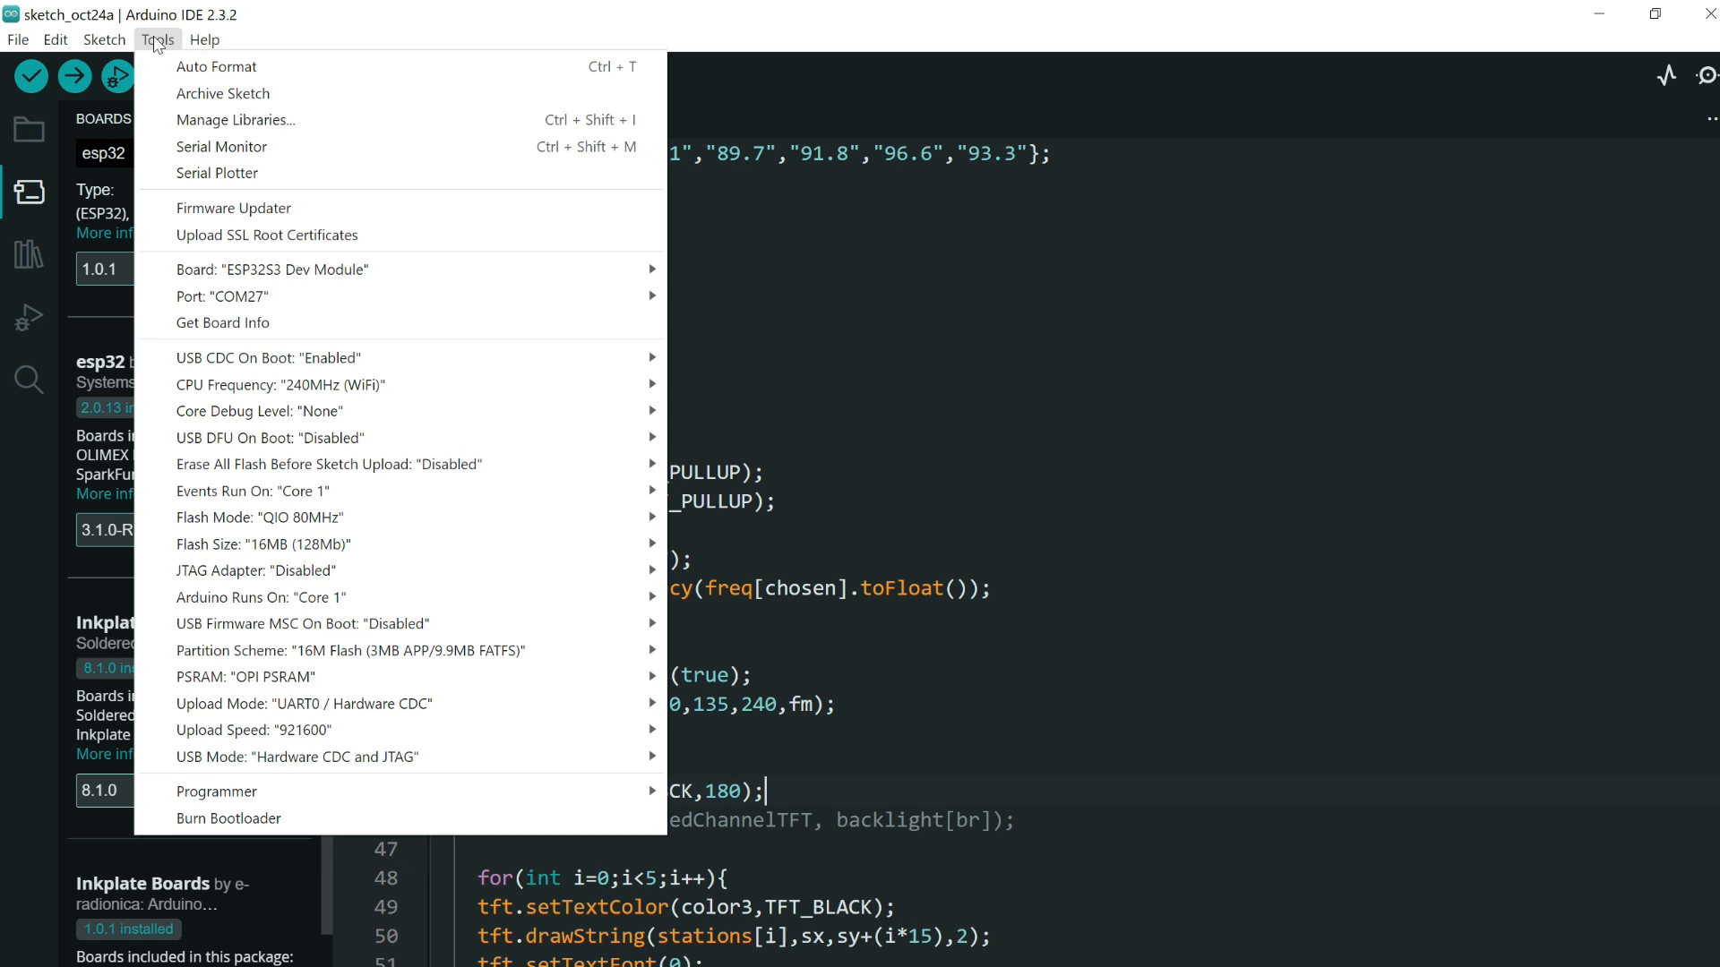
mouse_move(211, 544)
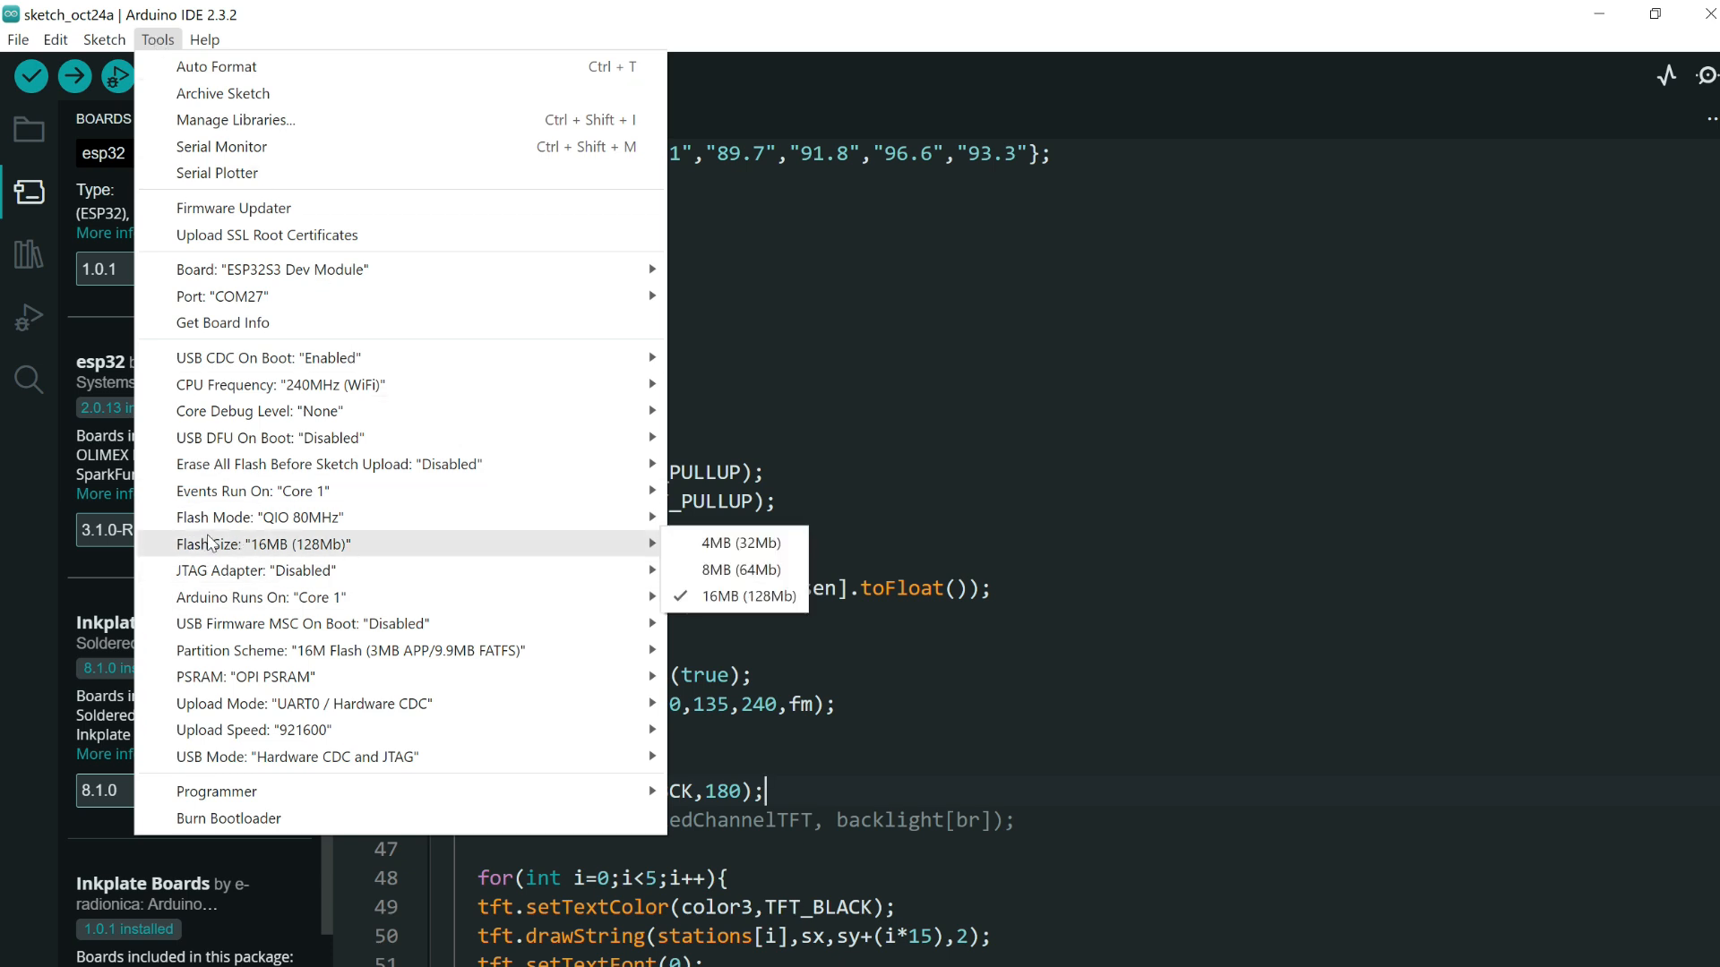
mouse_move(742, 569)
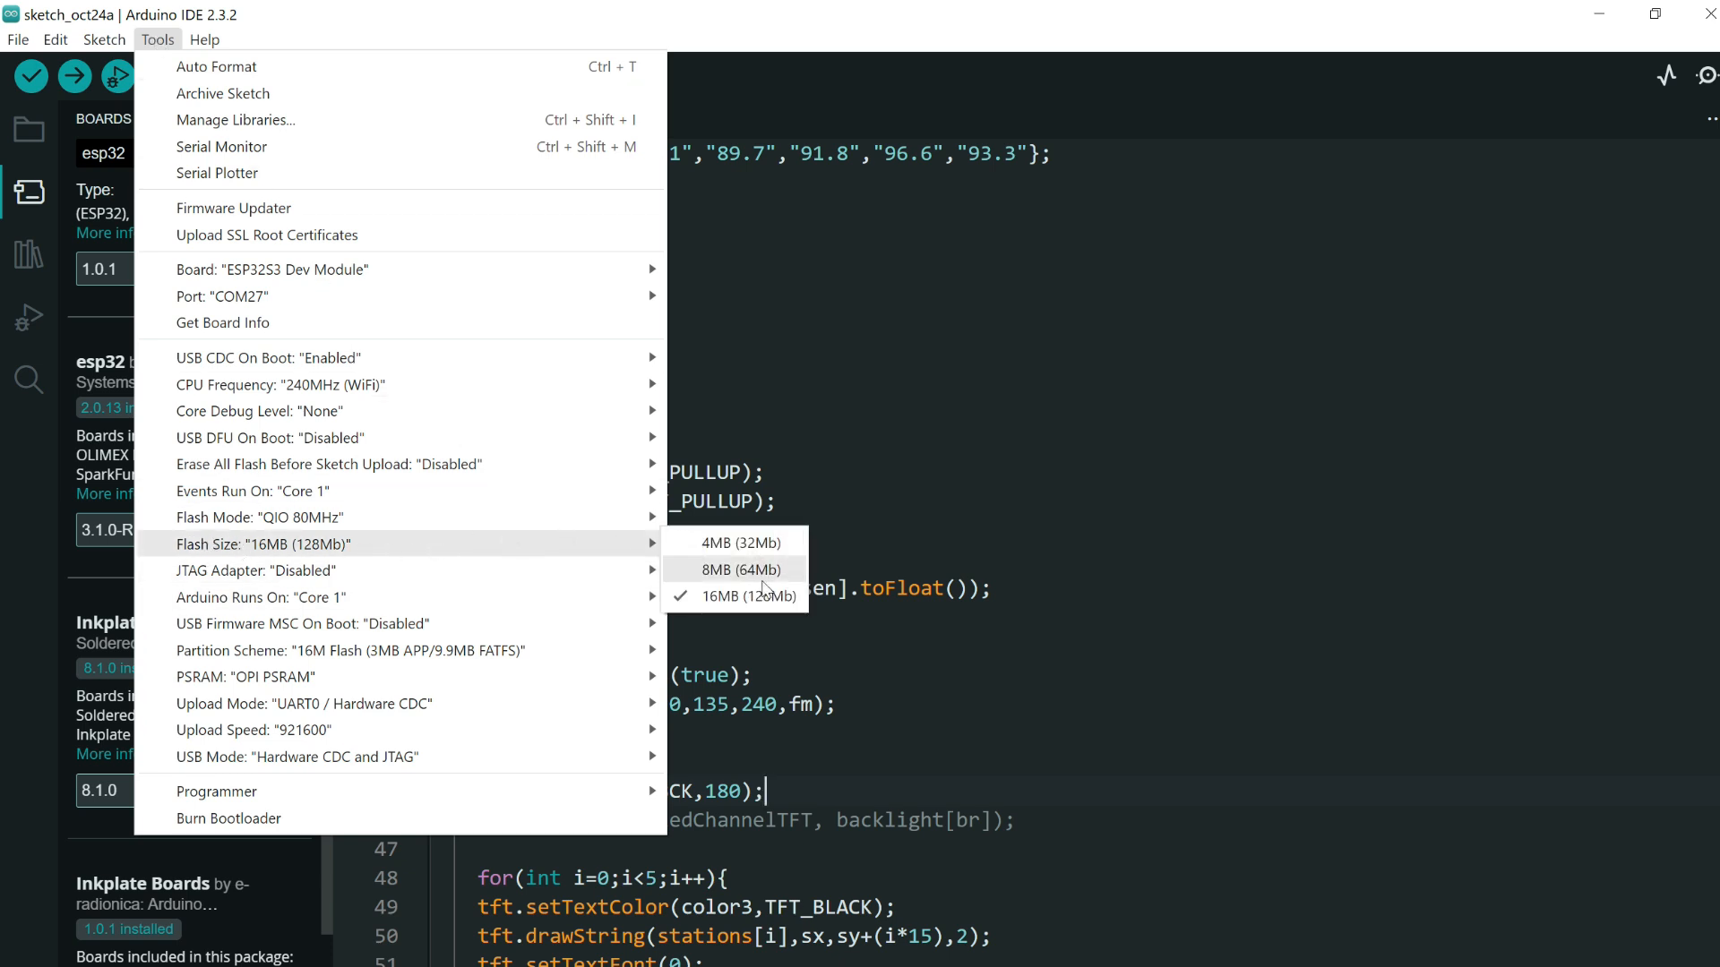
mouse_move(731, 597)
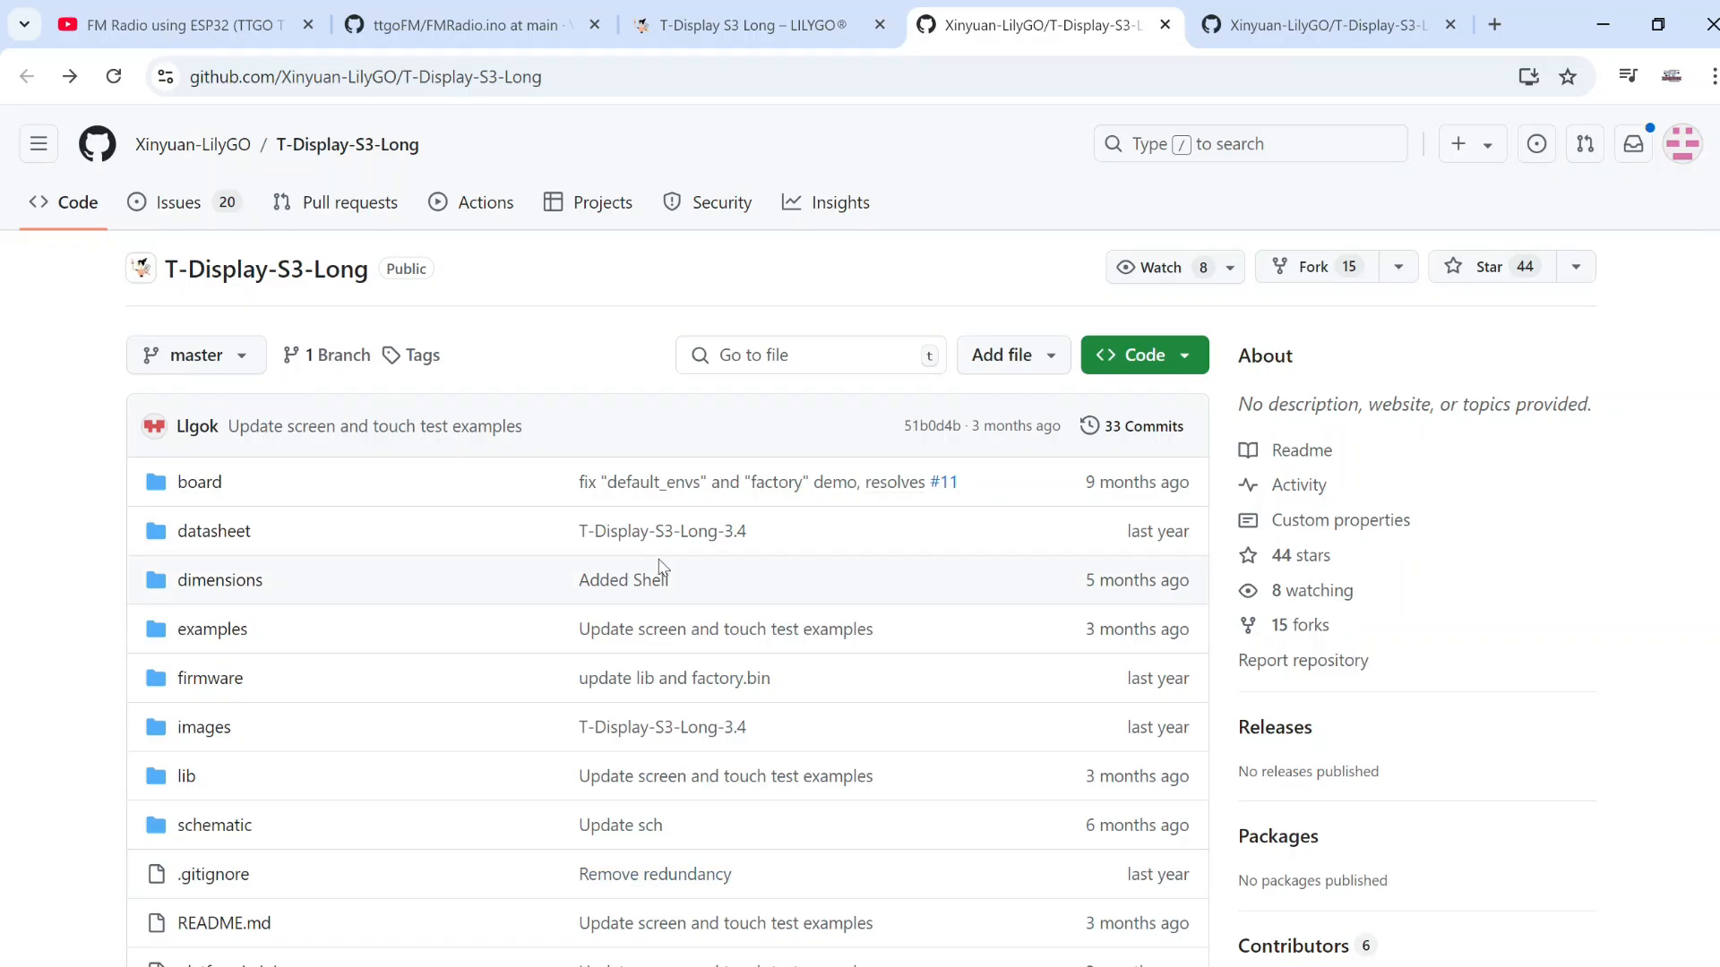
- Show the T-Display S3 Long specifications table and mark its 16MB flash value
click(752, 25)
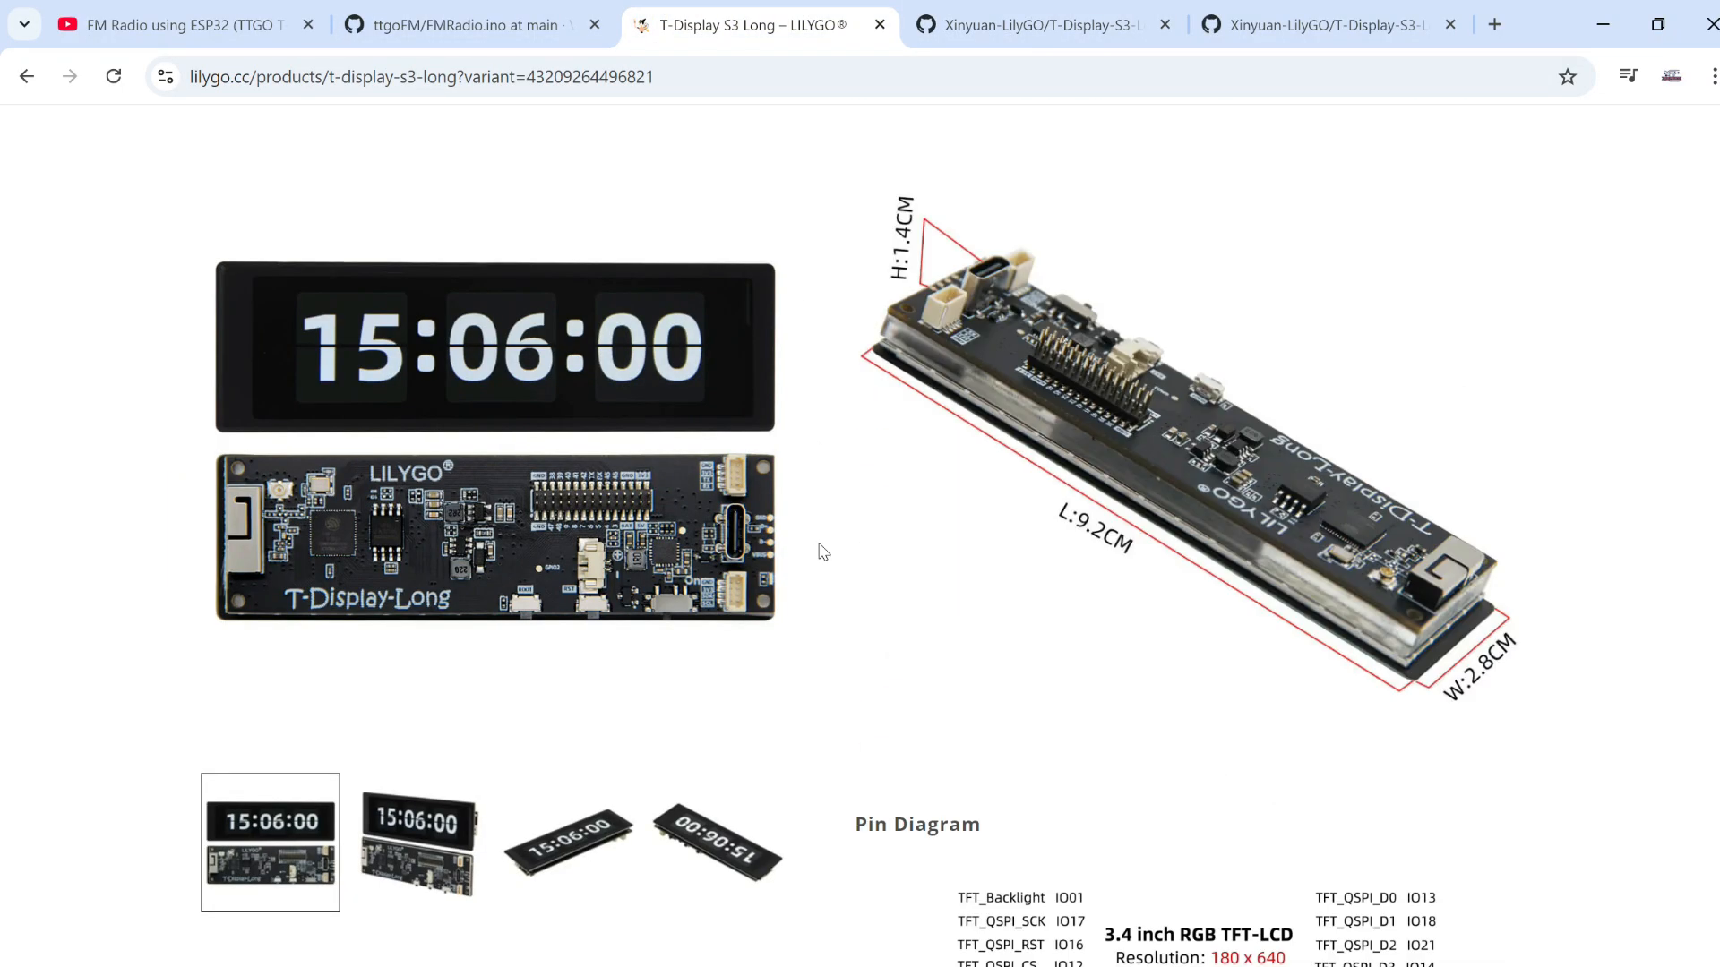
scroll(down, 3)
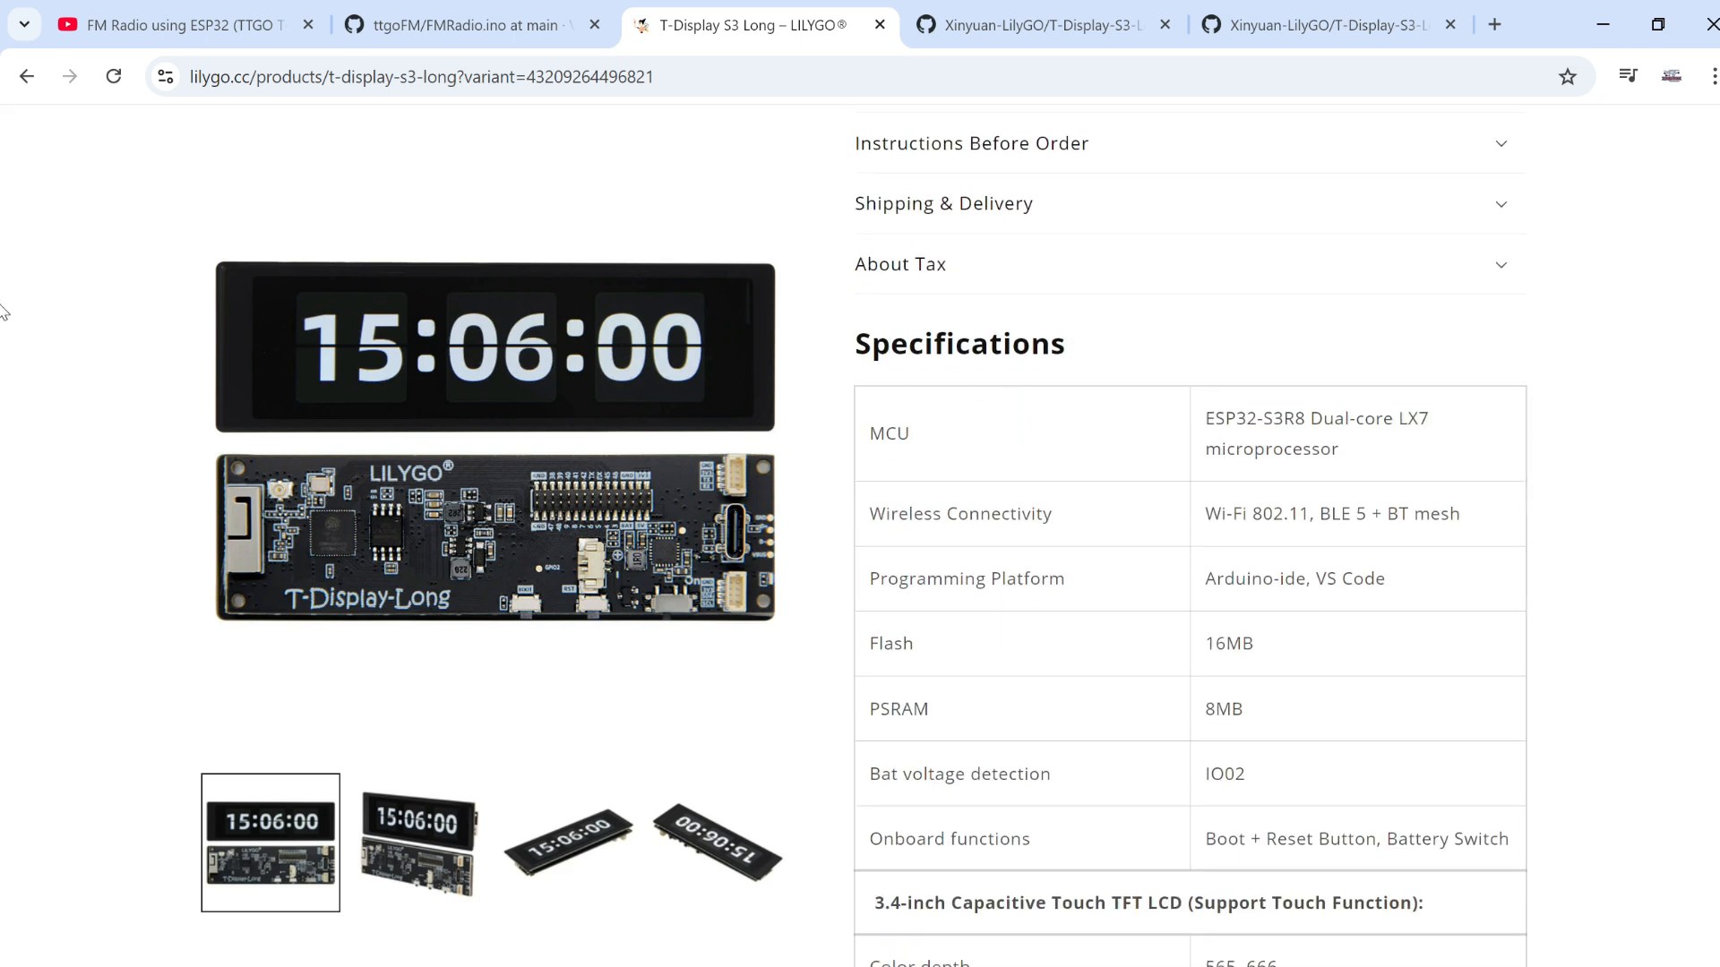
double_click(1227, 643)
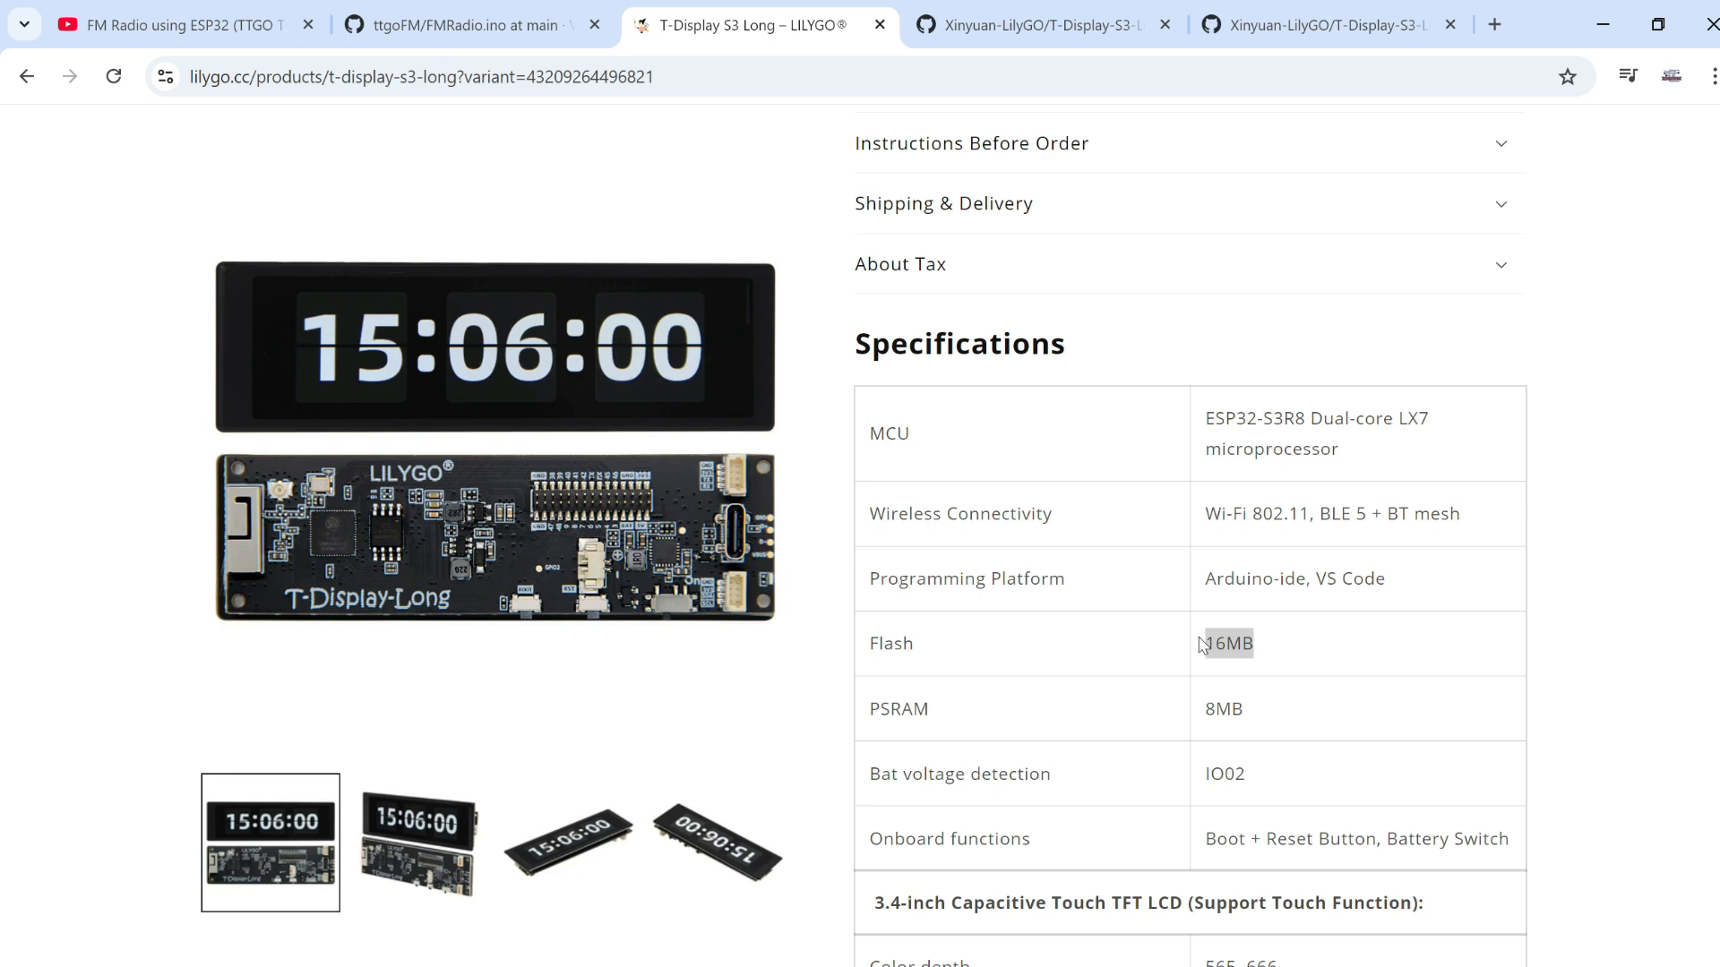
mouse_move(1207, 652)
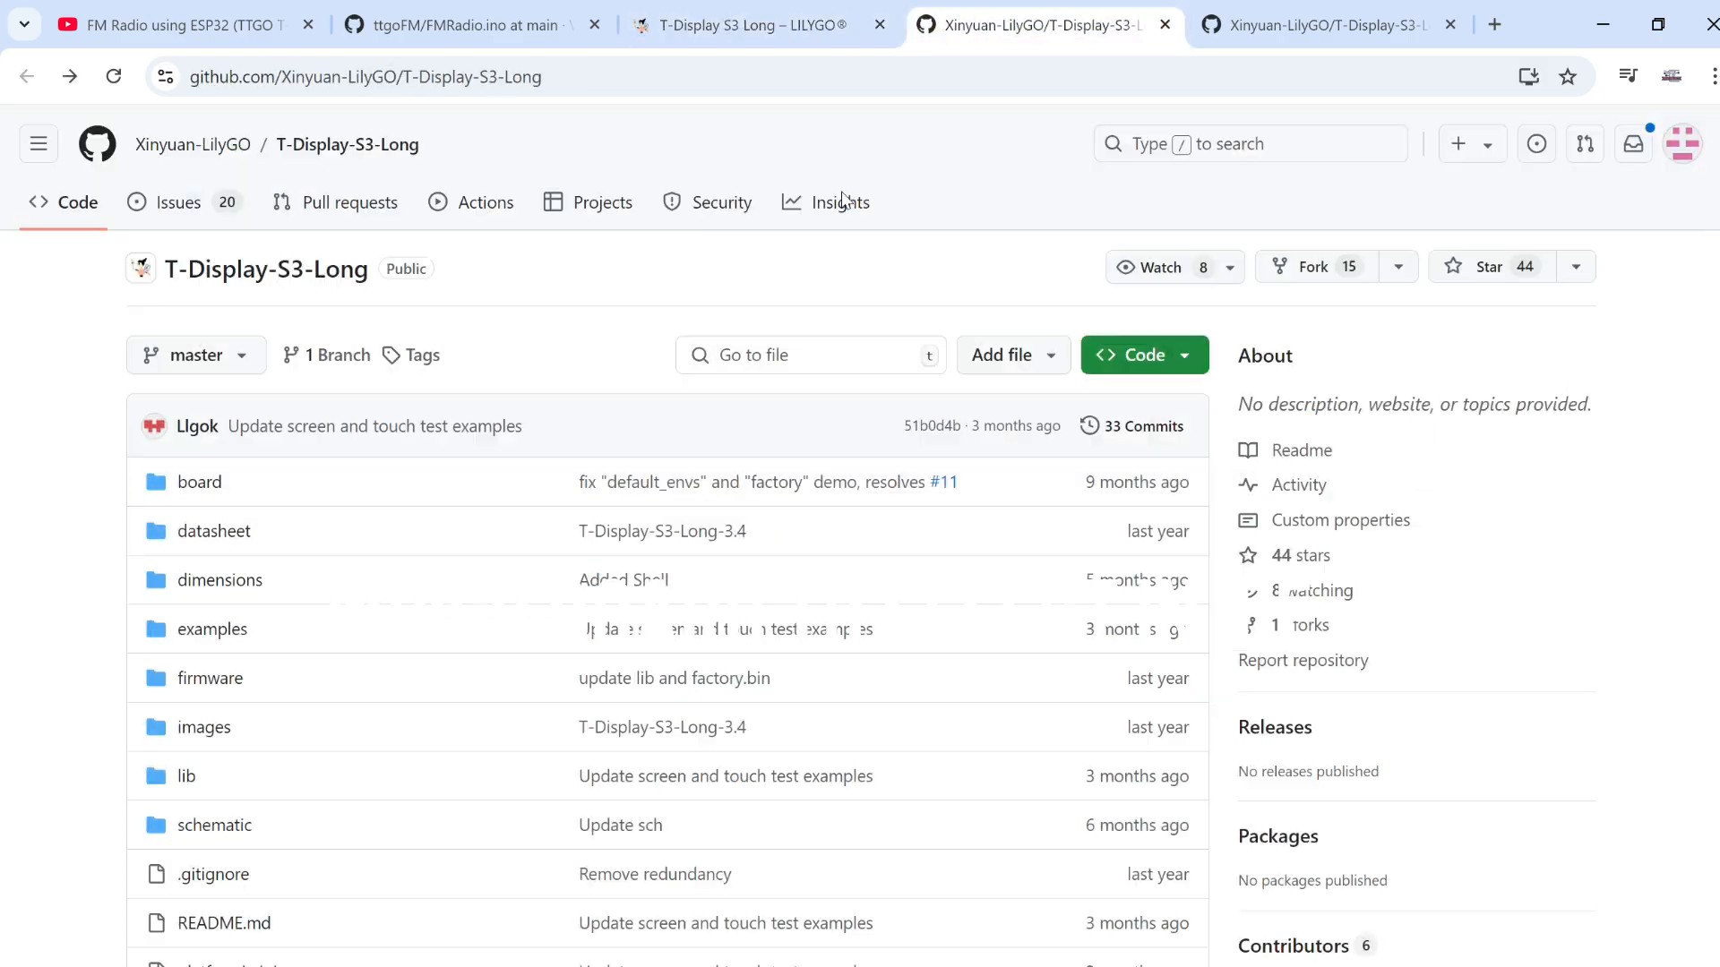
- Scroll the README to the board configuration with 16MB flash and OPI PSRAM settings
scroll(down, 3)
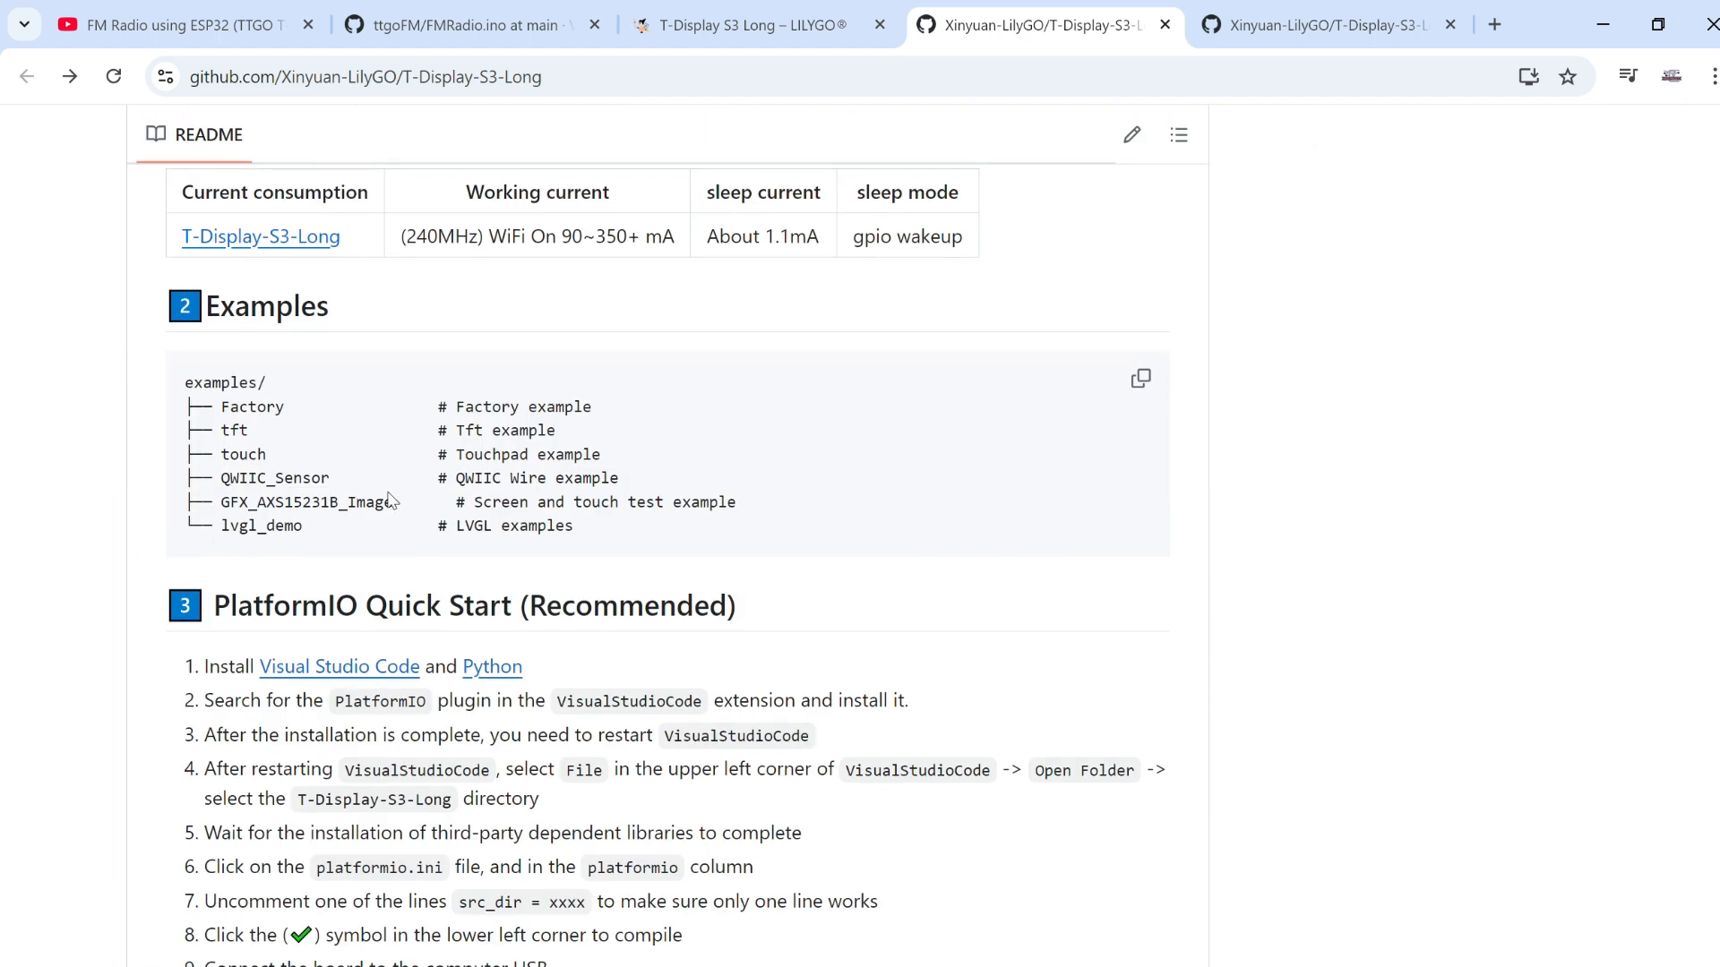
scroll(down, 3)
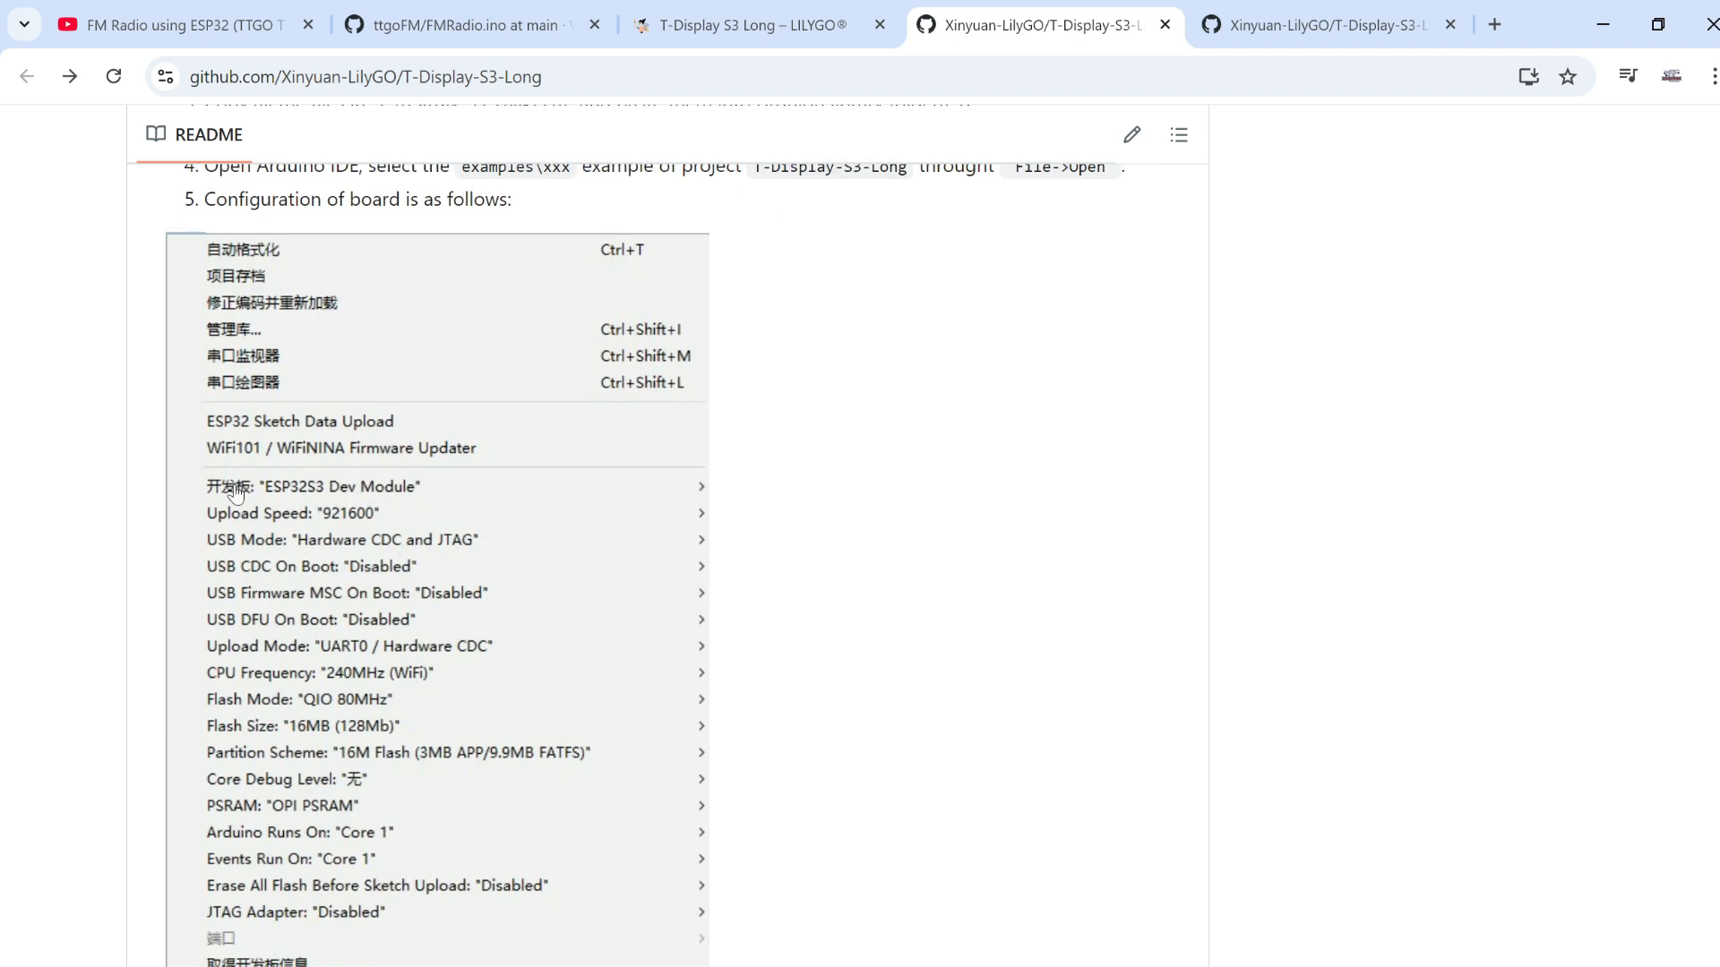
mouse_move(322, 498)
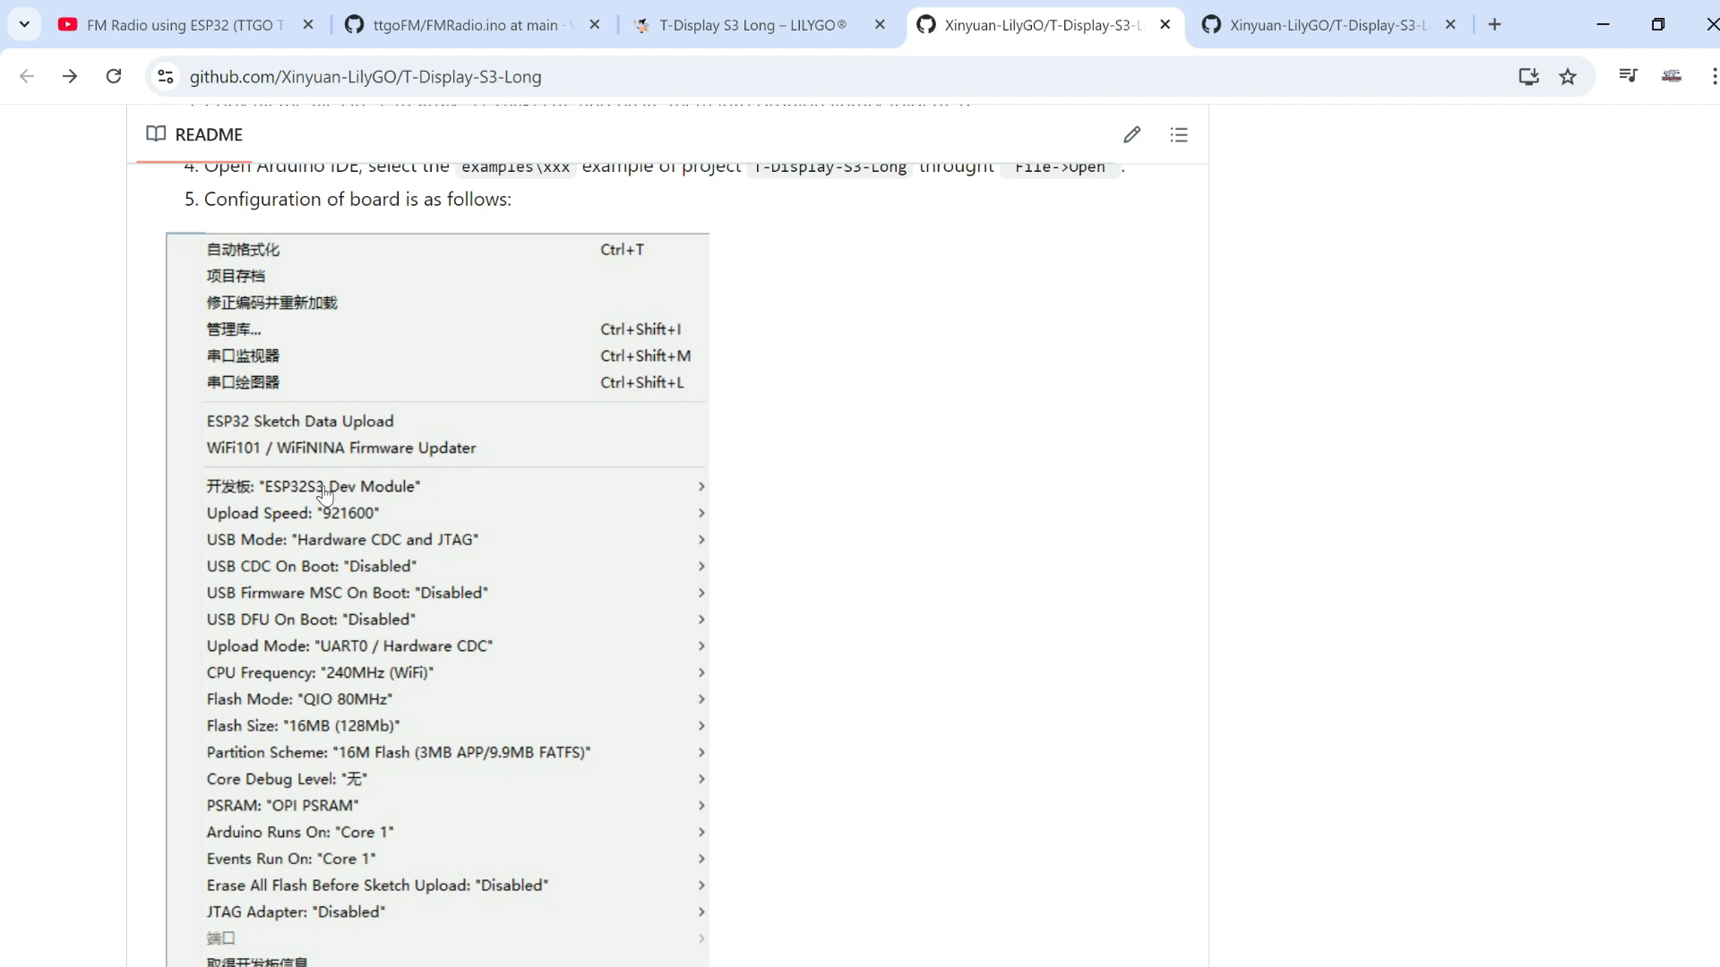
mouse_move(355, 546)
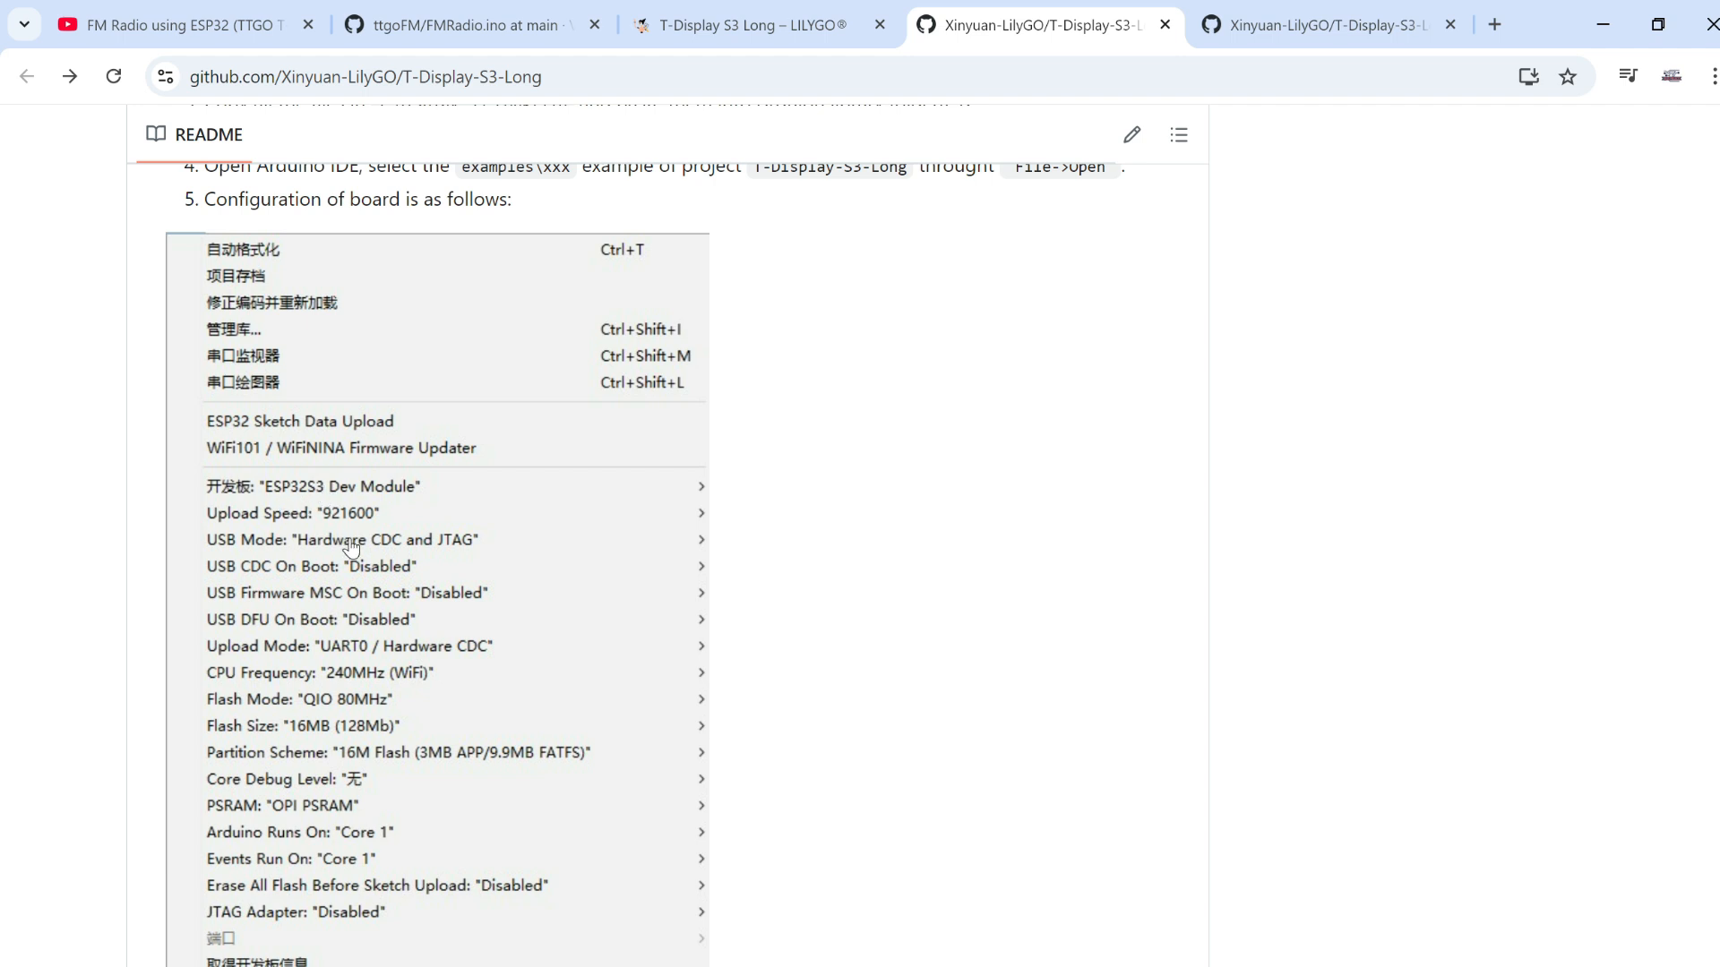
mouse_move(312, 509)
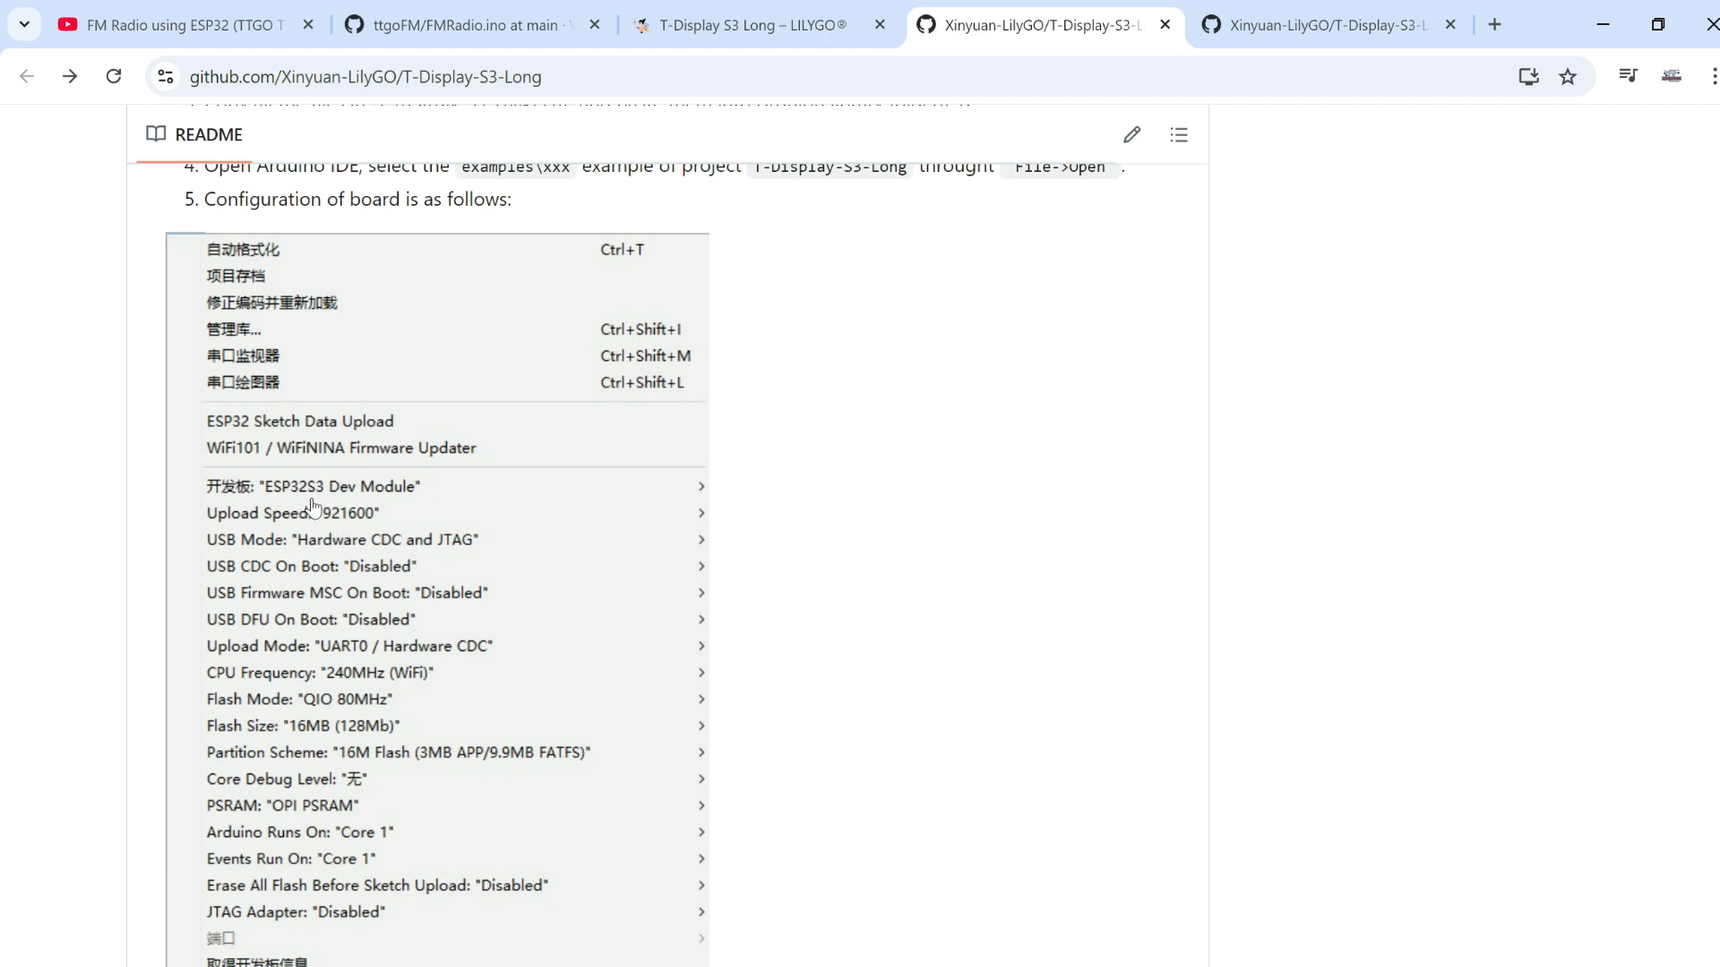
mouse_move(573, 515)
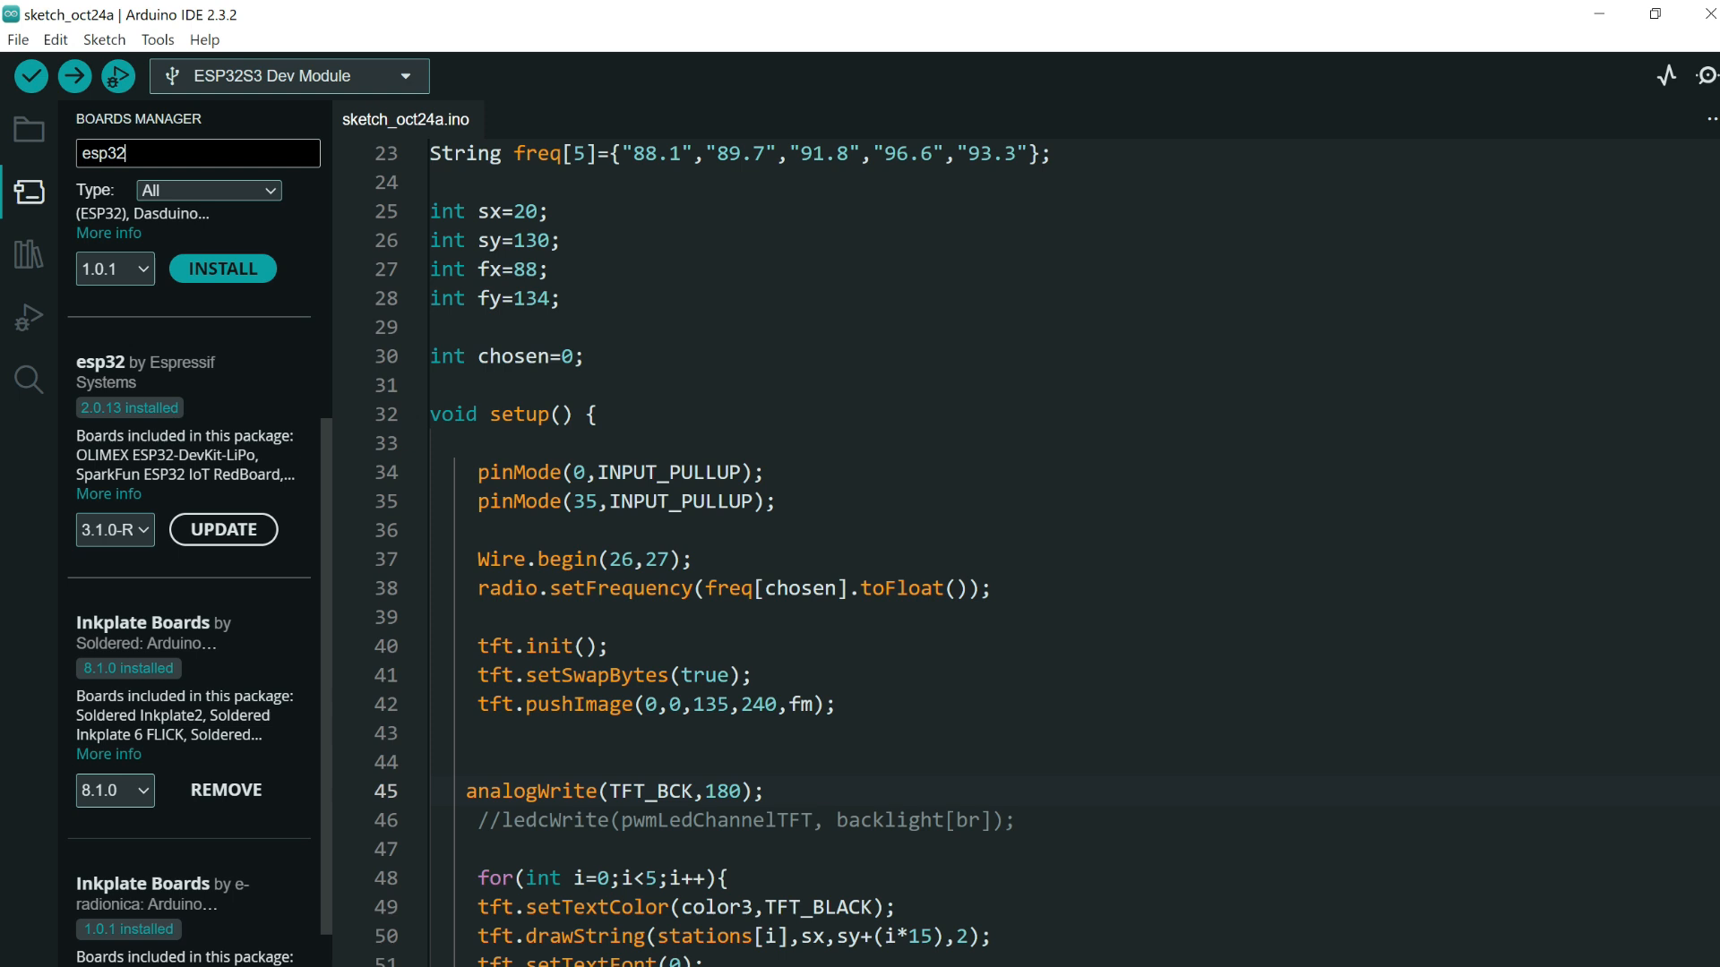
mouse_move(46, 446)
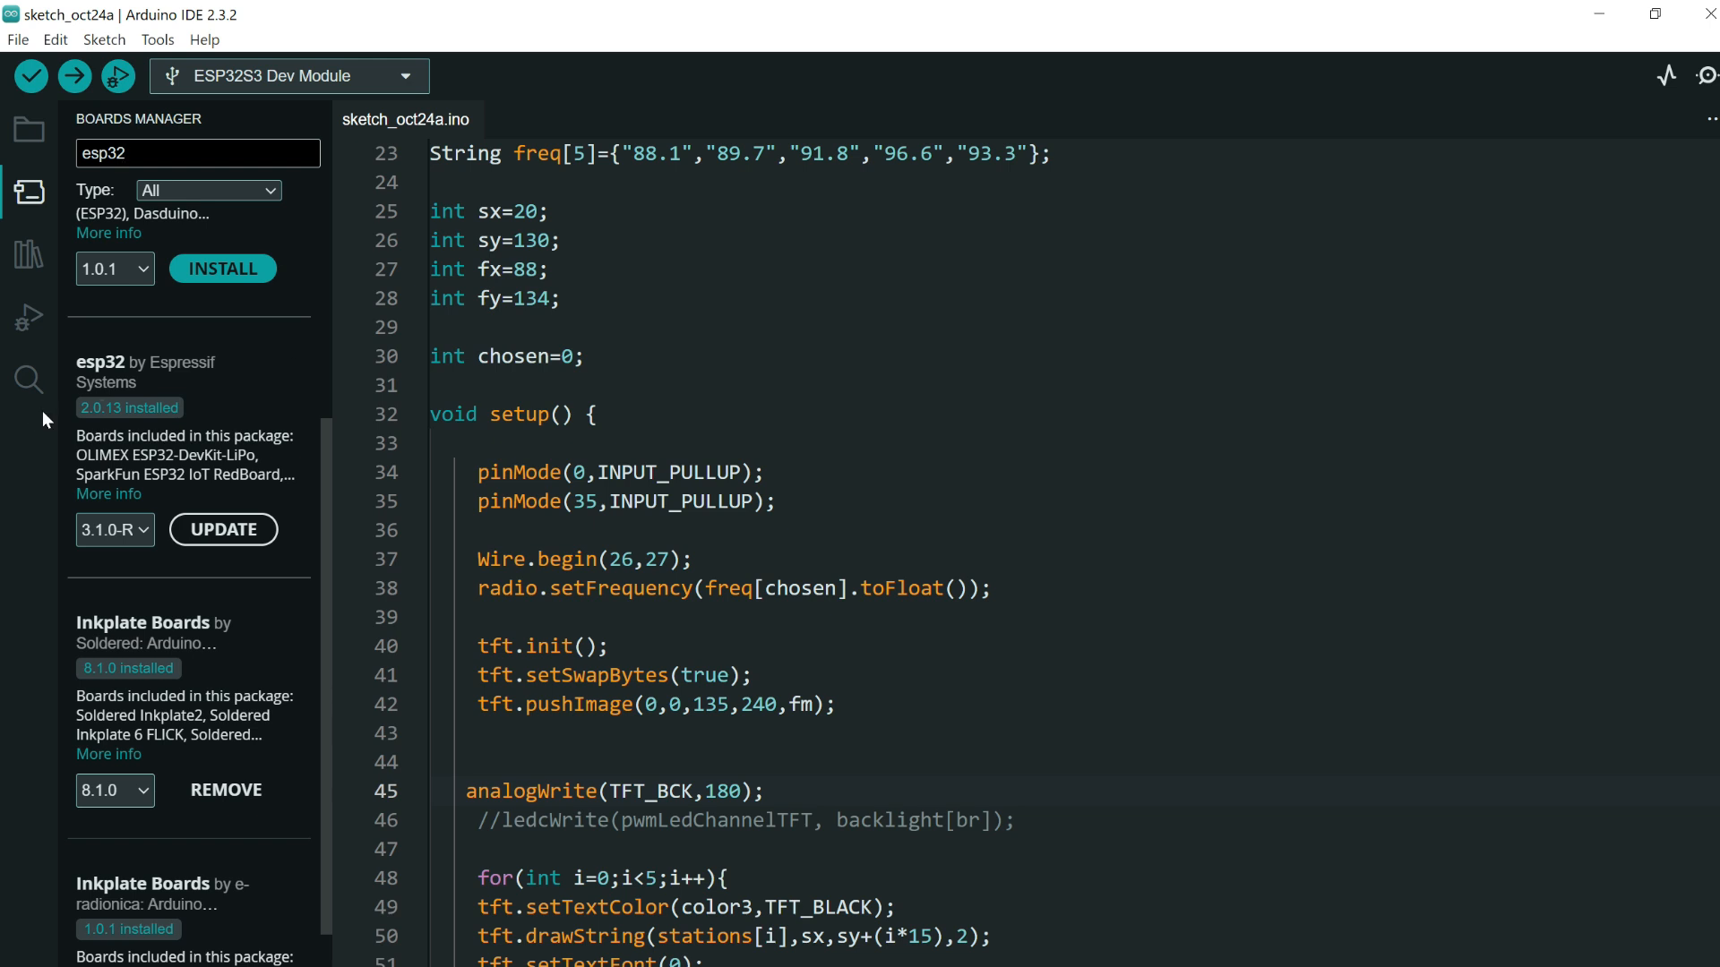
mouse_move(38, 373)
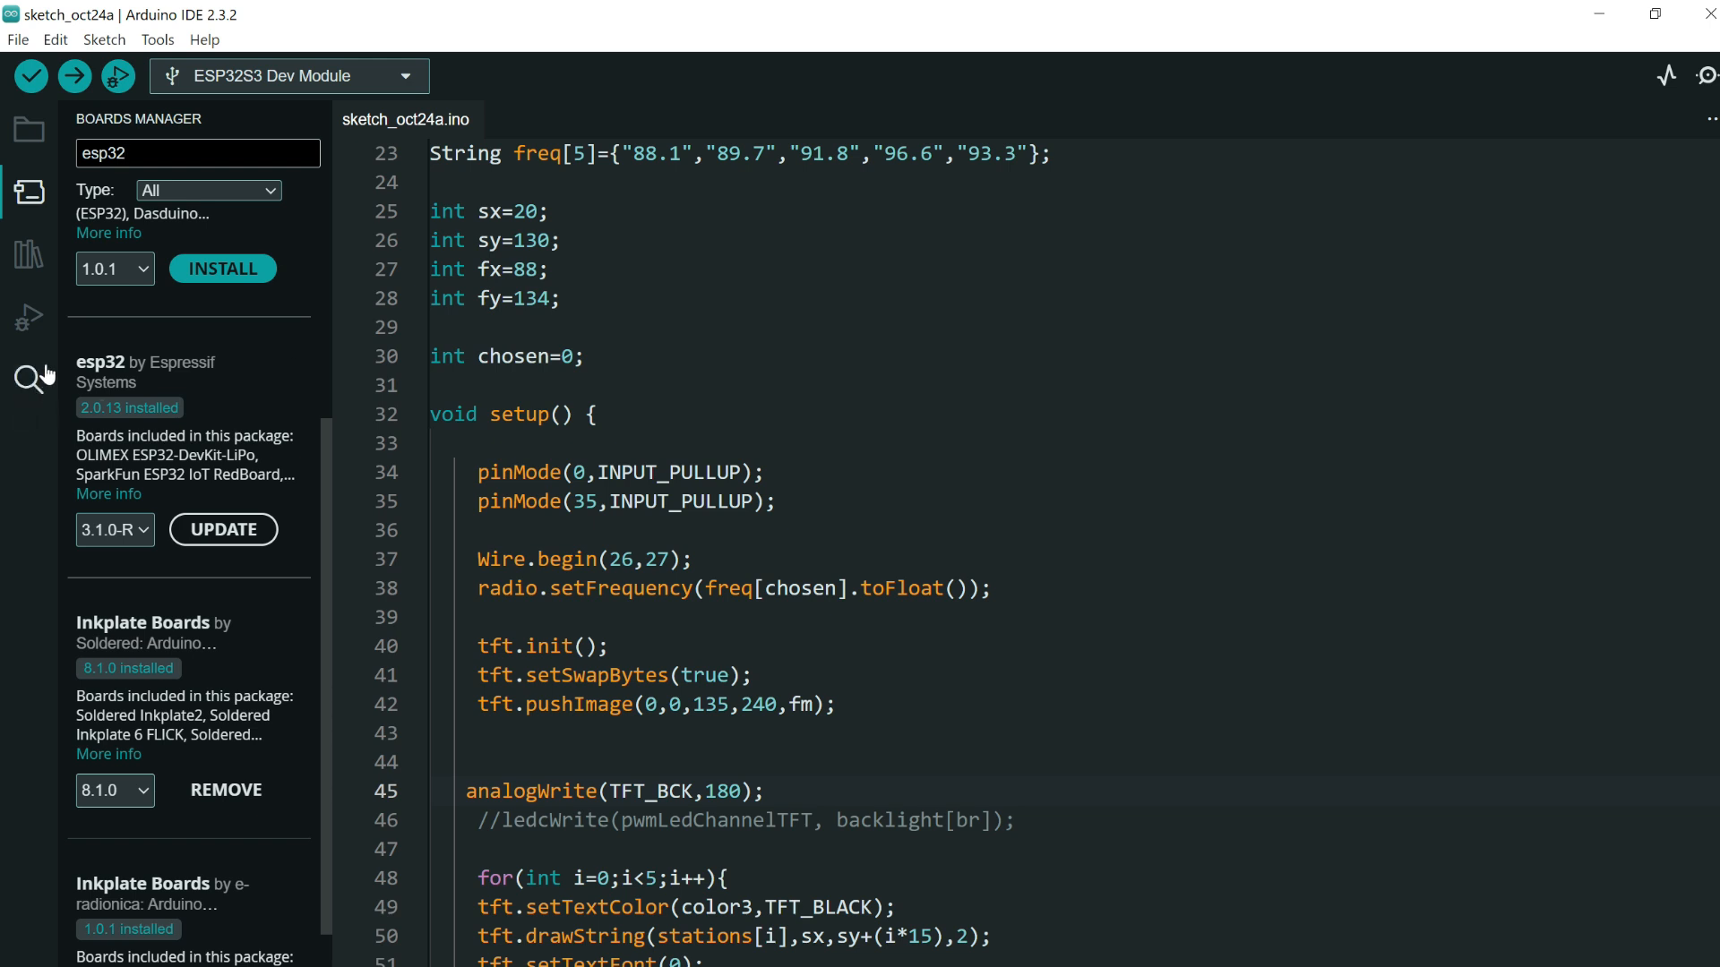
- Search 'tft' in the Boards Manager box, then switch to the Library Manager panel
click(197, 154)
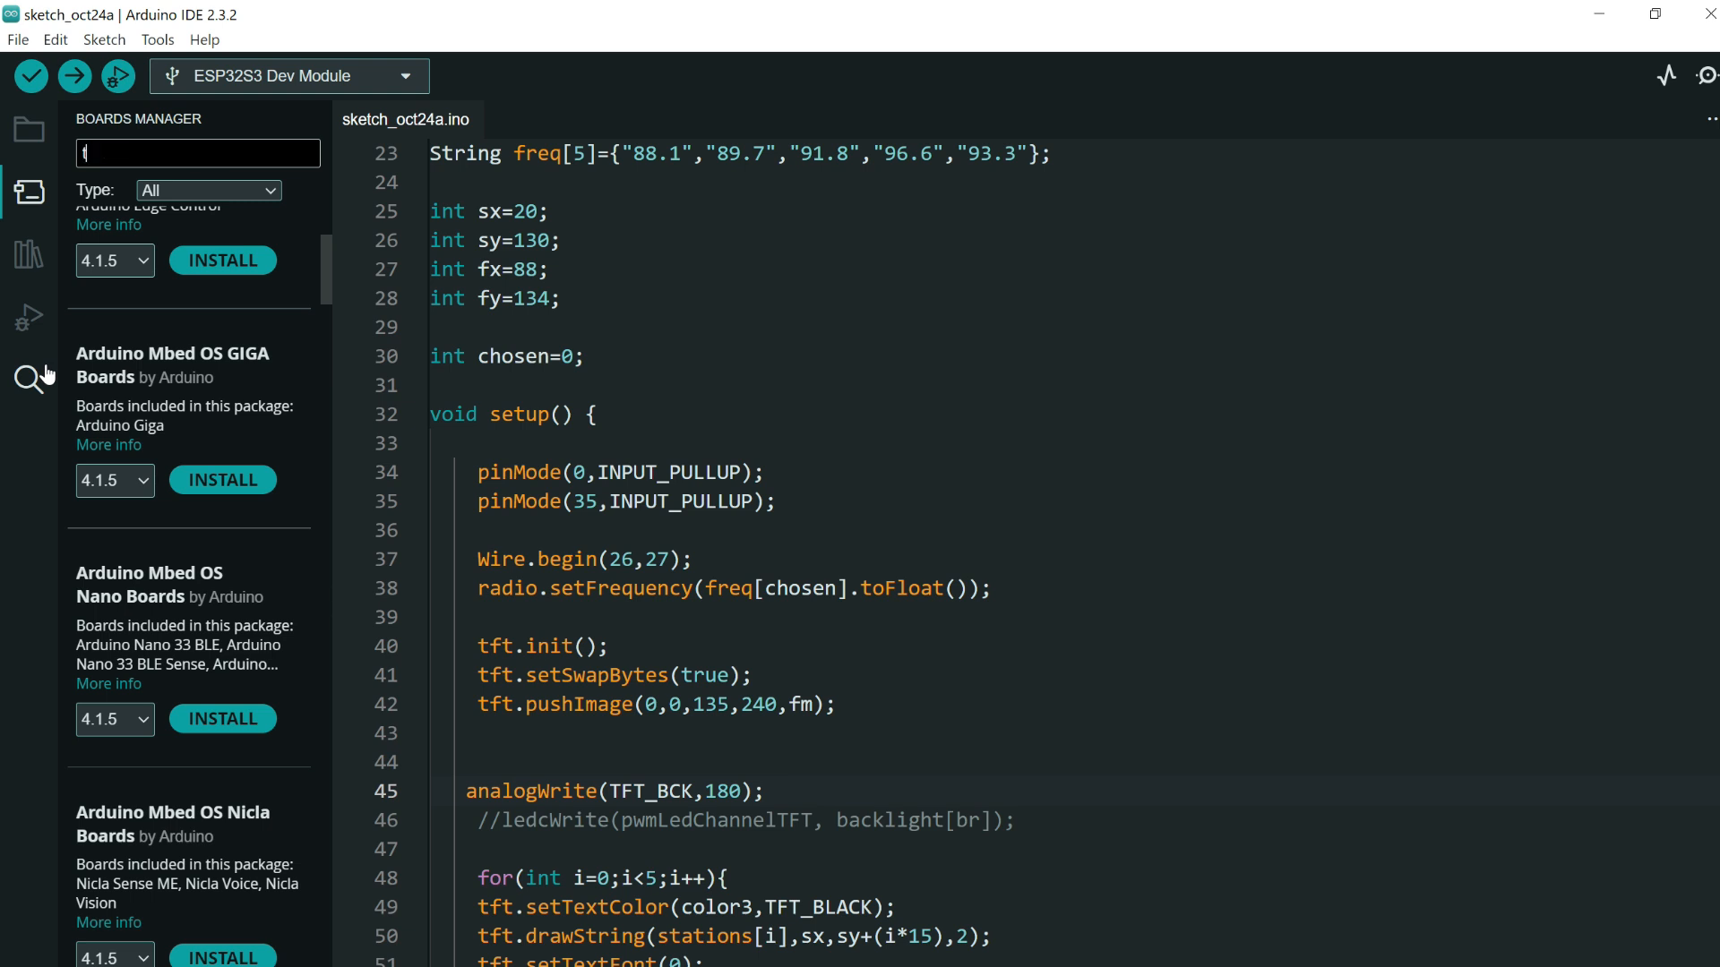
text(tft)
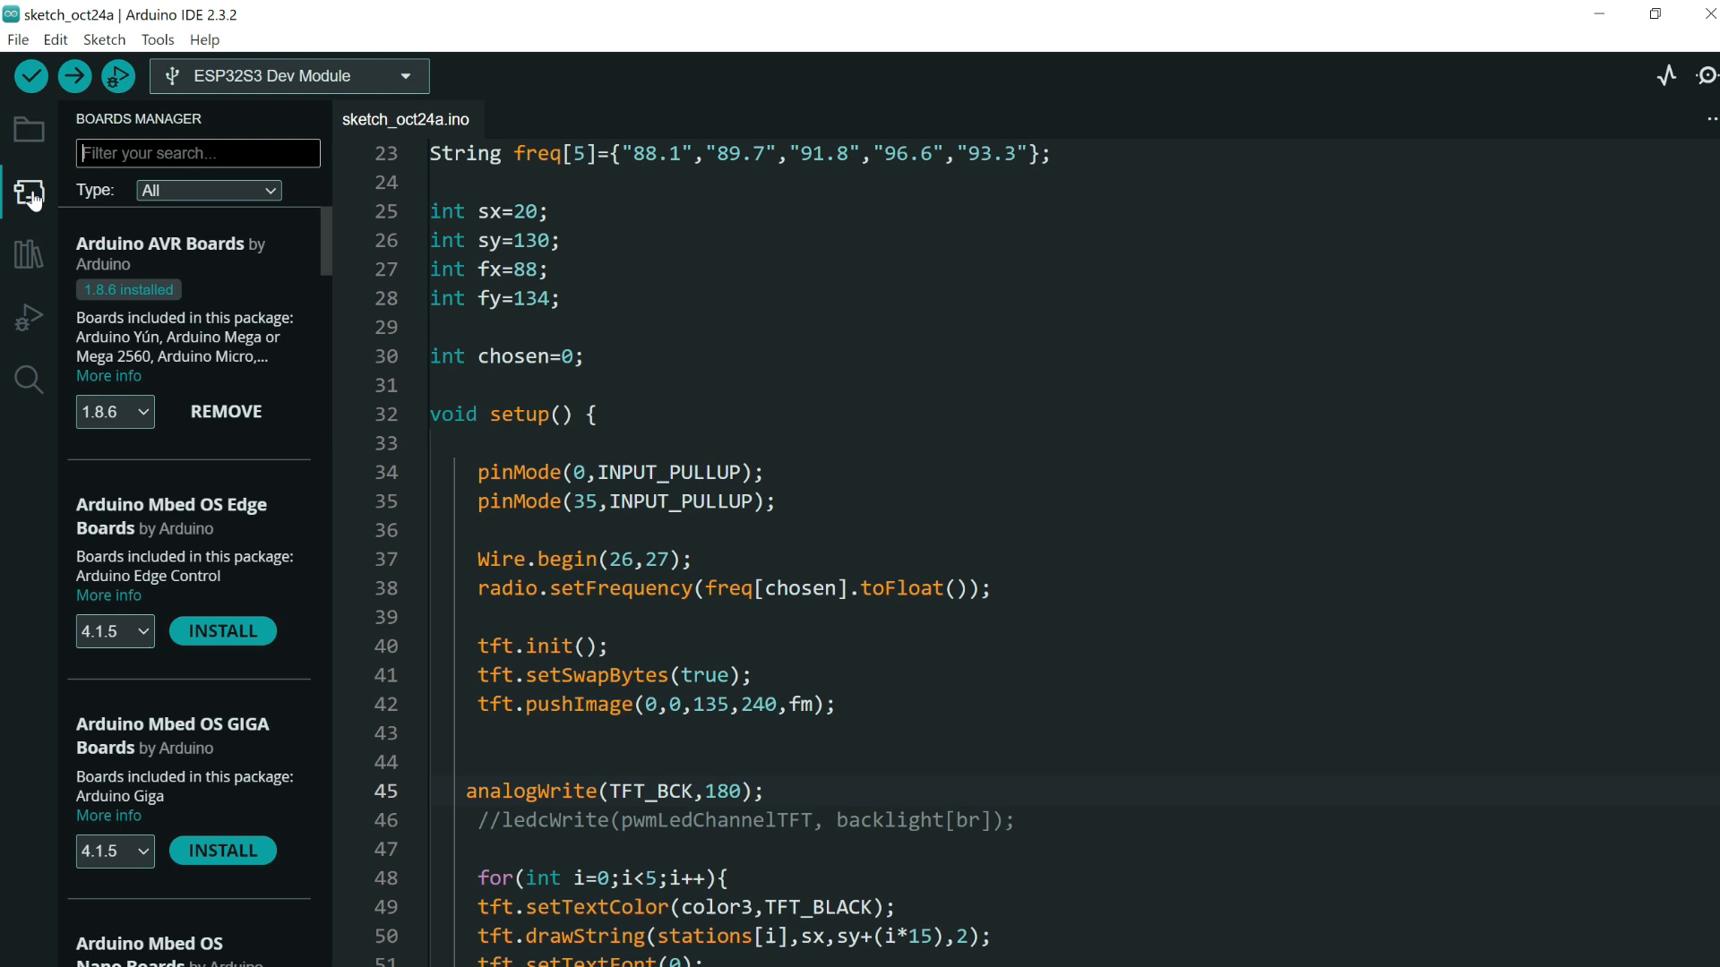
click(27, 258)
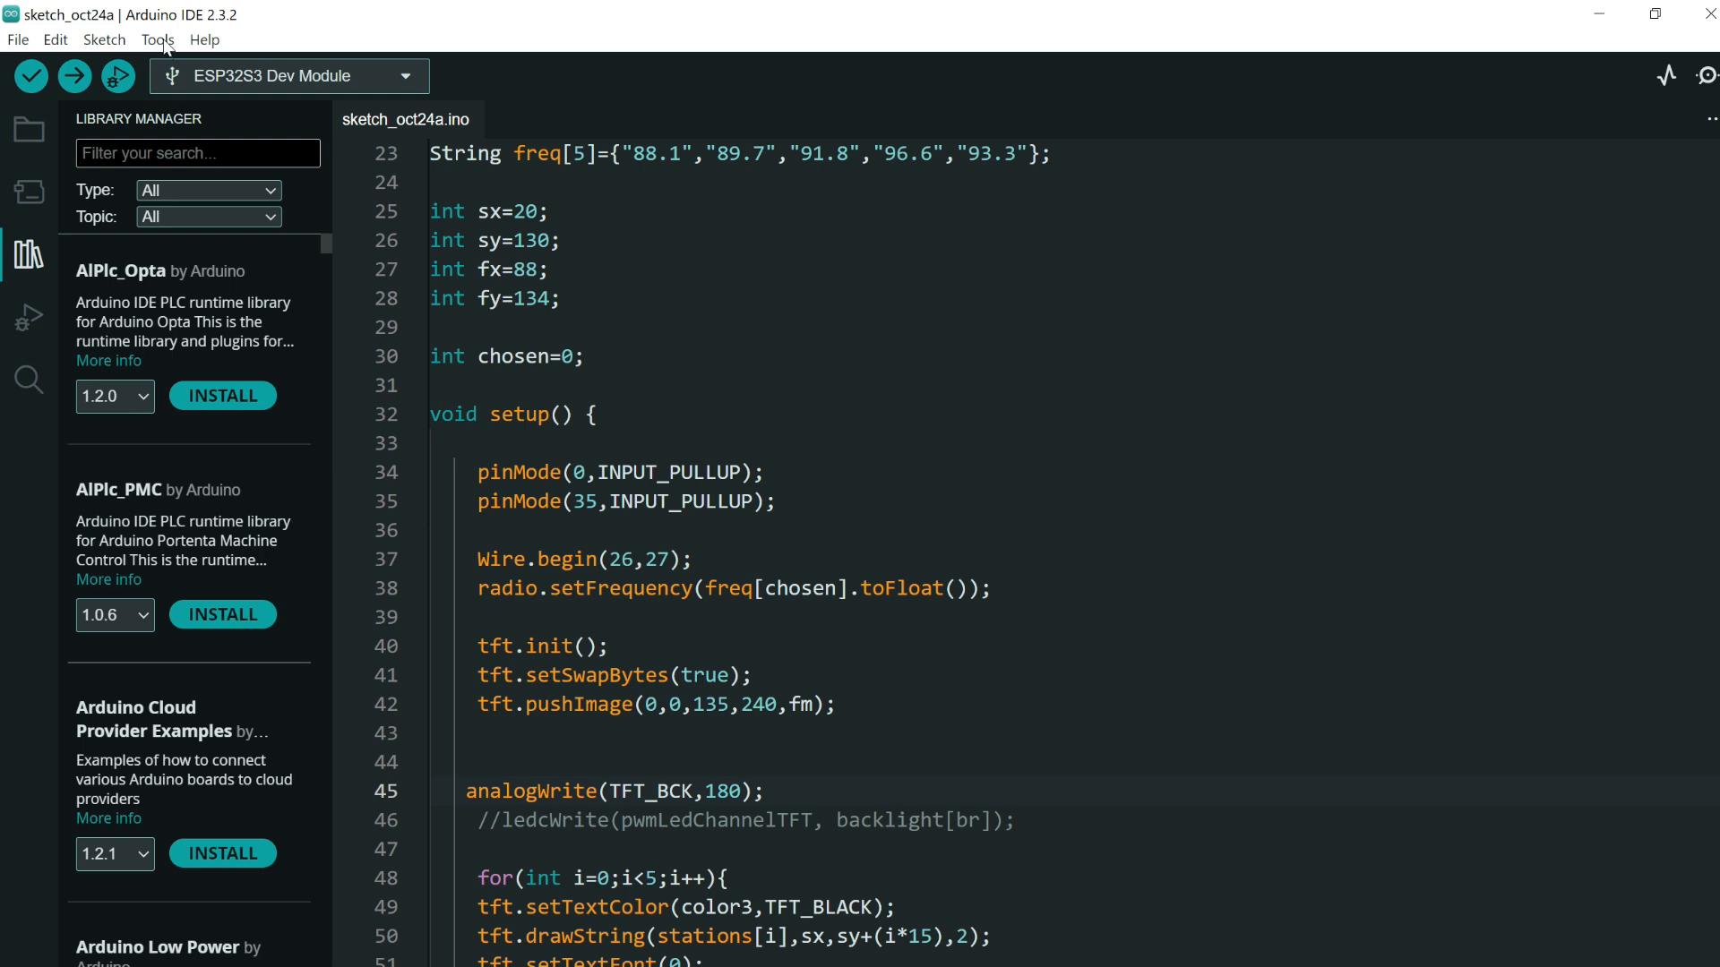
- In Tools board settings, toggle USB CDC On Boot to Disabled and back to Enabled
click(162, 40)
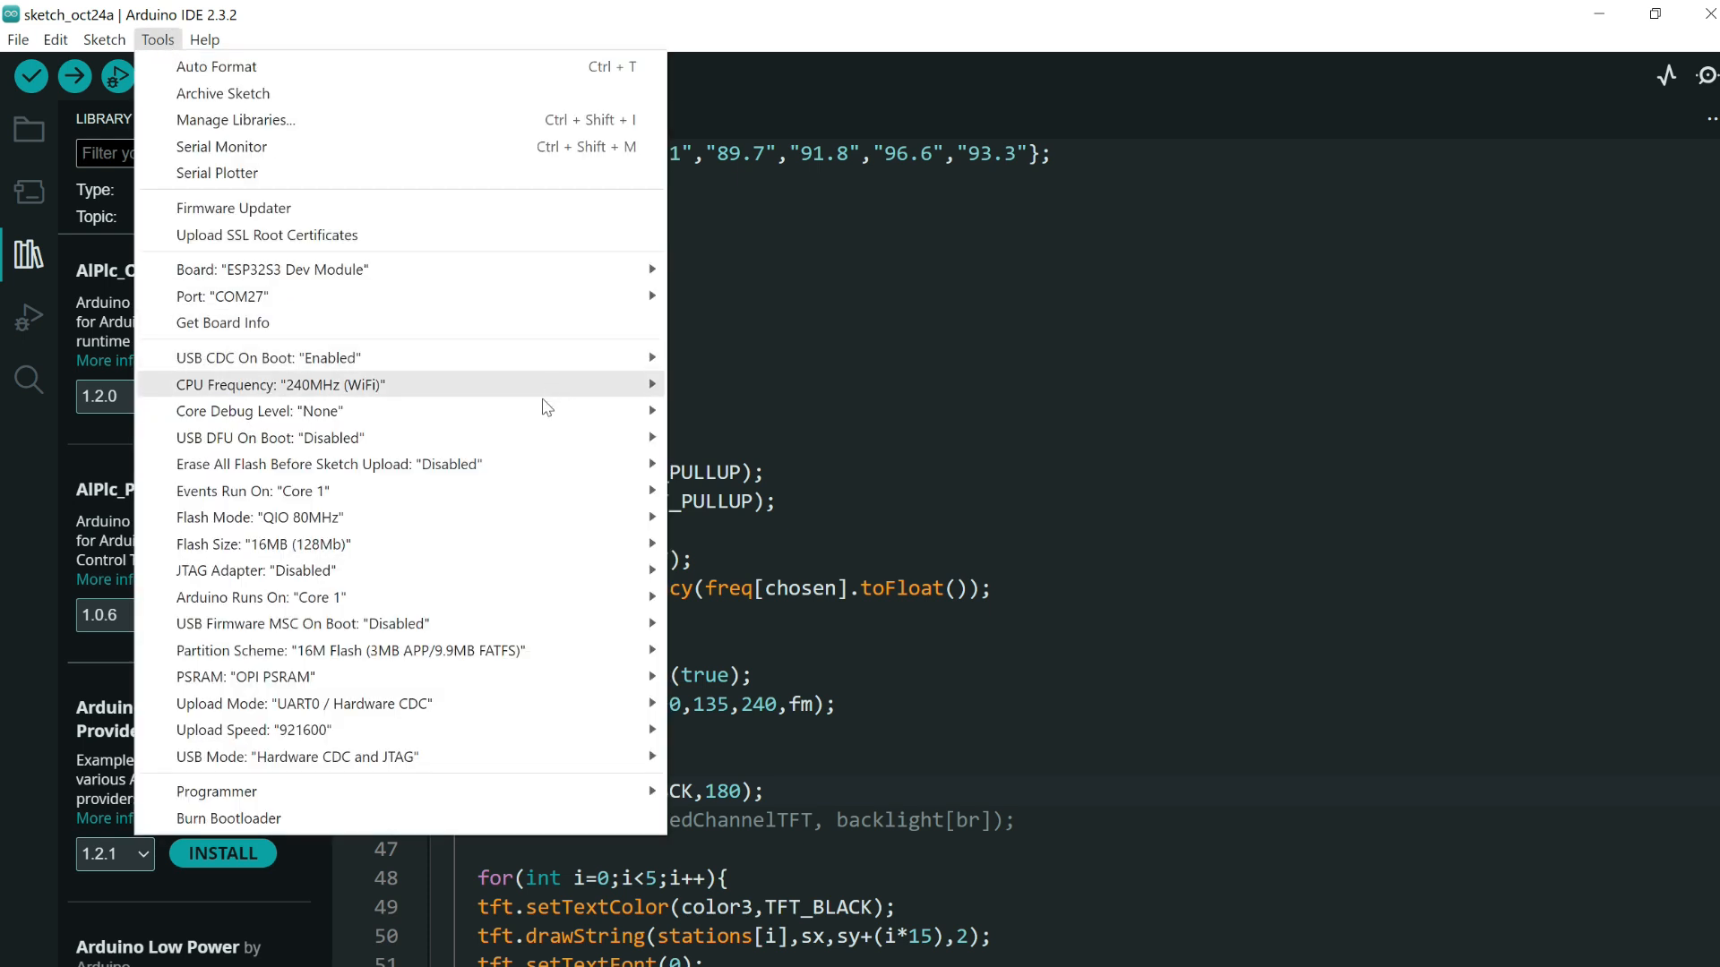
mouse_move(222, 367)
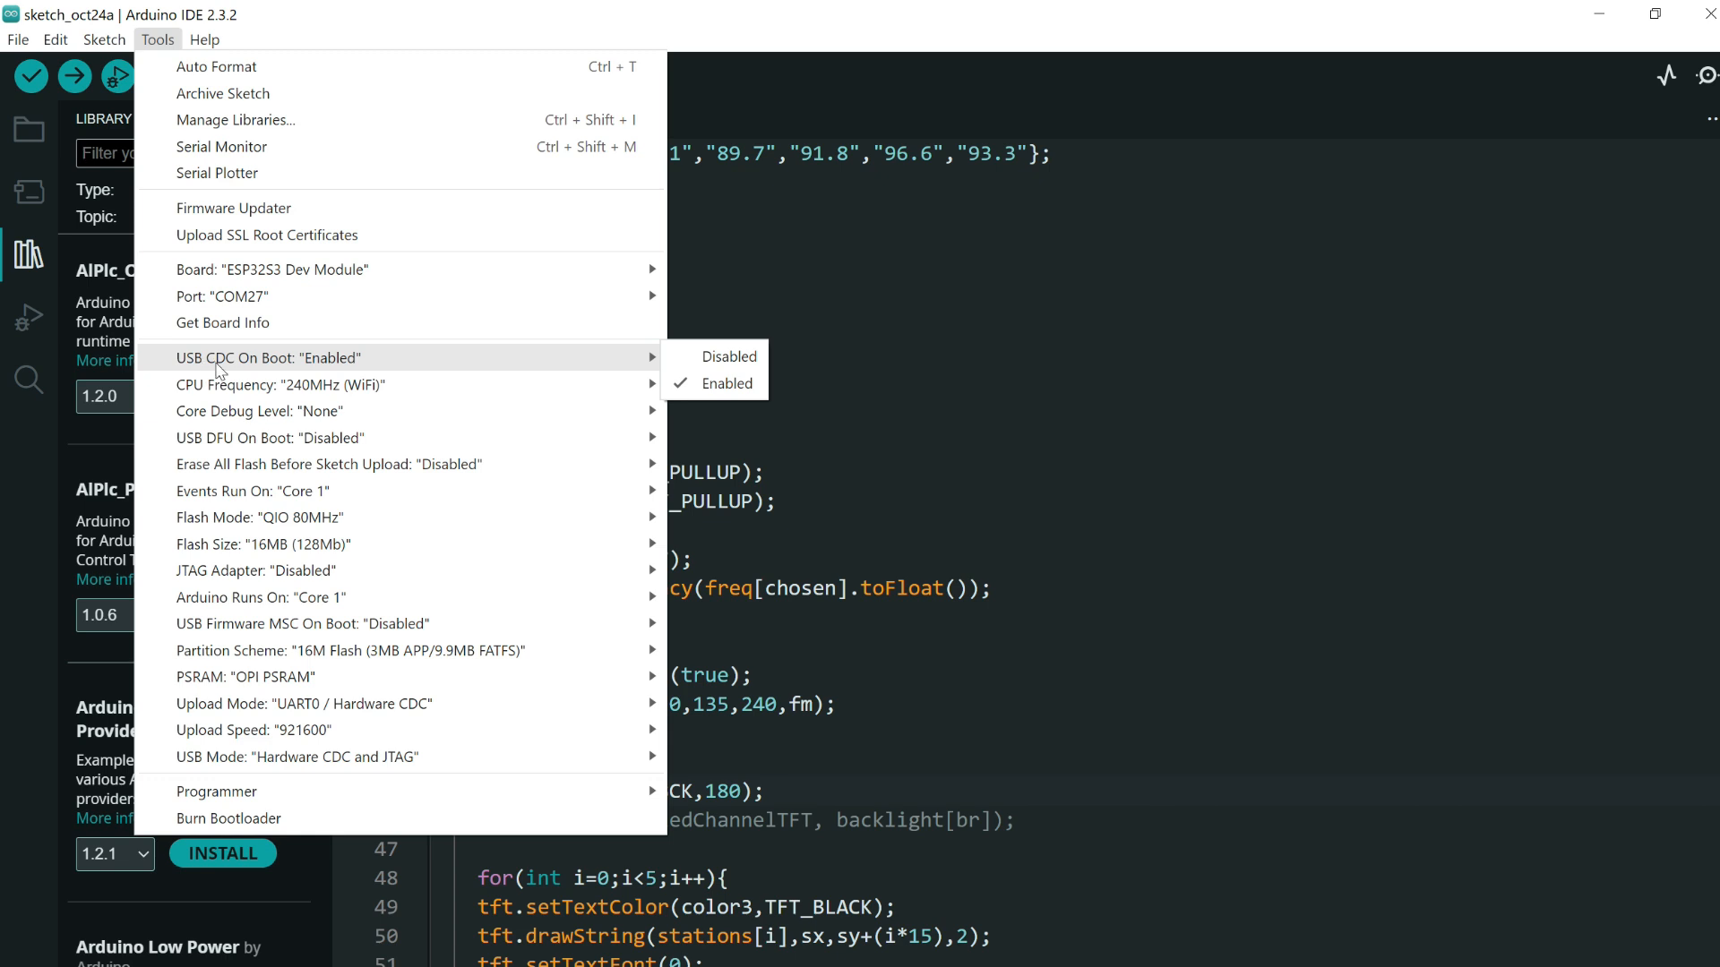
mouse_move(321, 372)
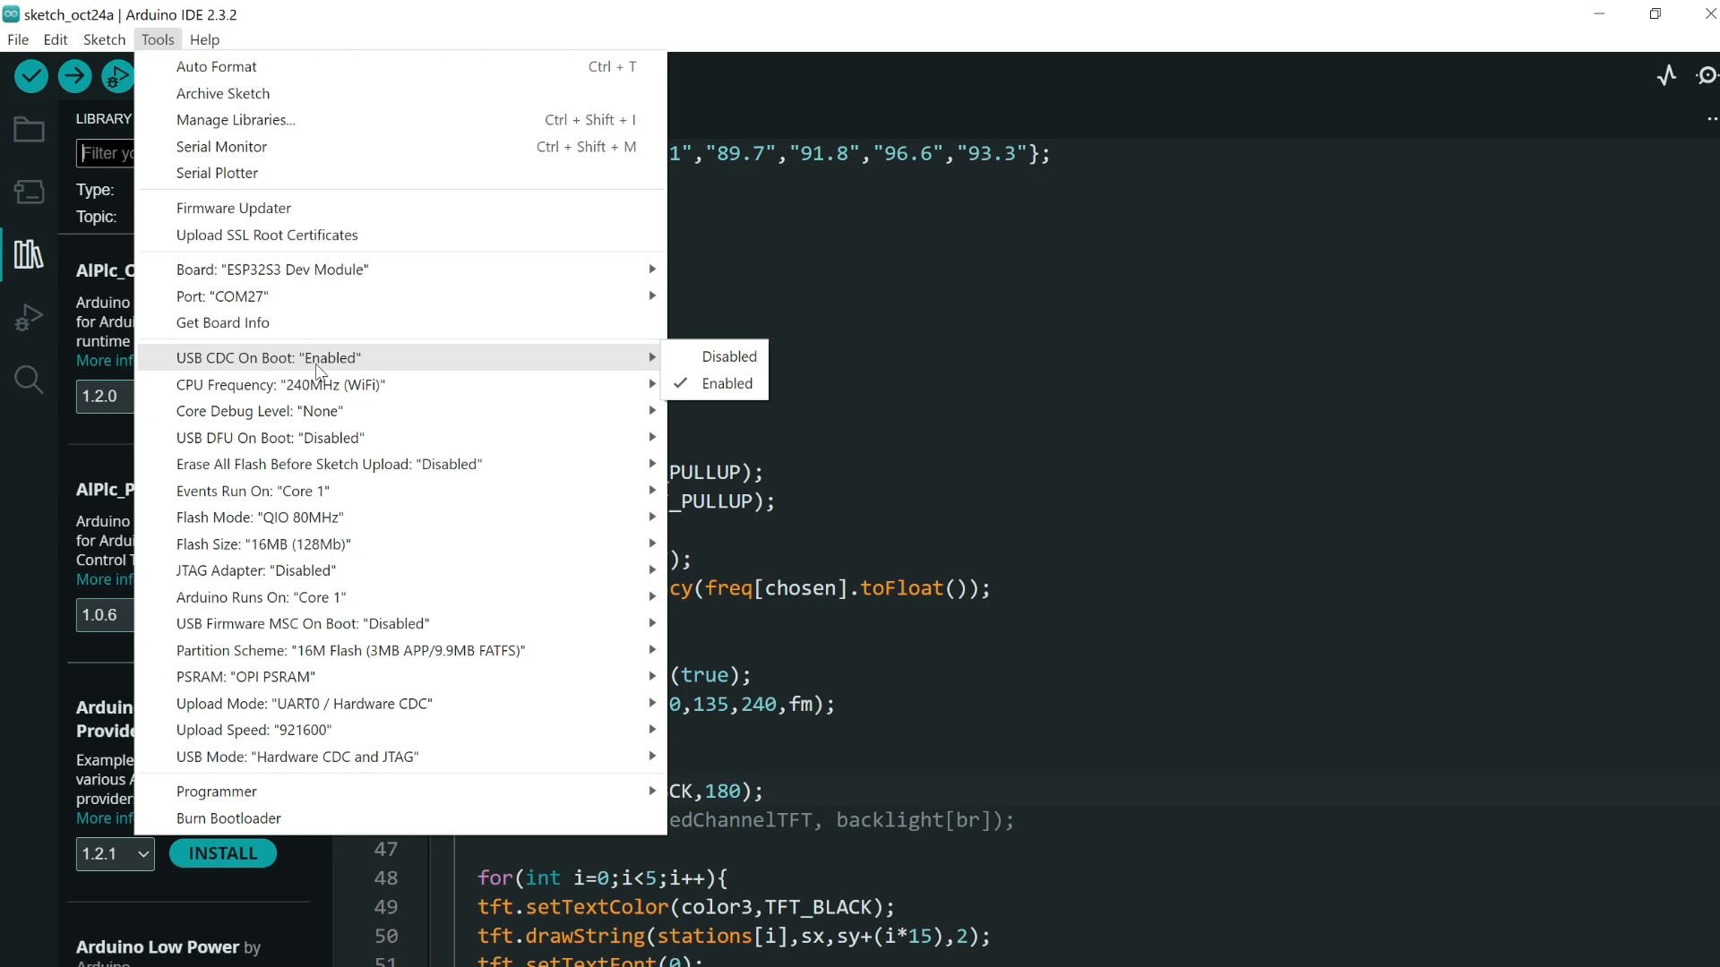
click(728, 356)
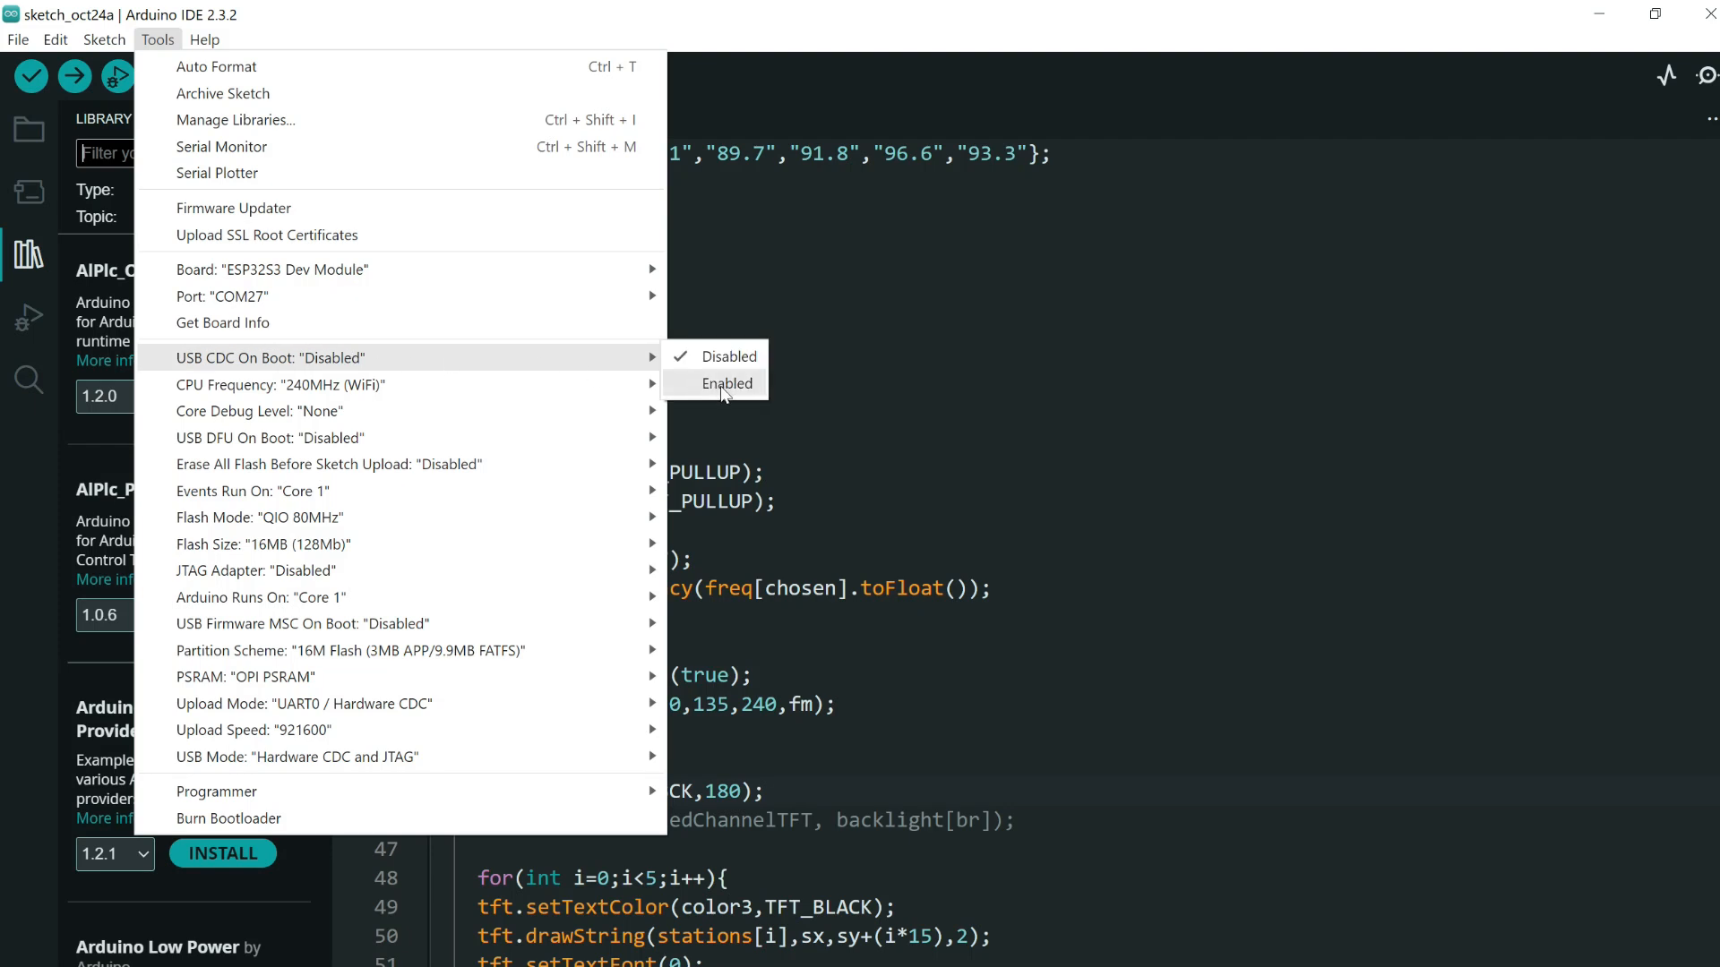
click(727, 384)
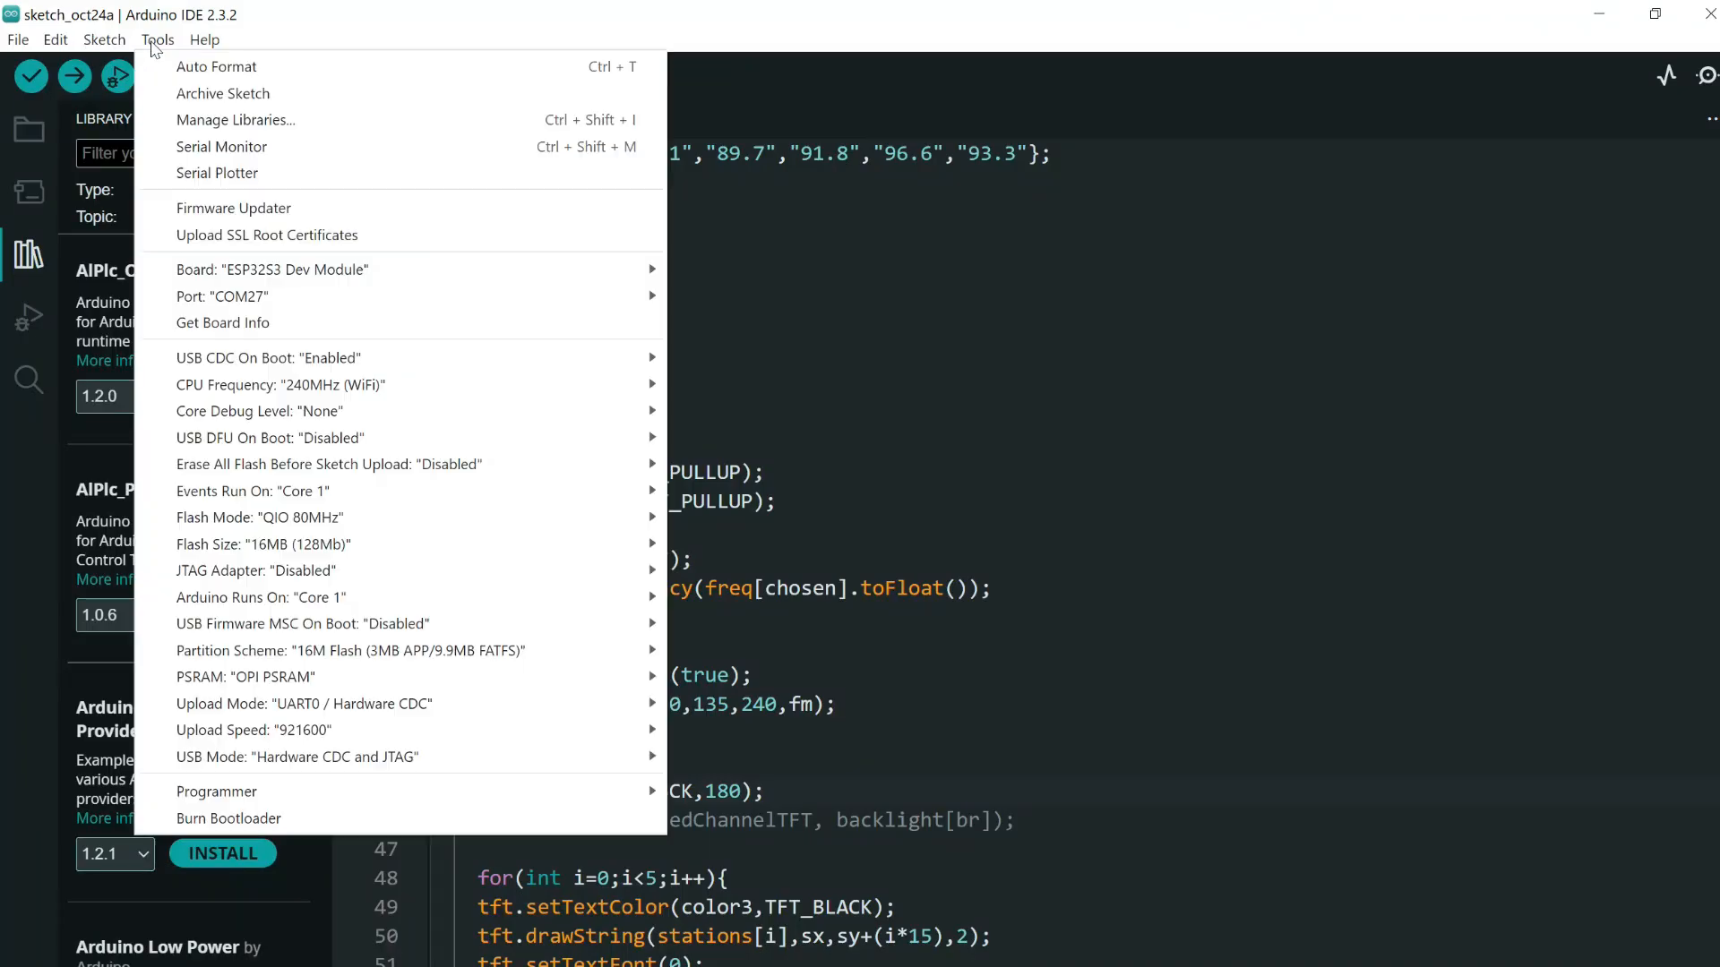
mouse_move(612, 363)
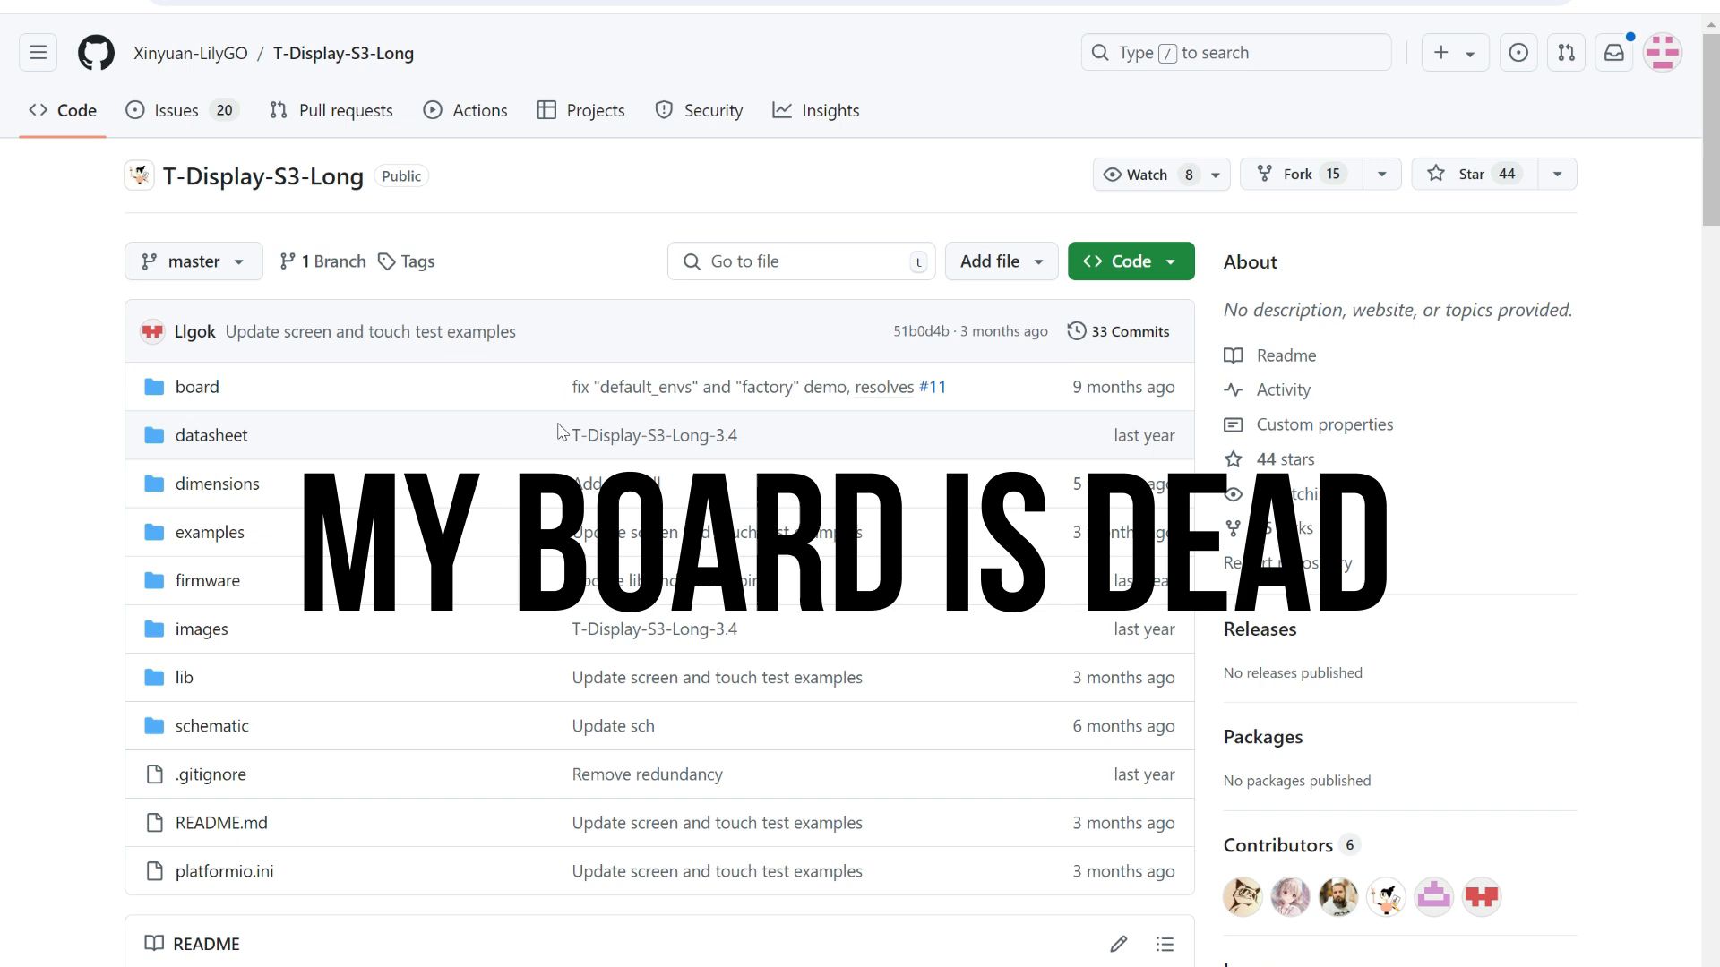
mouse_move(548, 421)
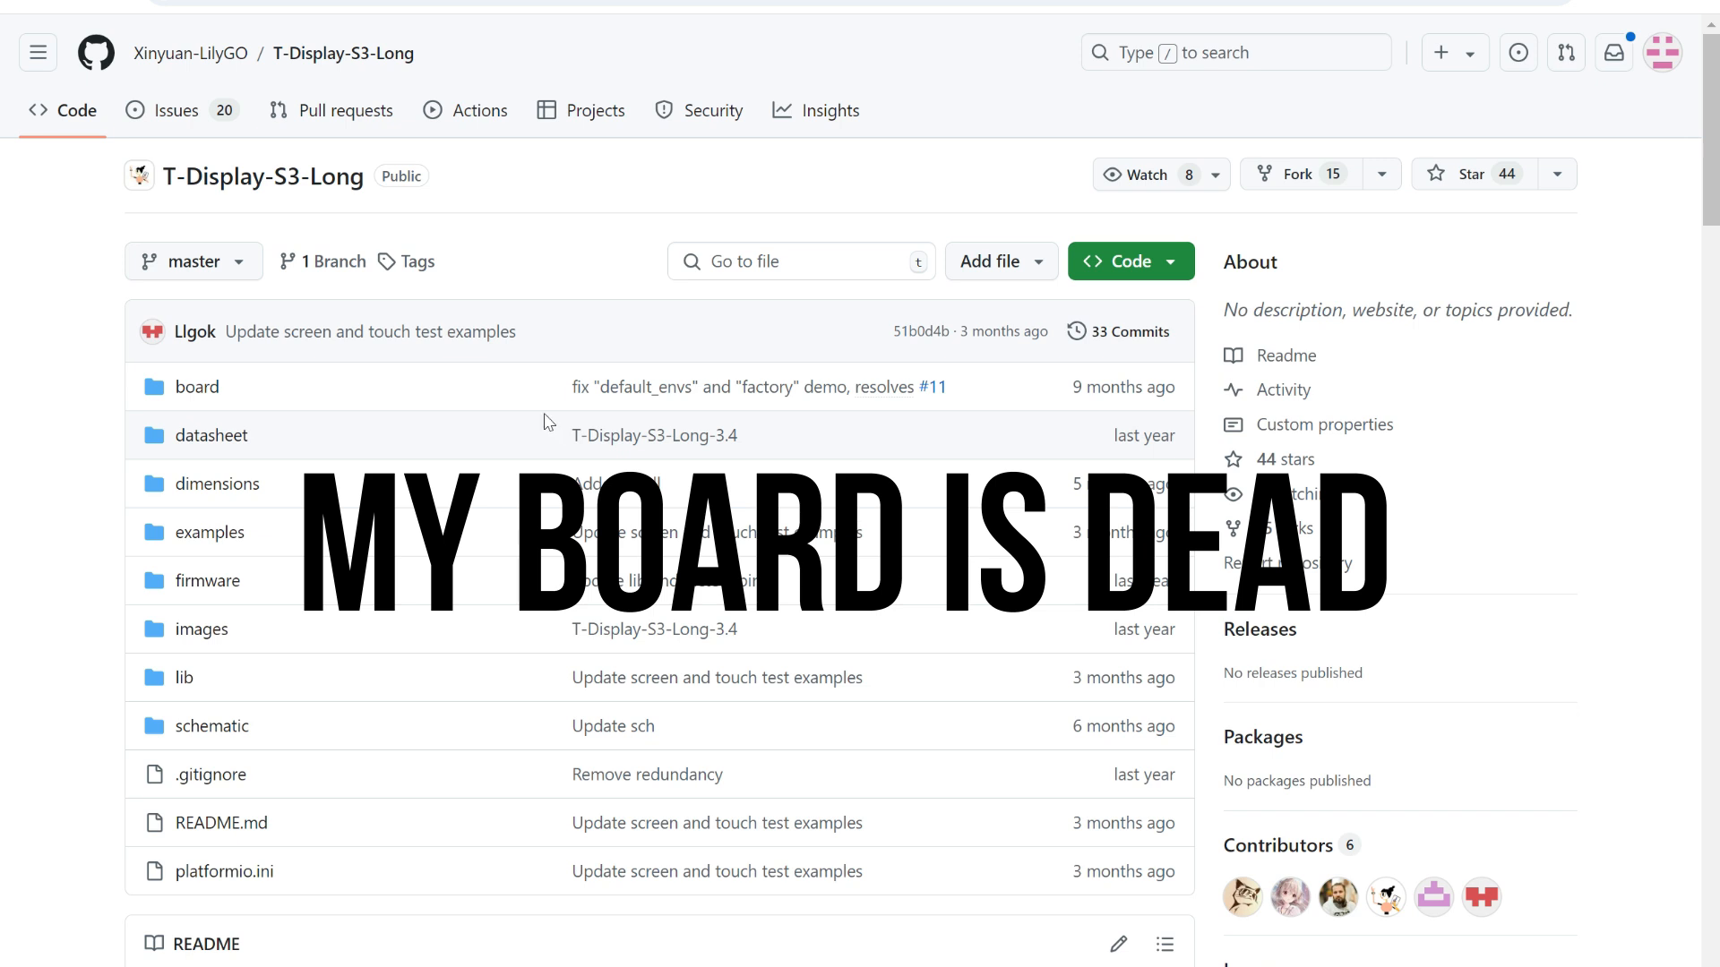
- Scroll the README down to its FAQ on USB CDC On Boot and manual upload mode
scroll(down, 3)
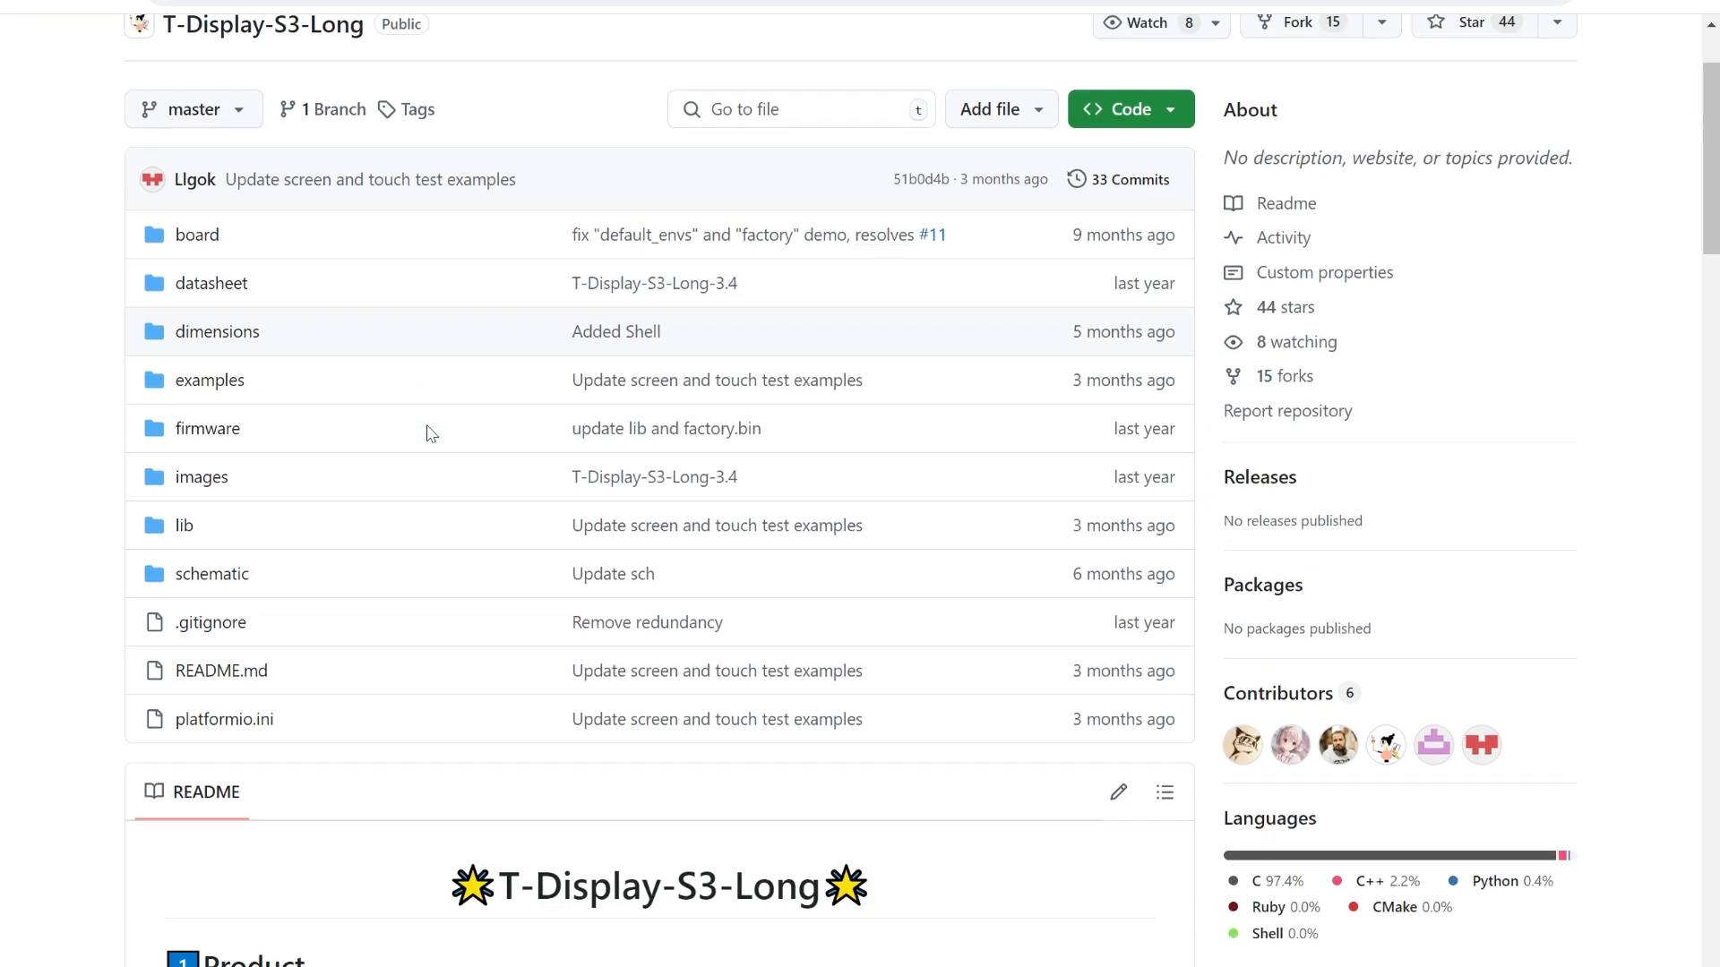
scroll(down, 3)
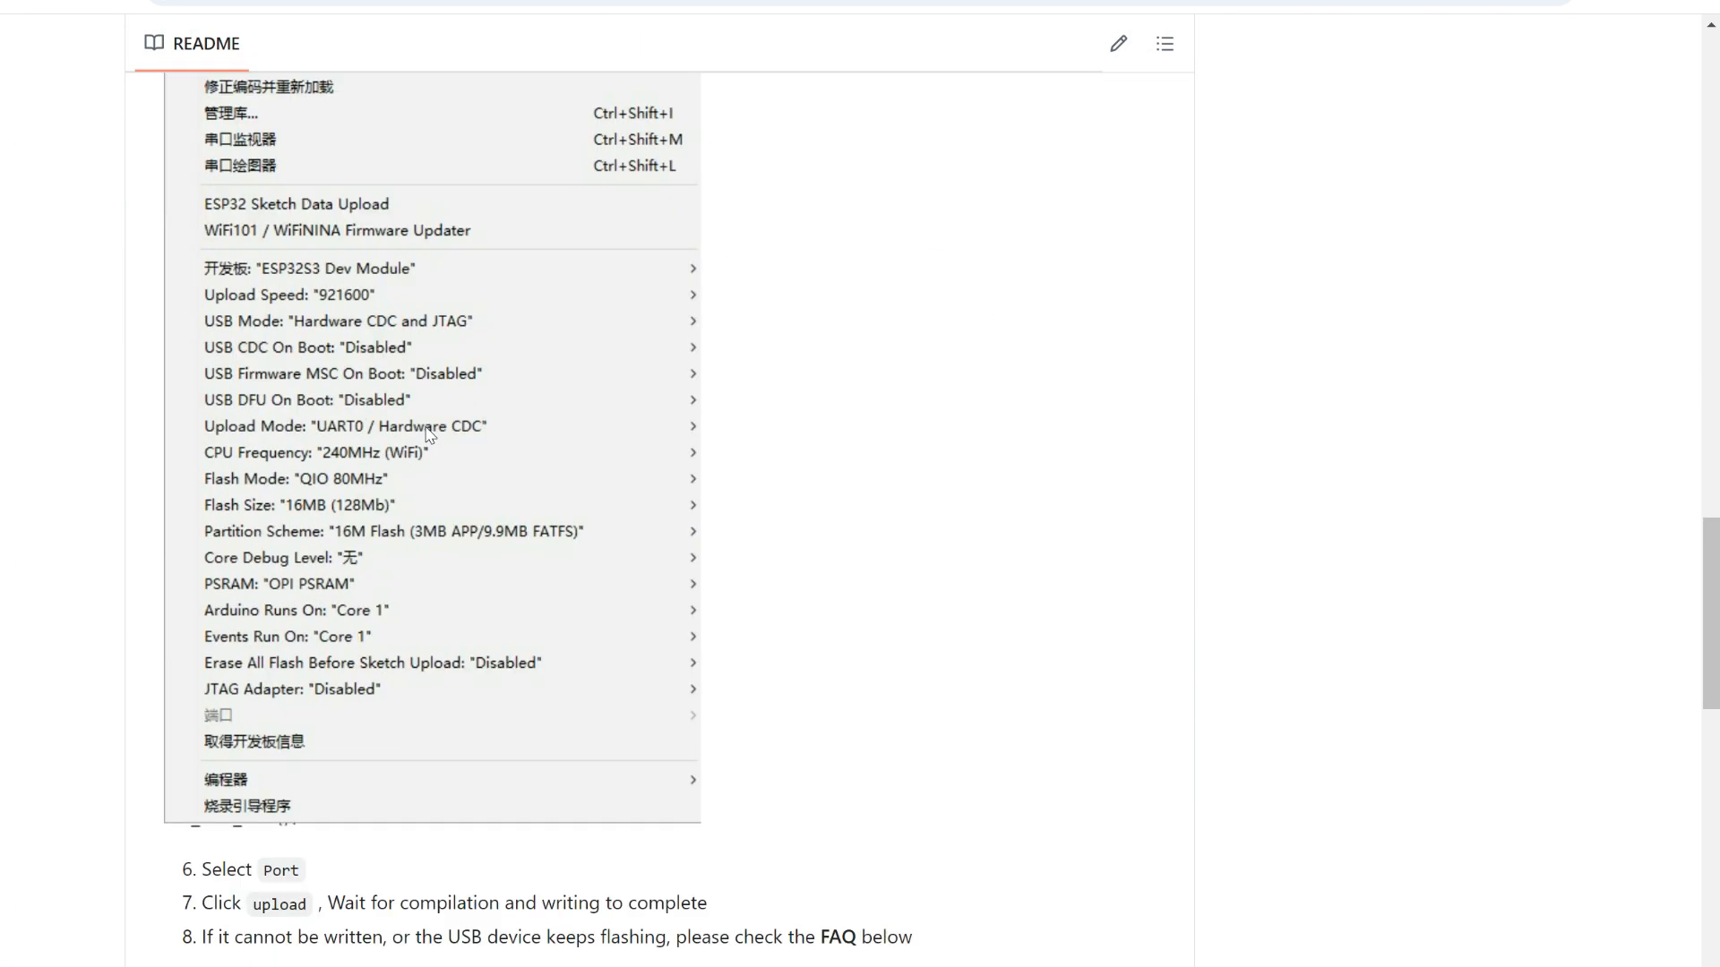
scroll(down, 3)
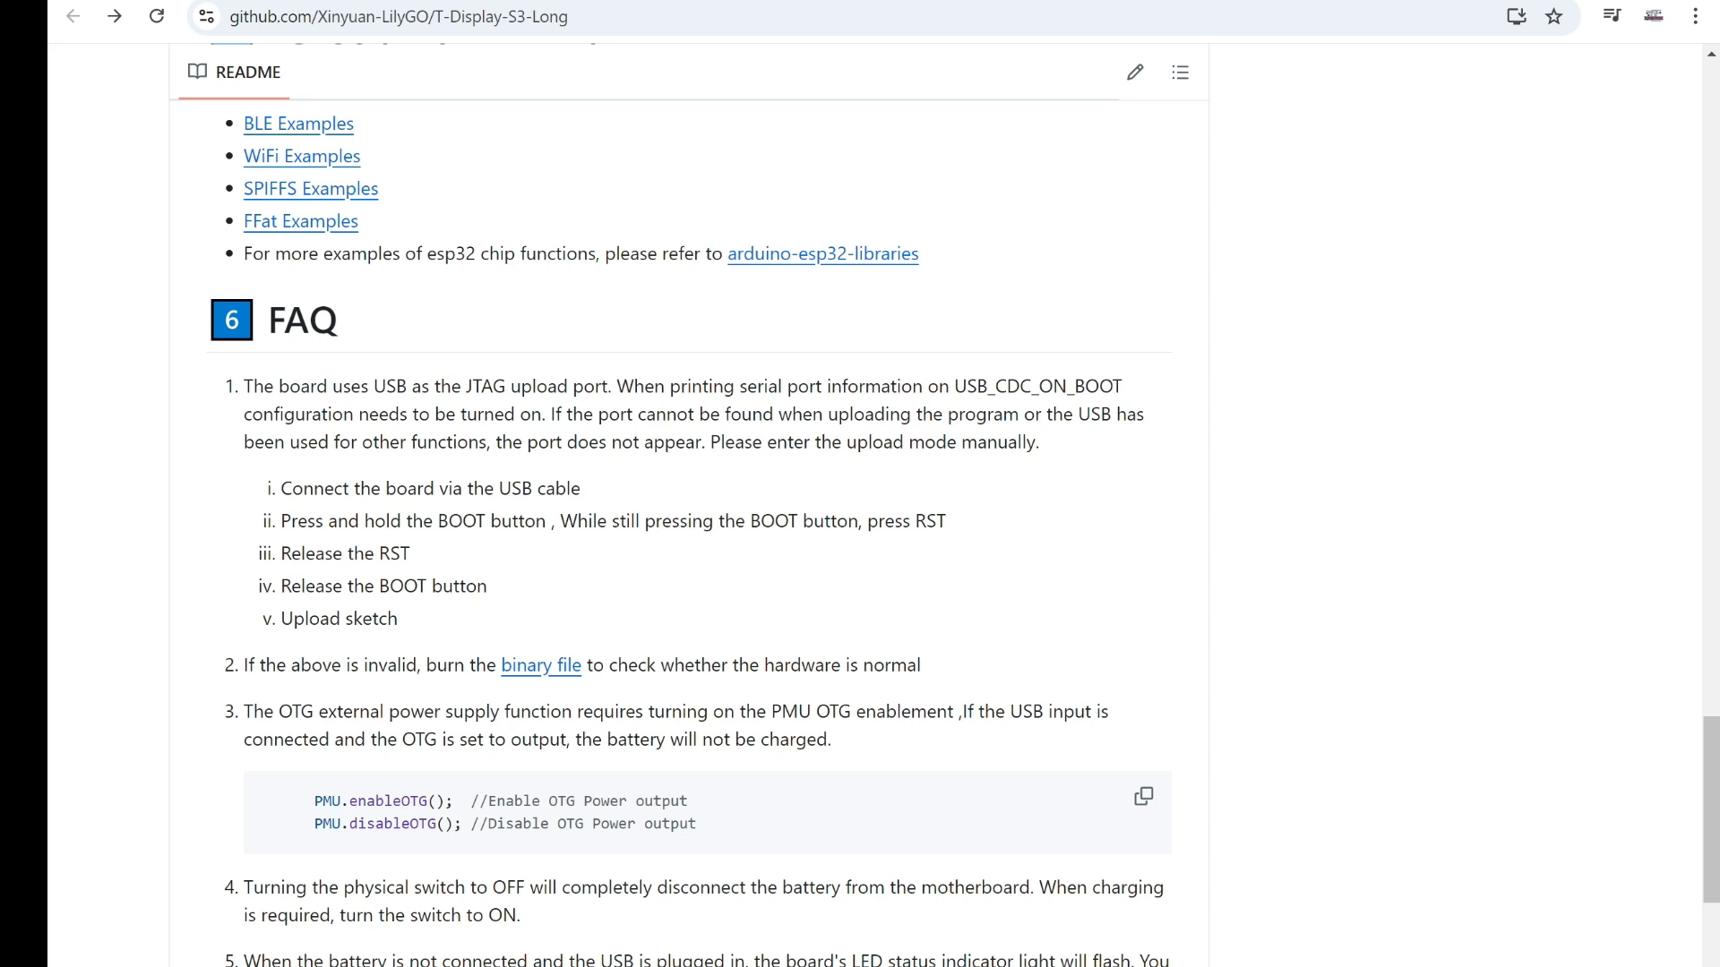
mouse_move(724, 496)
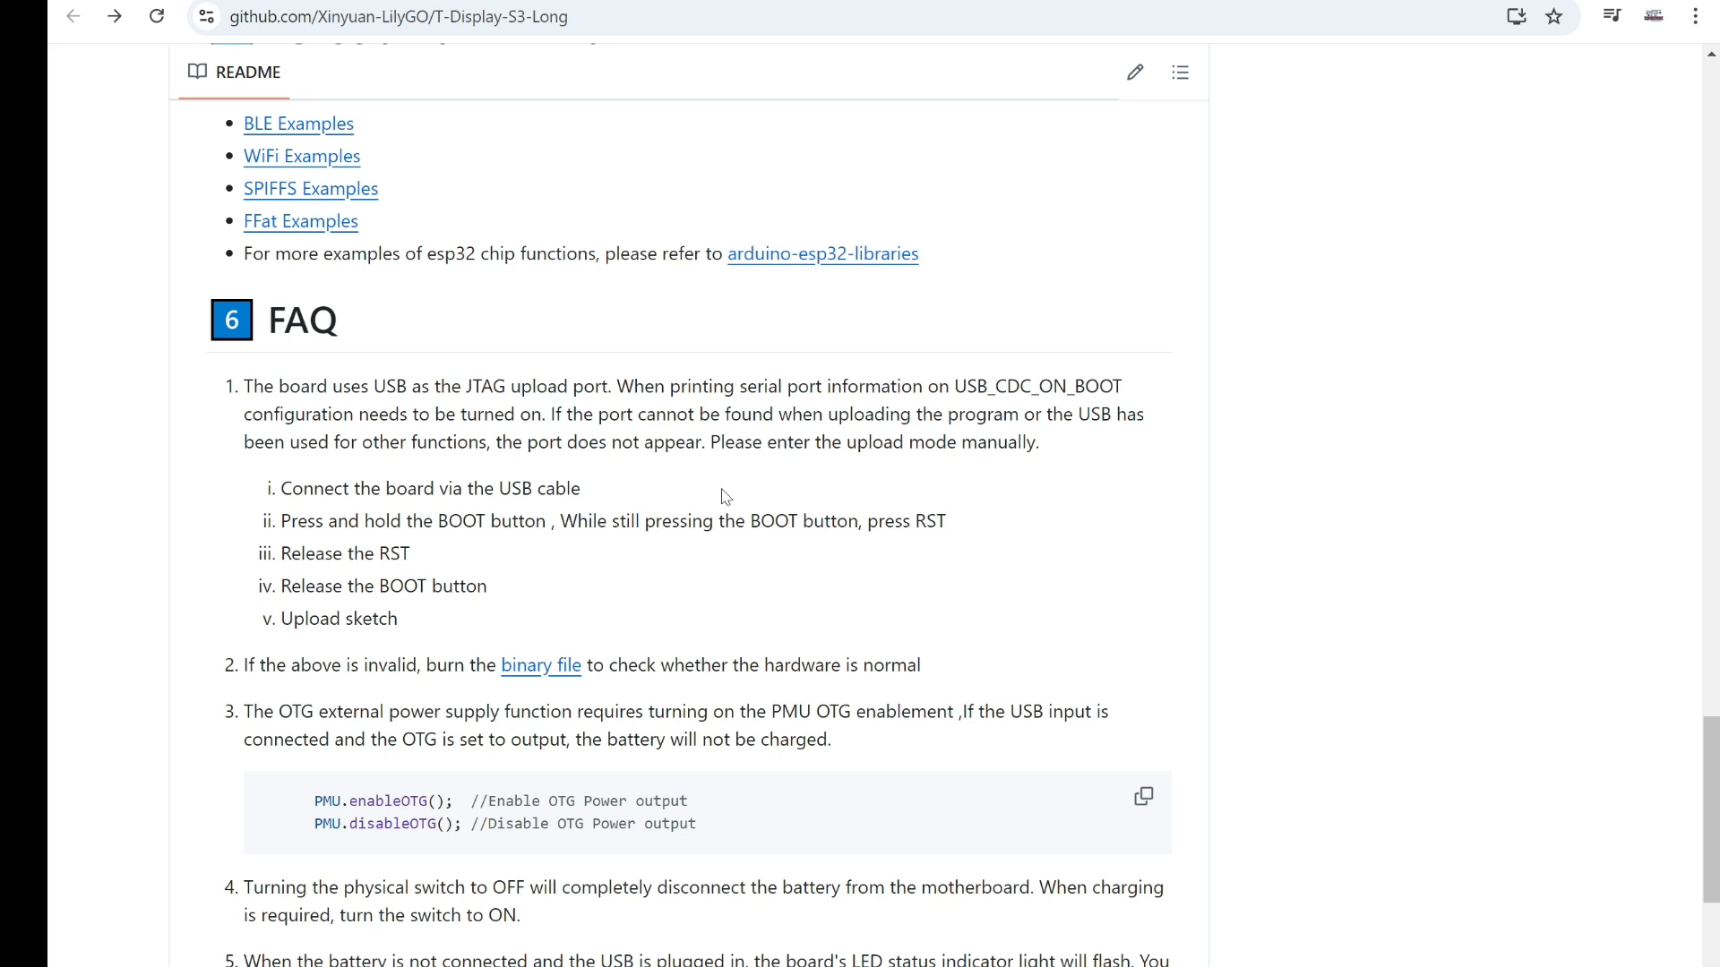
mouse_move(441, 566)
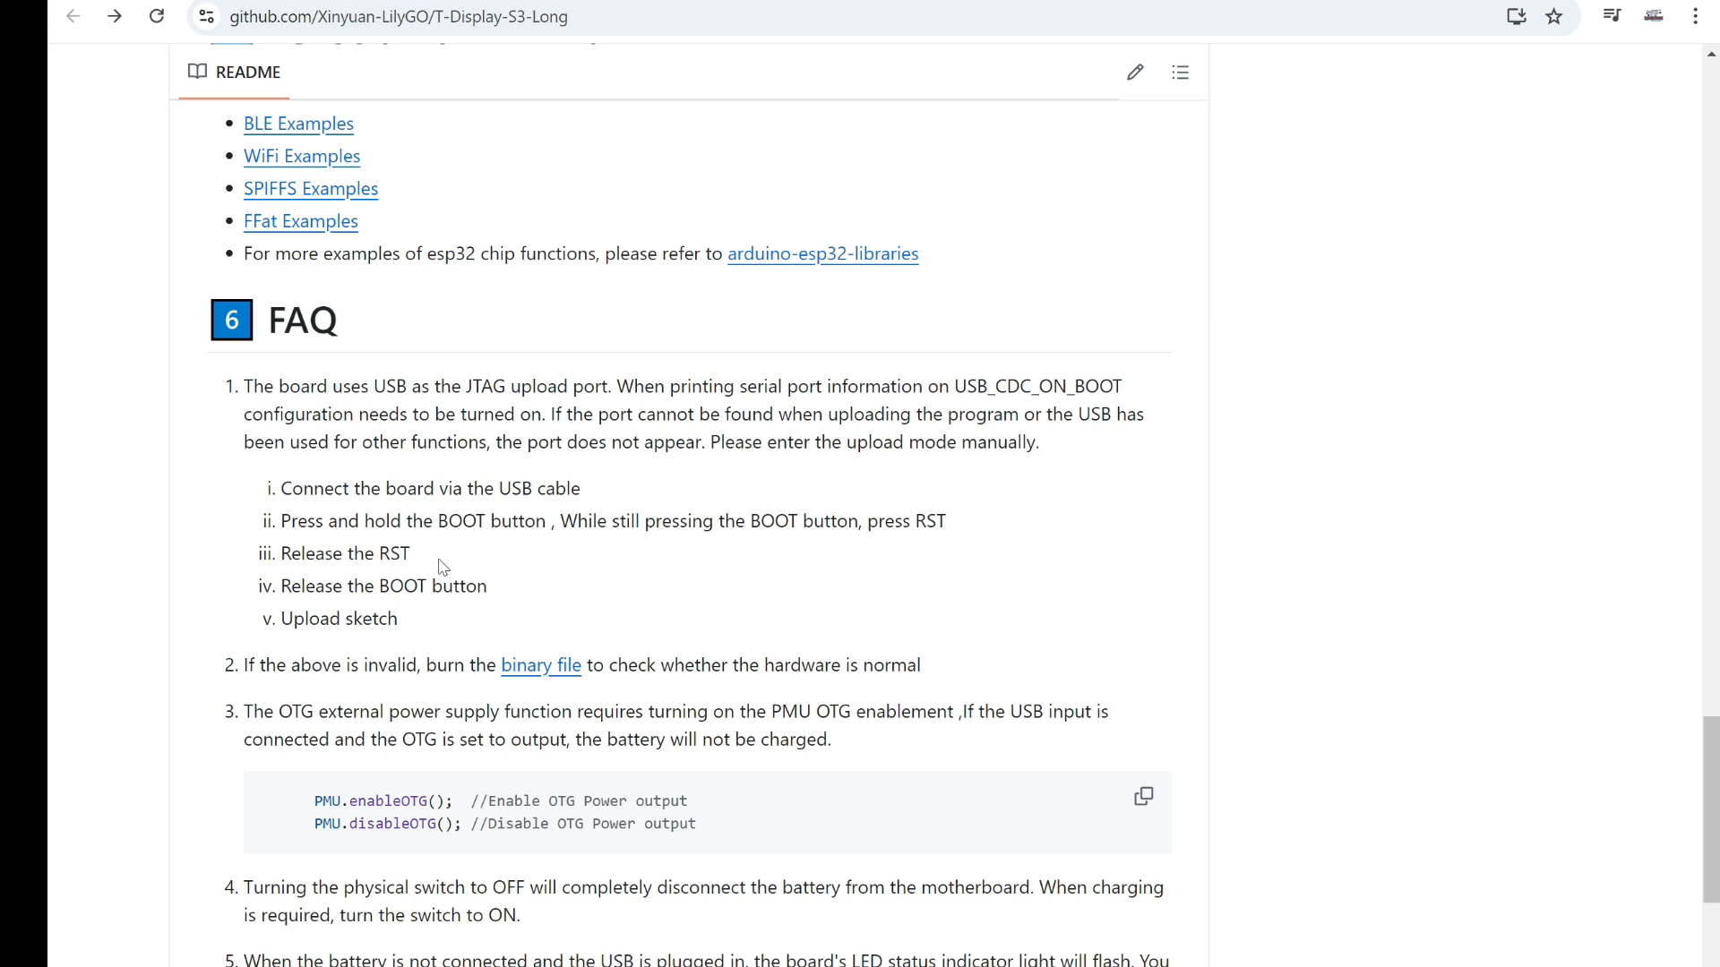
mouse_move(275, 462)
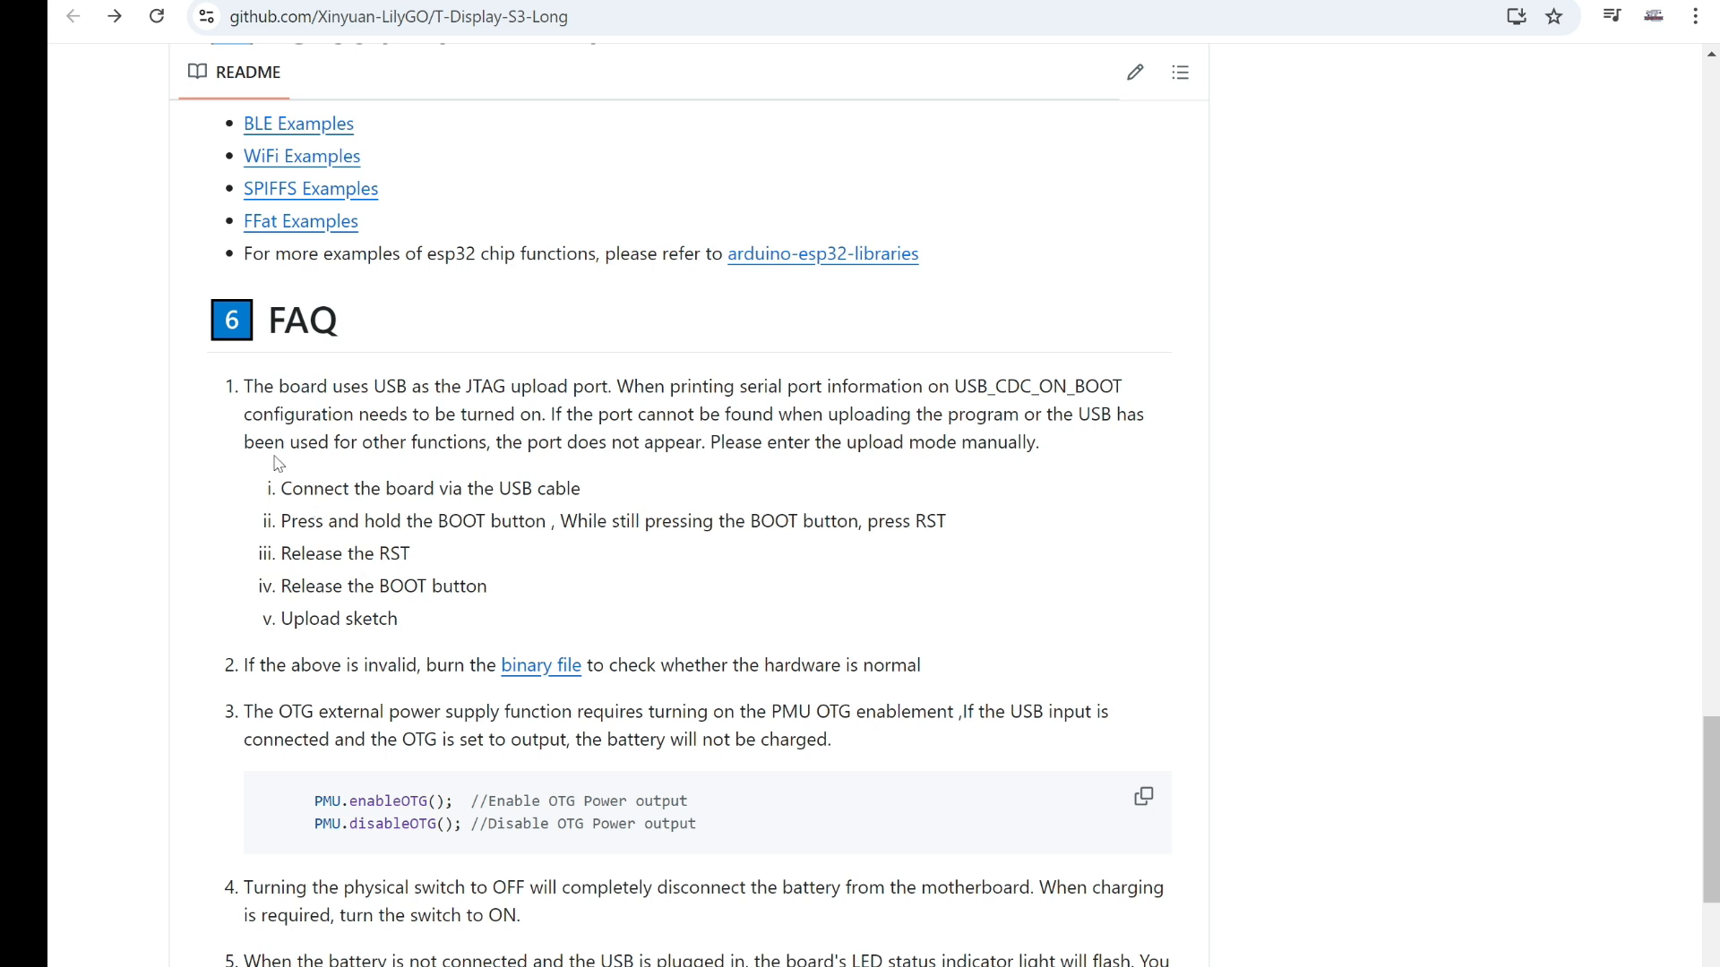
- Highlight the five manual upload-mode steps and the word BOOT in step ii
drag(281, 487, 398, 618)
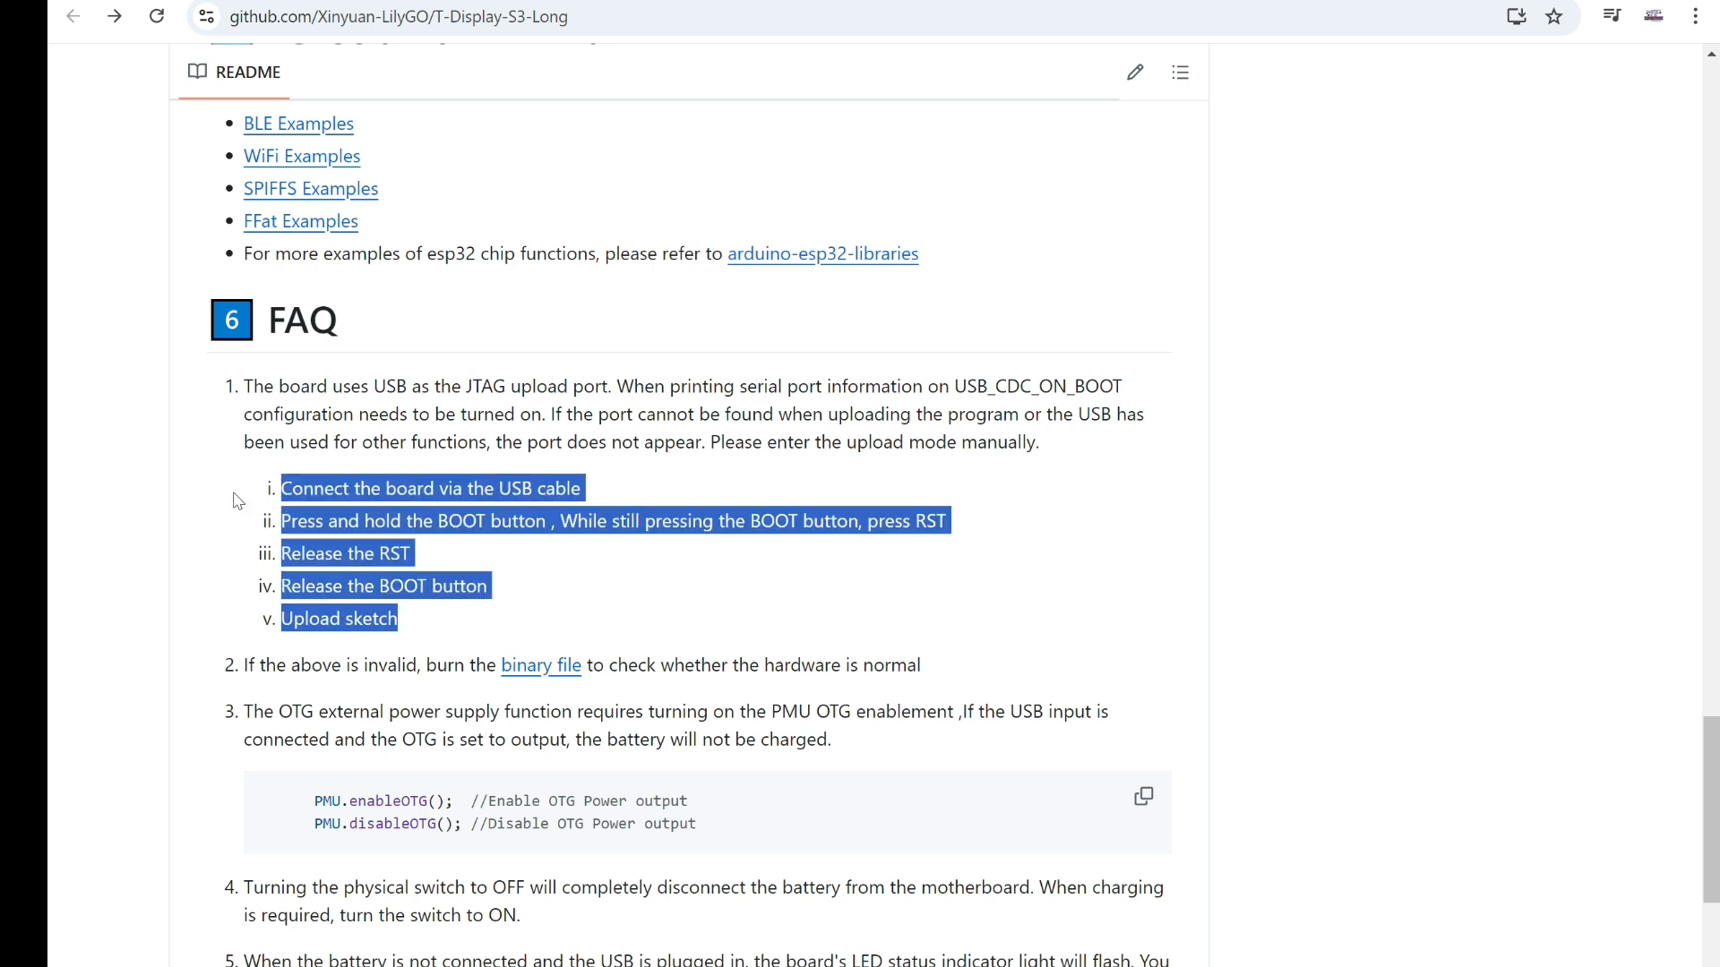
click(589, 553)
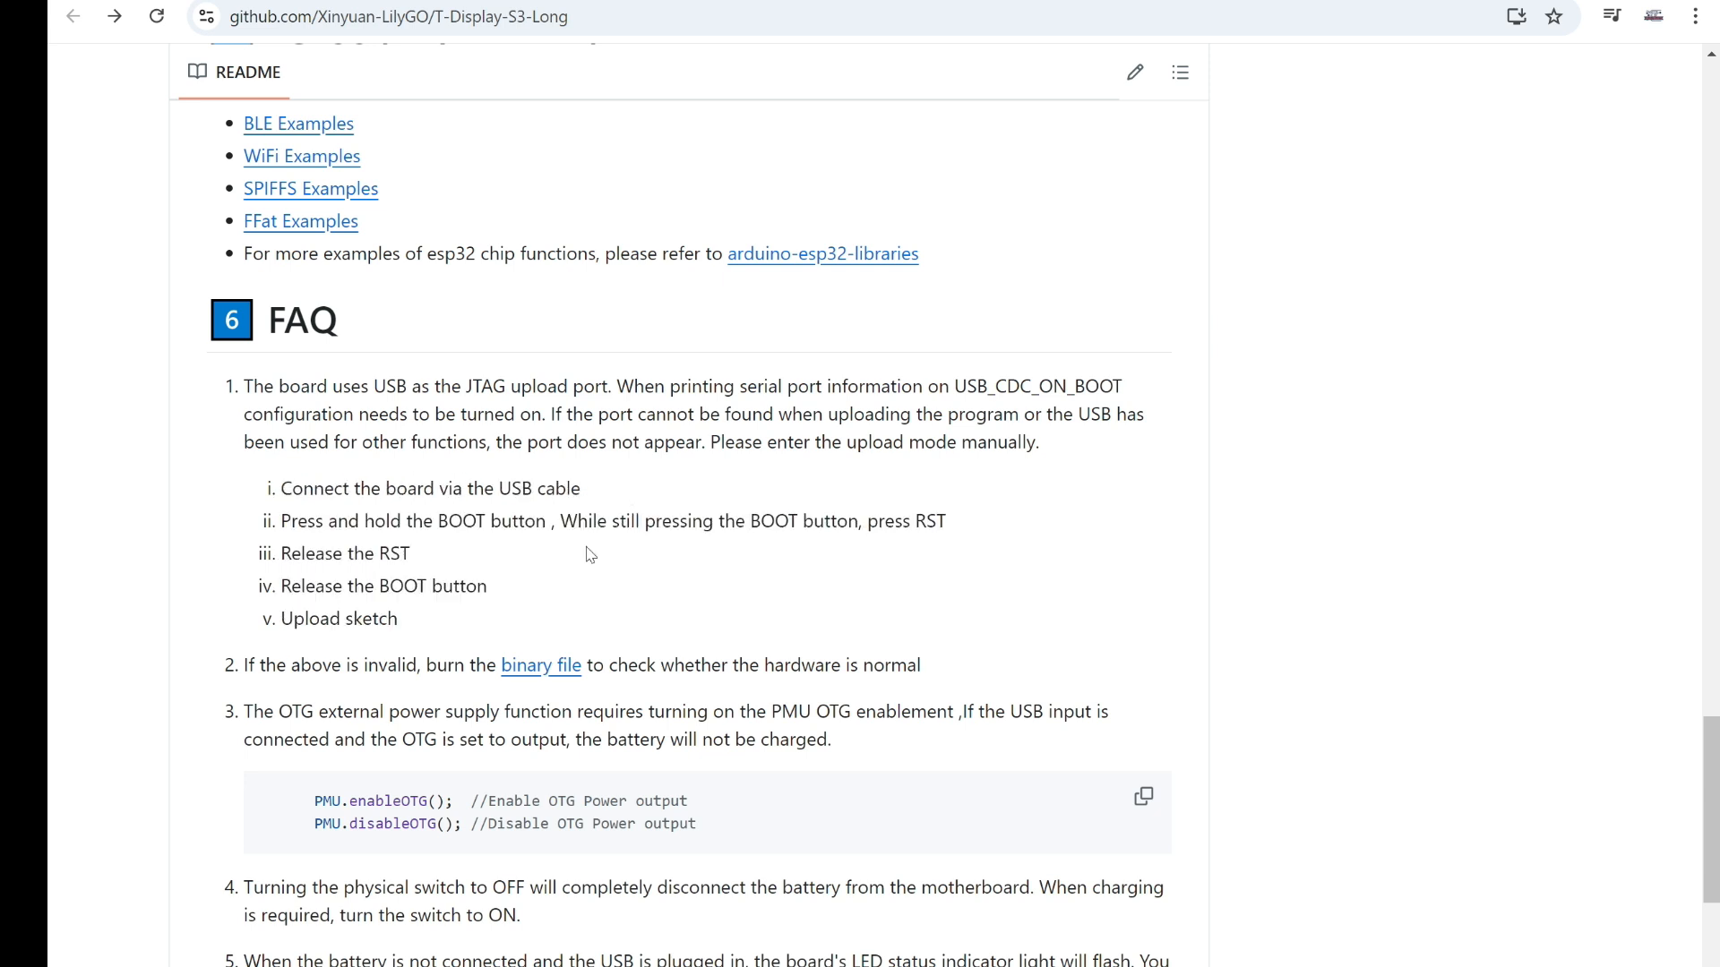
double_click(448, 519)
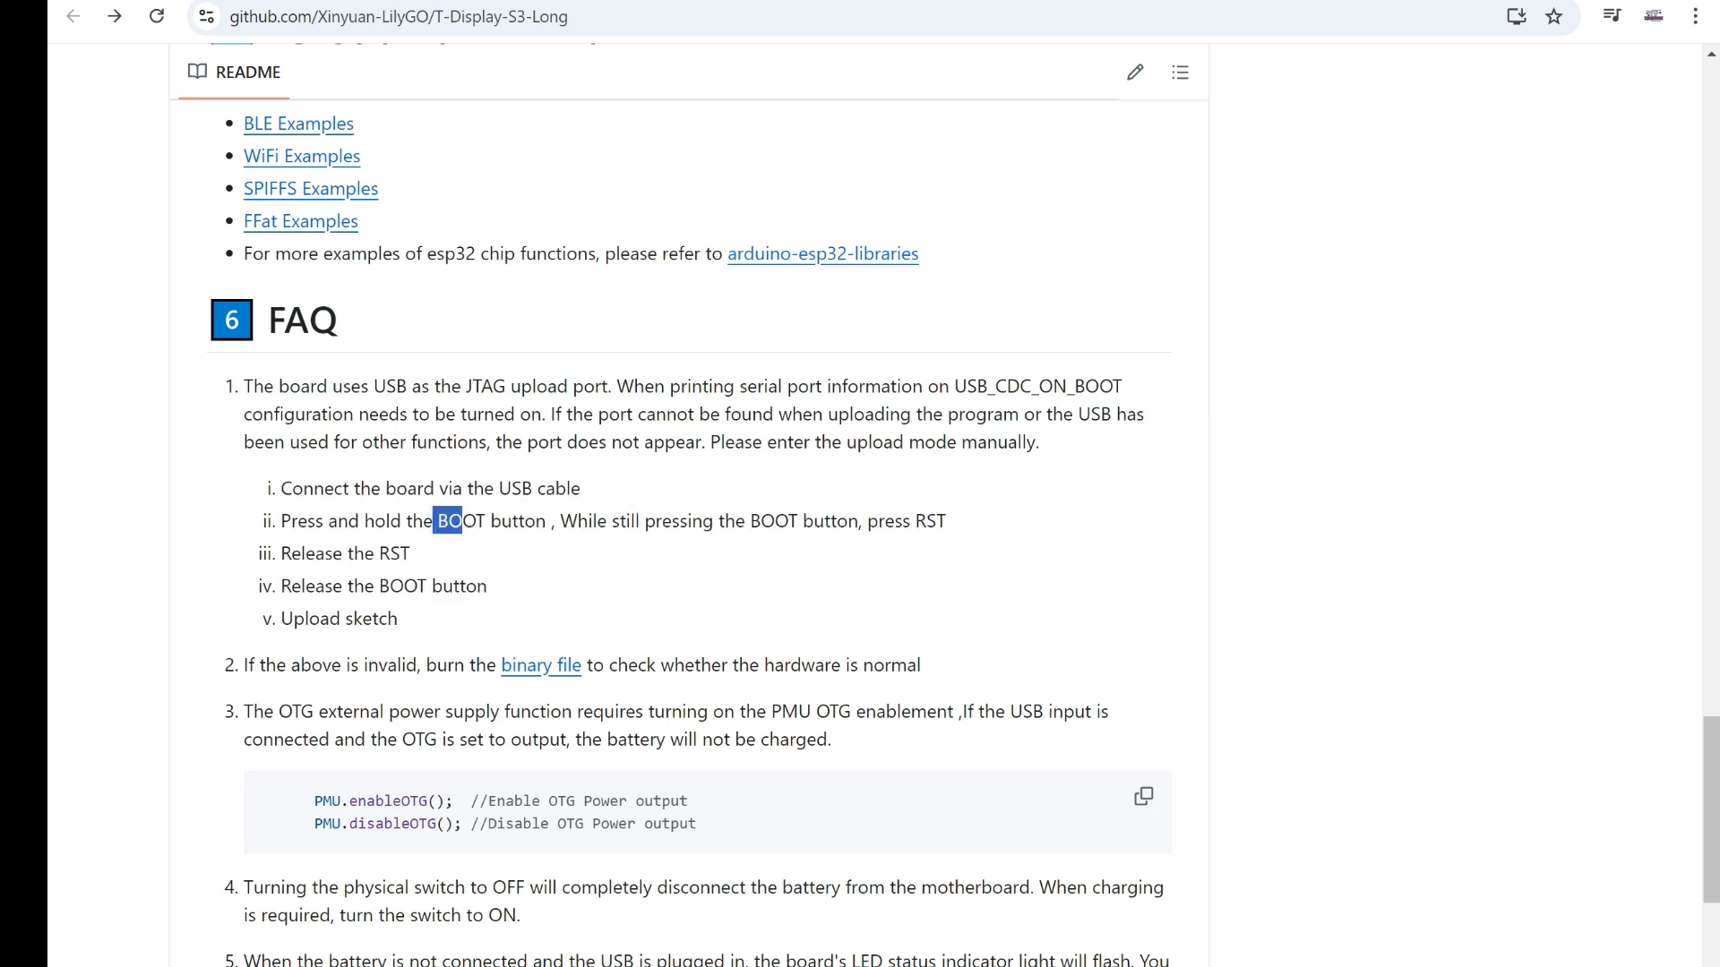
double_click(456, 521)
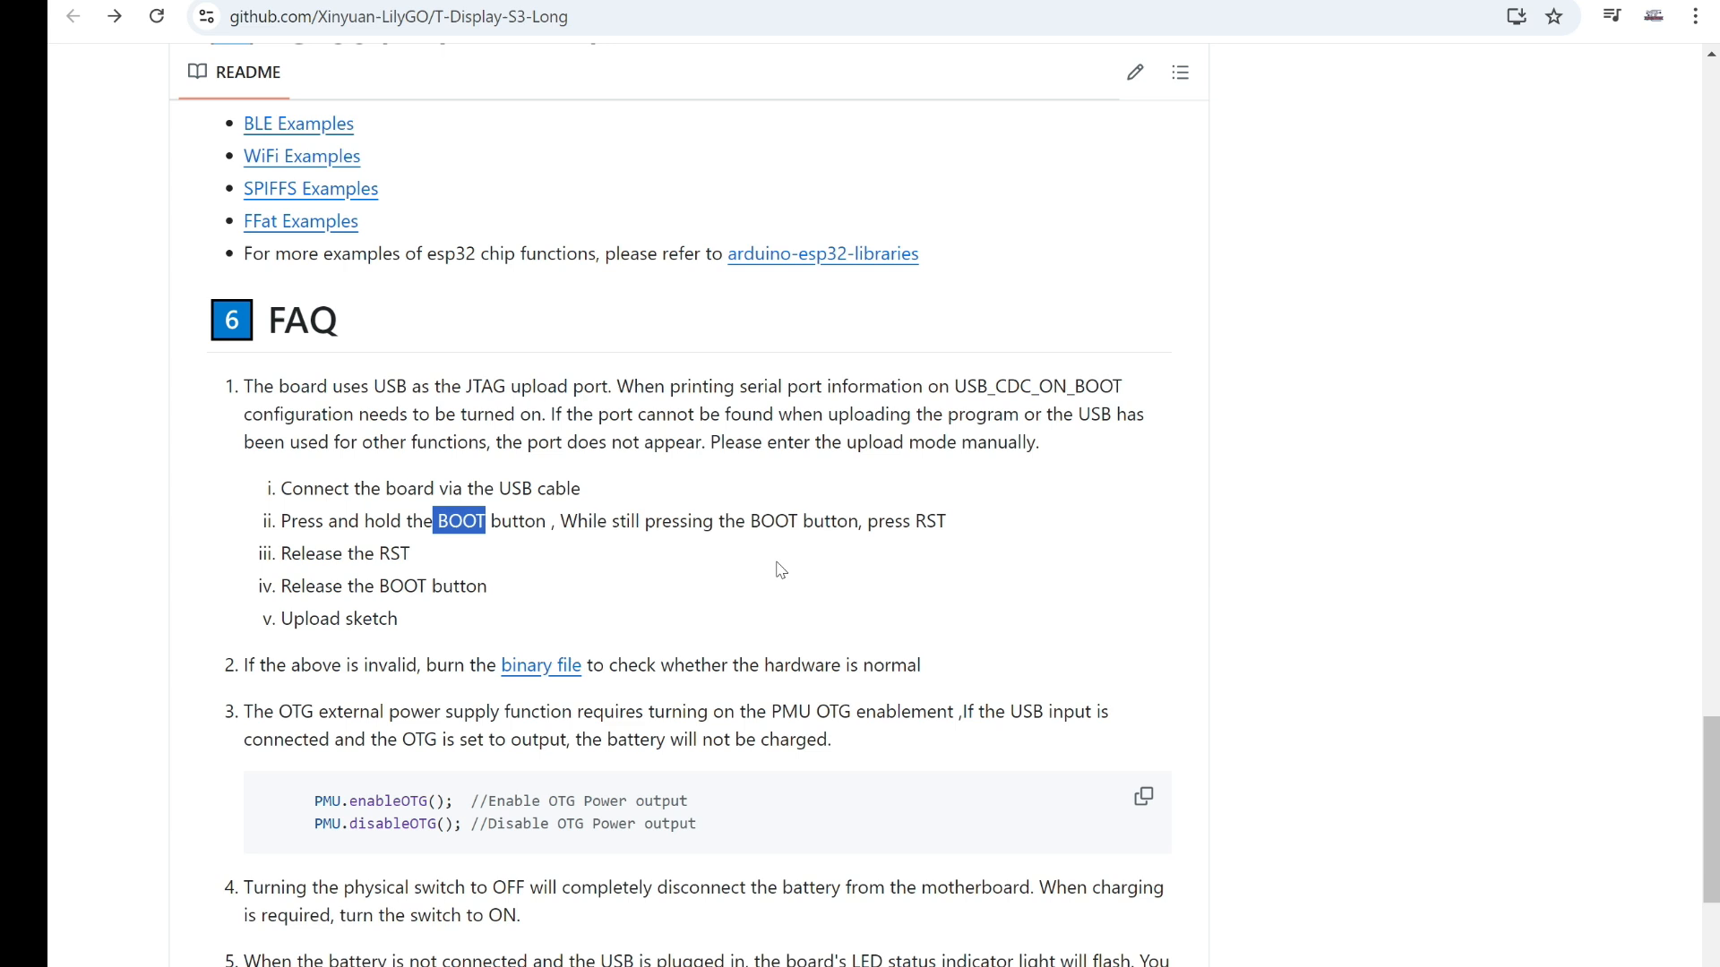
mouse_move(955, 532)
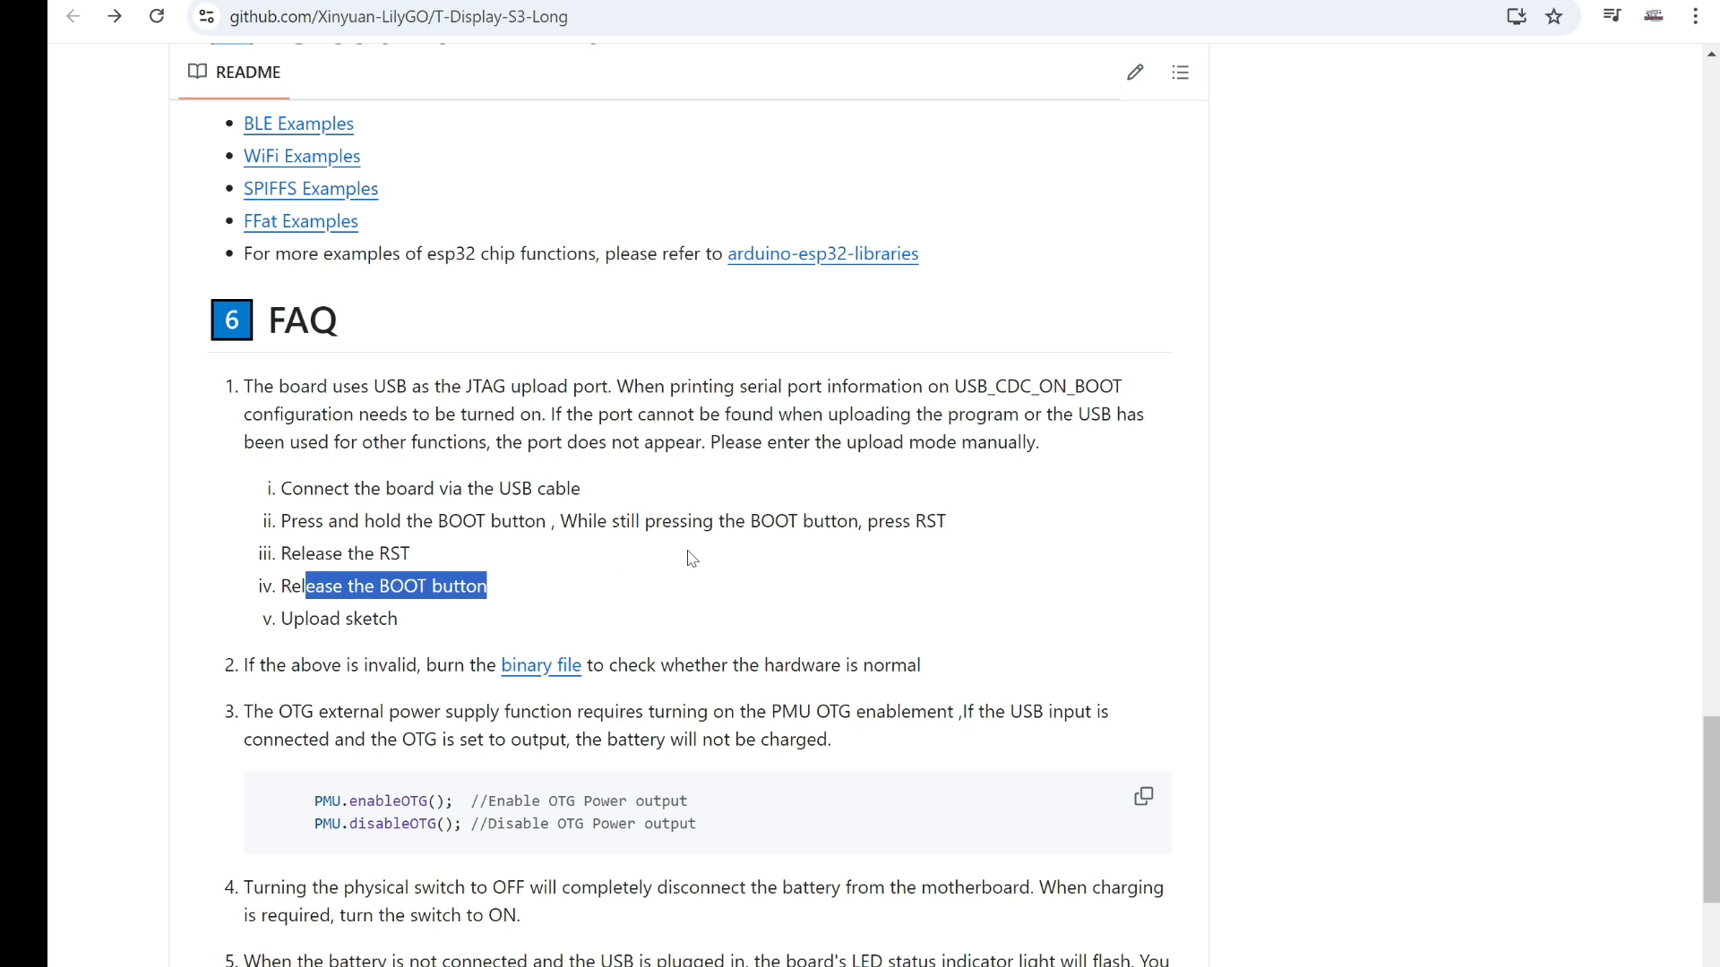
mouse_move(670, 595)
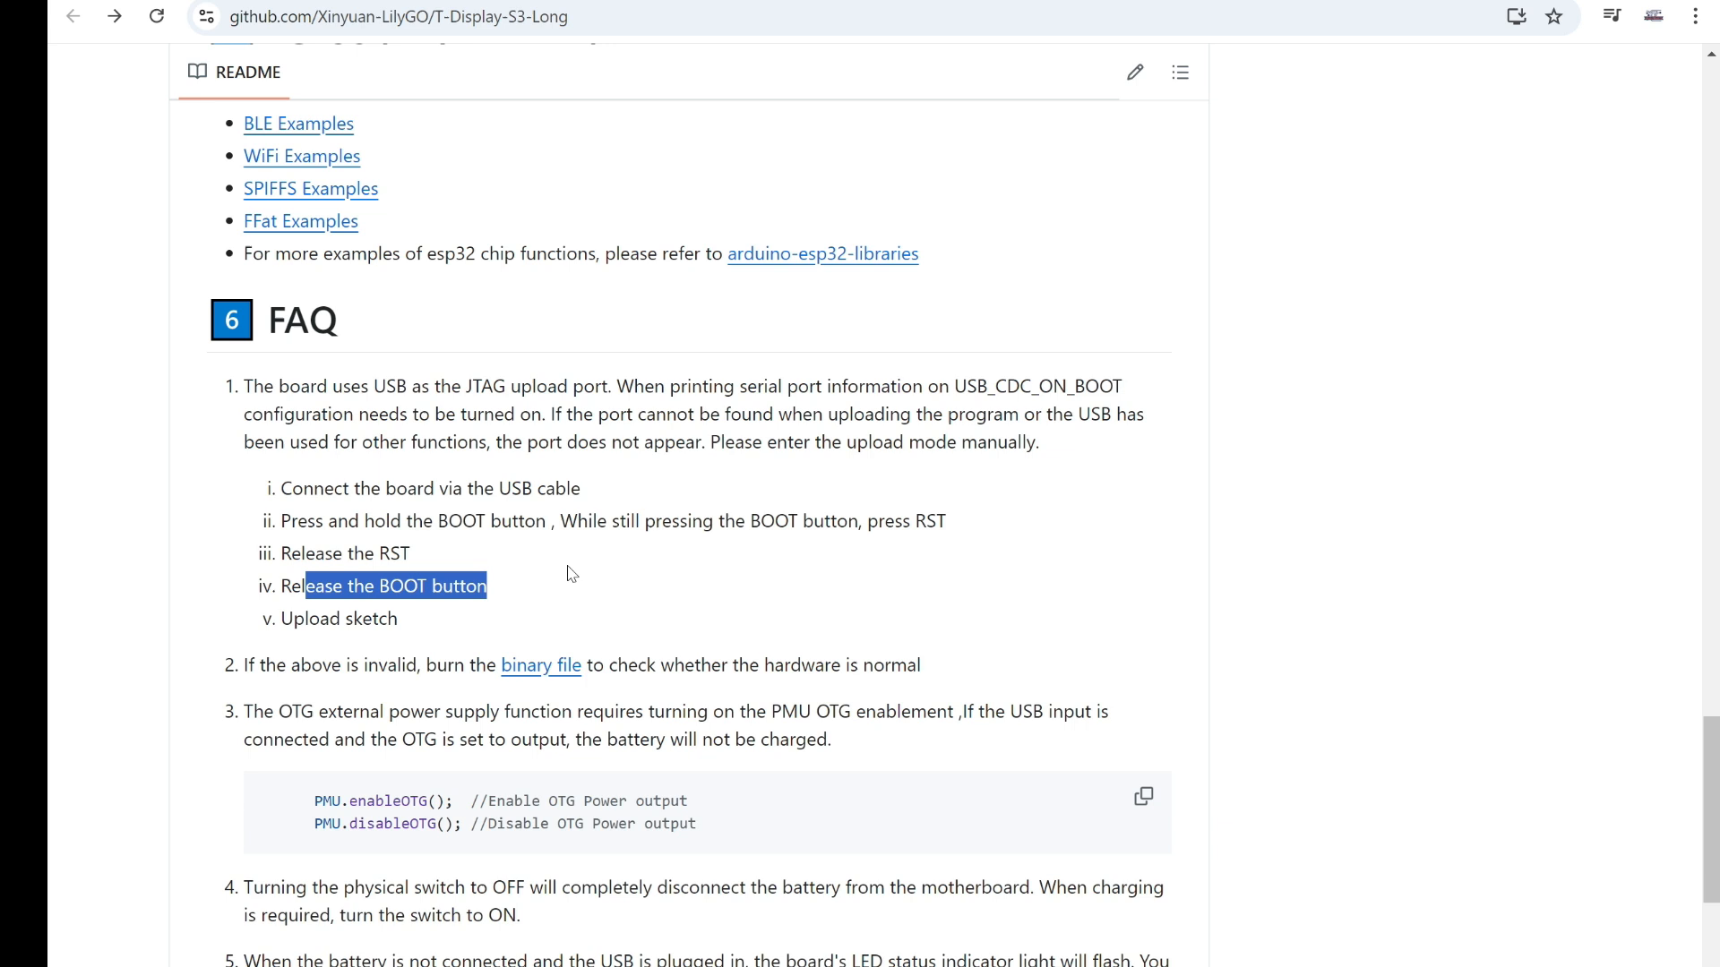
mouse_move(555, 581)
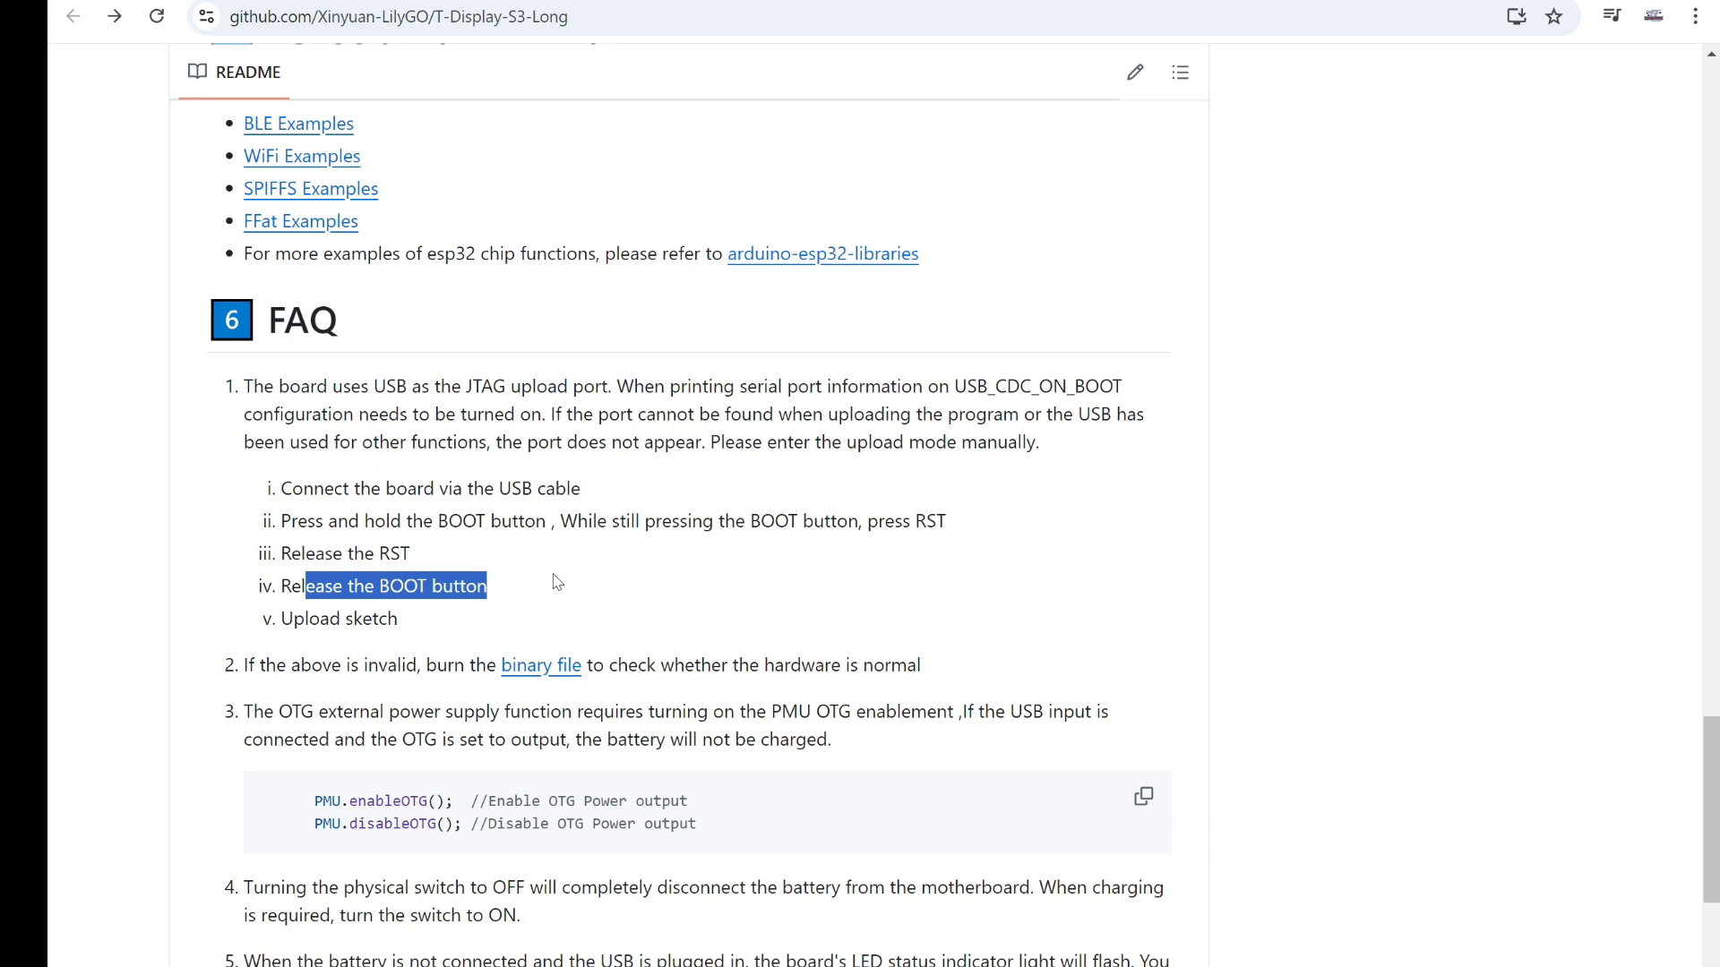
mouse_move(584, 606)
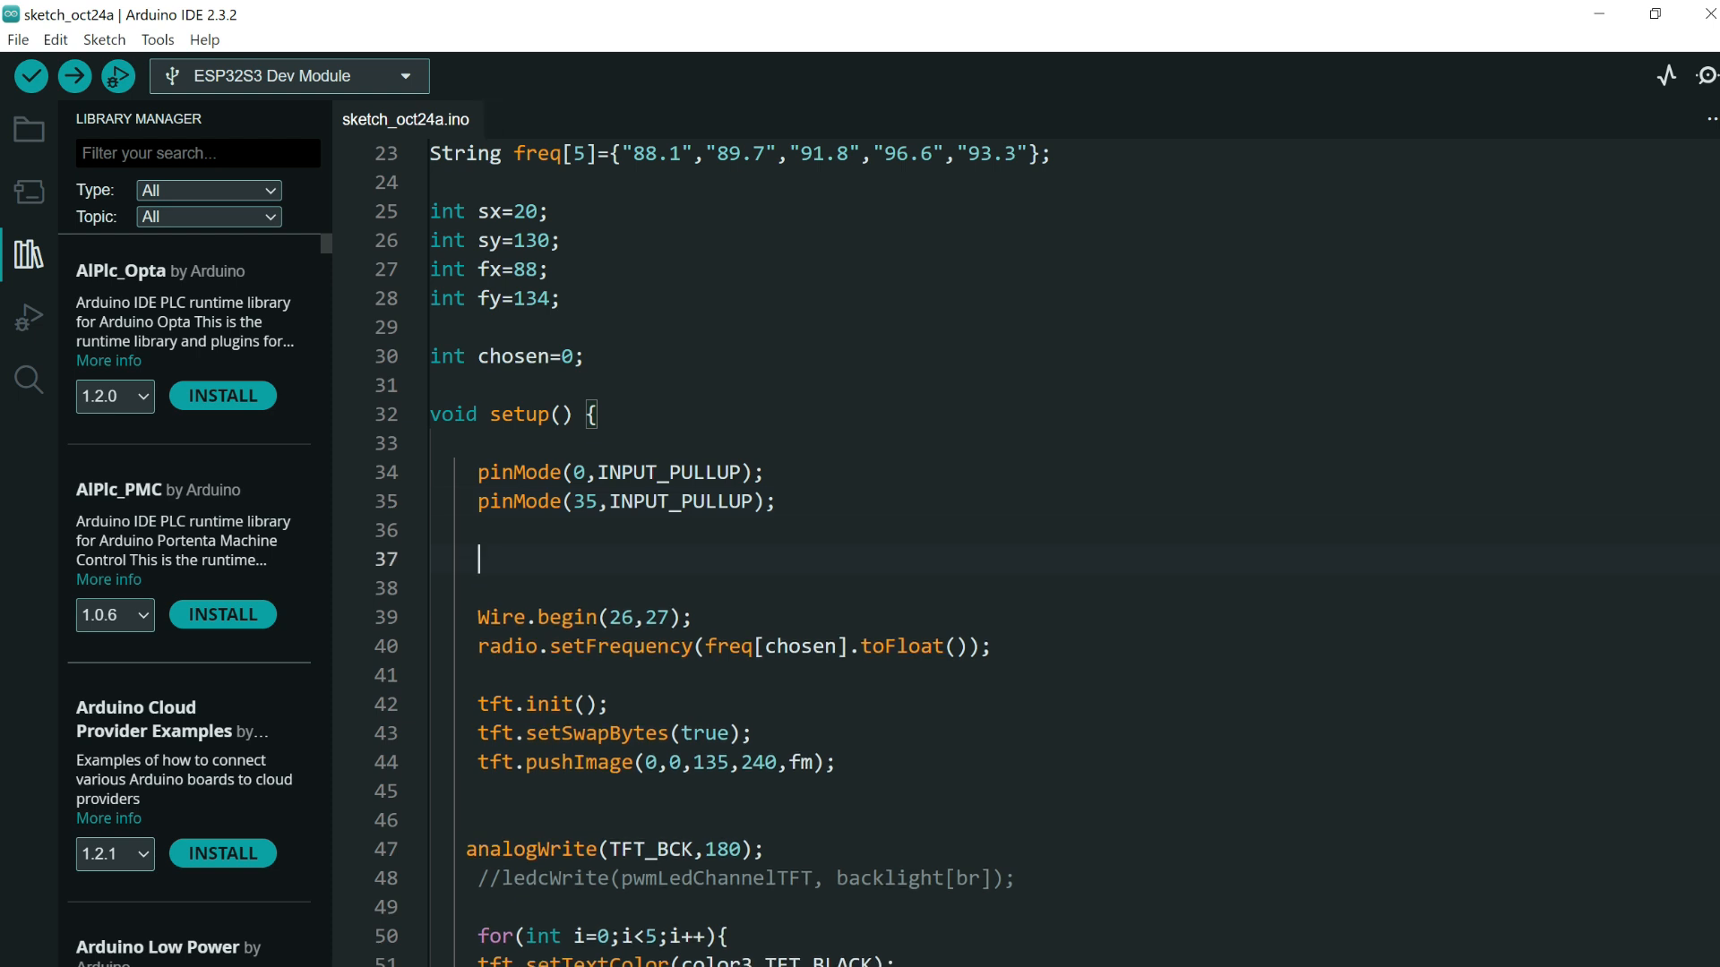
- Add pinMode(15,OUTPUT); to setup() so pin 15 is an output
text(pin)
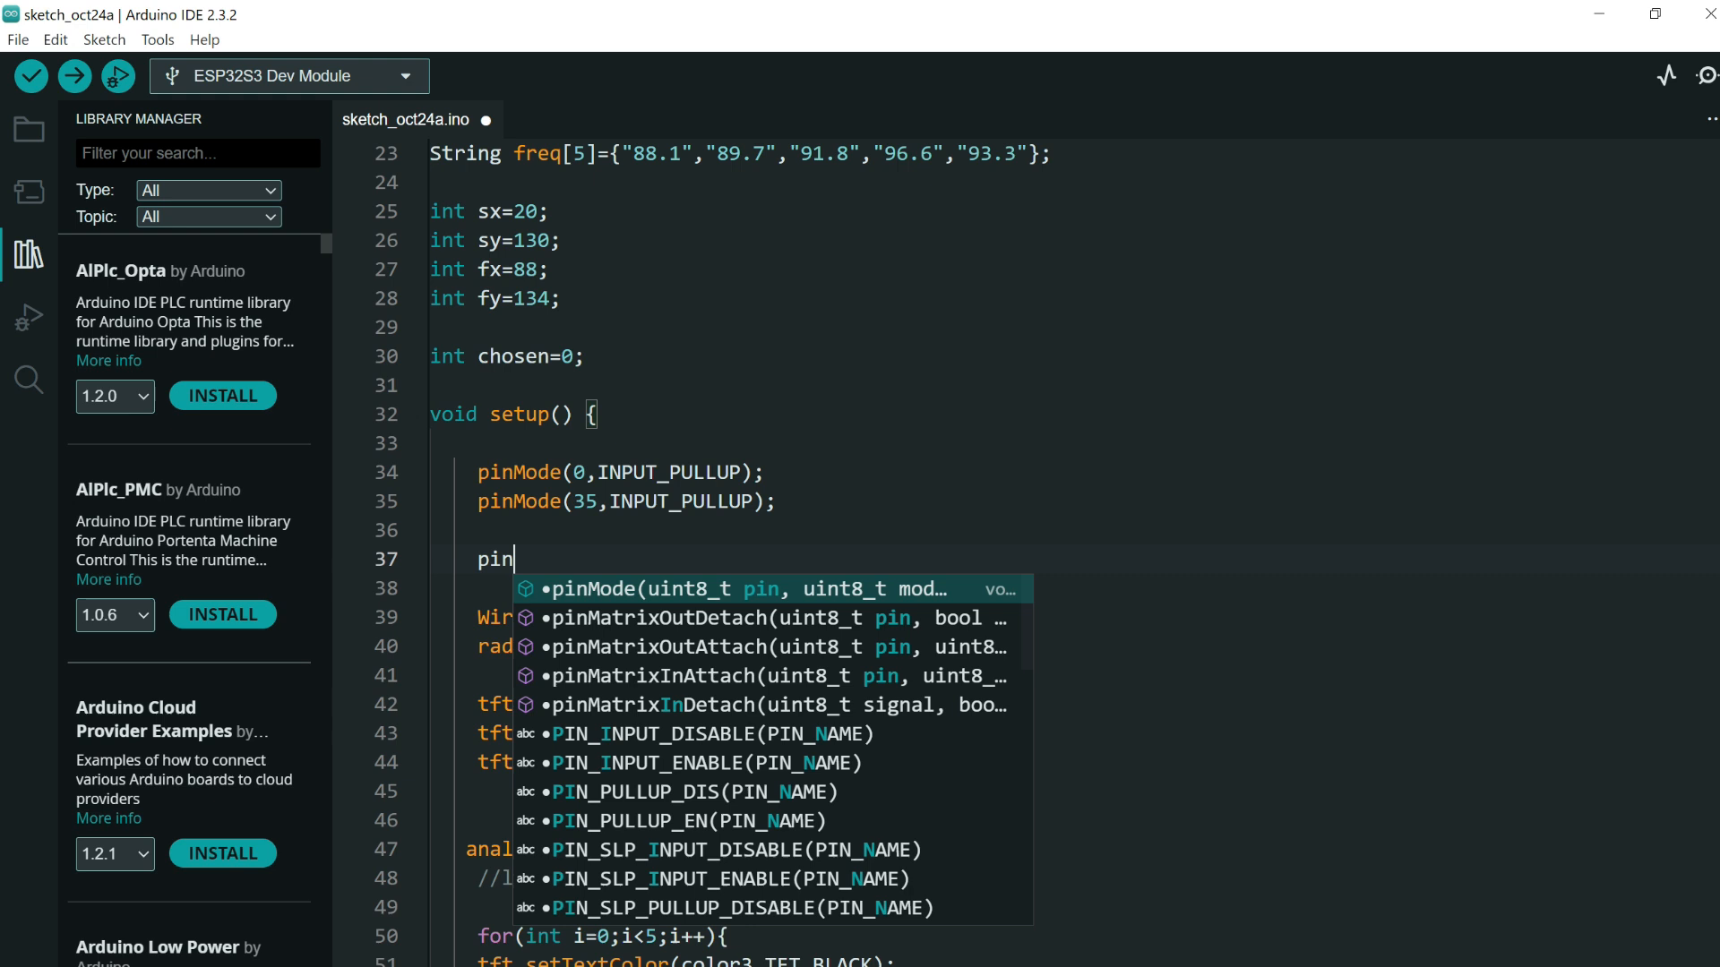
text(Mode)
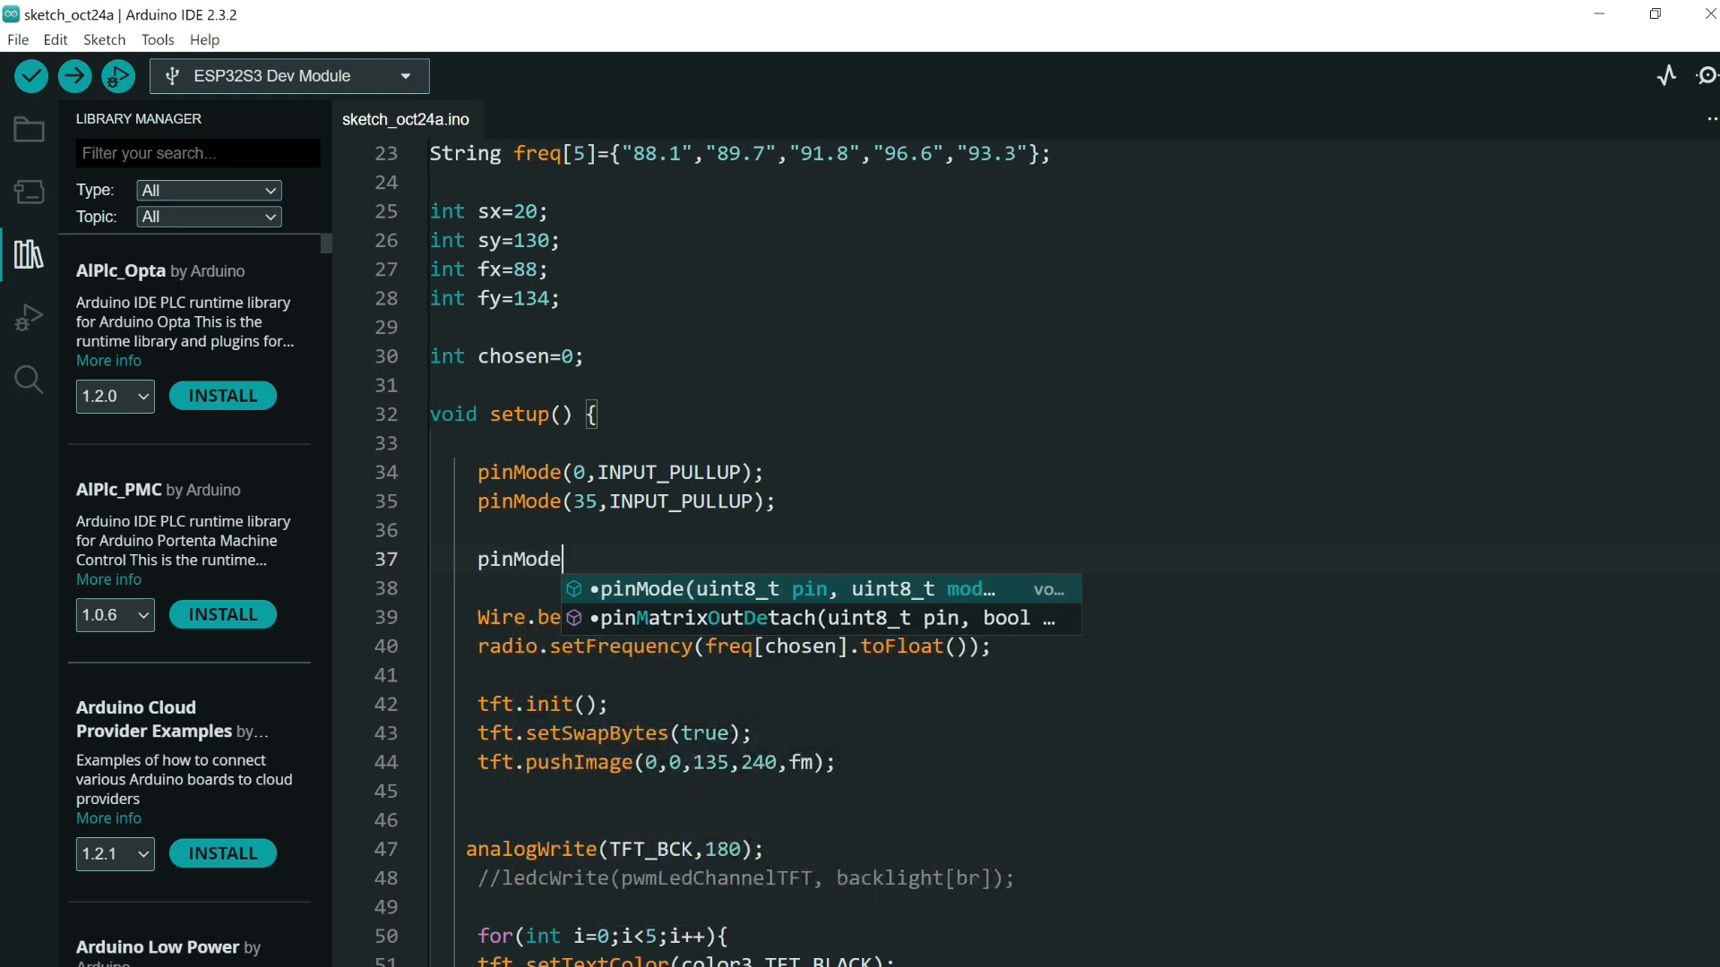
text((15,)
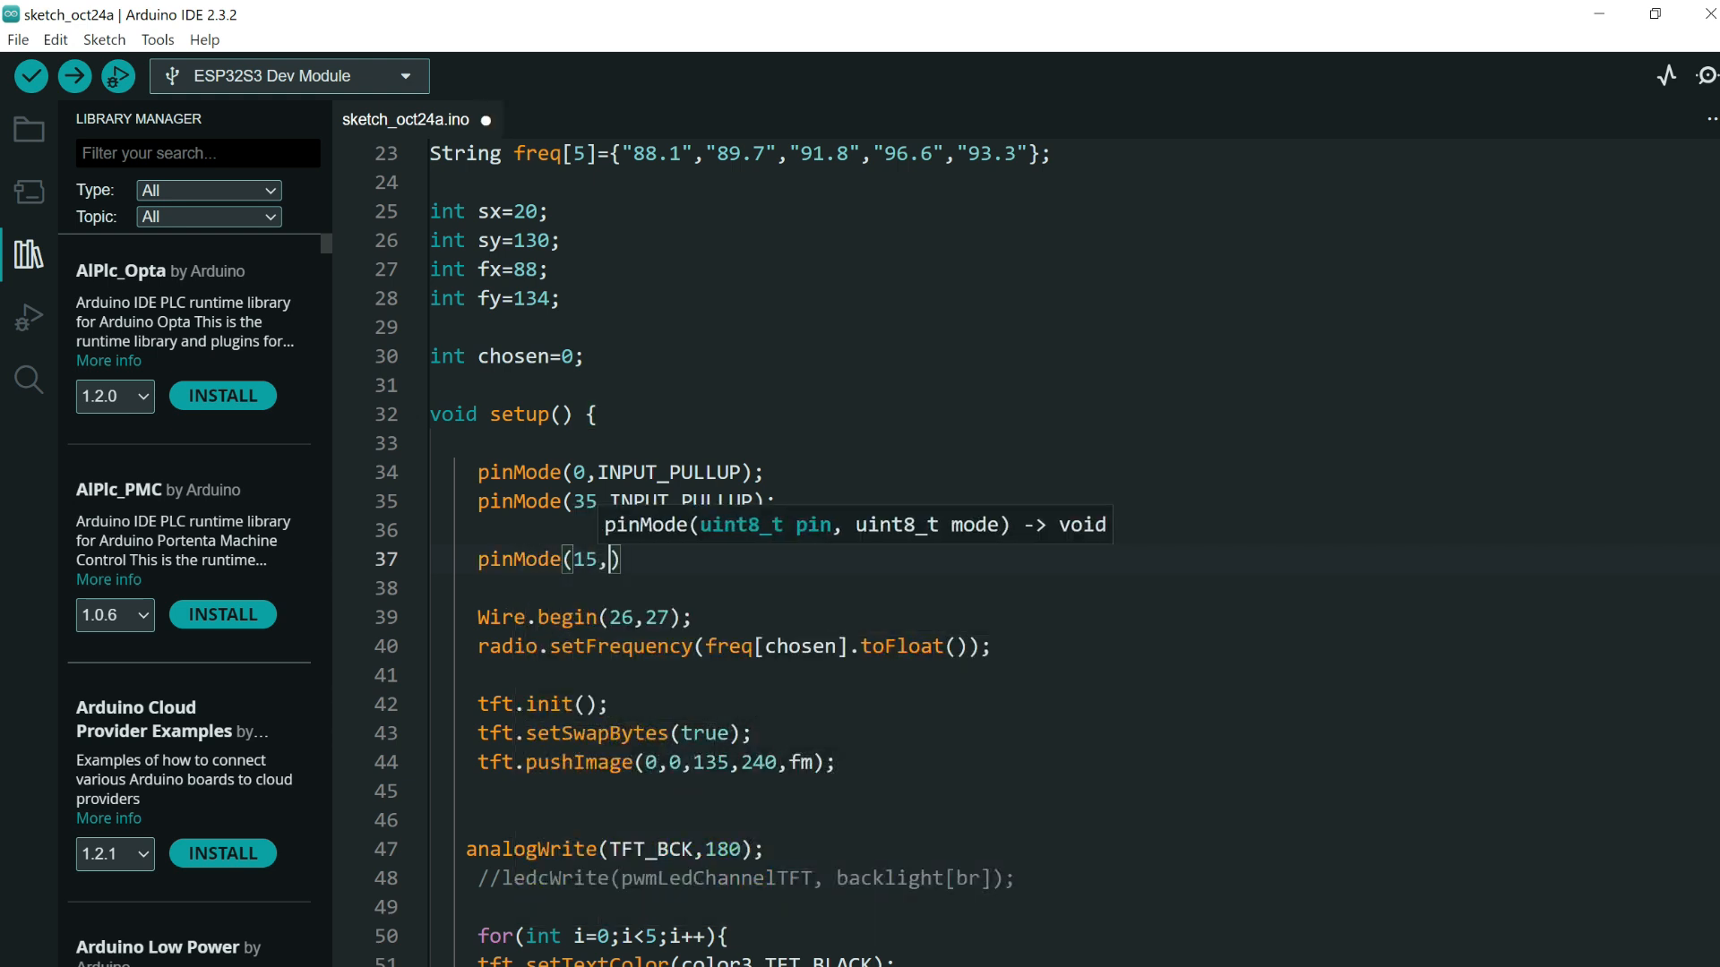
text(OUTPUT)
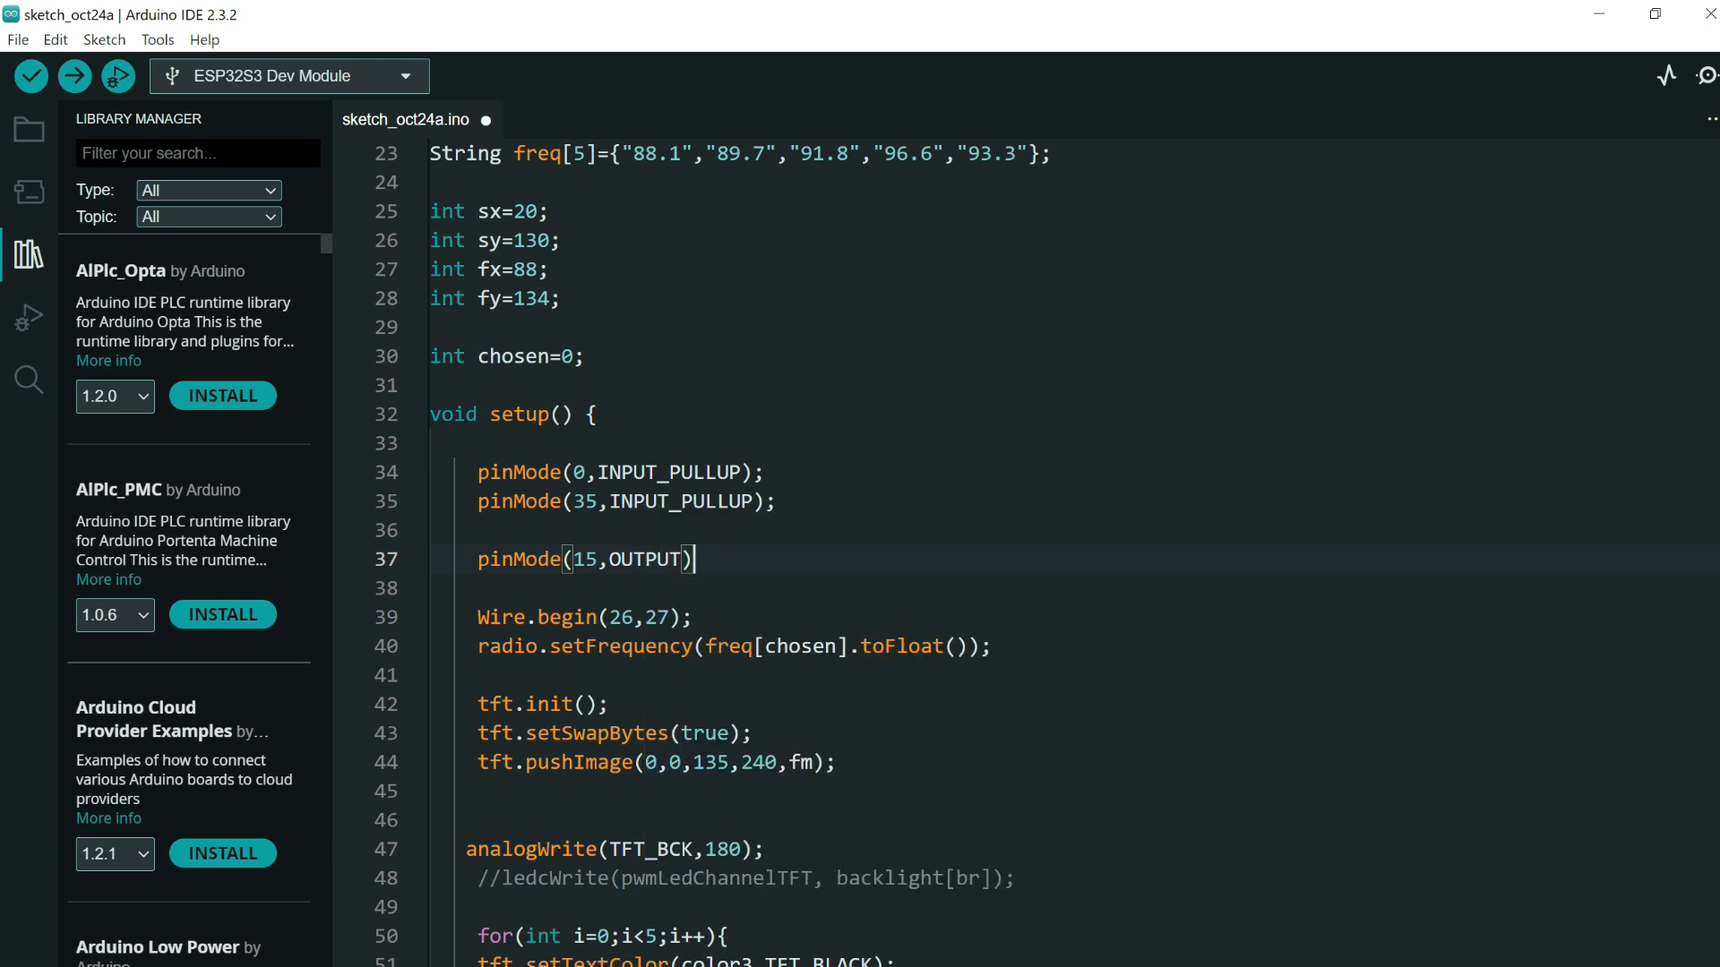
key(Enter)
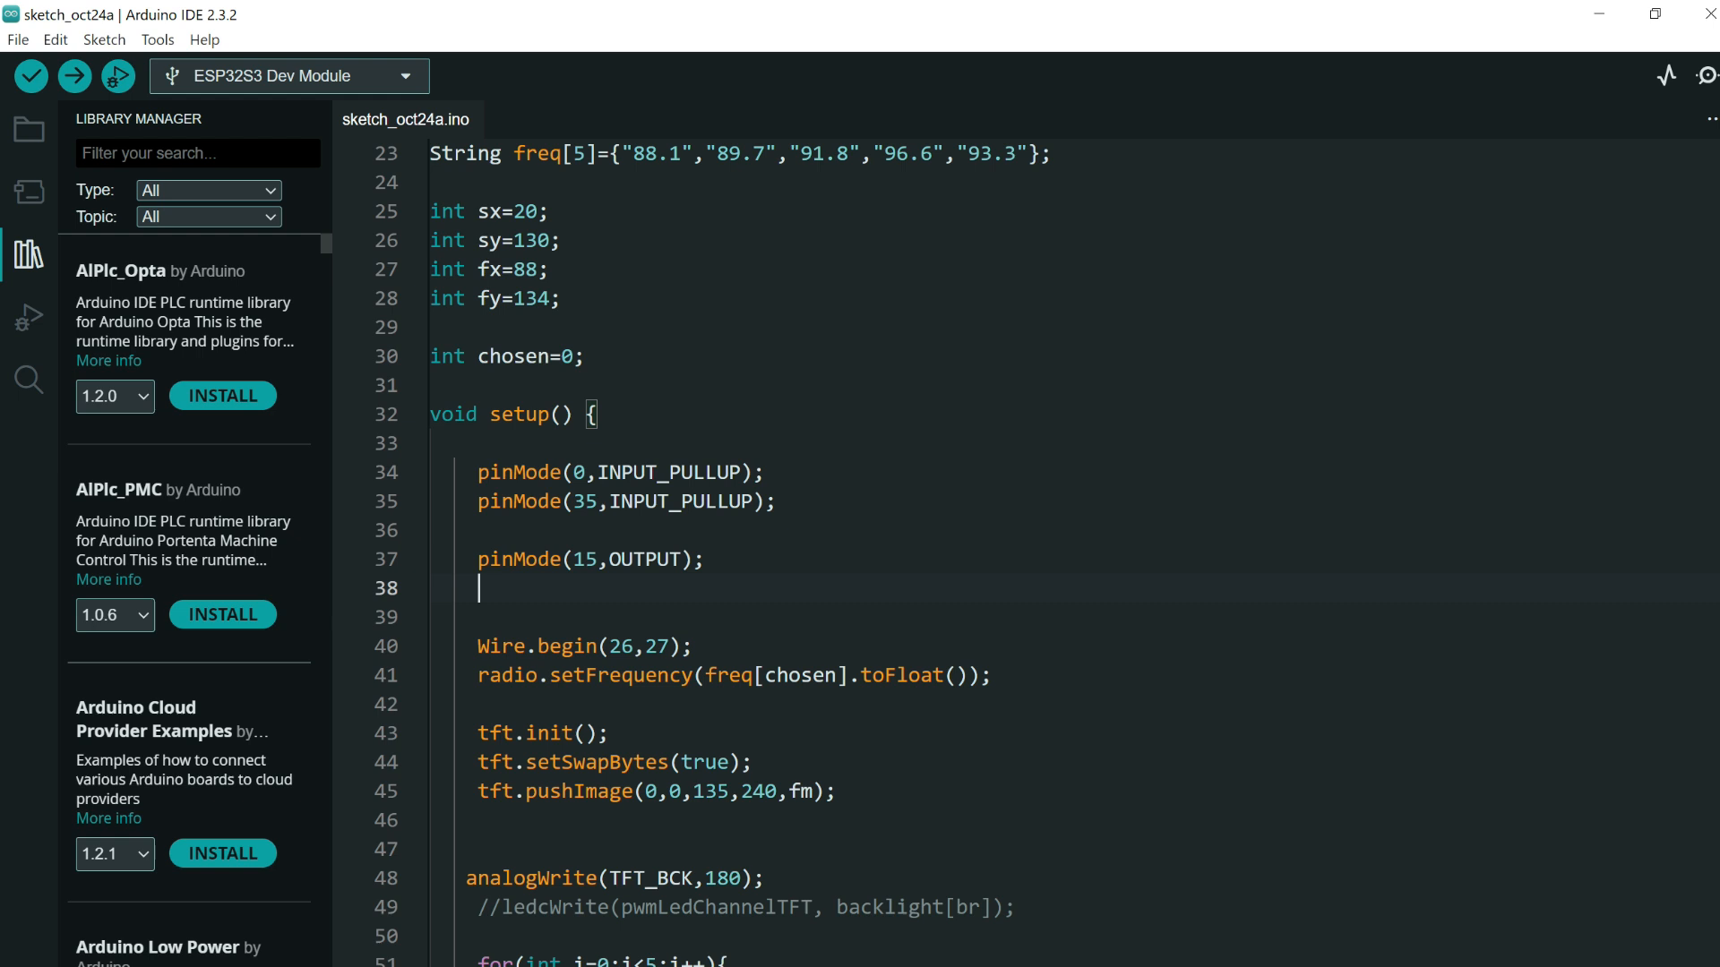
- Begin a digitalWrite(15,1) call on the next line via autocomplete
text(digitalWrite()
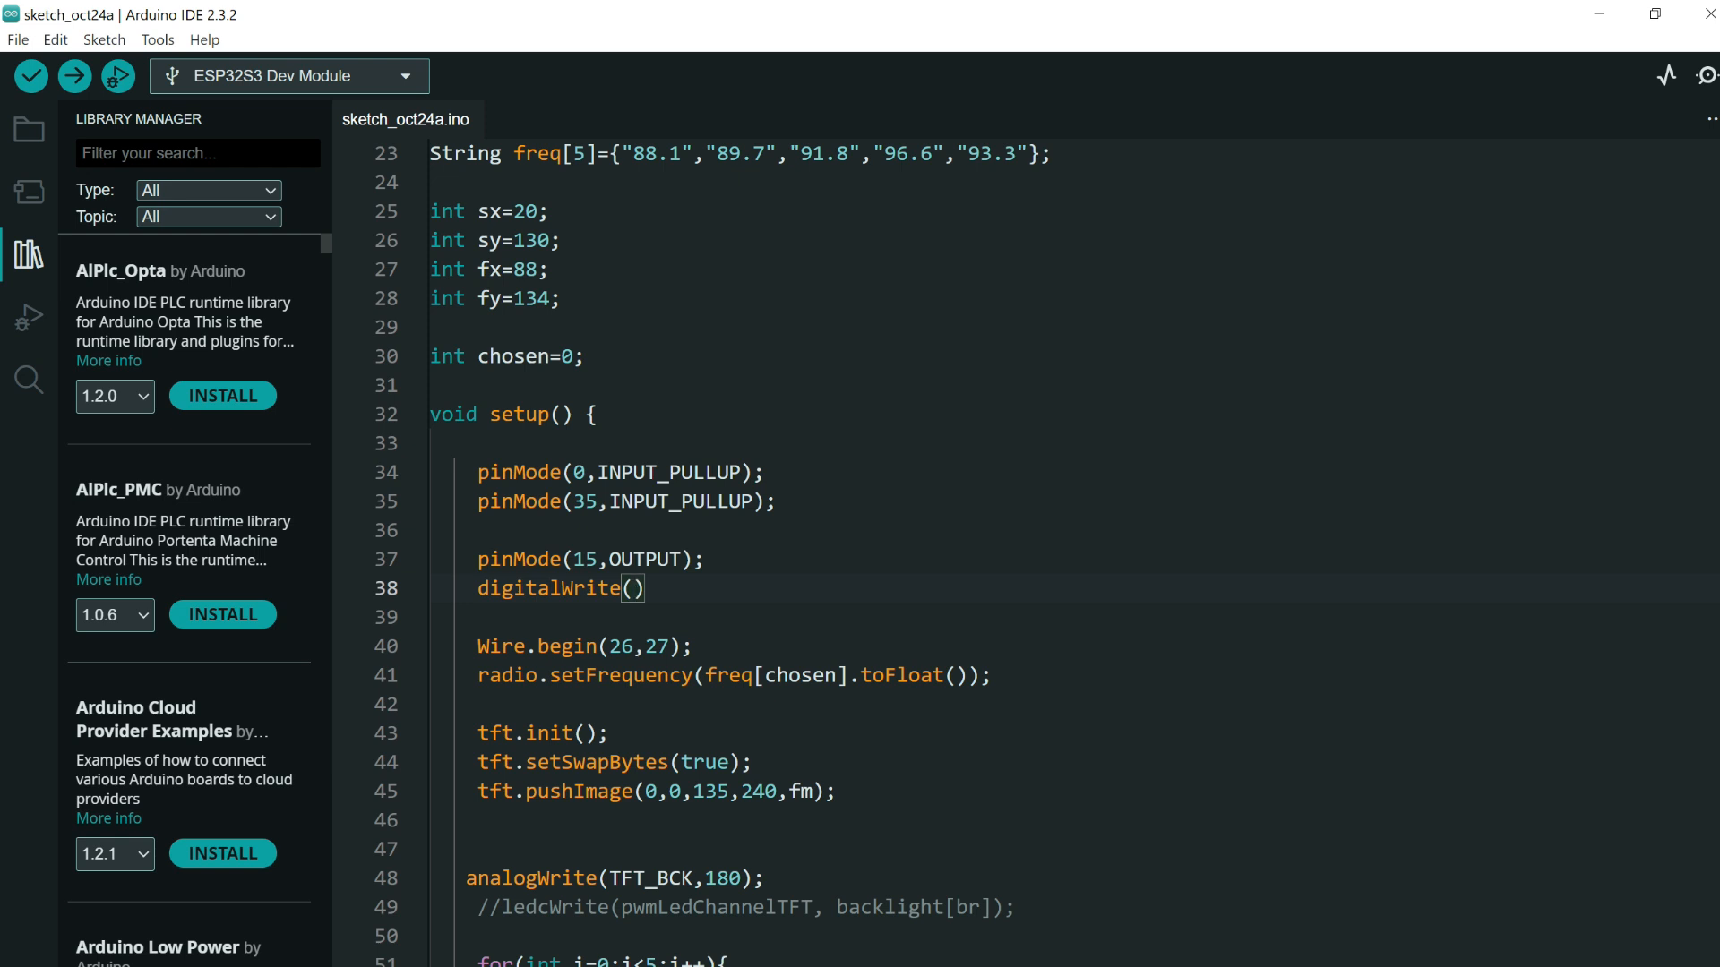
text(15,1)
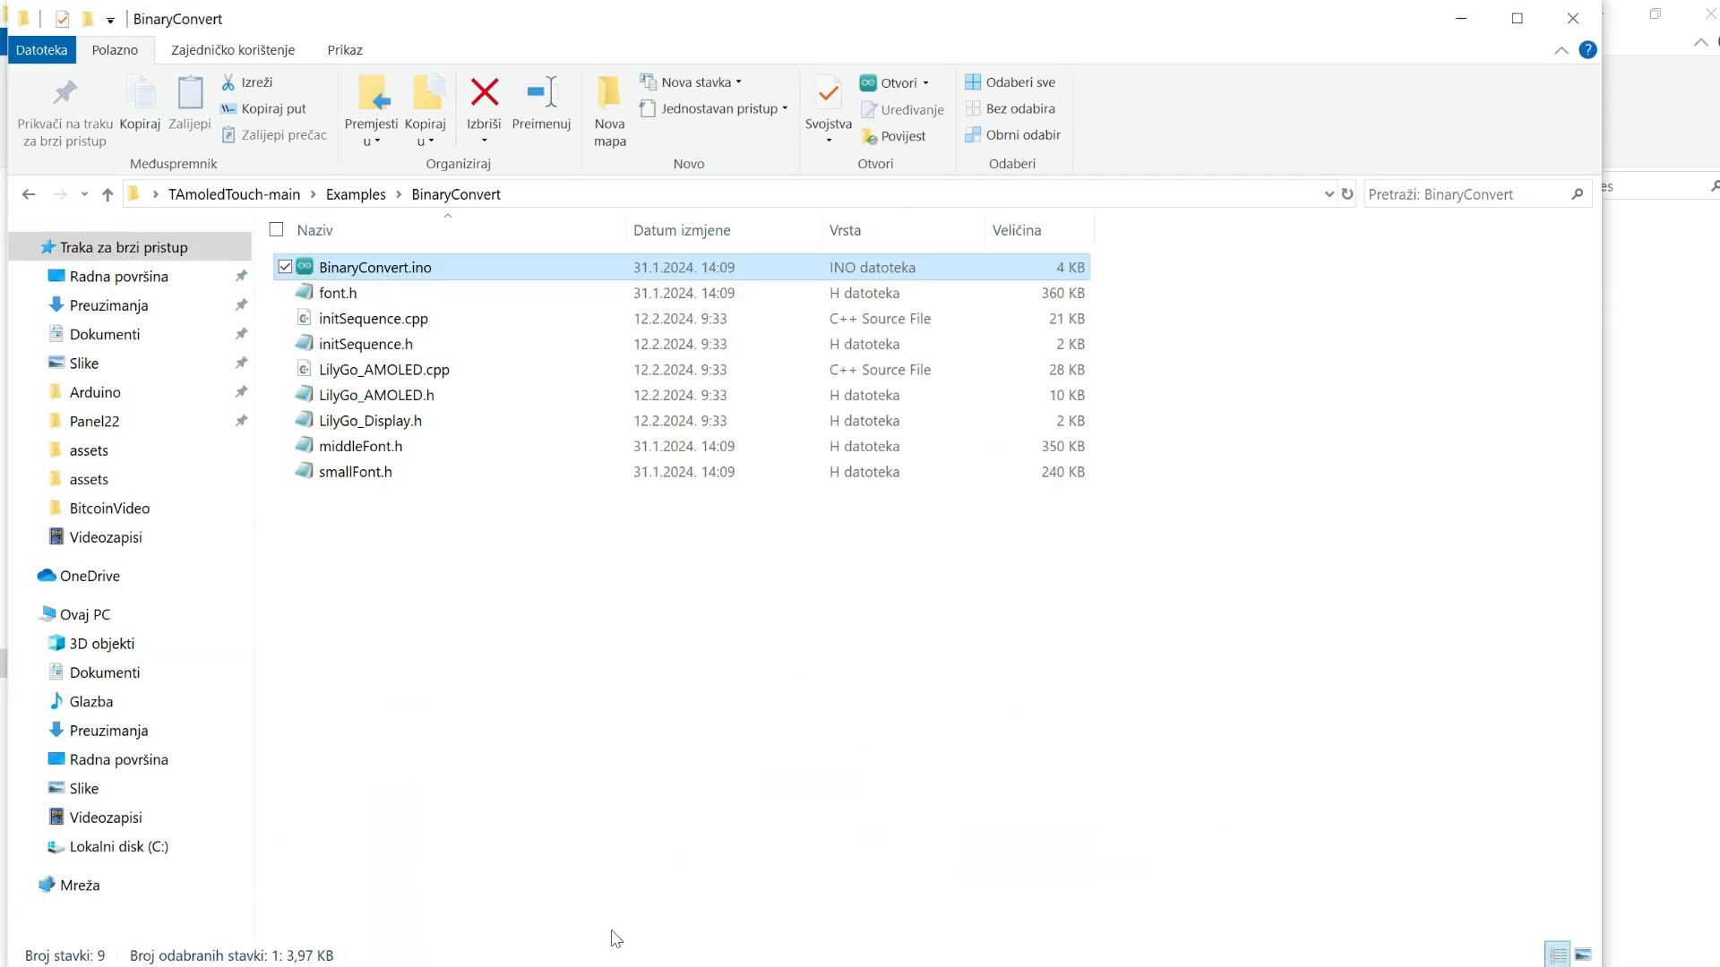
mouse_move(618, 792)
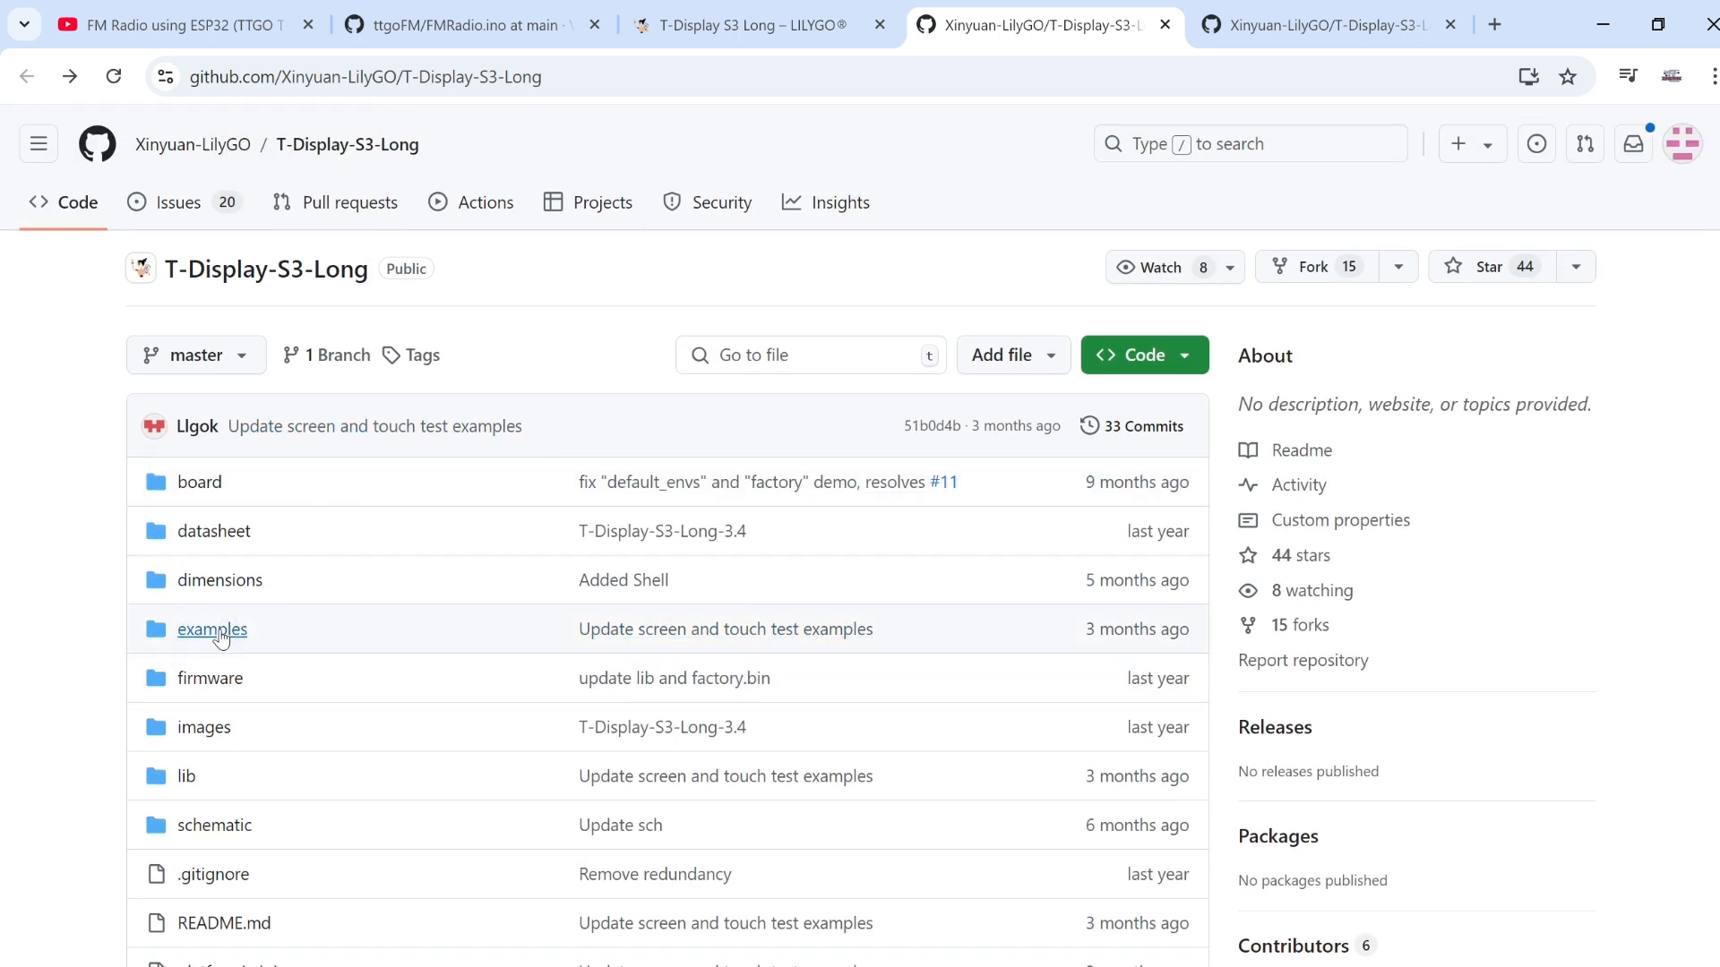
- Enter the examples folder of the T-Display-S3-Long repository
click(212, 631)
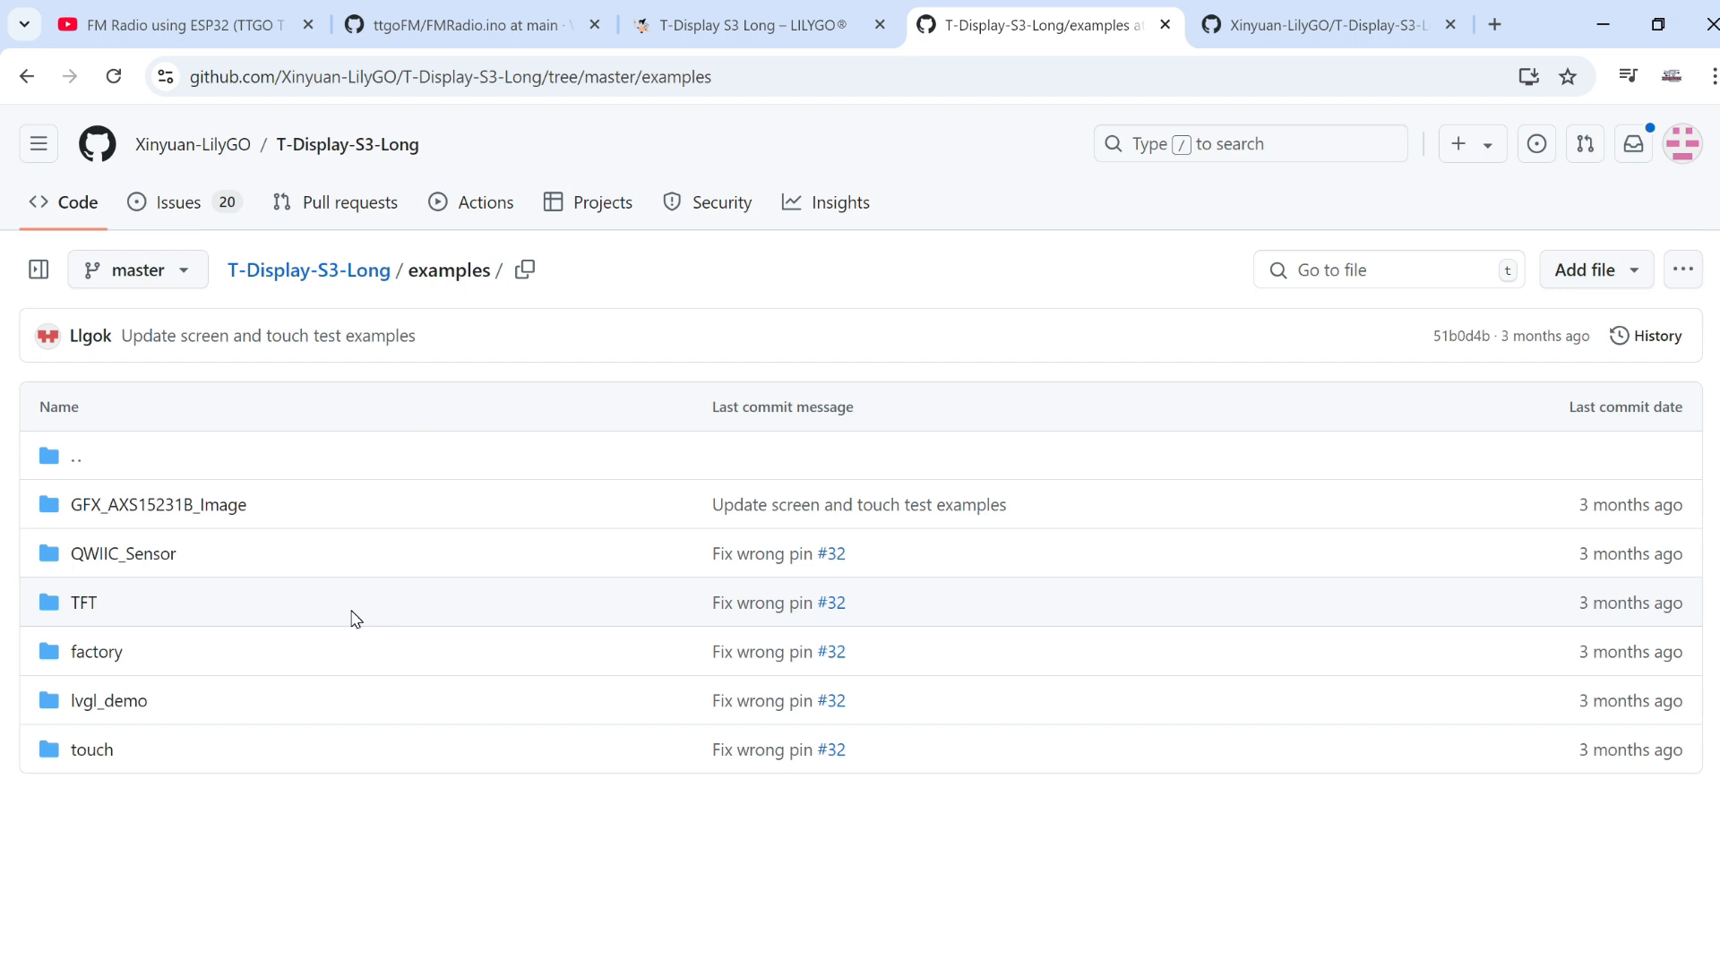
mouse_move(79, 602)
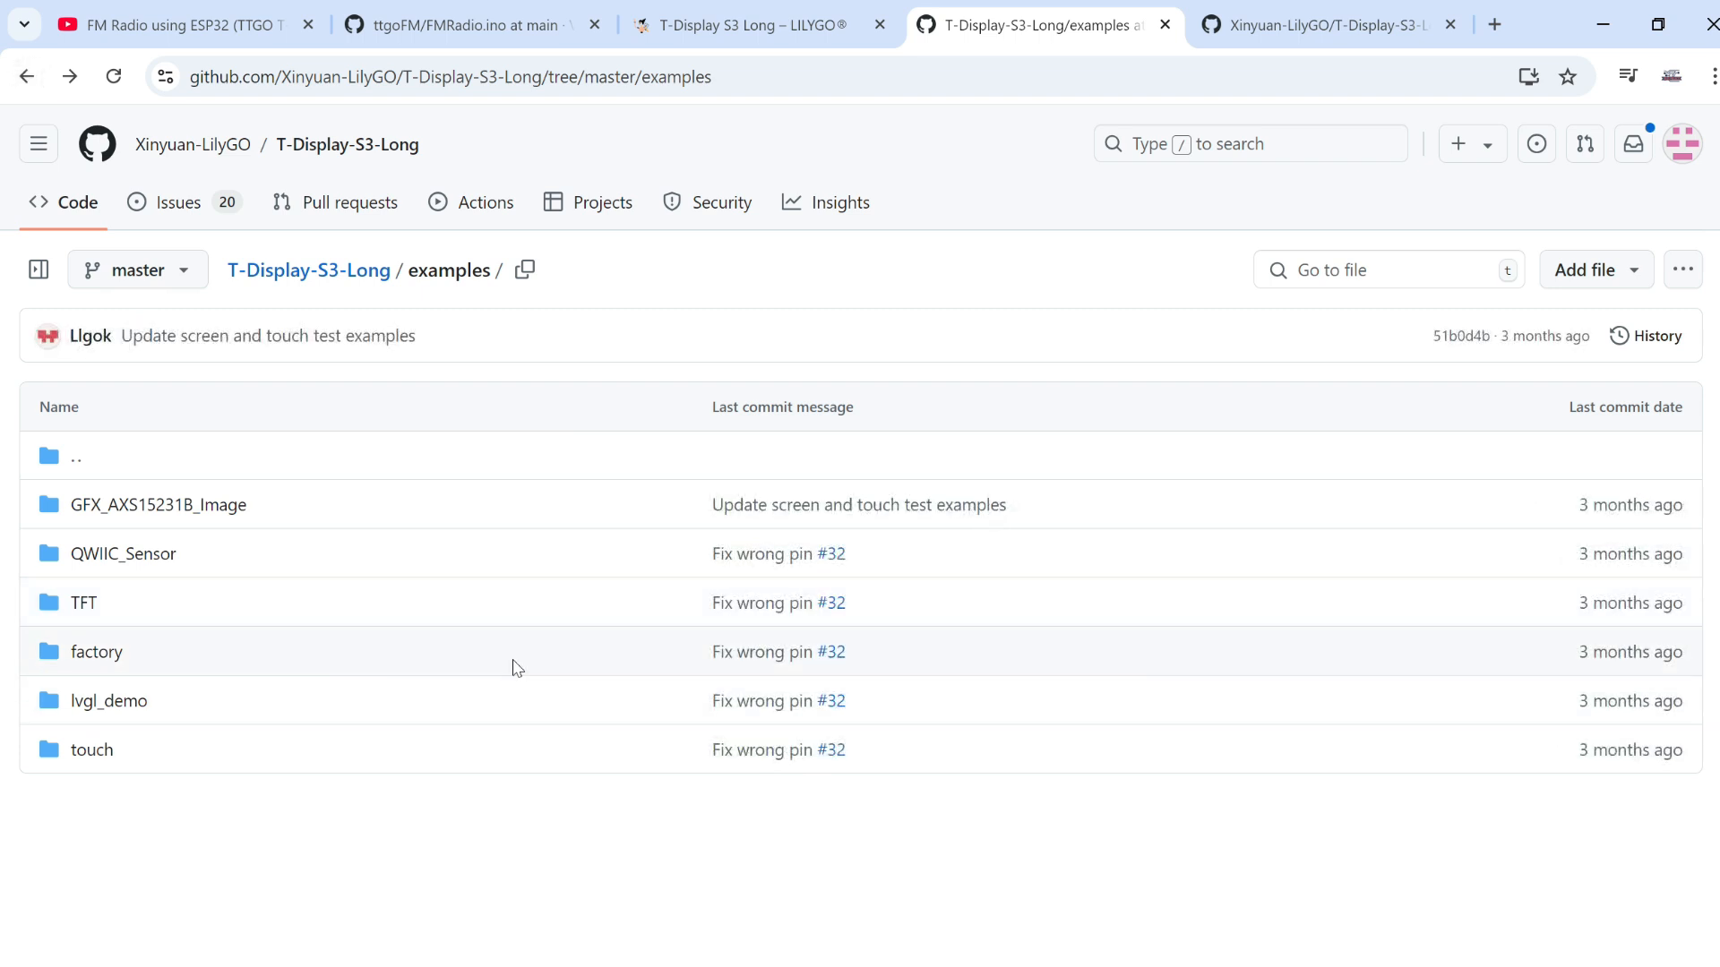
mouse_move(536, 716)
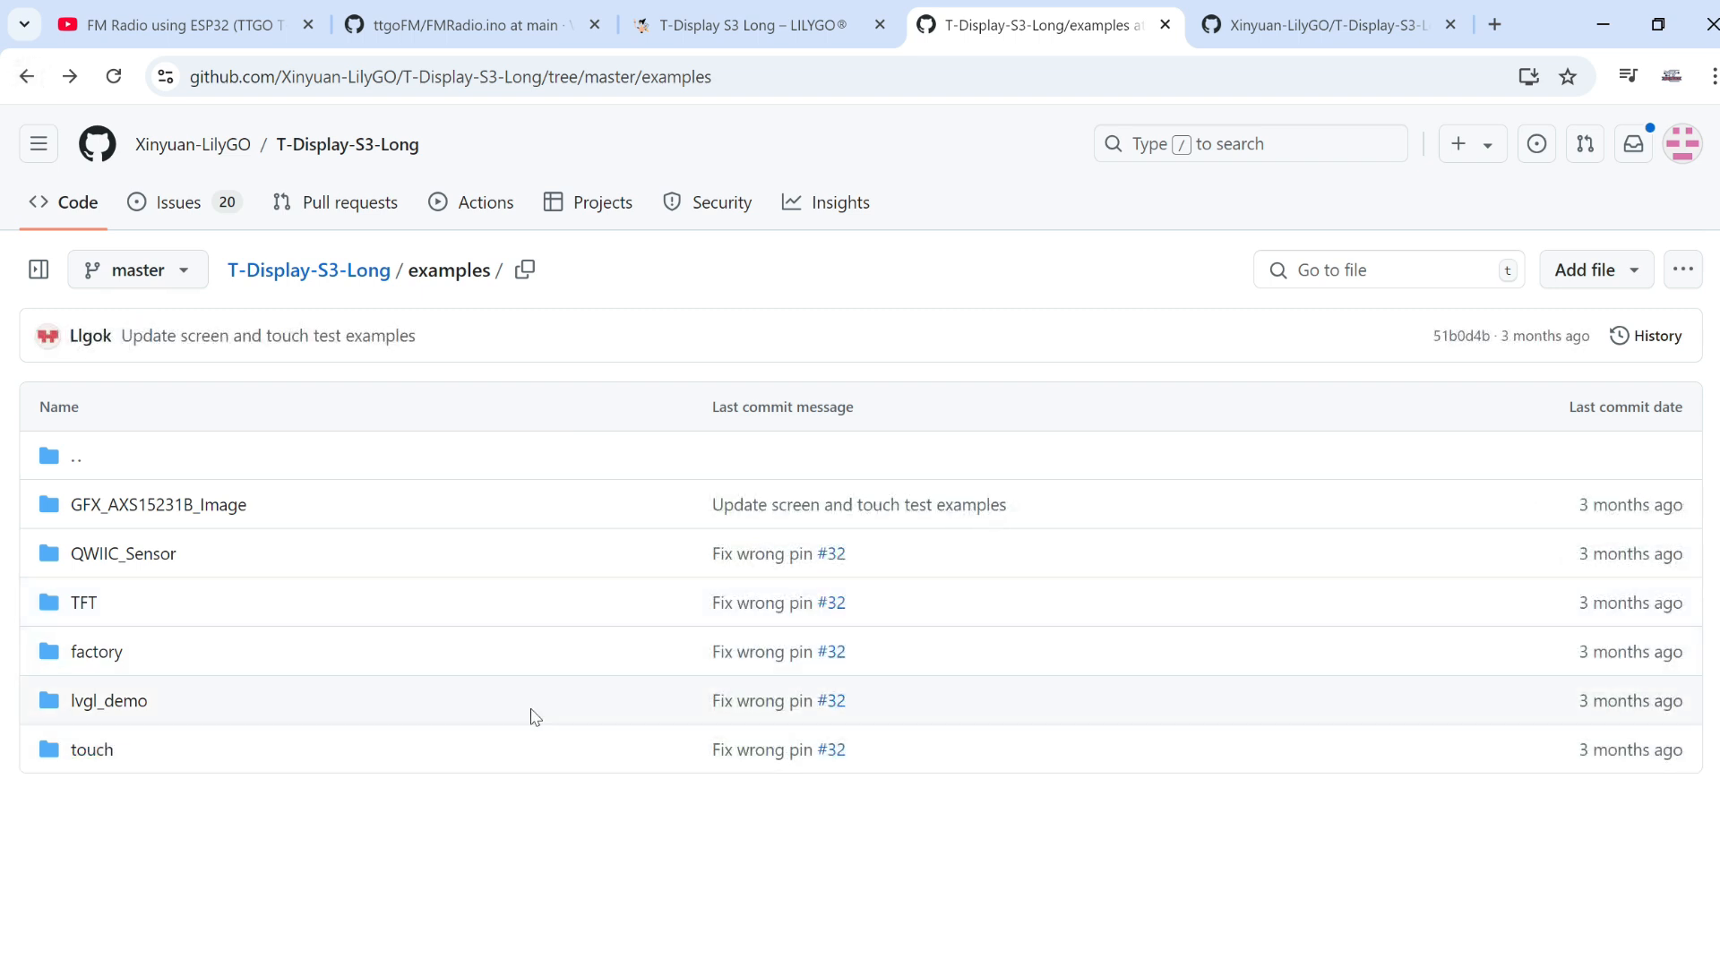